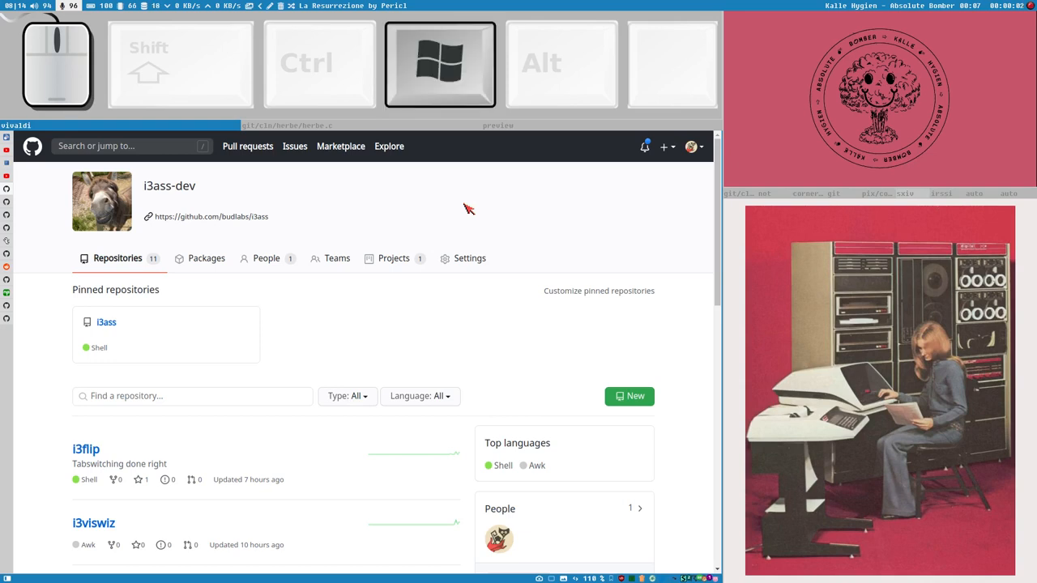
Step: Read the cookie-setting comment in Channel comments and open the developer console beside it
key("super")
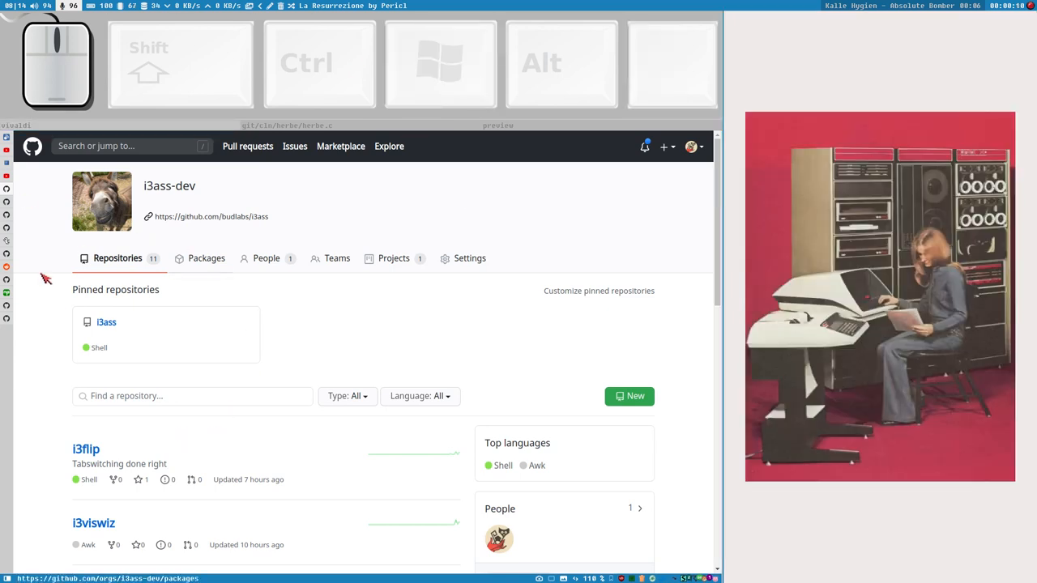
mouse_move(10, 180)
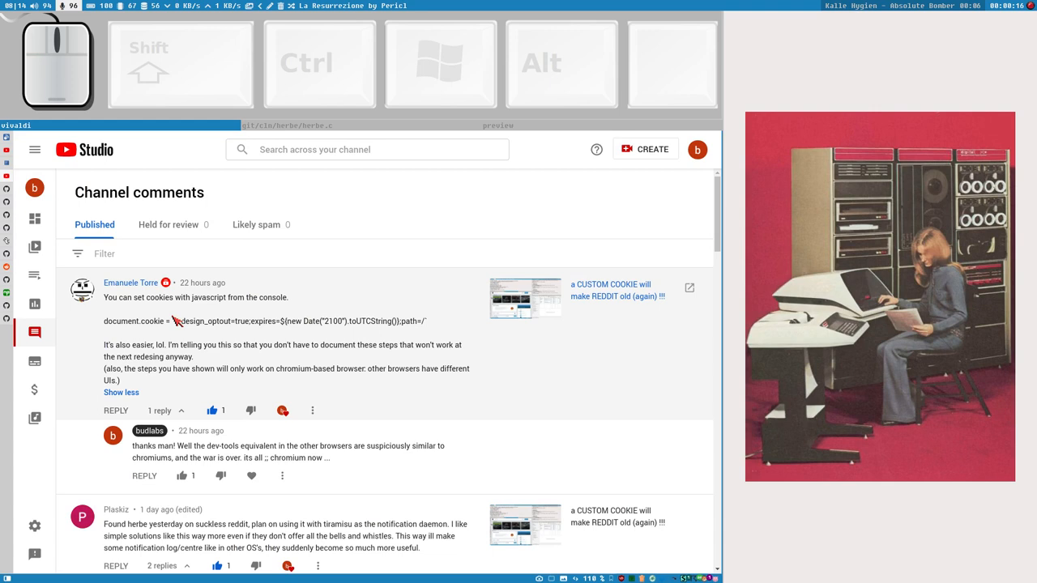
mouse_move(114, 326)
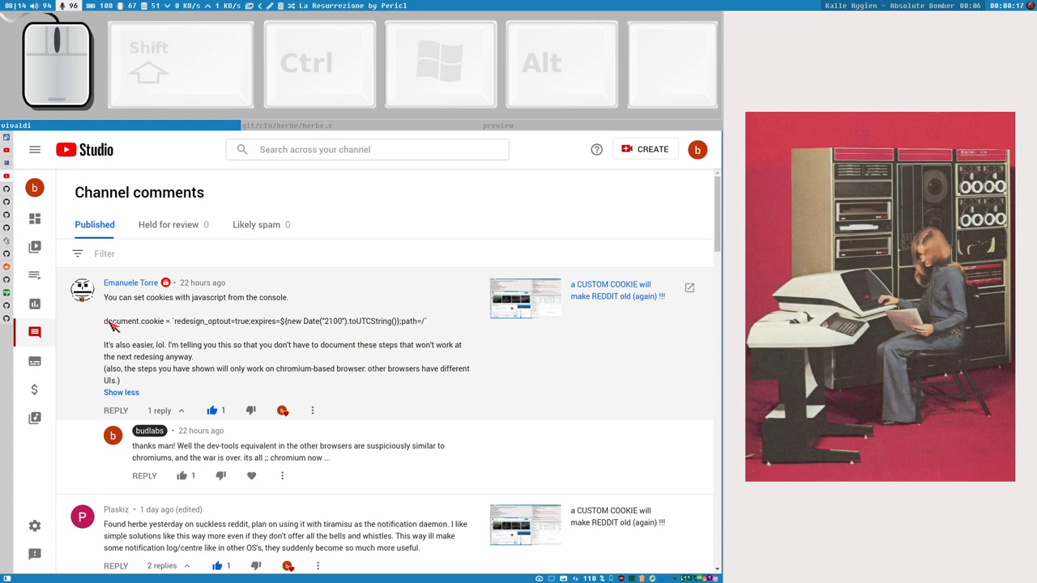
double_click(130, 322)
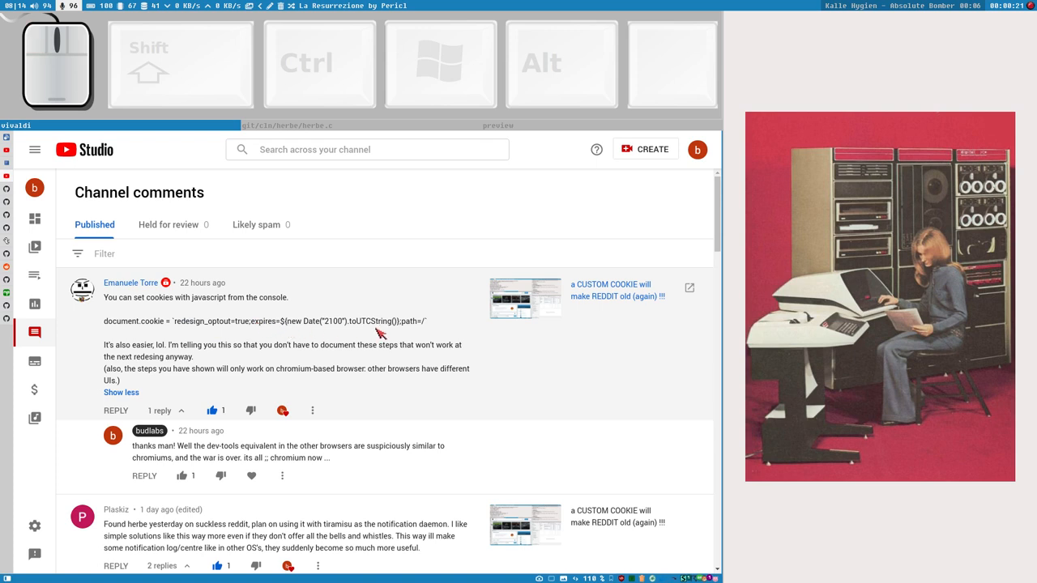
mouse_move(509, 265)
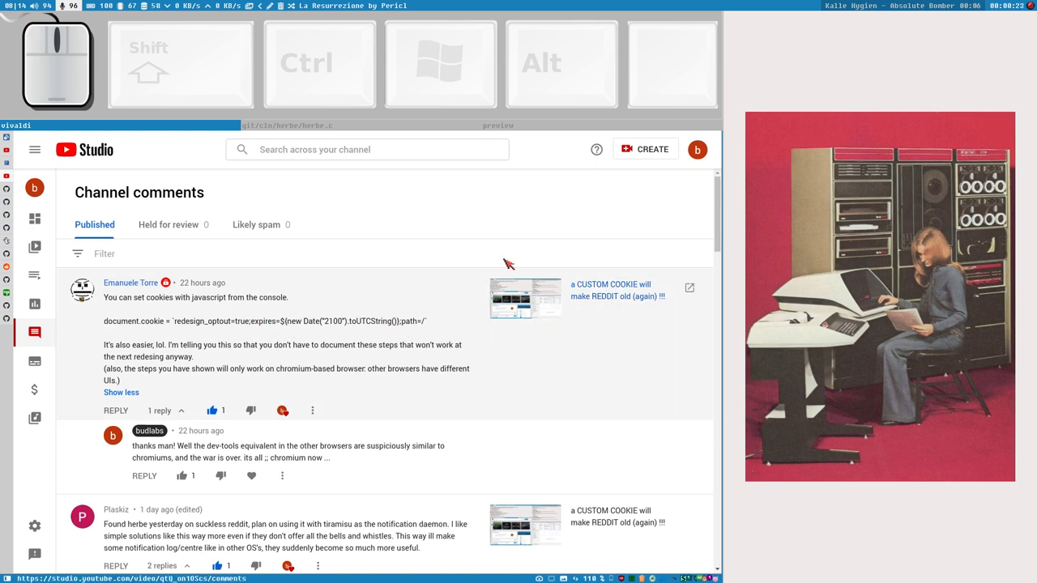
mouse_move(219, 315)
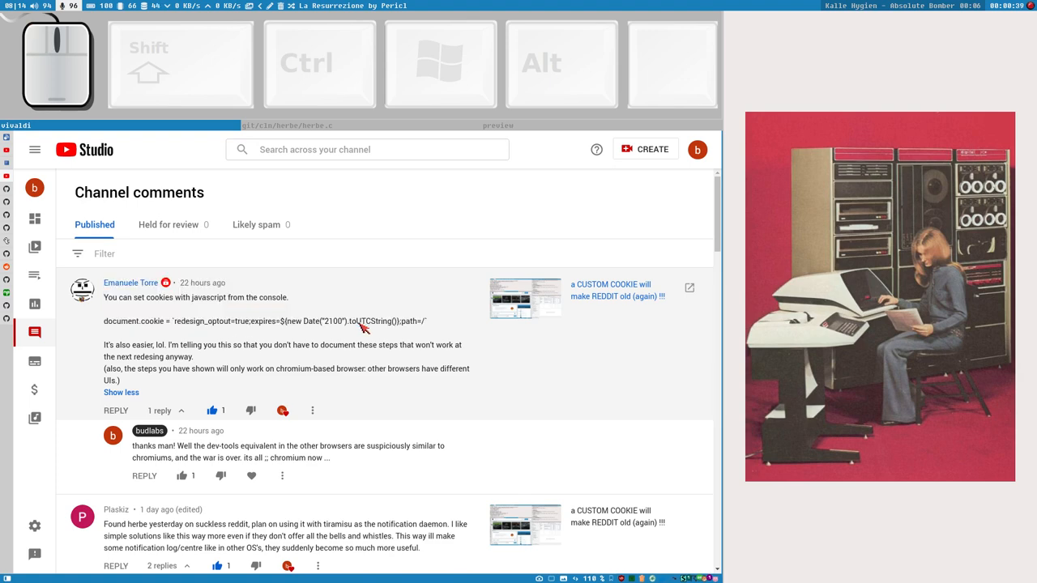
key("ctrl+shift+i")
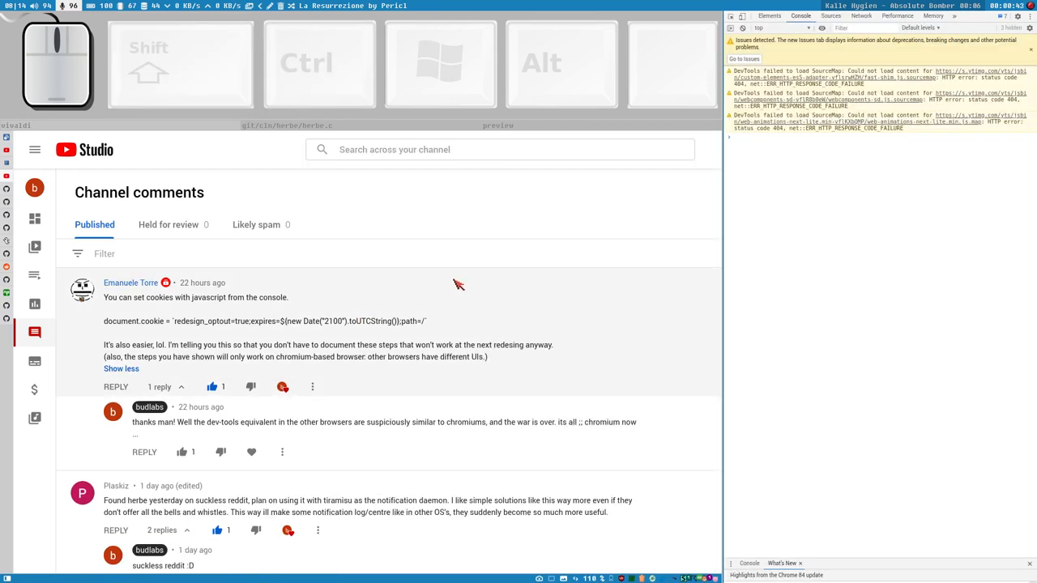
Step: Check the Elements tab, then clear the source-map errors from the DevTools console
left_click(34, 149)
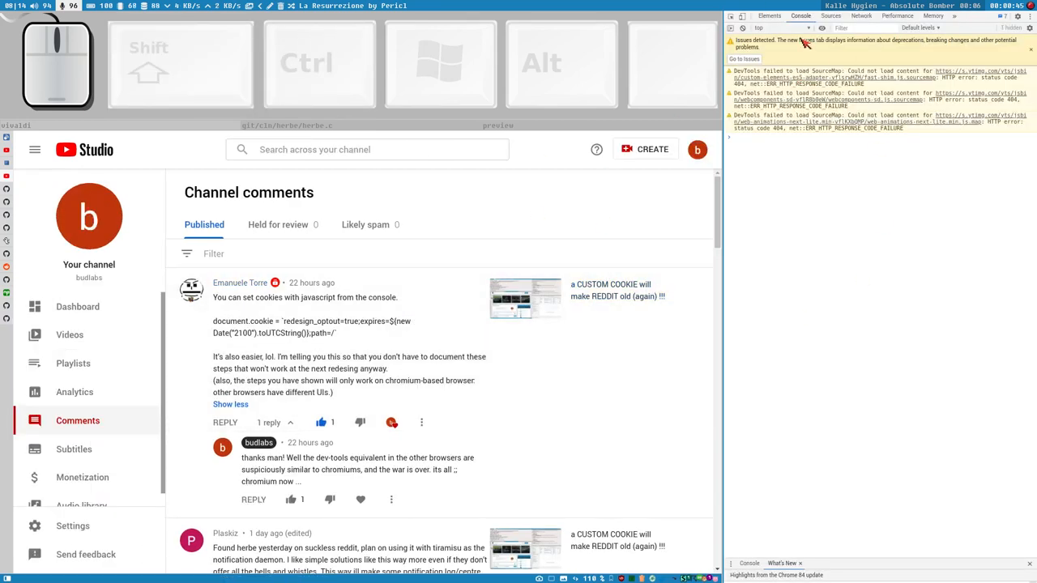
left_click(769, 15)
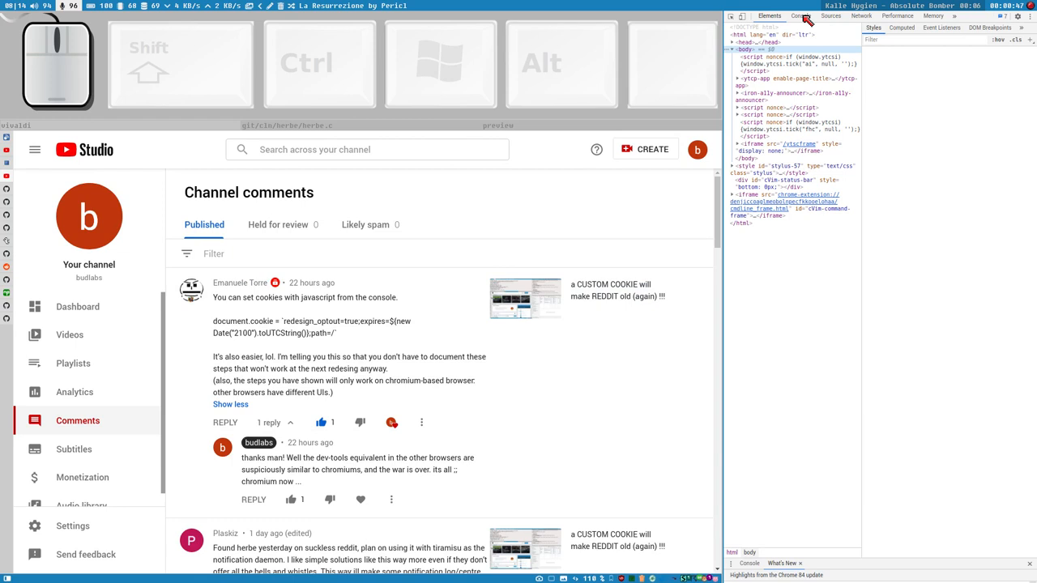
left_click(800, 16)
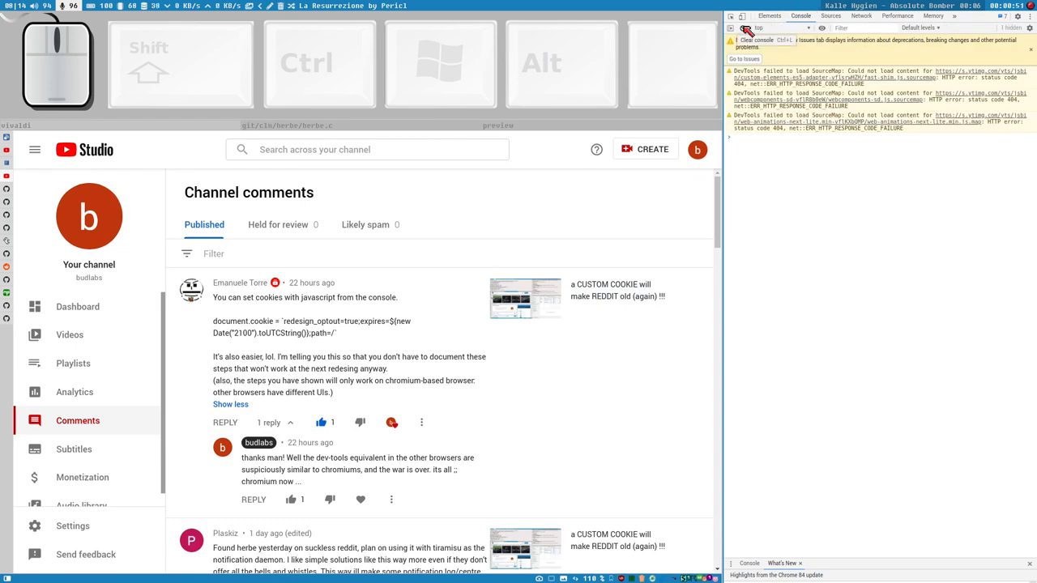
left_click(730, 27)
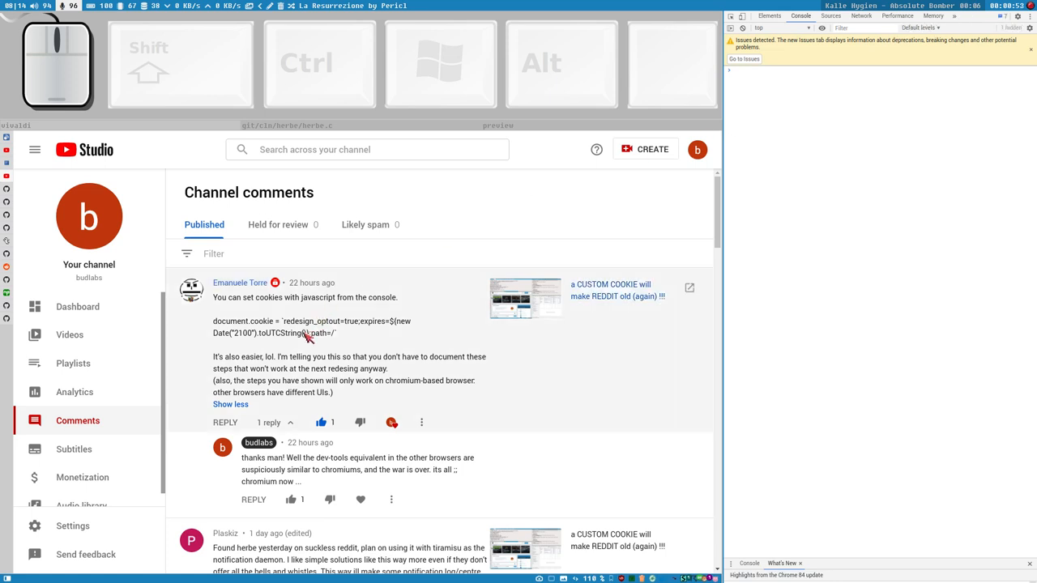
key("alt")
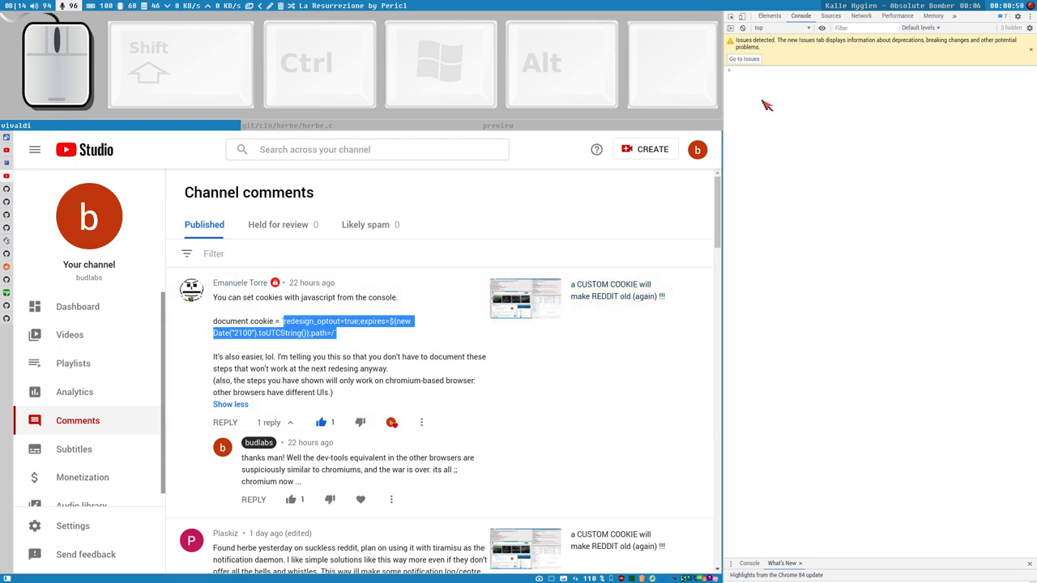
mouse_move(874, 142)
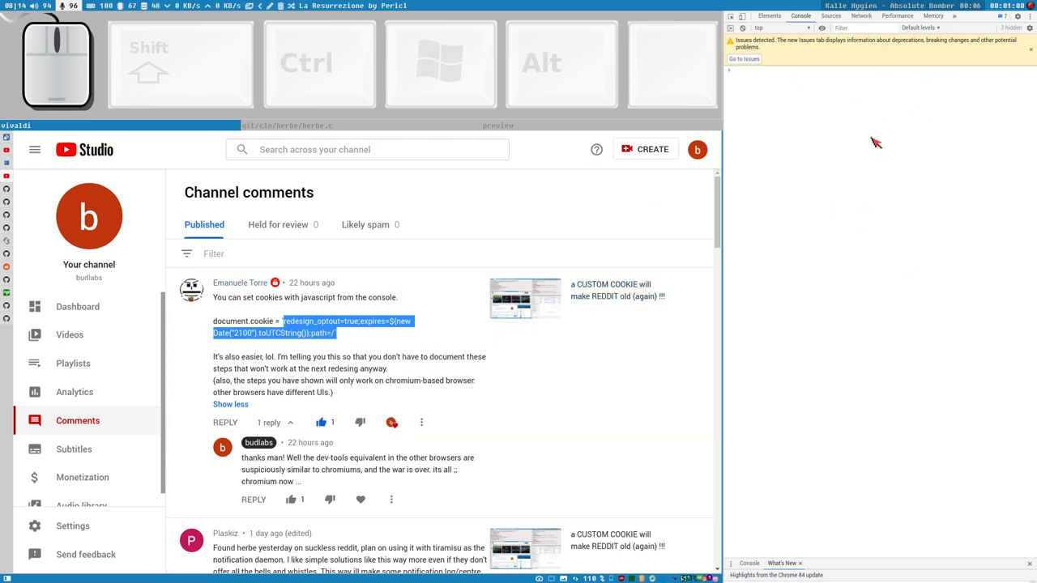
mouse_move(624, 241)
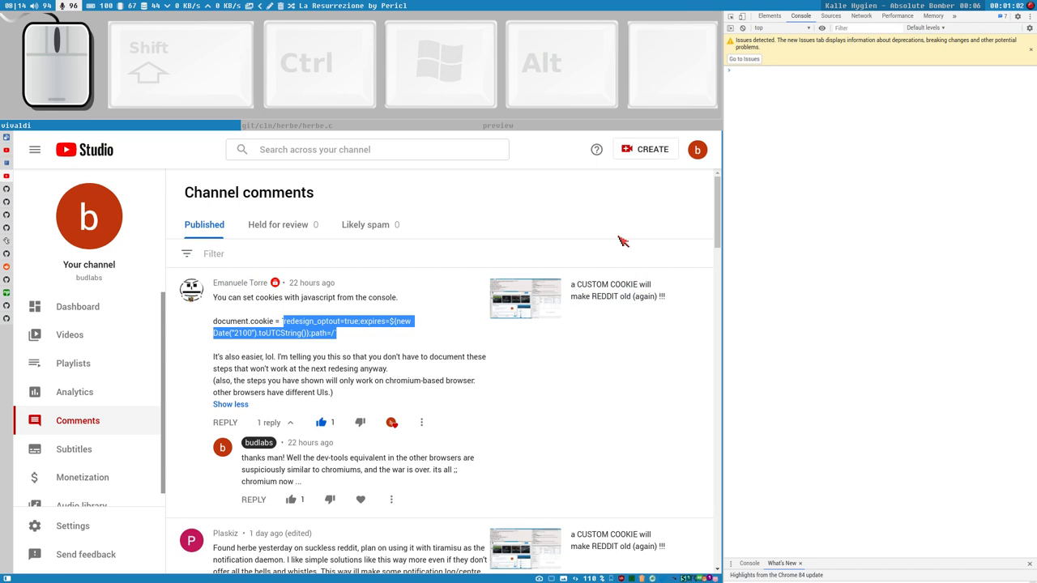
mouse_move(745, 235)
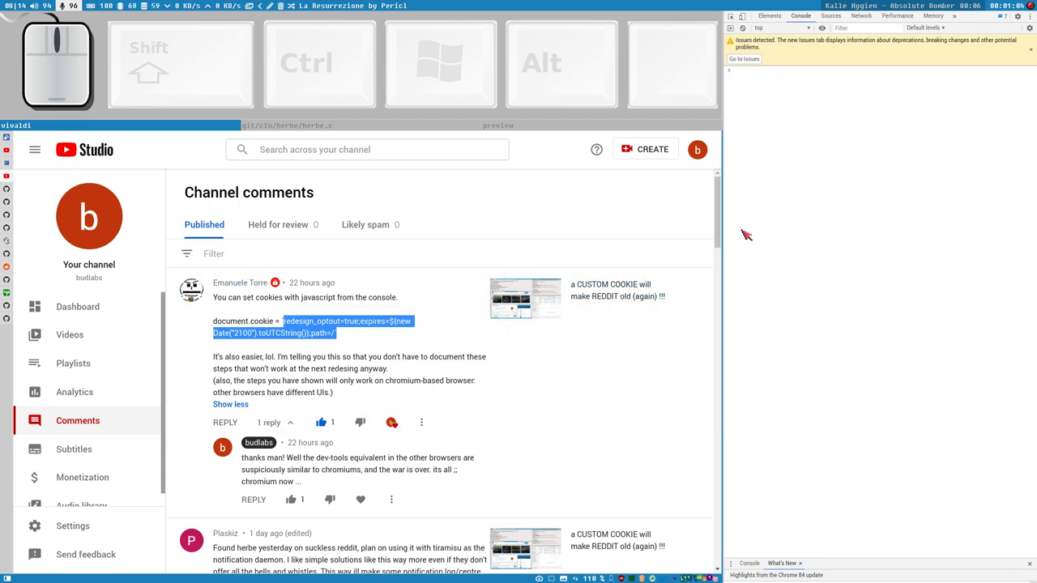
mouse_move(815, 322)
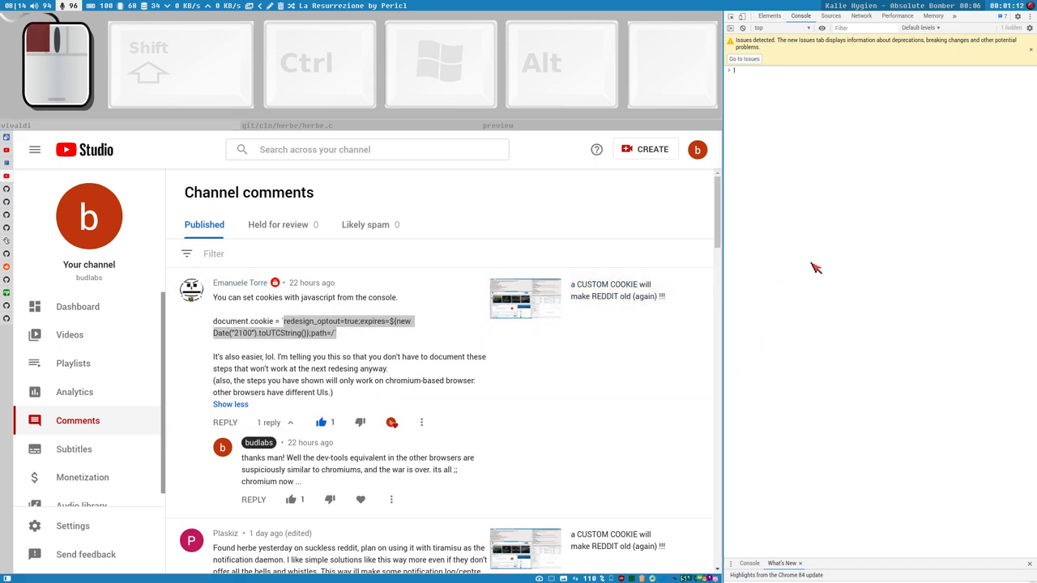
mouse_move(849, 285)
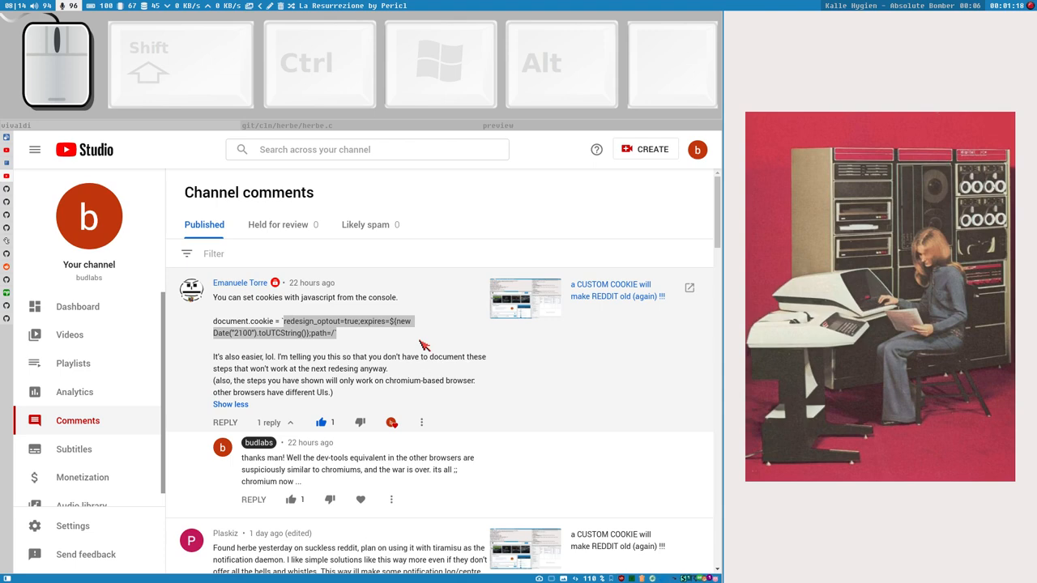
scroll("down", 3)
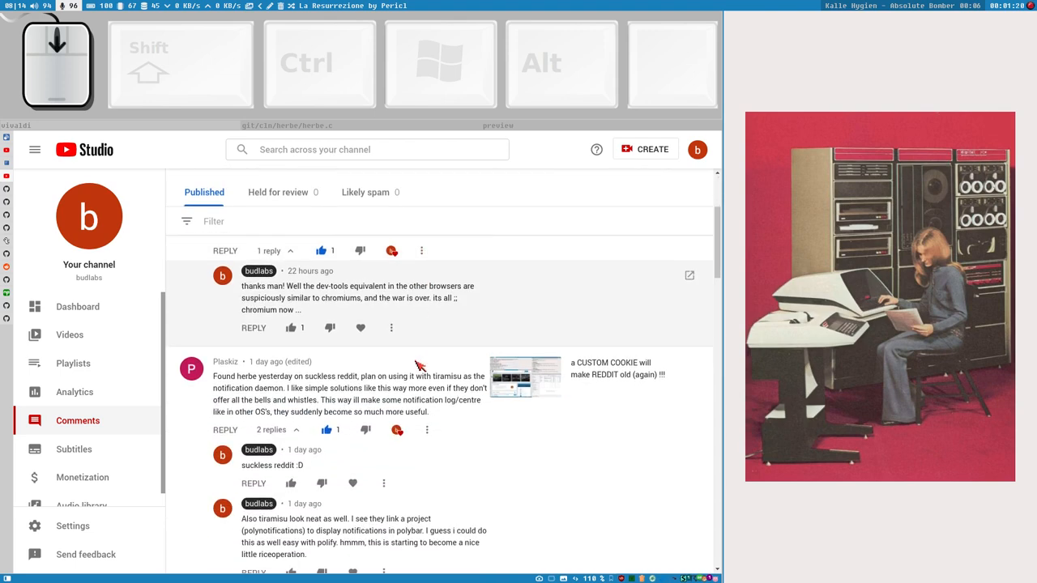
scroll("up", 3)
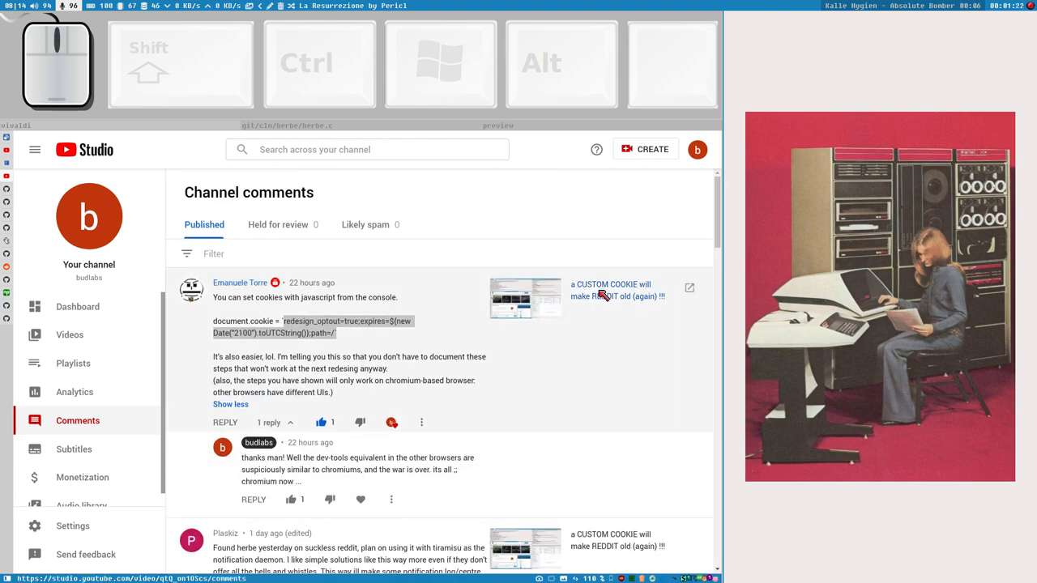
mouse_move(636, 372)
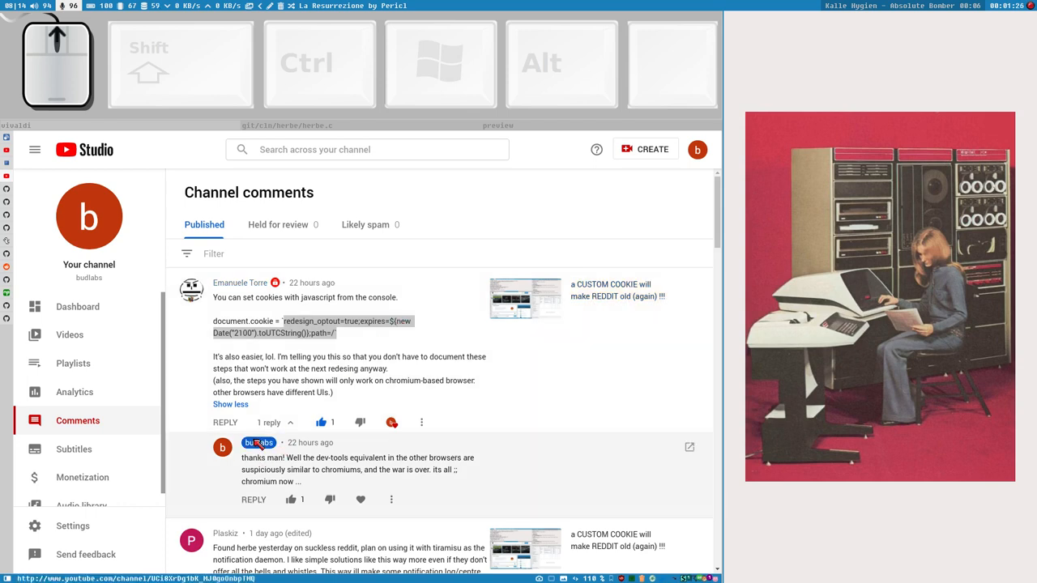
mouse_move(596, 373)
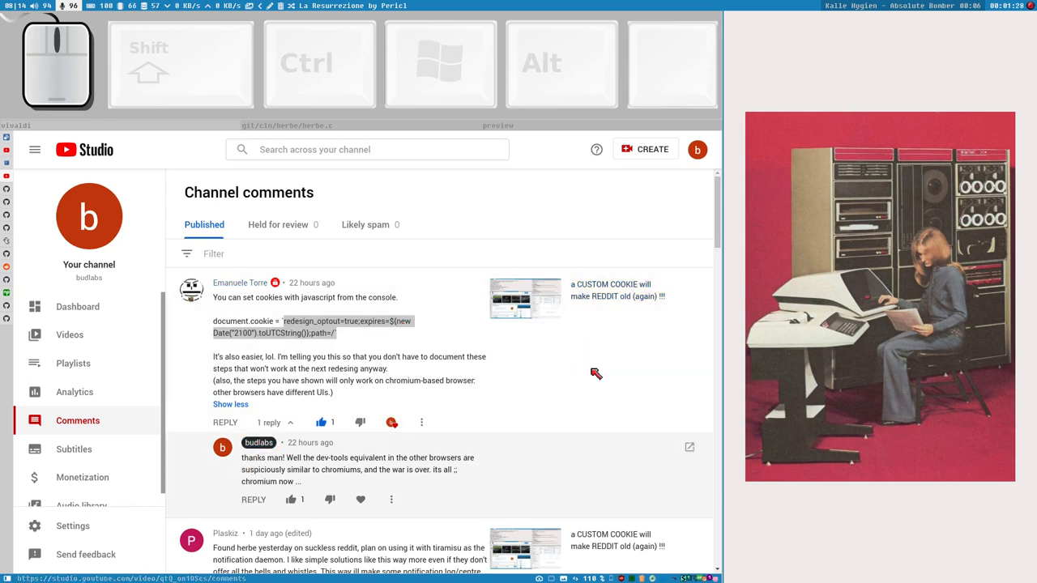
scroll("down", 3)
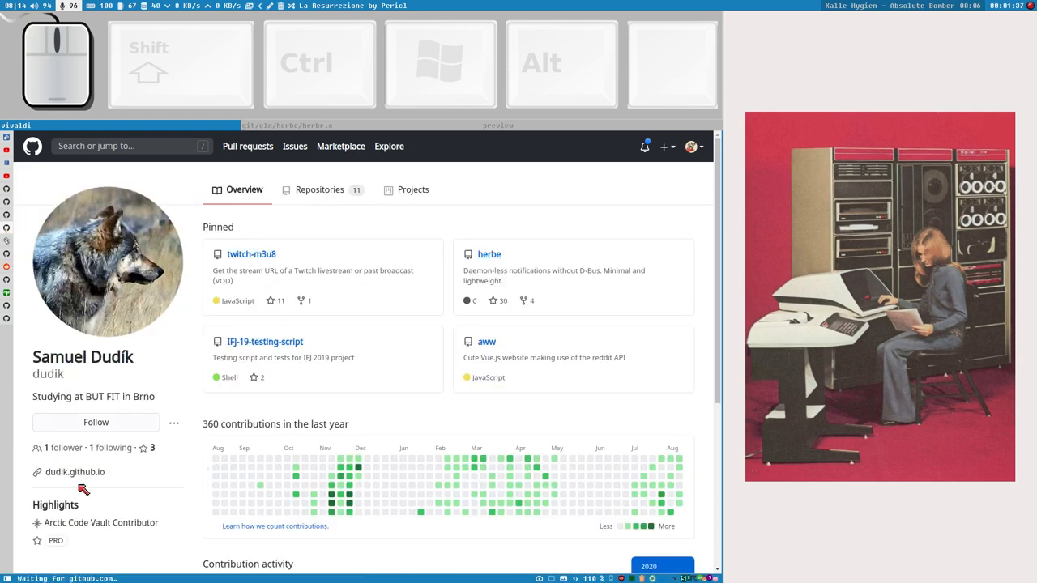
Step: Open the pinned herbe repository and scroll through its file list and README
left_click(490, 253)
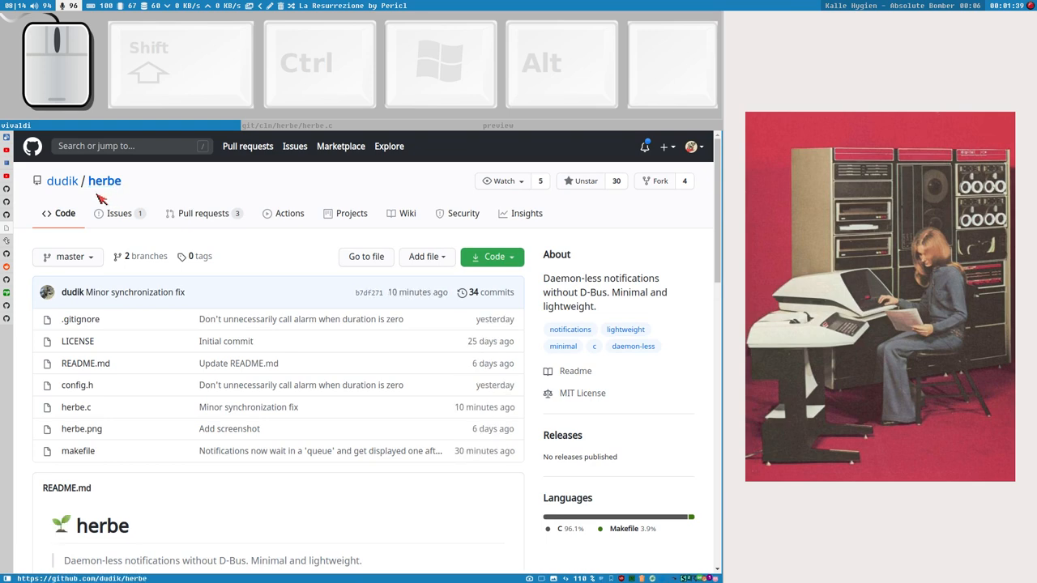
scroll("down", 3)
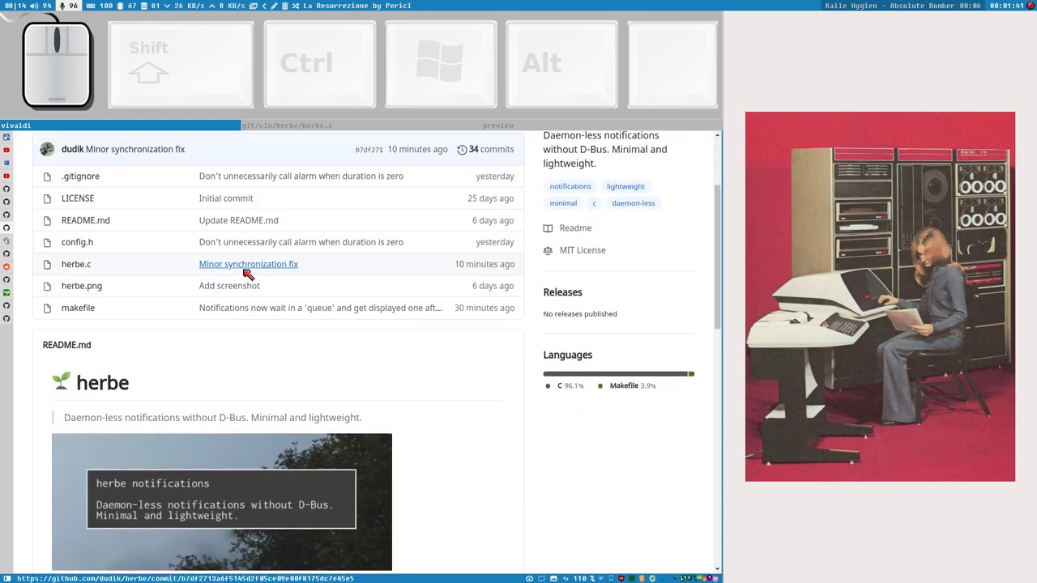
mouse_move(150, 373)
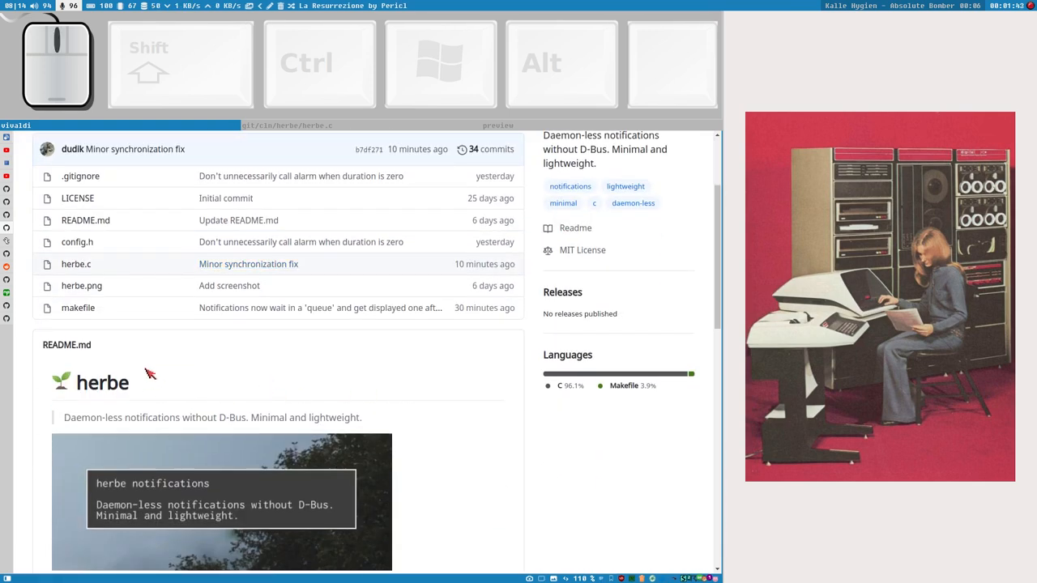
scroll("down", 3)
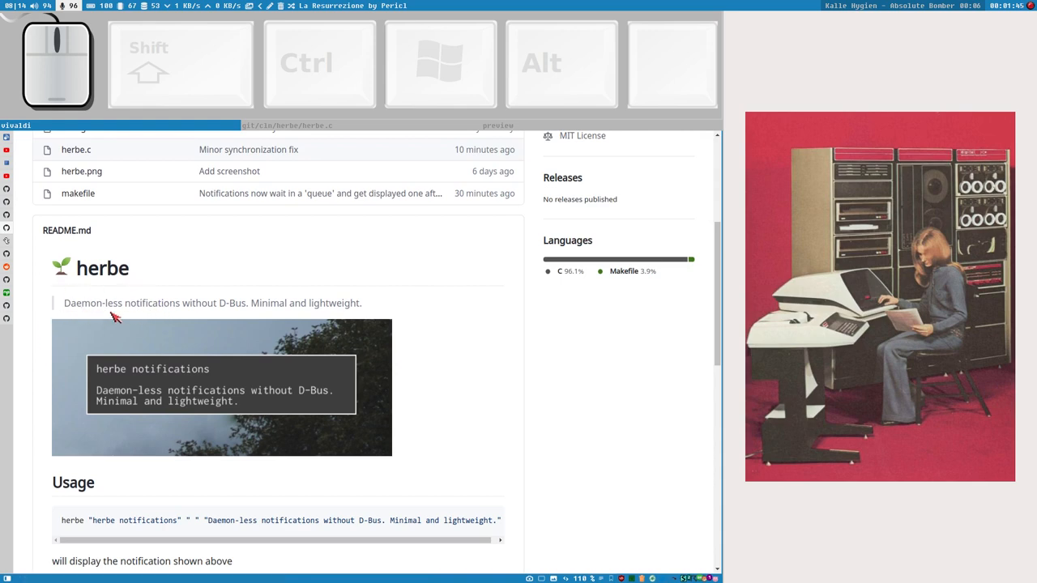
mouse_move(443, 358)
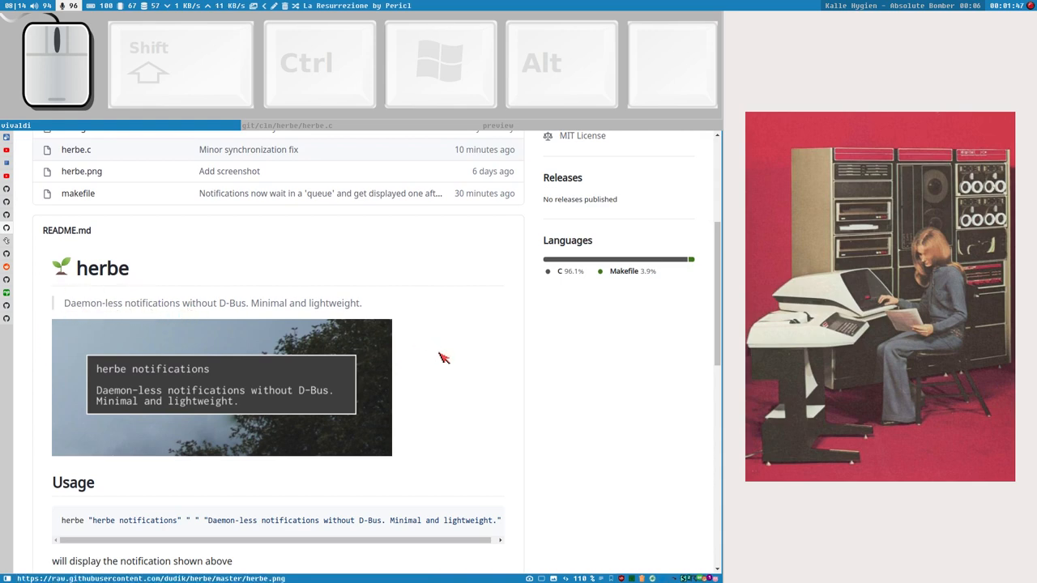
mouse_move(405, 398)
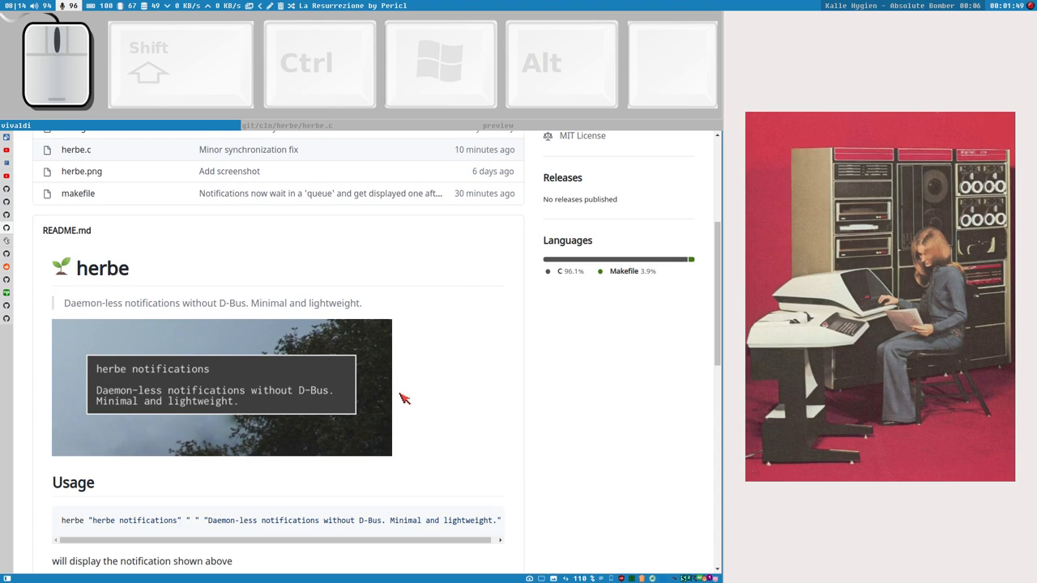
scroll("up", 3)
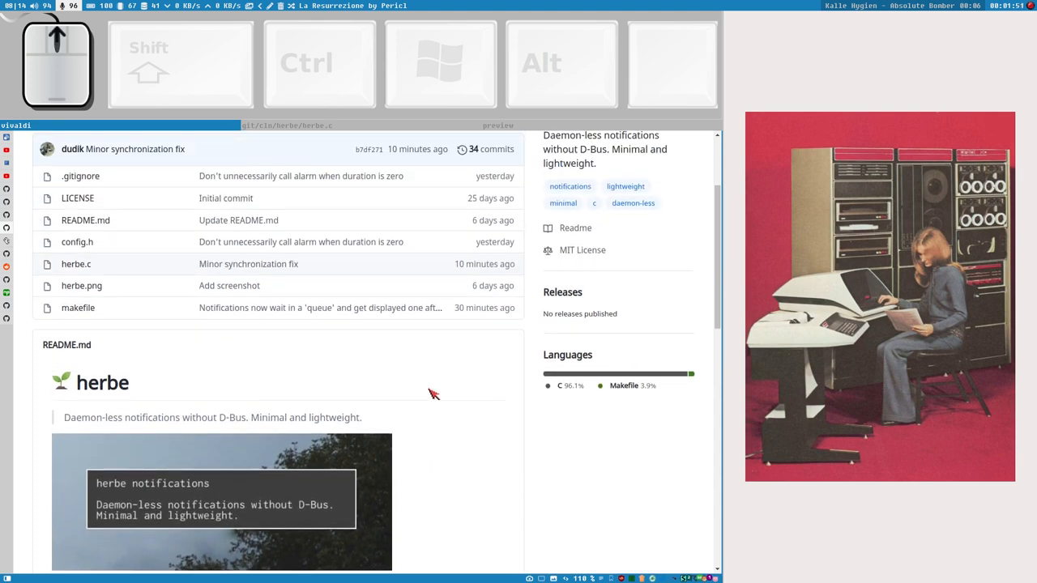
Step: Open herbe pull request #3, 'Commandline options', from the Pull requests list
left_click(203, 213)
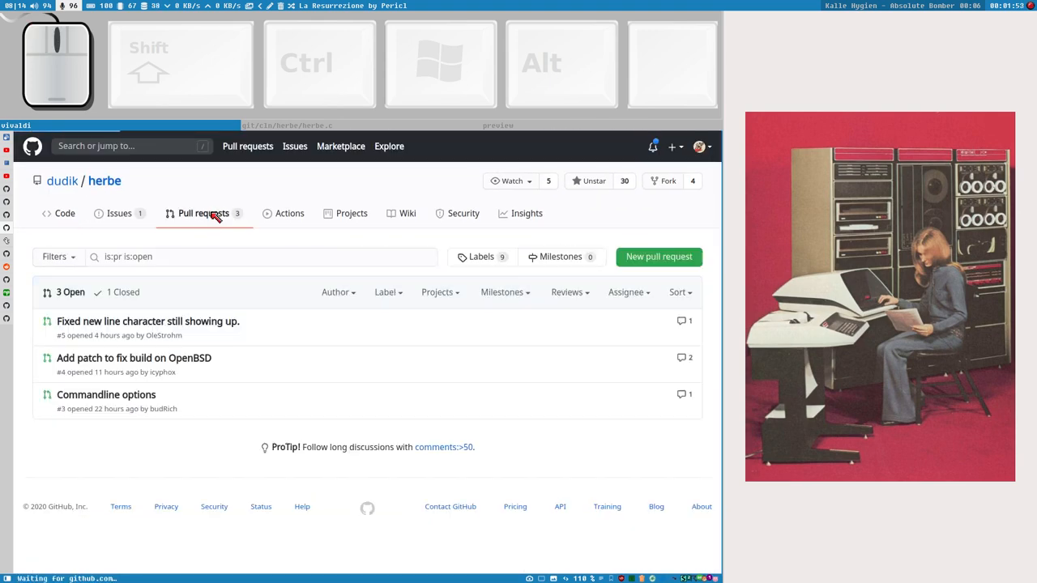
mouse_move(106, 394)
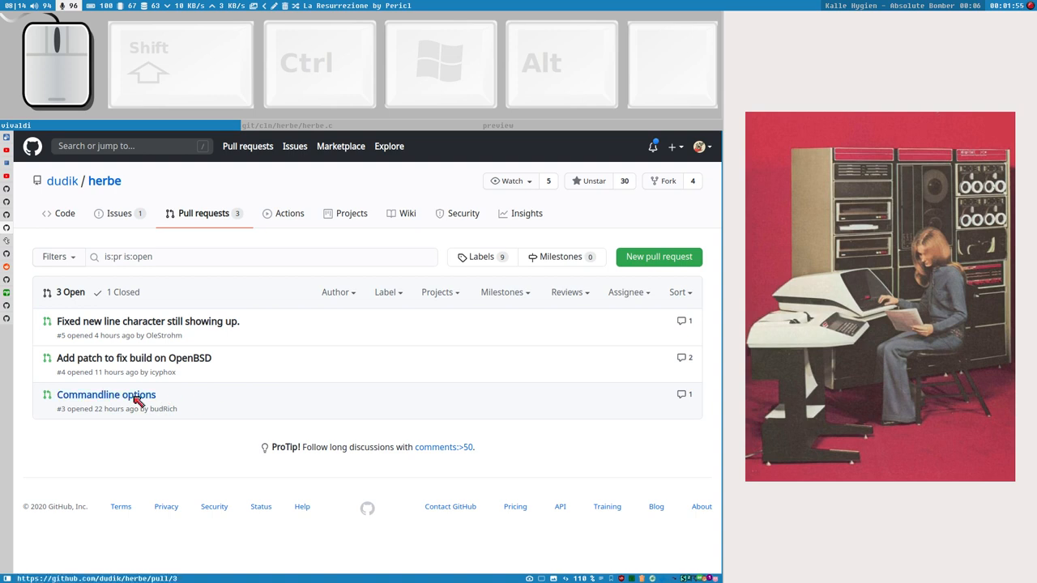
mouse_move(106, 395)
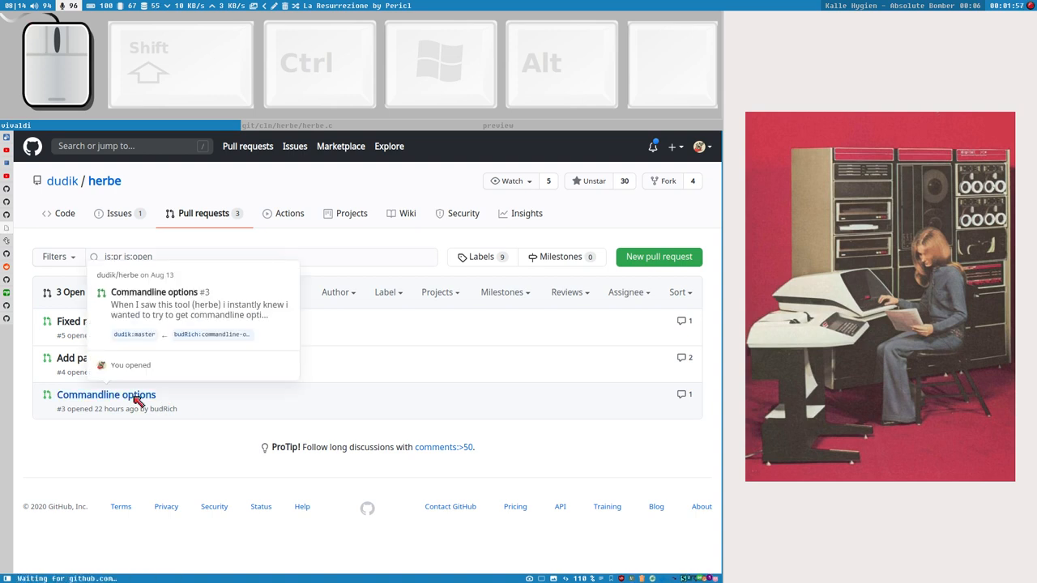
left_click(105, 394)
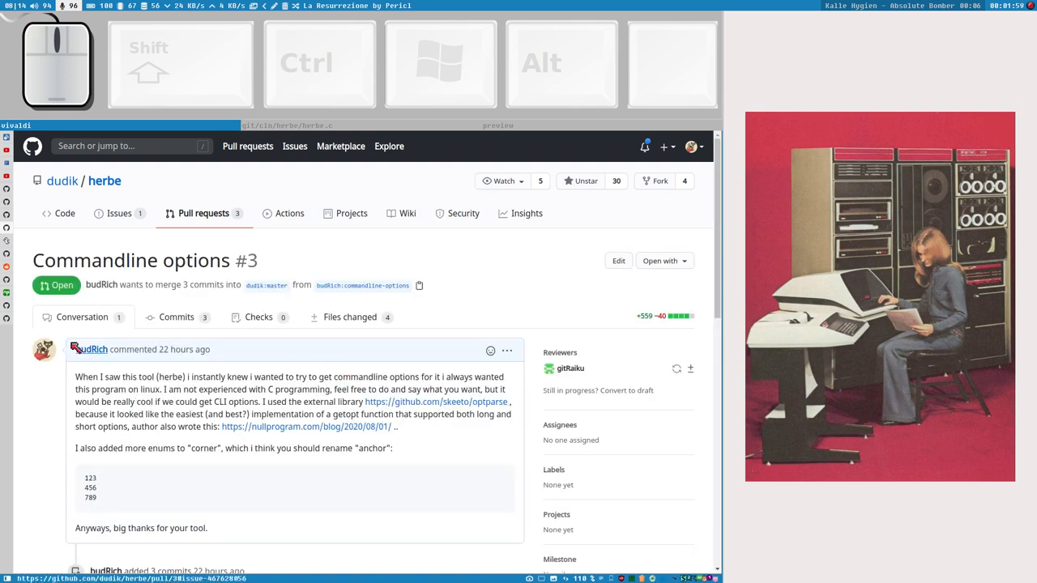
mouse_move(297, 51)
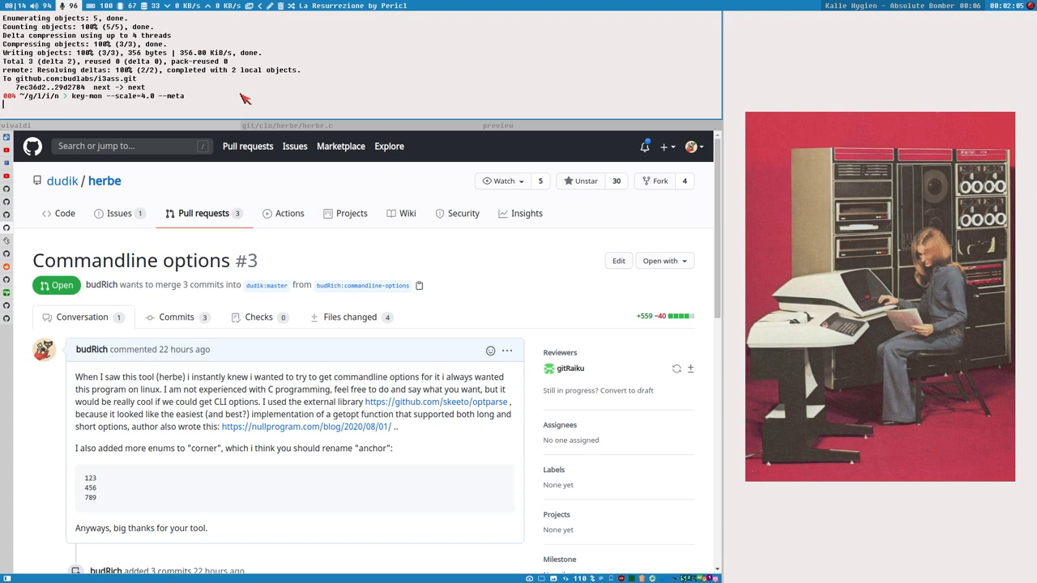
key("Return")
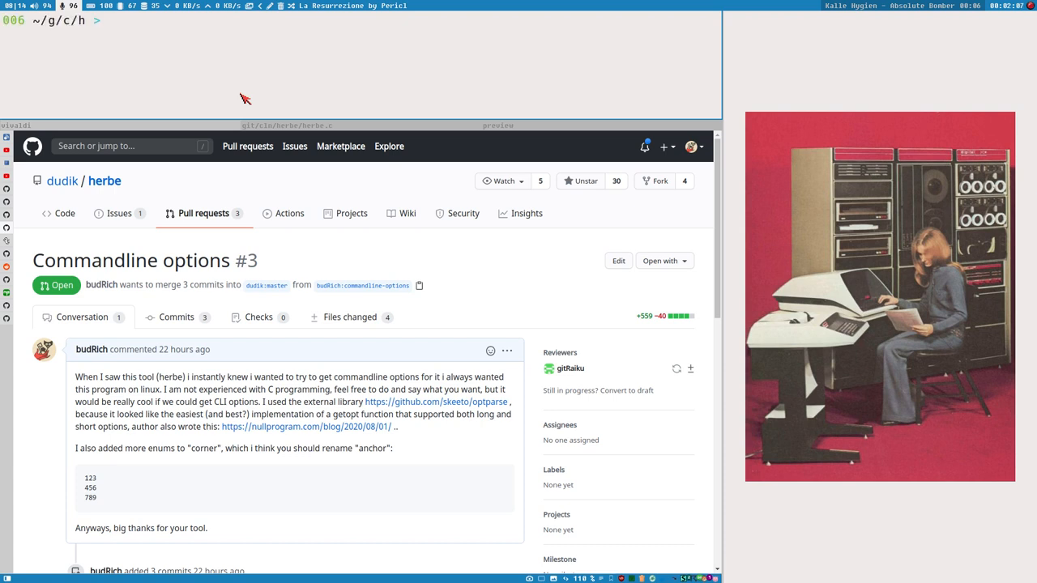
mouse_move(233, 397)
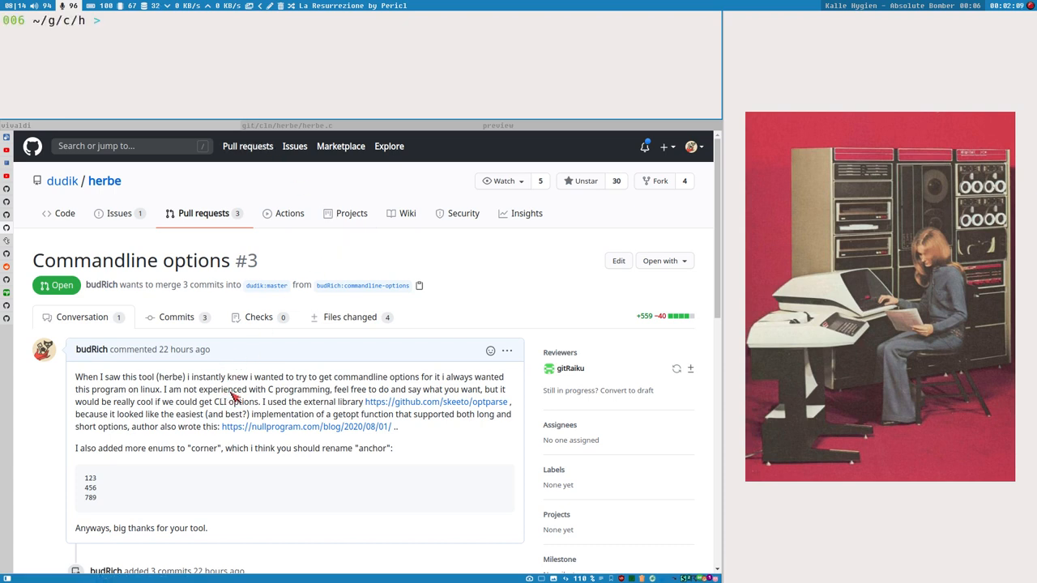
mouse_move(237, 364)
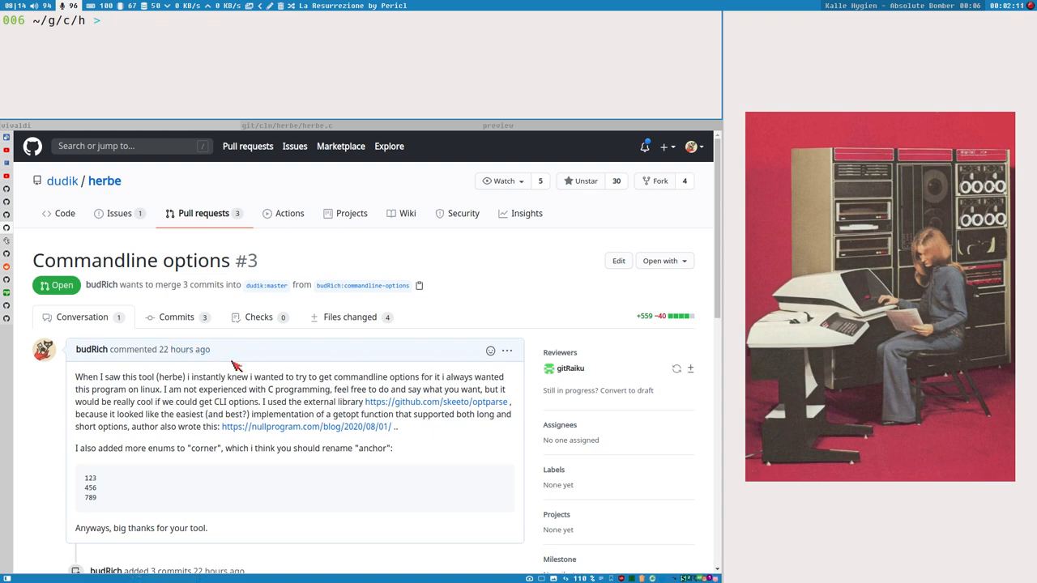
mouse_move(14, 175)
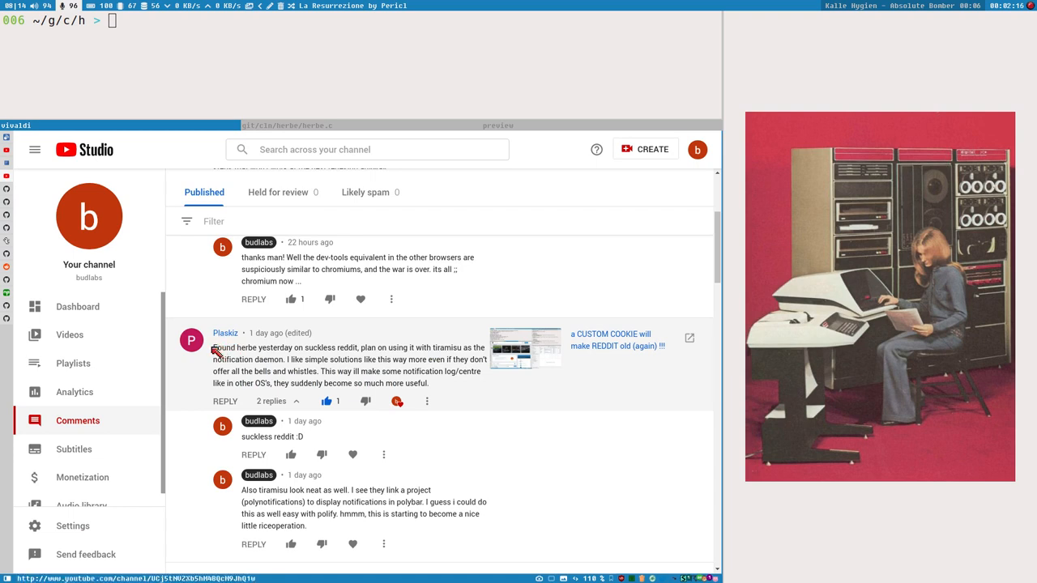
mouse_move(271, 360)
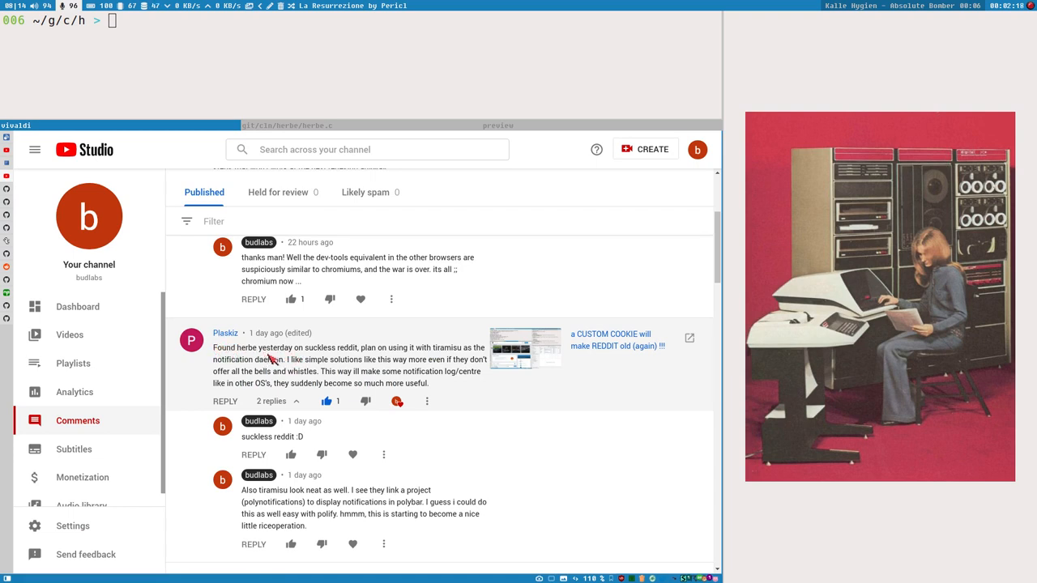
mouse_move(381, 358)
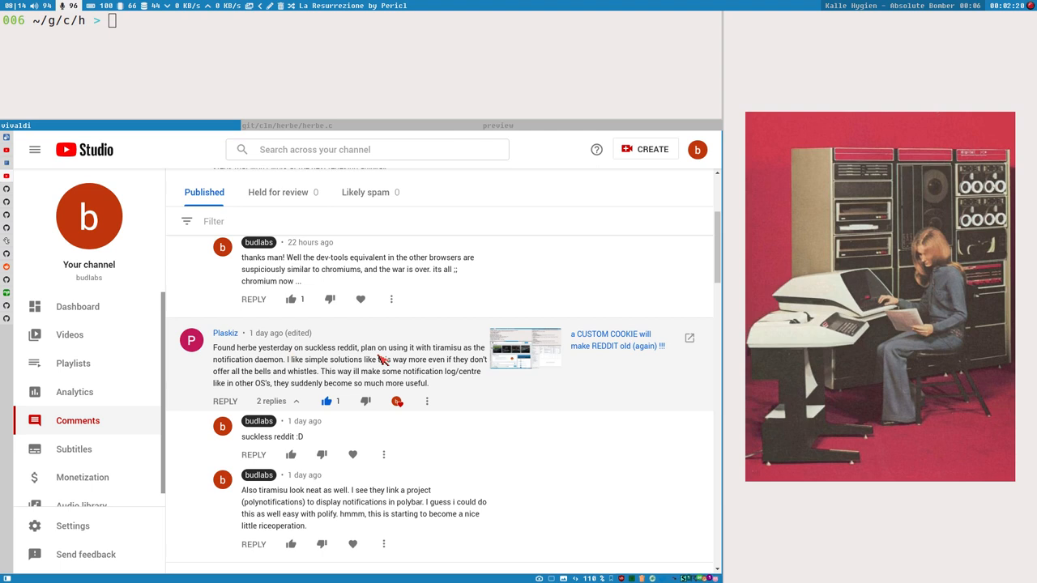
mouse_move(308, 358)
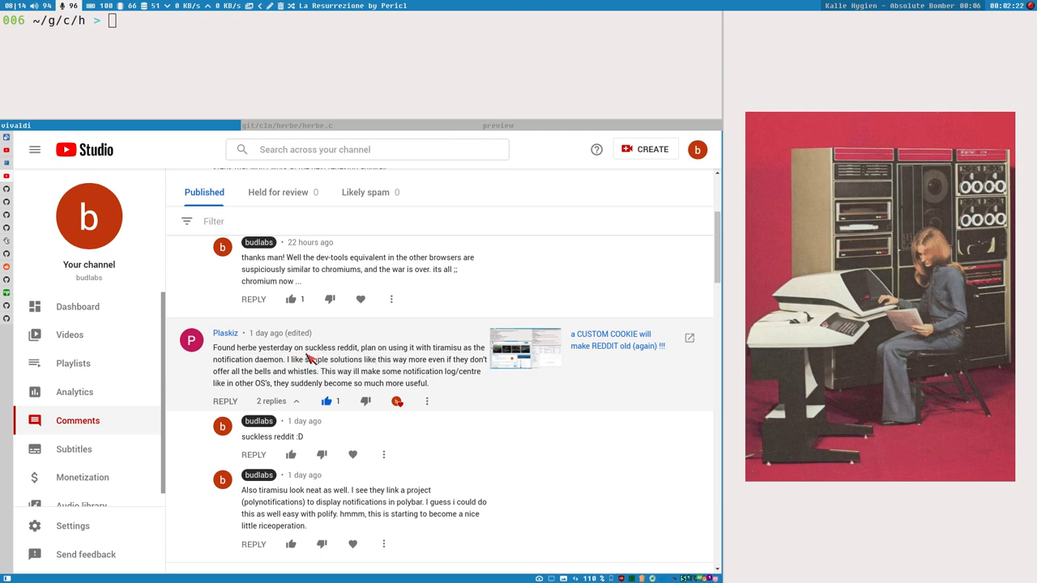
Step: Select 'suckless reddit' in Plaskiz's comment about finding herbe
double_click(331, 347)
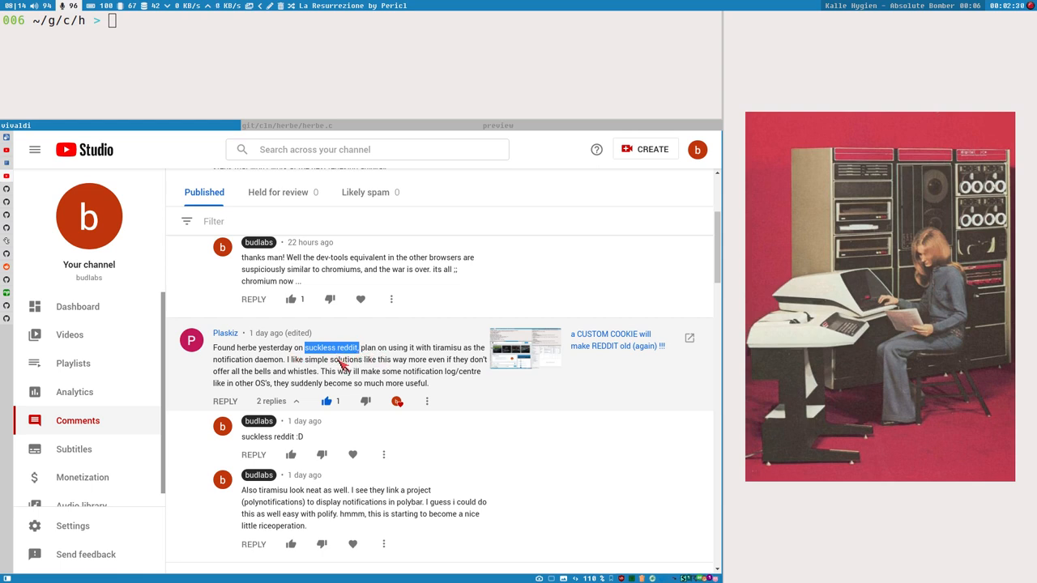
mouse_move(362, 357)
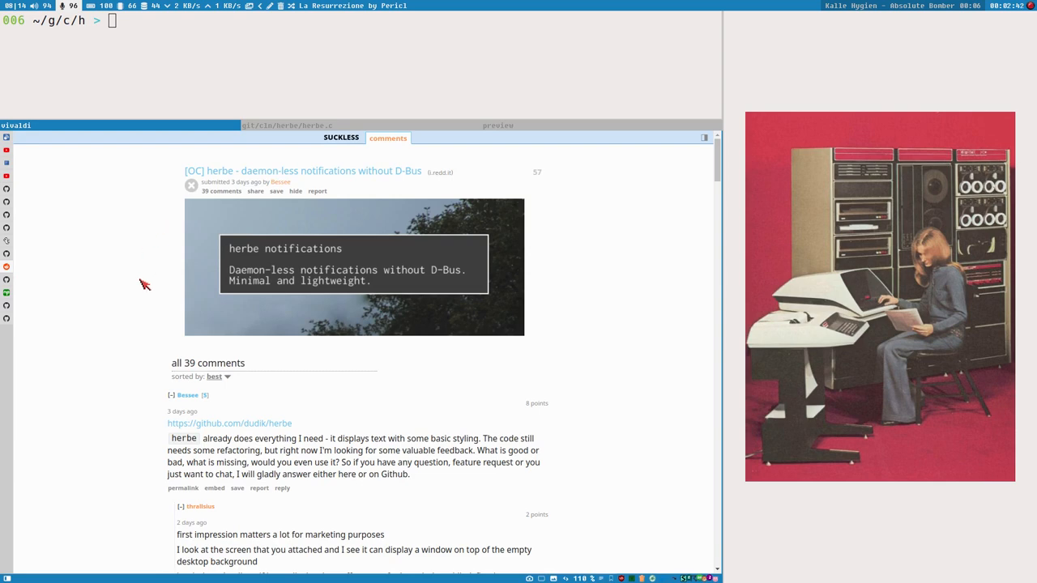
Step: Scroll through the comments of the '[OC] herbe - daemon-less notifications without D-Bus' thread
scroll("down", 3)
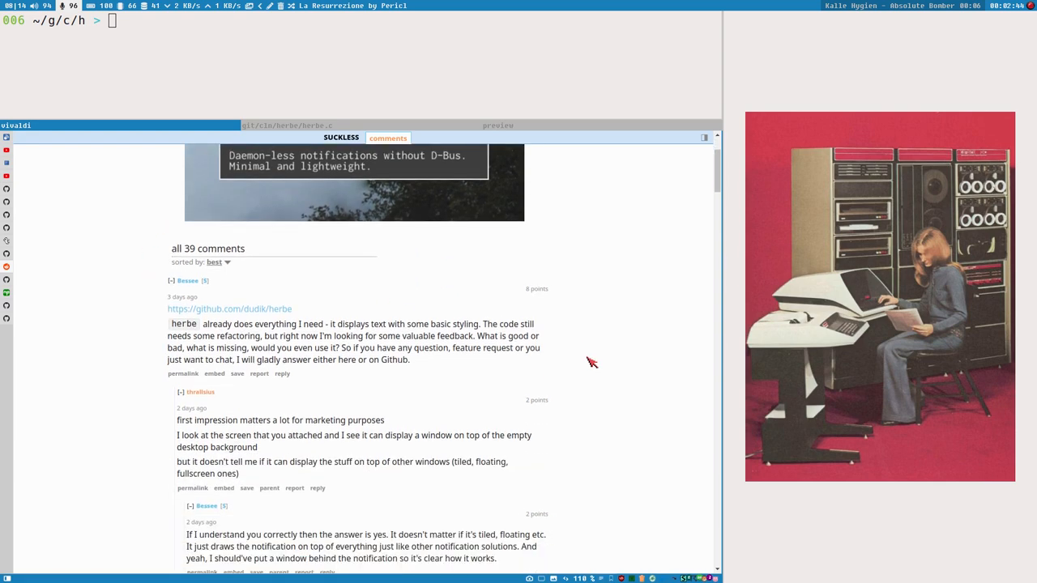
scroll("up", 3)
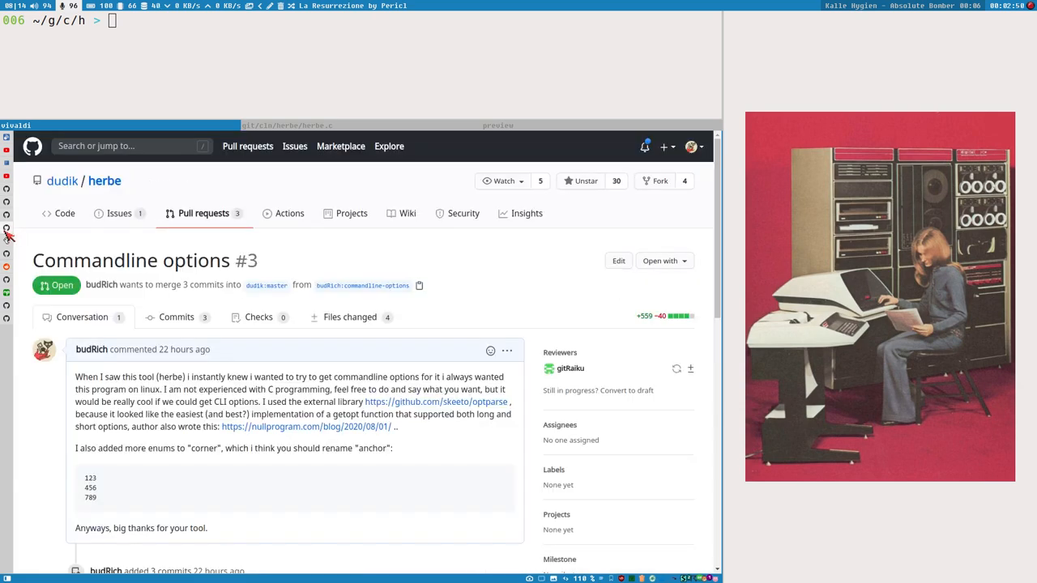
mouse_move(300, 441)
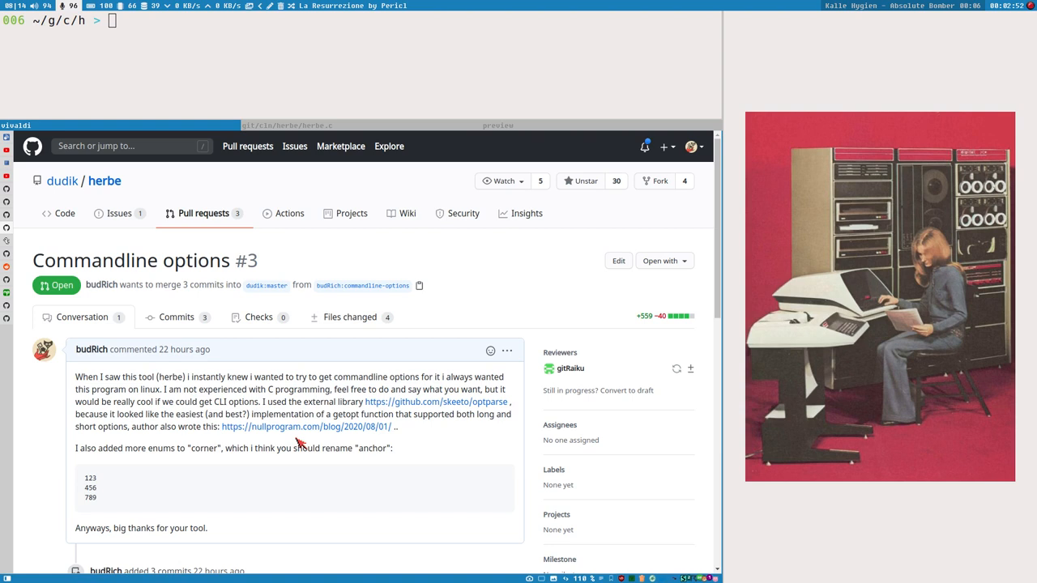
mouse_move(397, 544)
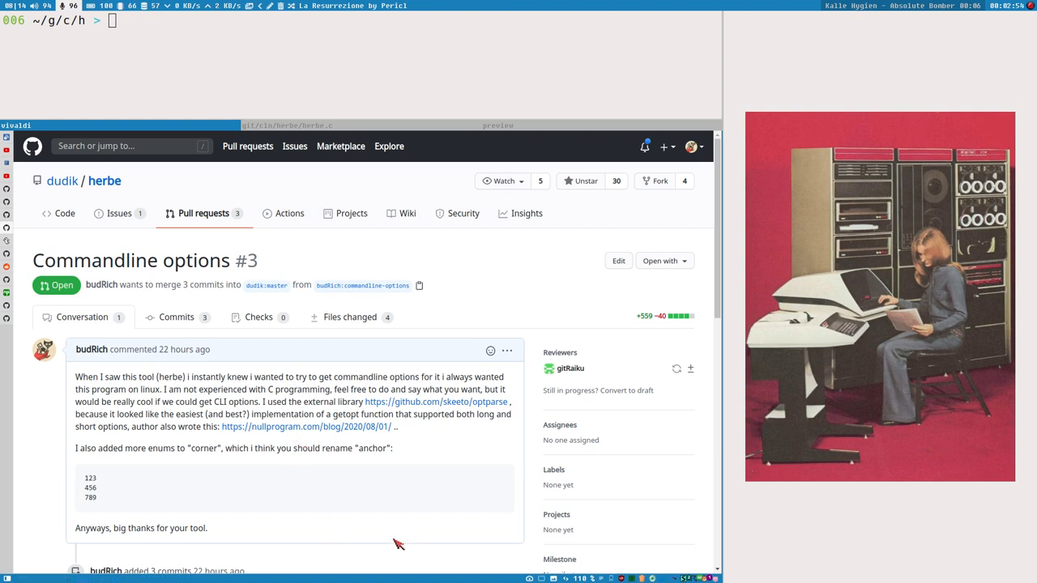
mouse_move(386, 540)
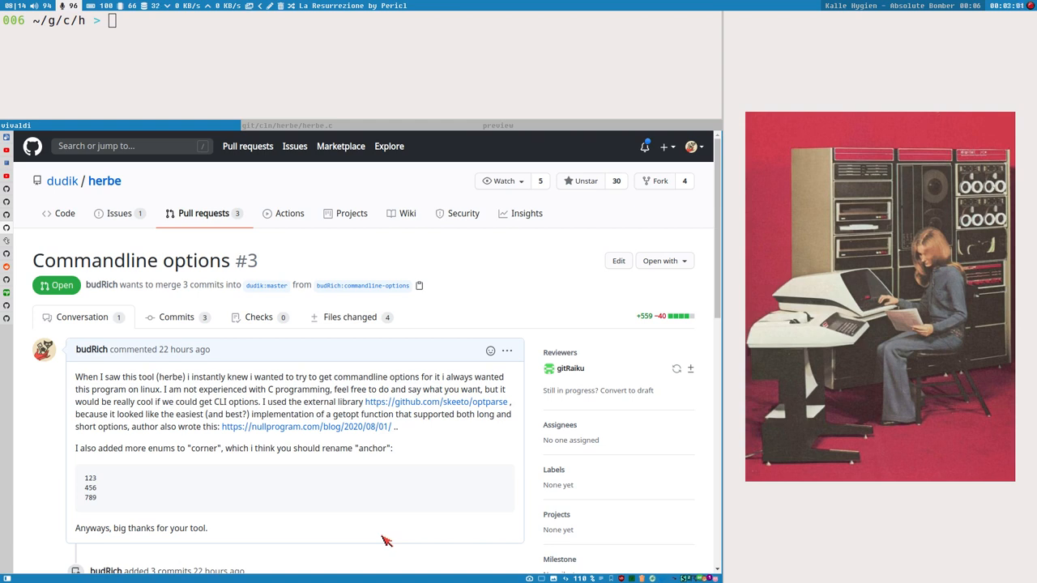
mouse_move(306, 405)
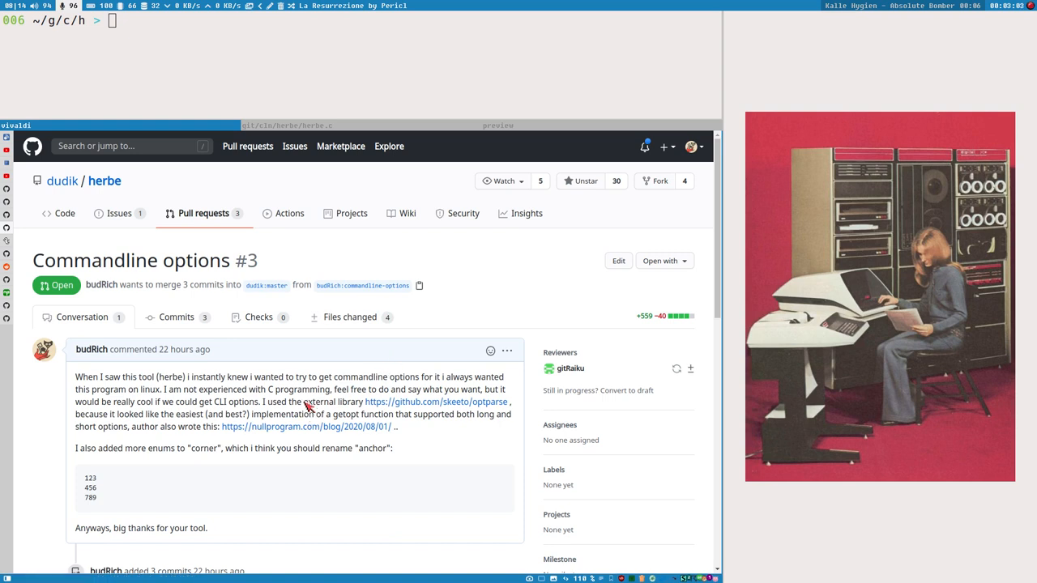
mouse_move(591, 470)
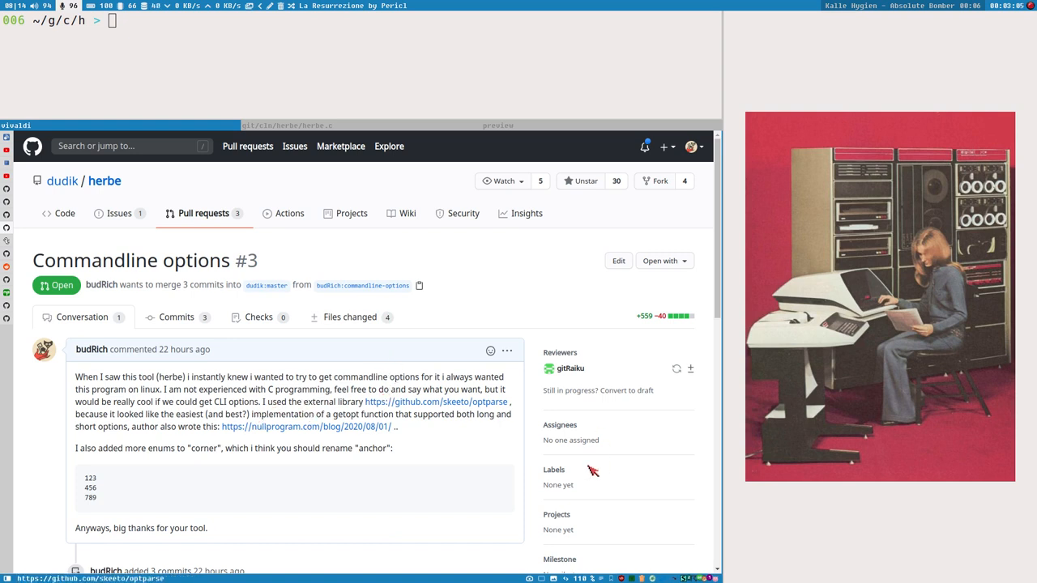
mouse_move(283, 371)
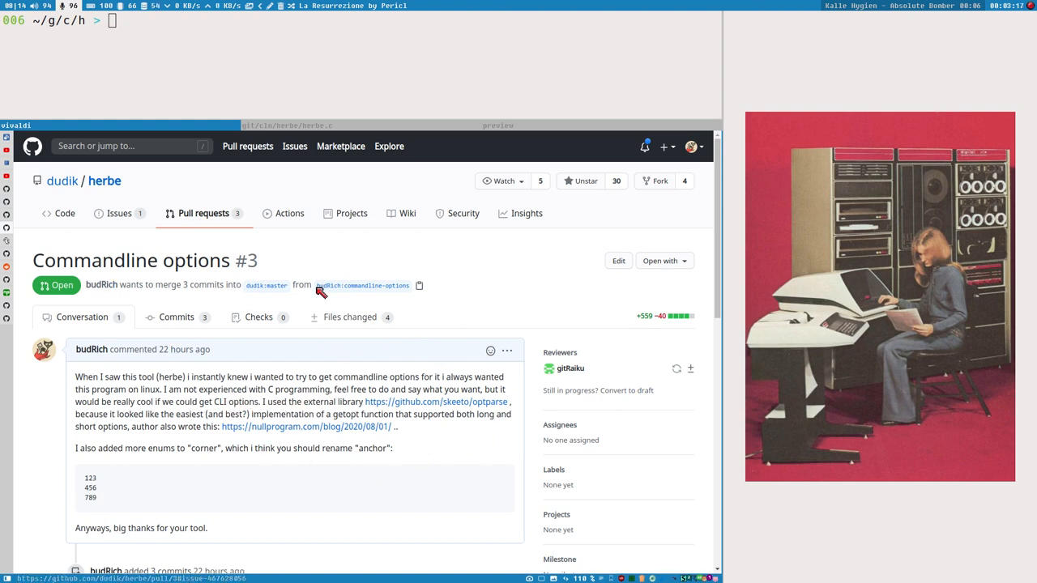
mouse_move(252, 374)
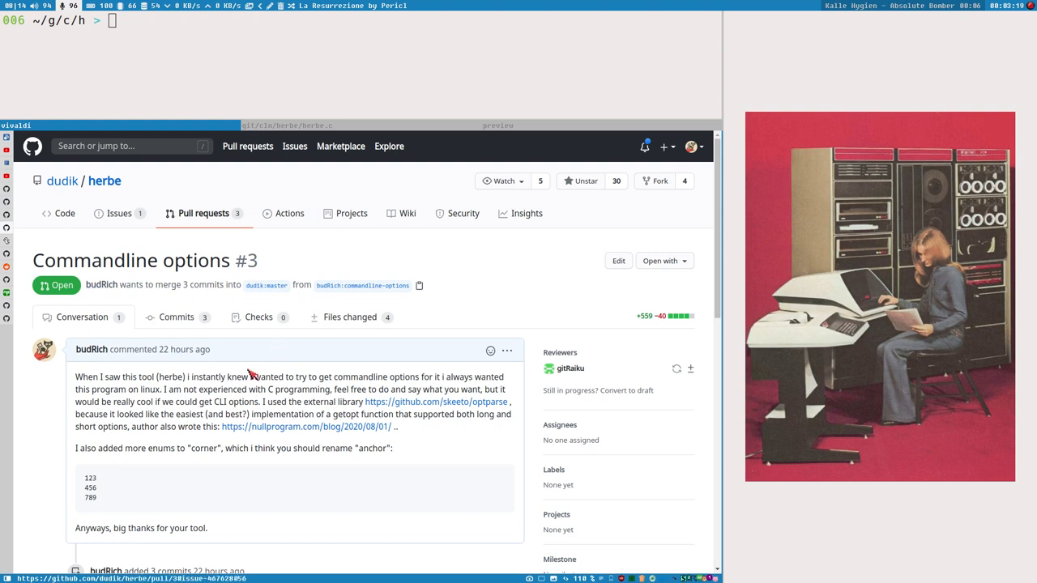
mouse_move(153, 272)
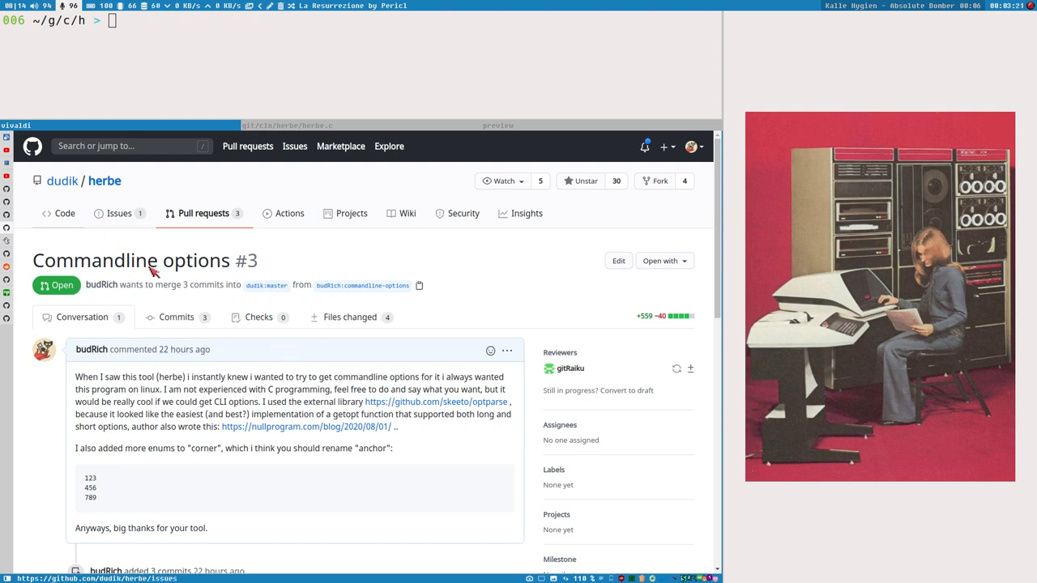
mouse_move(104, 181)
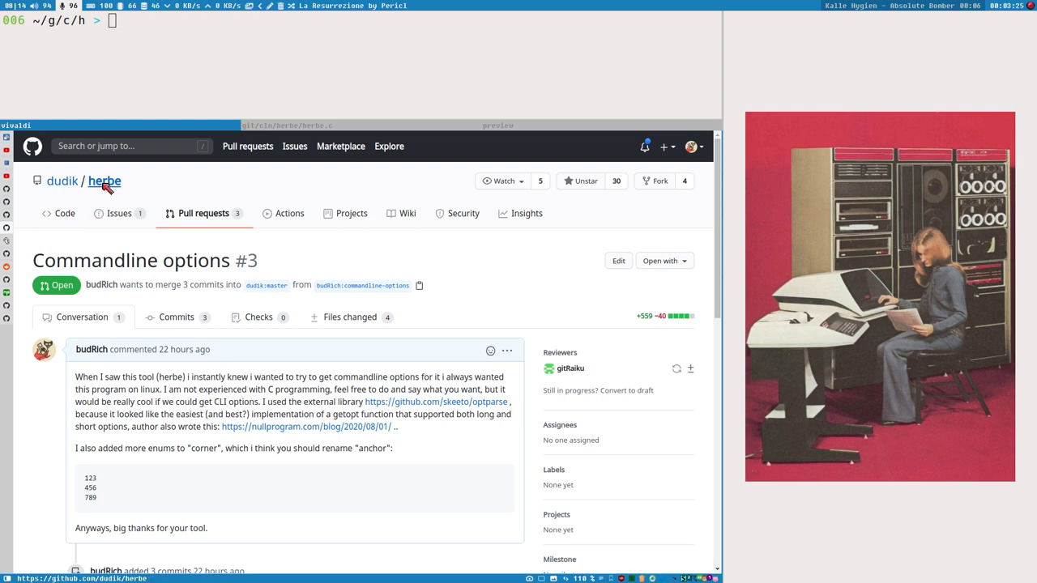
Step: Go to the dudik/herbe repository main page and select the herbe title in the README
left_click(105, 180)
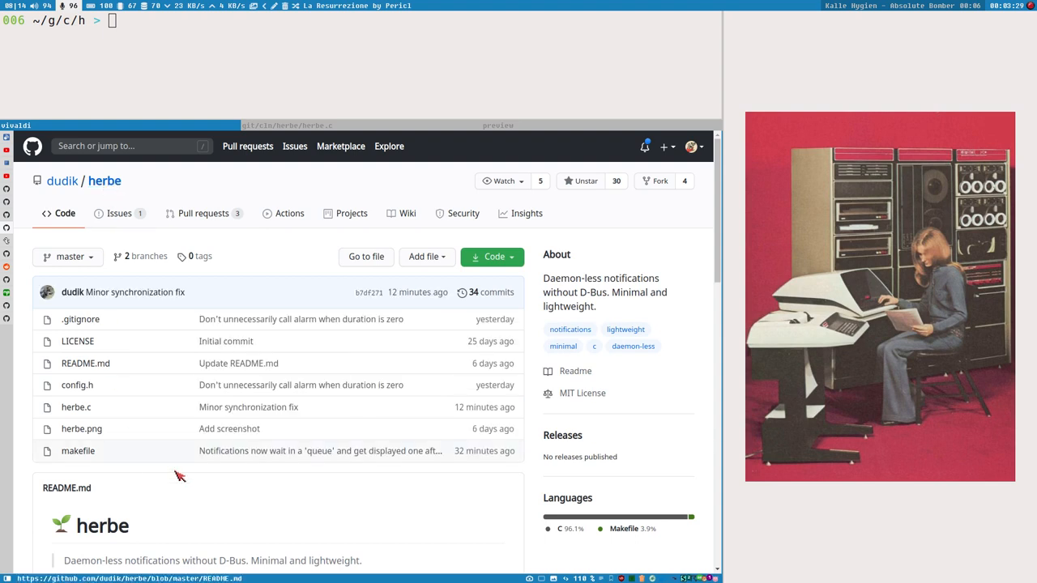
double_click(102, 526)
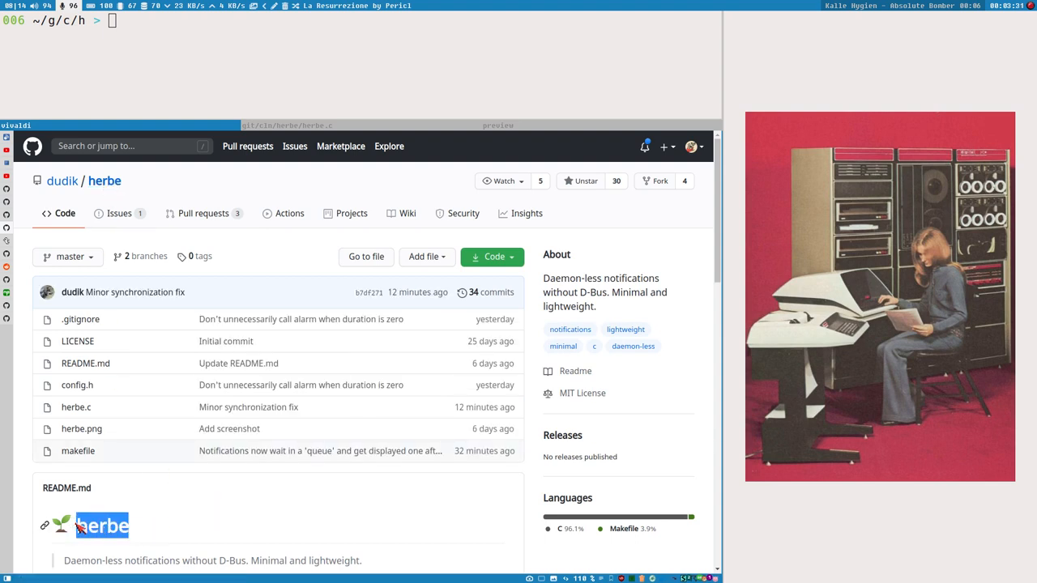
mouse_move(359, 475)
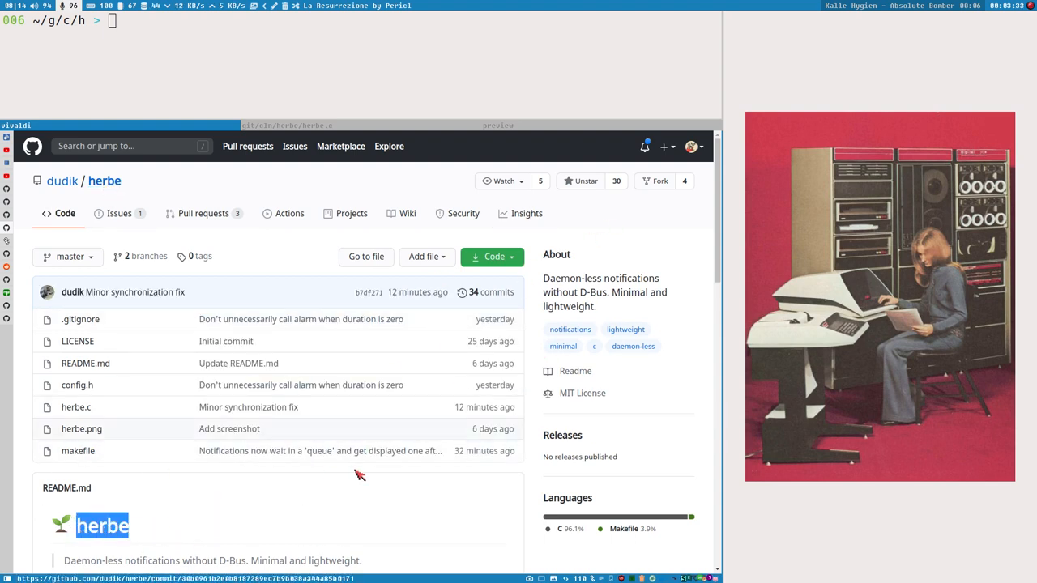
scroll("down", 3)
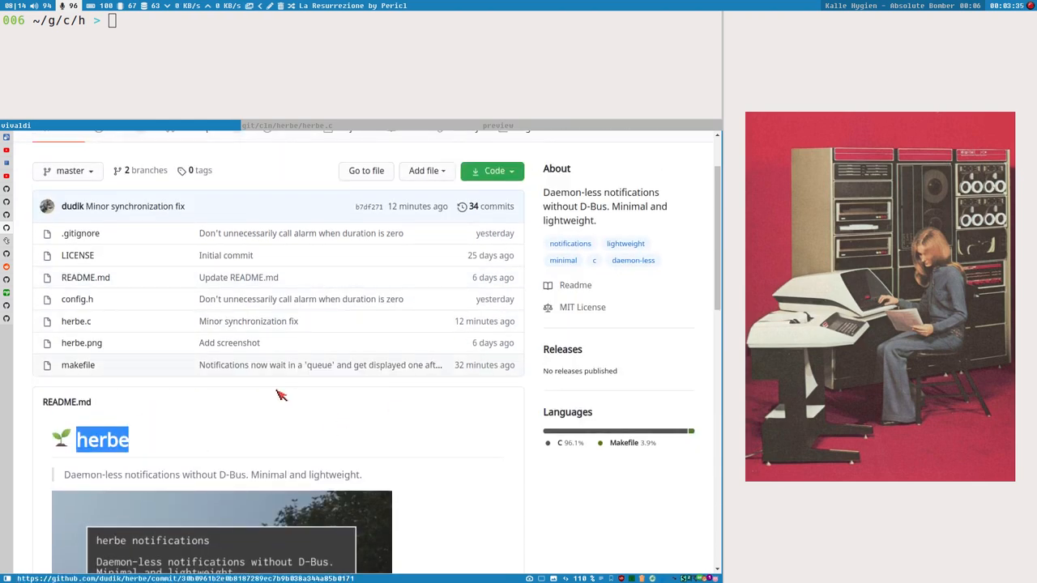
scroll("up", 3)
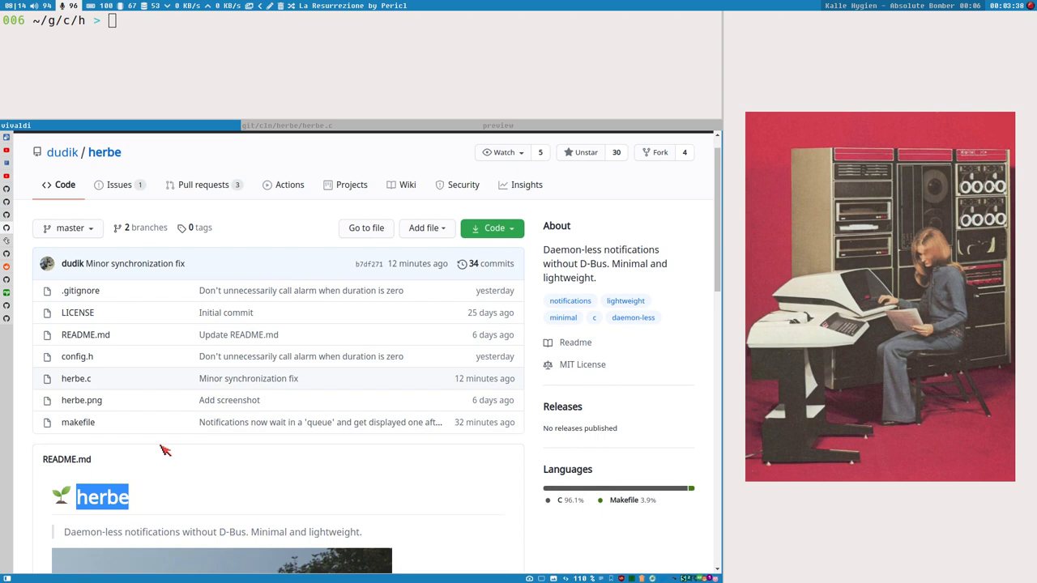
mouse_move(231, 258)
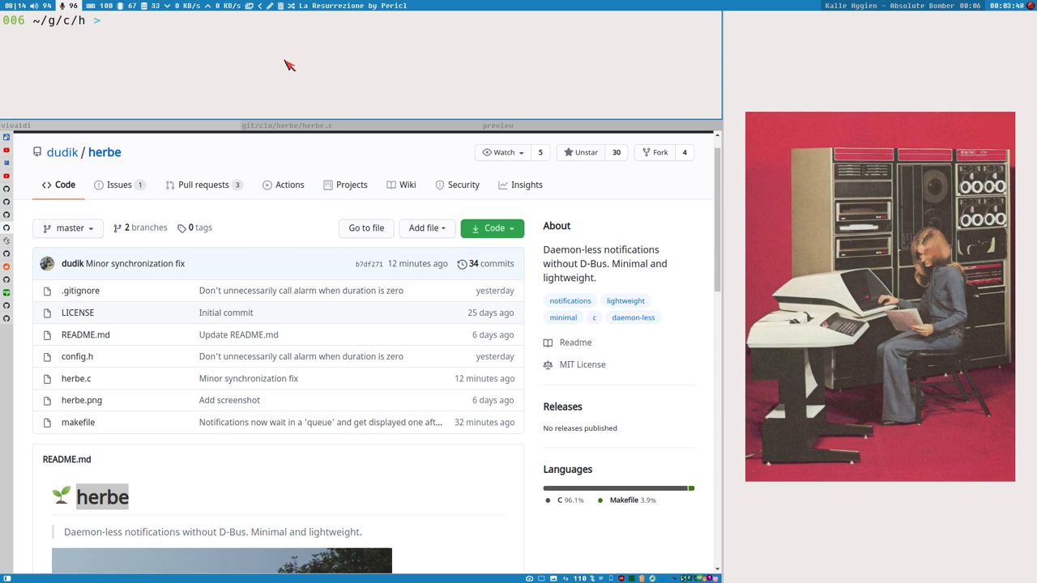
Step: Send a 'hello' notification with dunstify using replace id 12345
type("dunsi")
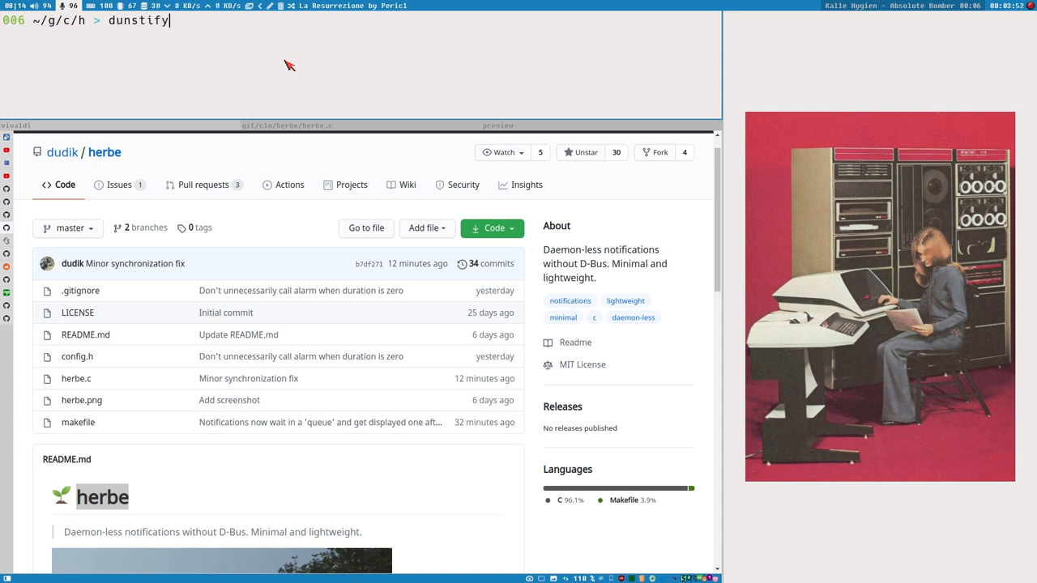
type("-r")
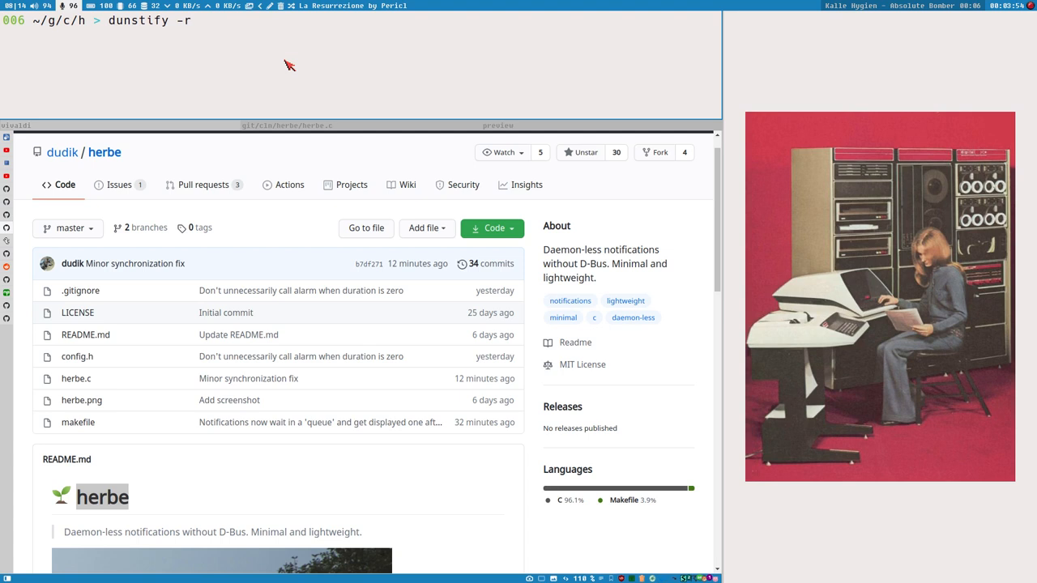
type("12345")
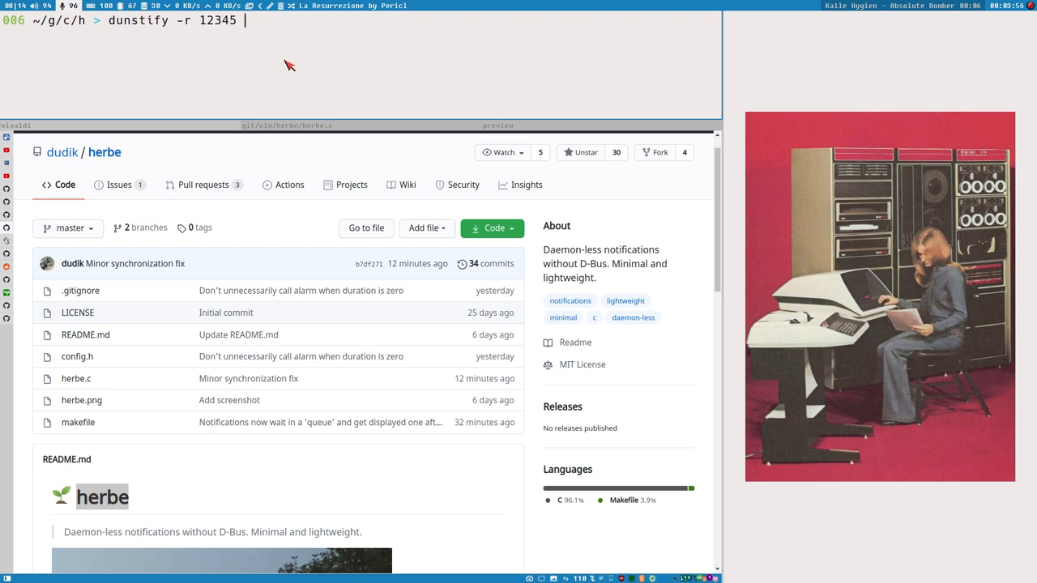
key("Return")
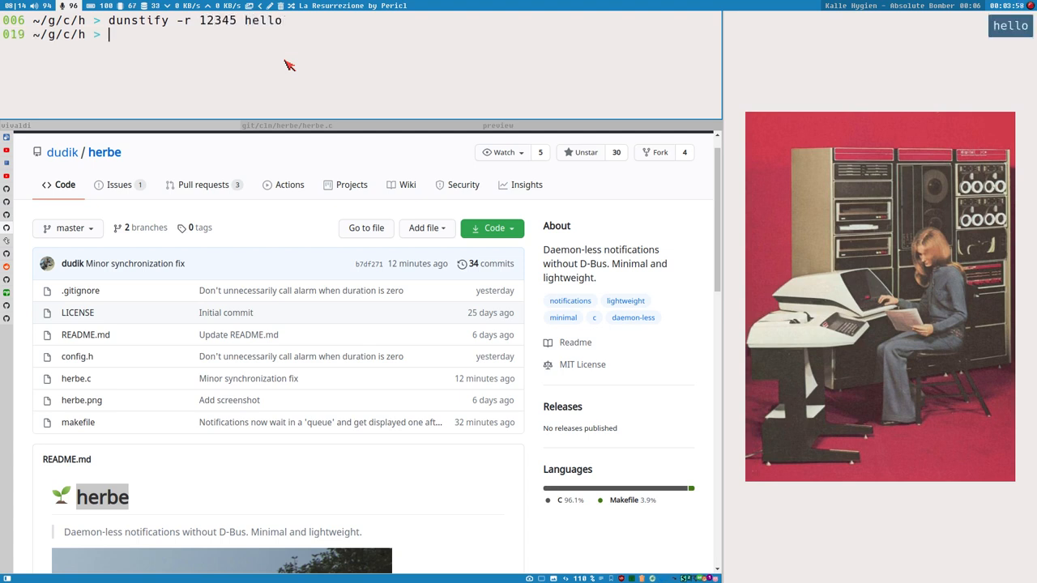
mouse_move(435, 71)
type("dunstify -r 12345 hellosdfdsf")
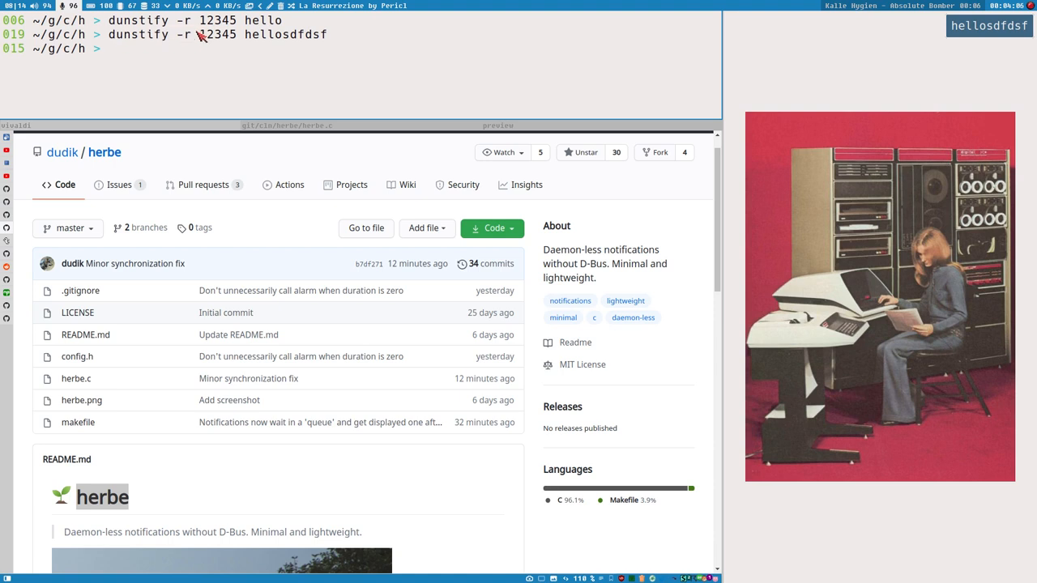
Step: Re-send notification 12345 as 'hellosdfdsf' so it replaces 'hello' in place
double_click(213, 34)
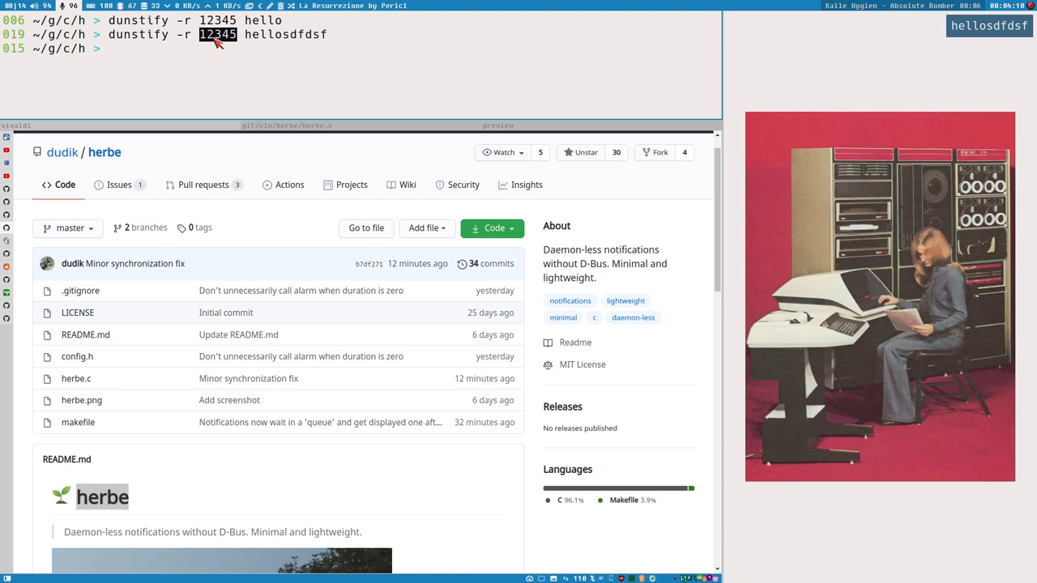
mouse_move(200, 42)
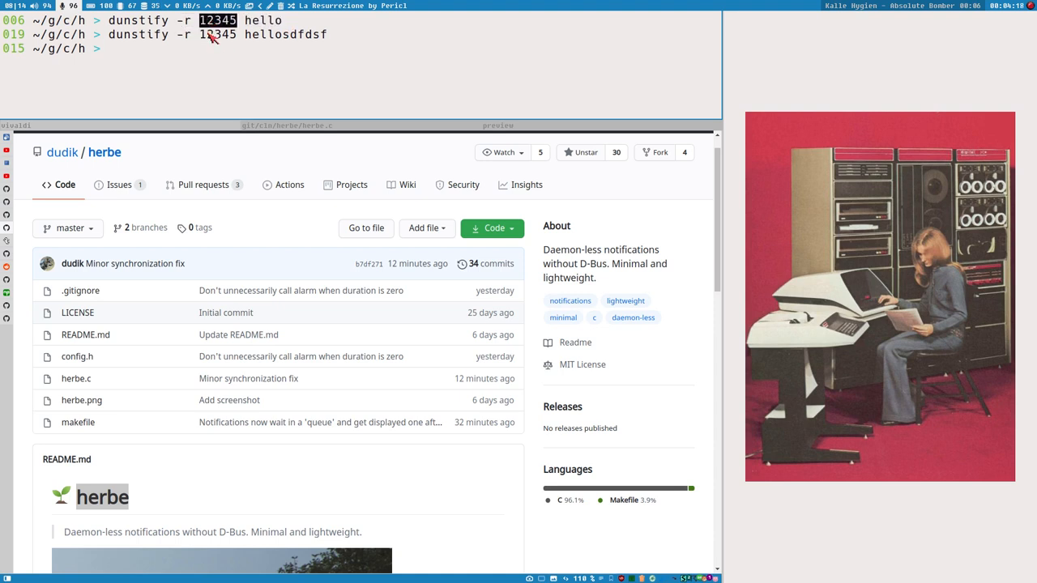
double_click(285, 34)
type("dunstify -r 12345 hello")
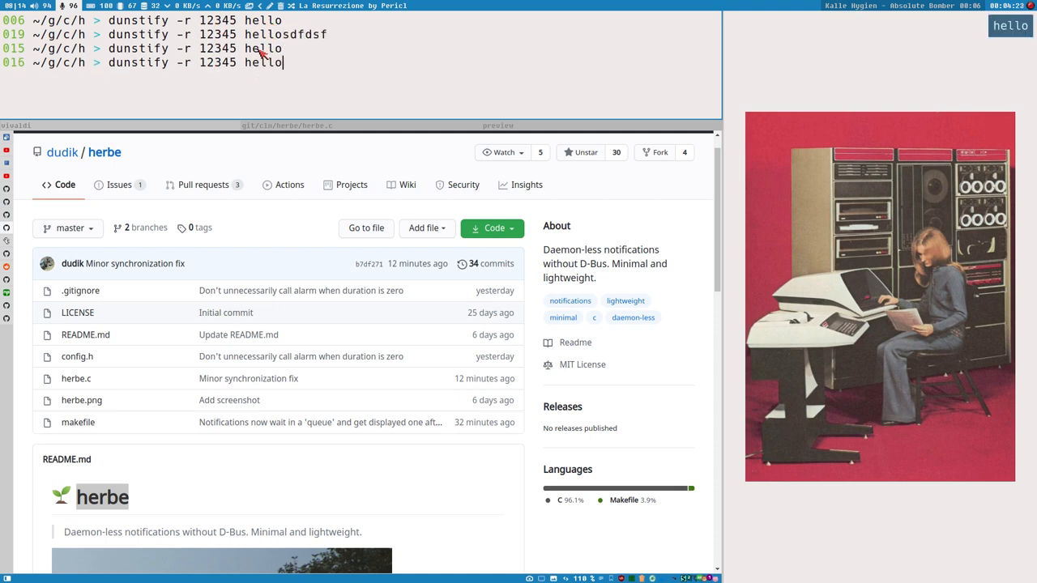
key("Return")
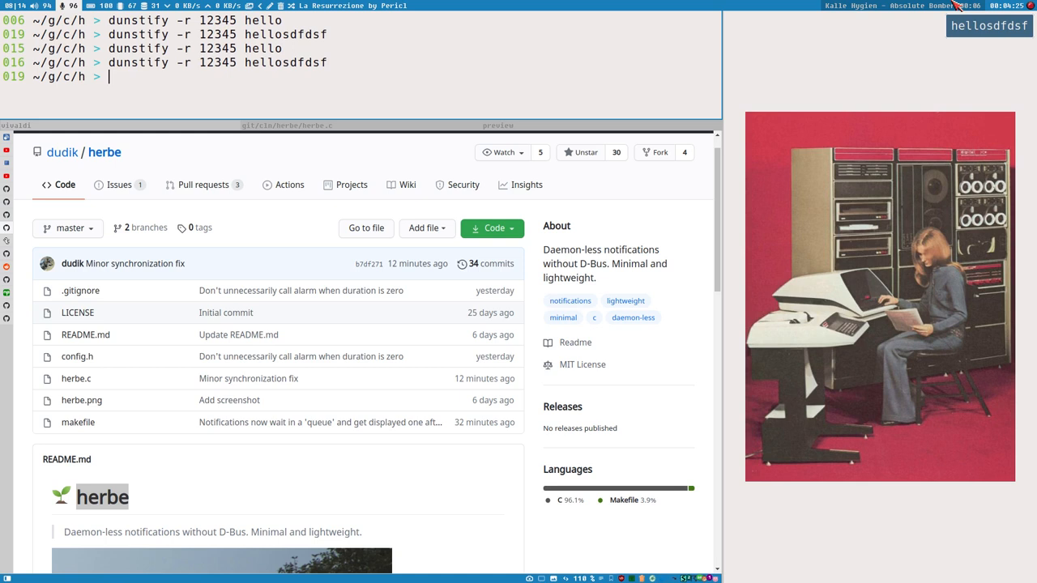
mouse_move(200, 78)
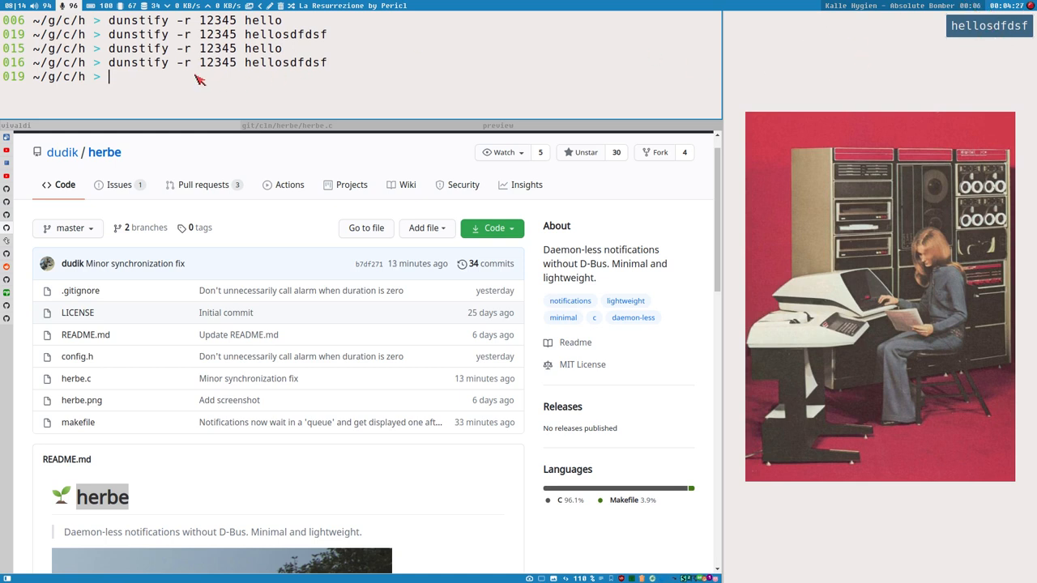
mouse_move(839, 71)
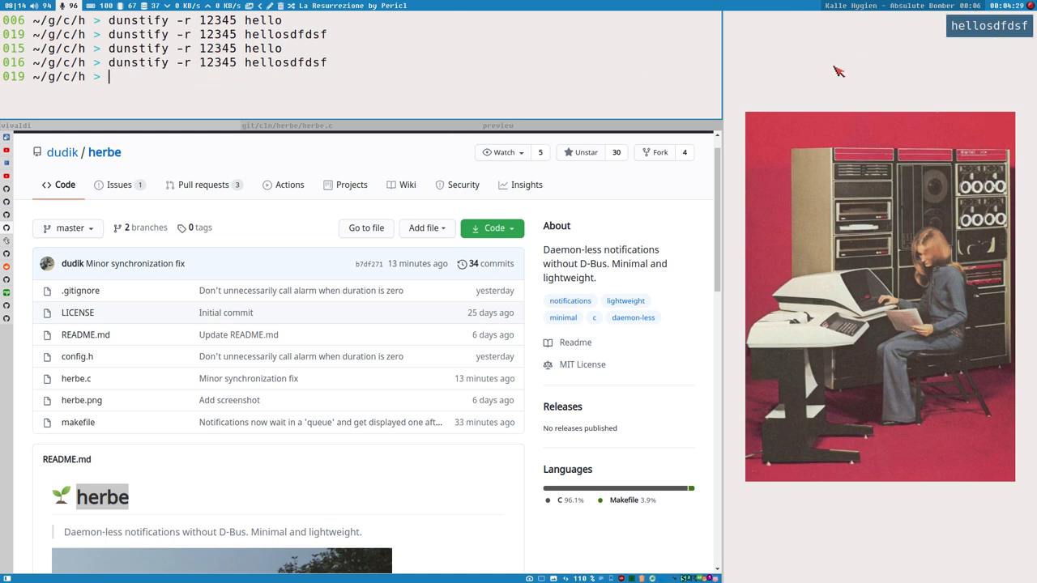
mouse_move(464, 185)
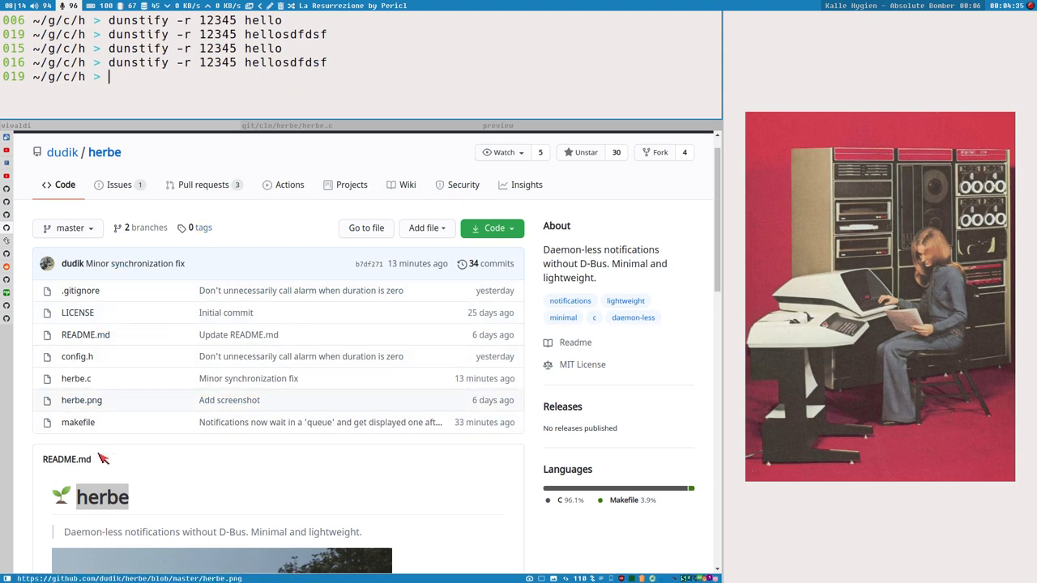
scroll("up", 3)
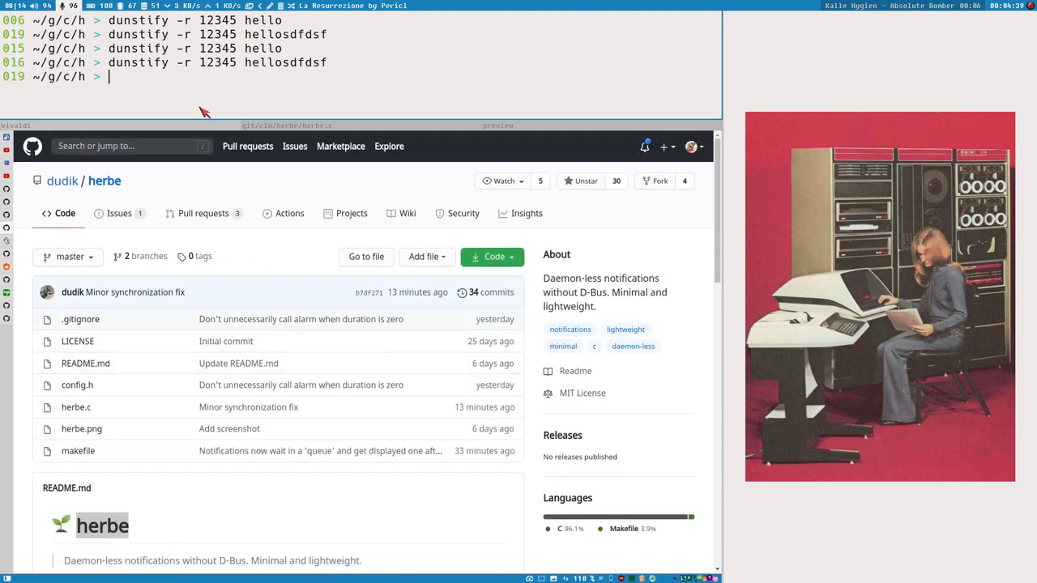
mouse_move(215, 87)
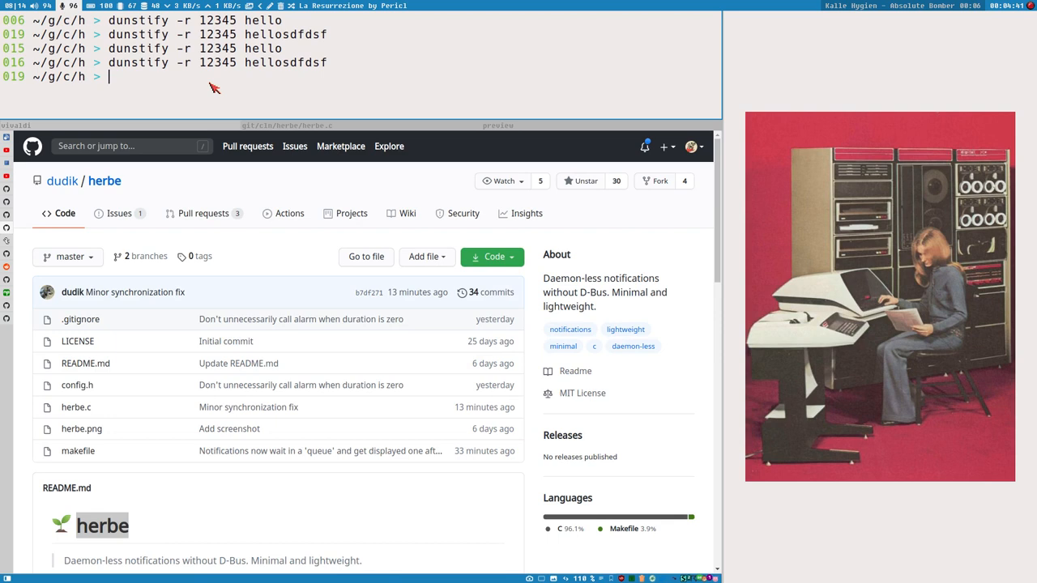
Step: List the herbe folder with pwd and ls, then run ./herbe hello
type("pwd")
type("ls")
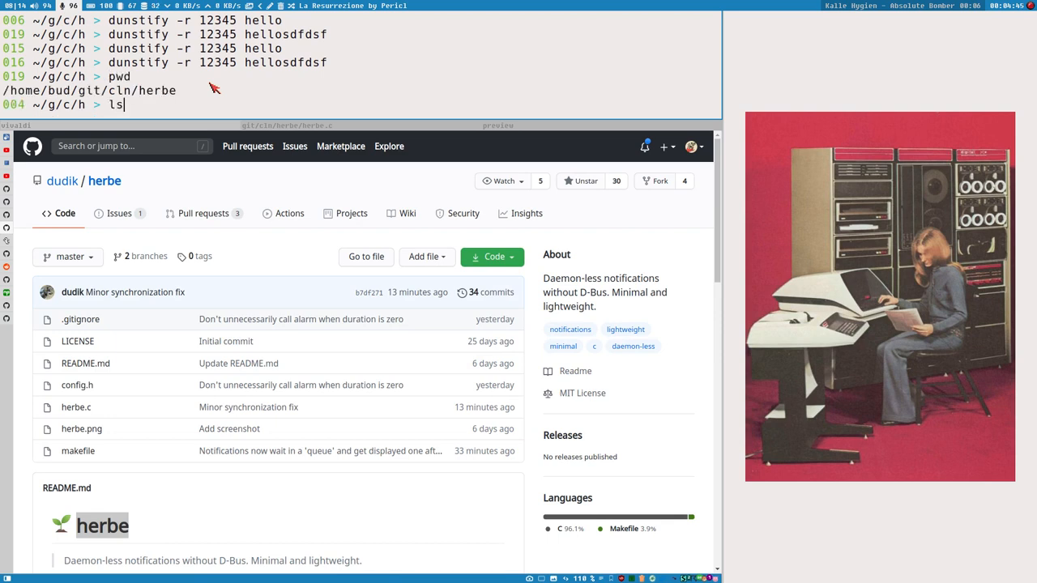
key("Return")
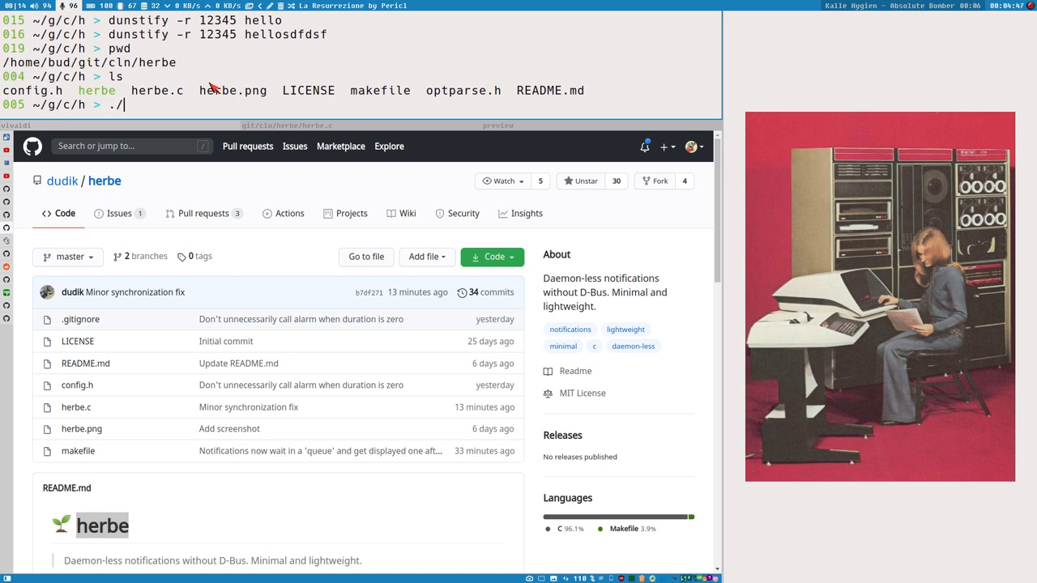
type("herbe hello")
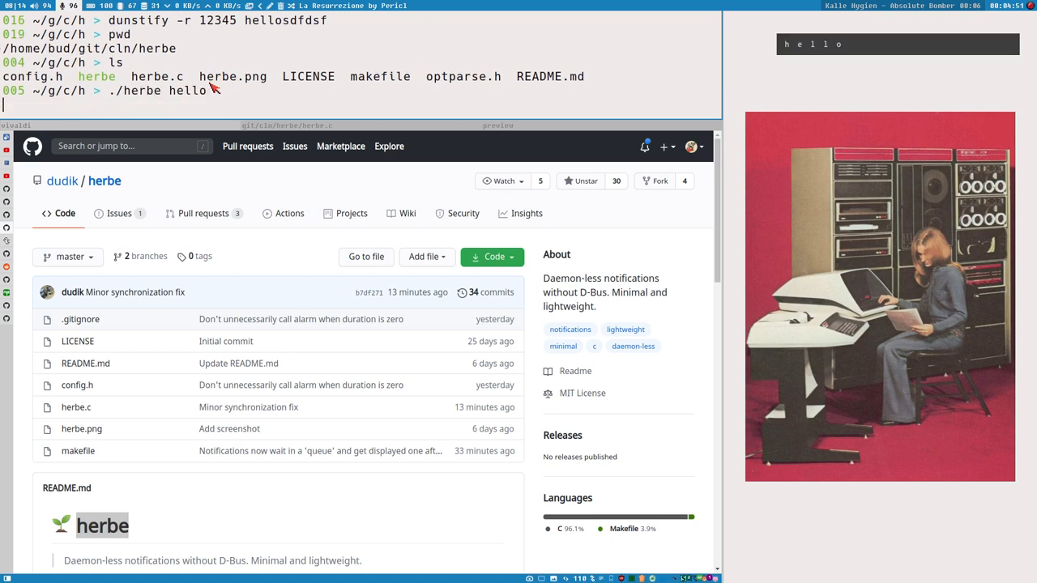
mouse_move(797, 59)
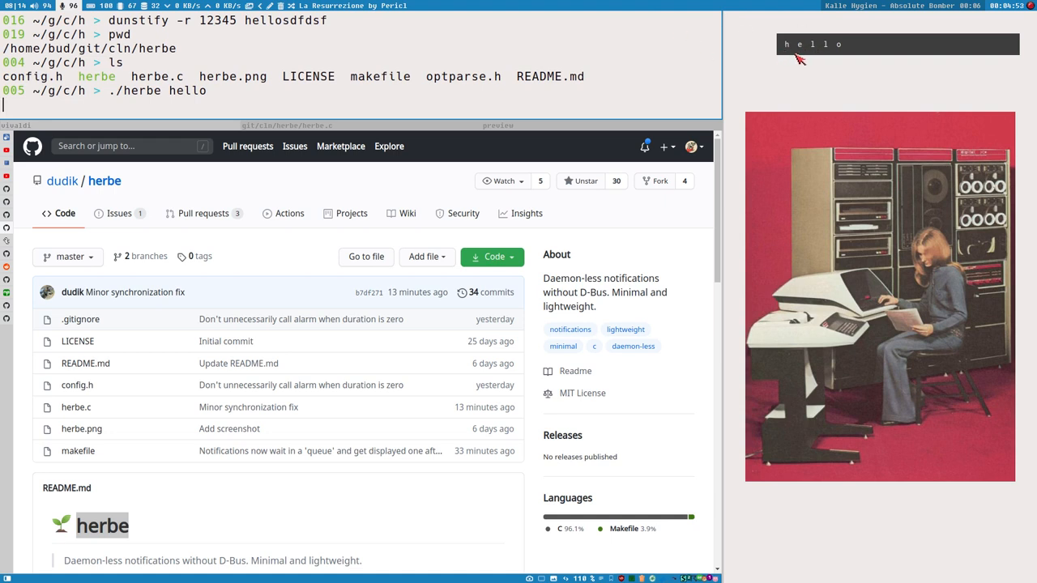
mouse_move(821, 56)
type("./herbe hello")
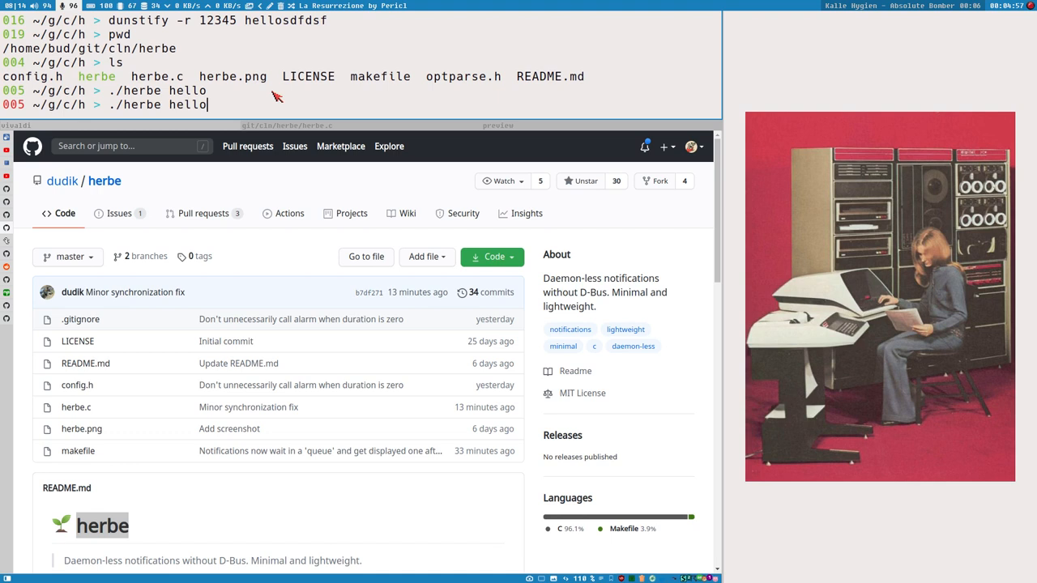
Step: Show the hello notification again with --font "FixedFixedsys"
type("--font")
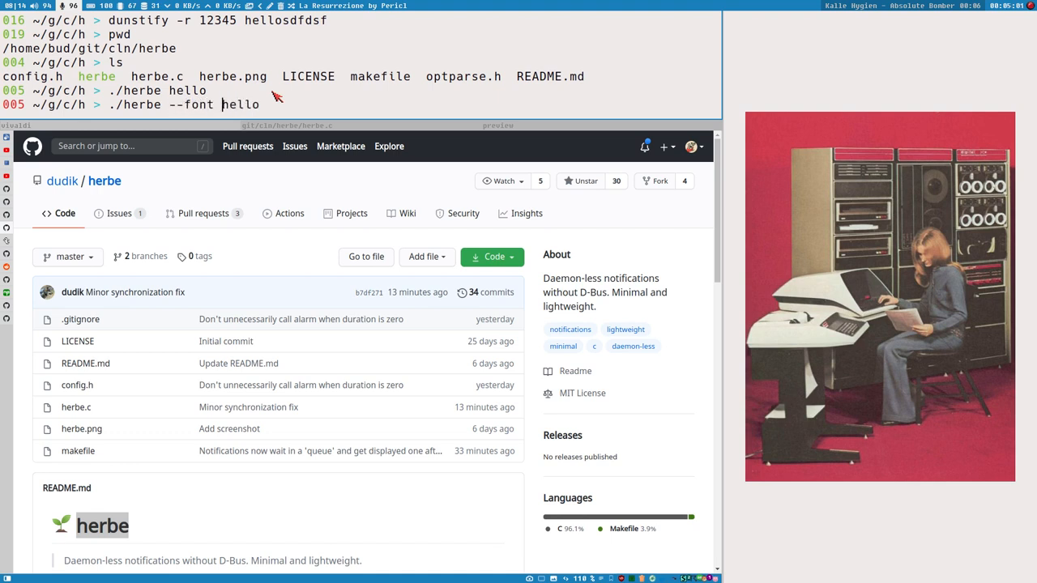
type("\"FixedFix")
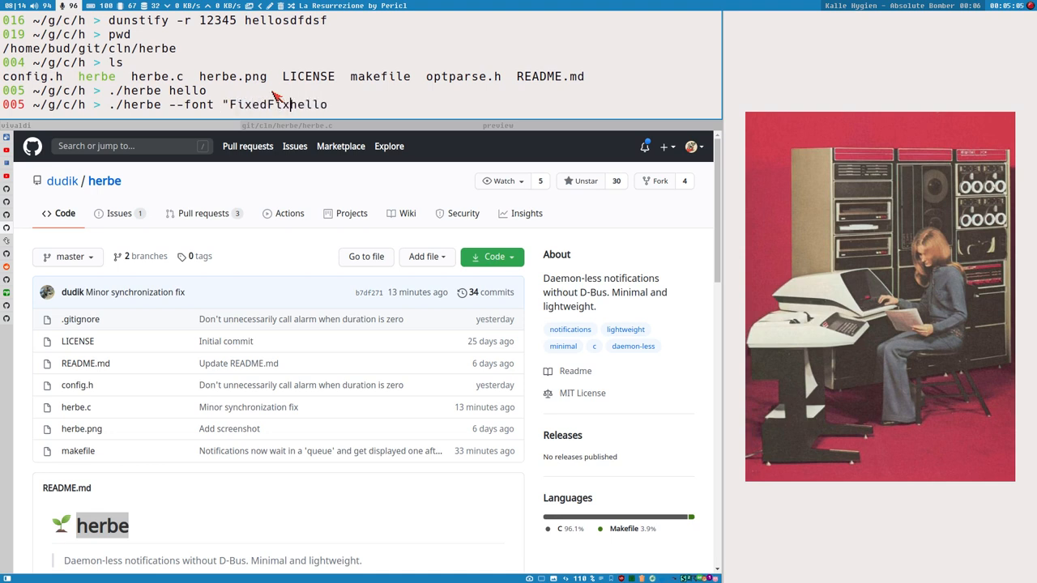
type("edsys")
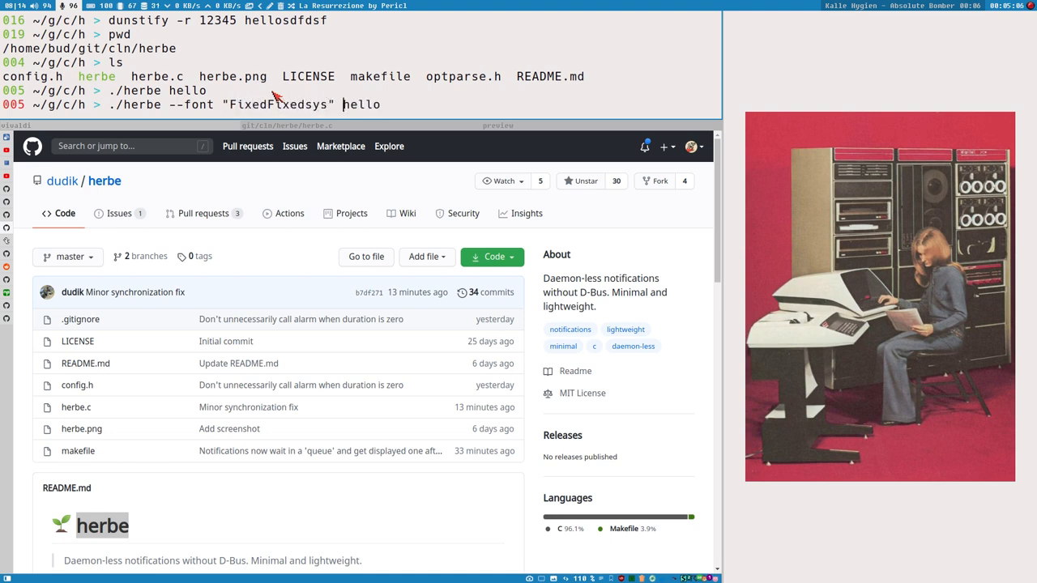
key("Return")
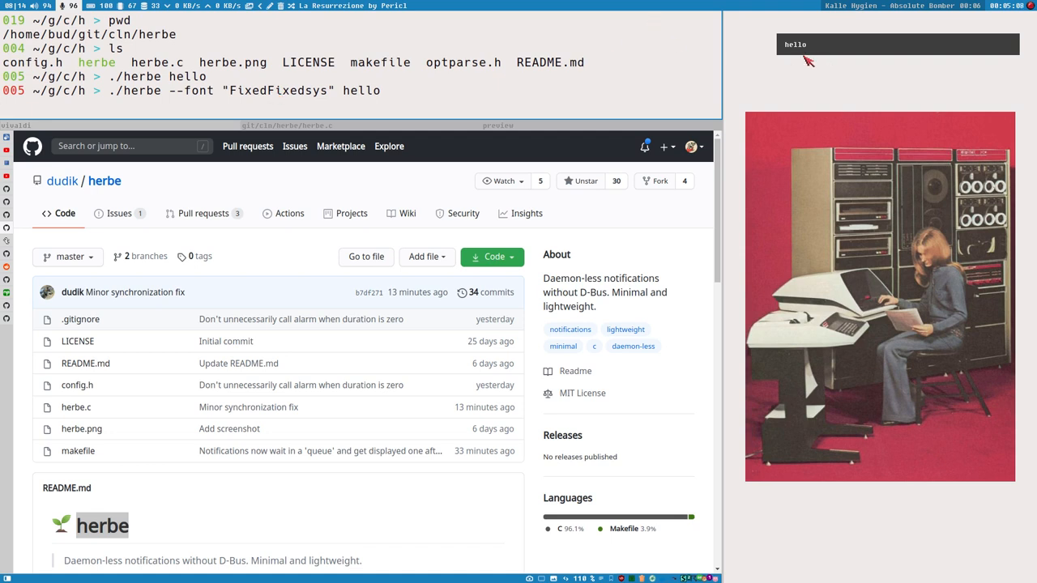
mouse_move(433, 100)
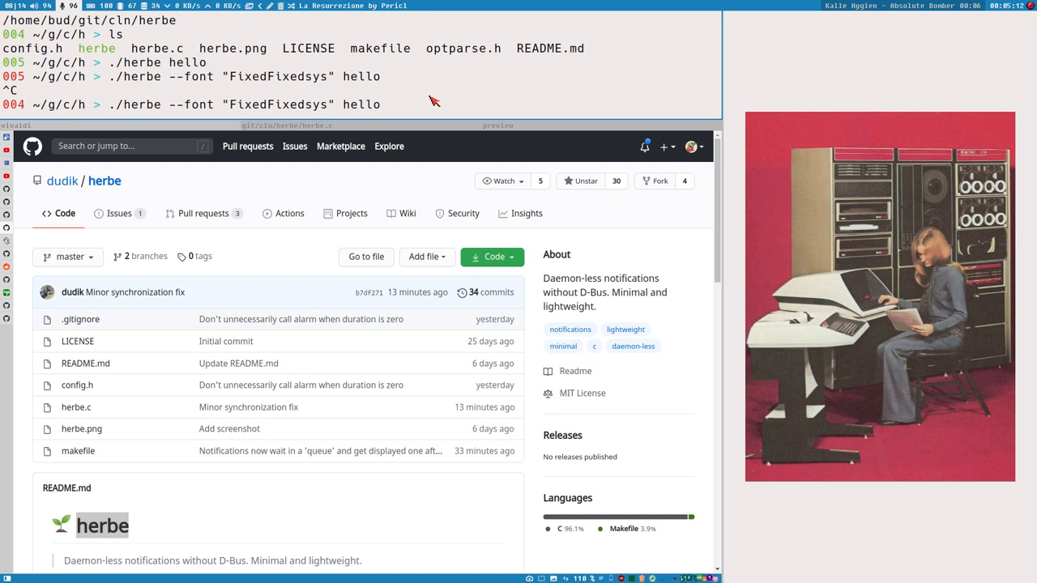
Step: Run herbe hello in magenta #FF00FF with -x 1, then close the notification
type("-c \"")
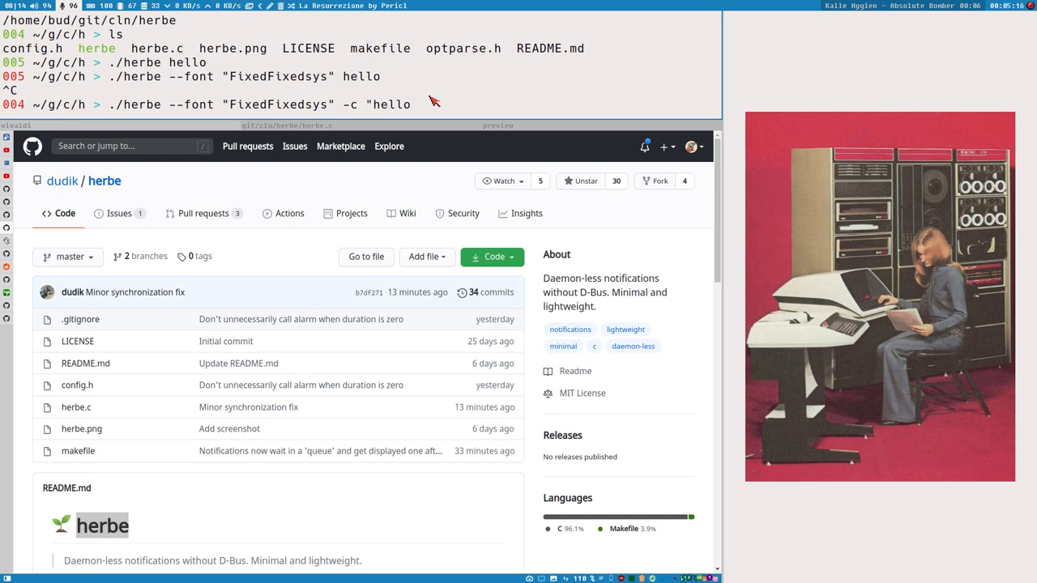
type("#FF00")
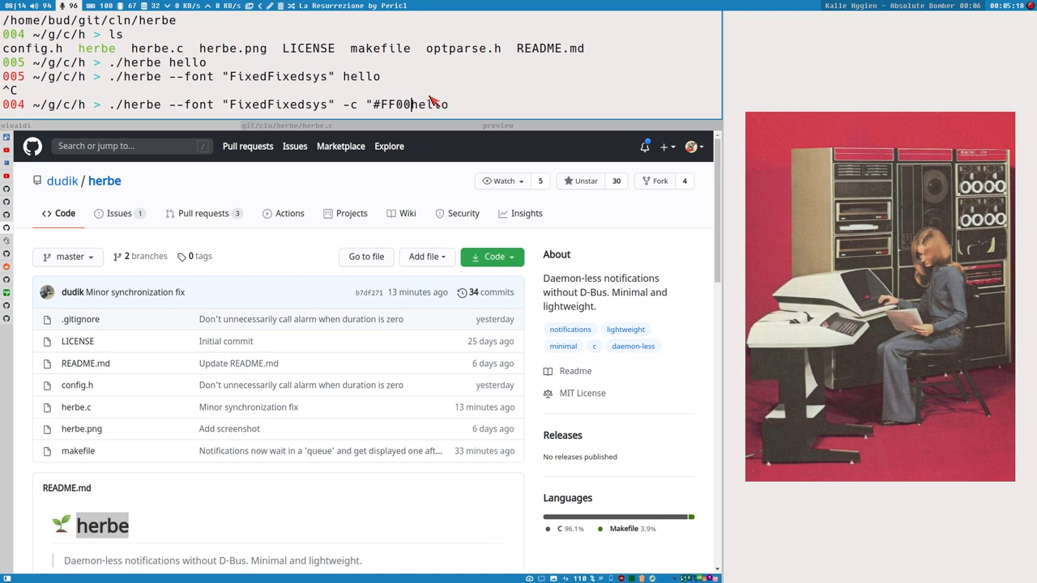
type("FF\" ")
key("Return")
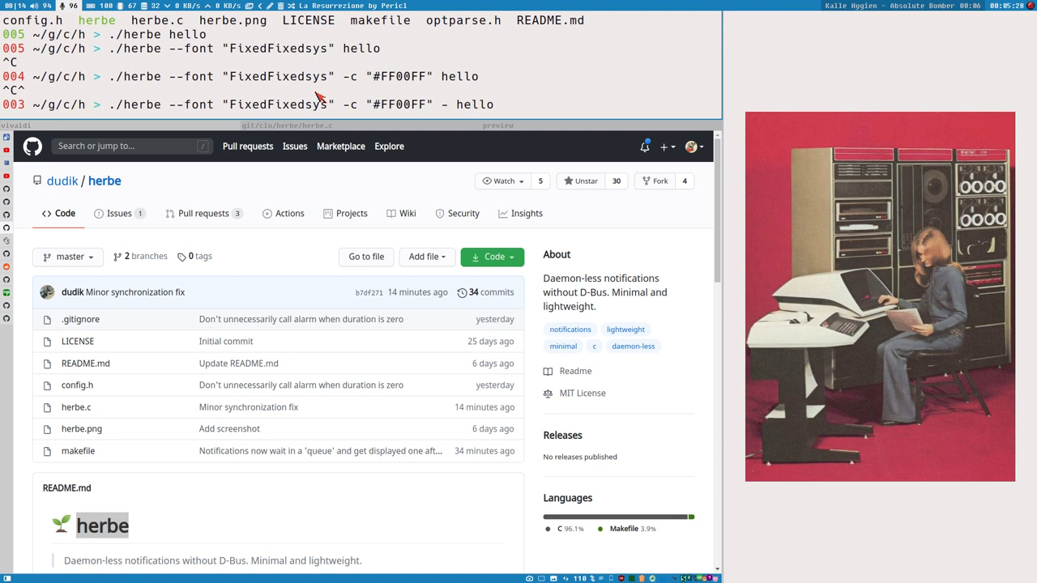
type("-x 1")
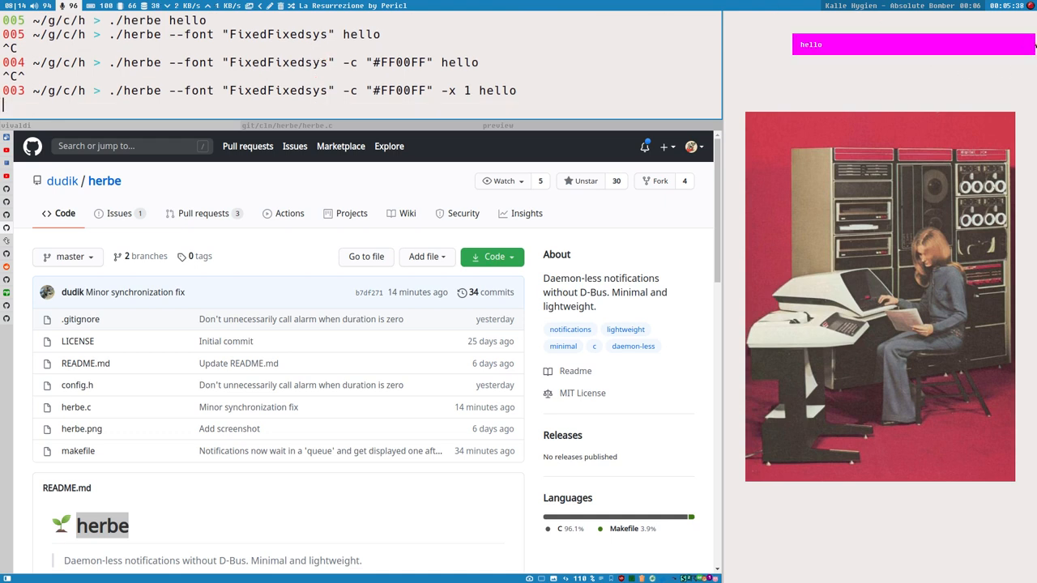
key("Return")
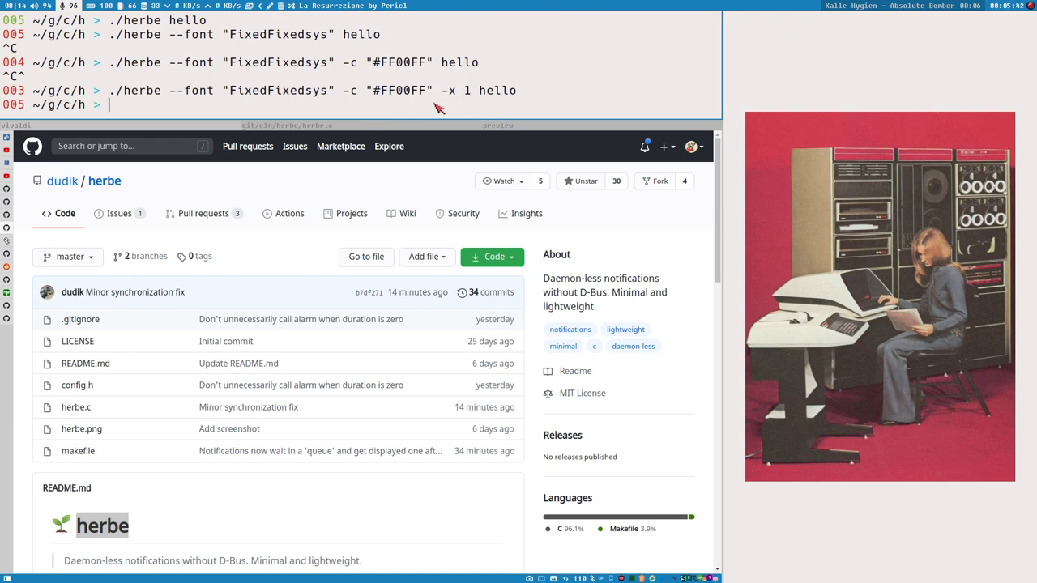
mouse_move(220, 103)
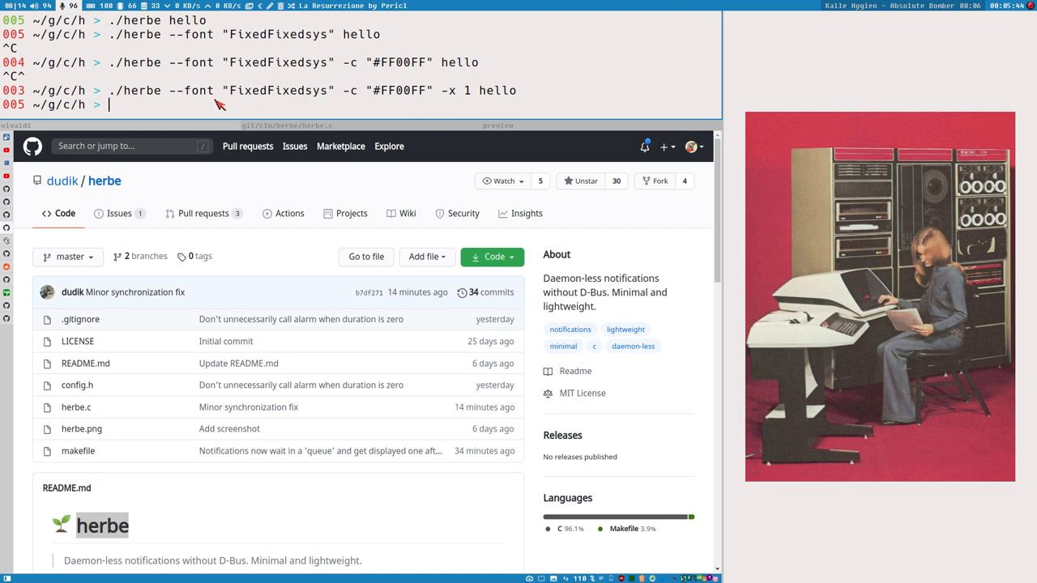
mouse_move(949, 53)
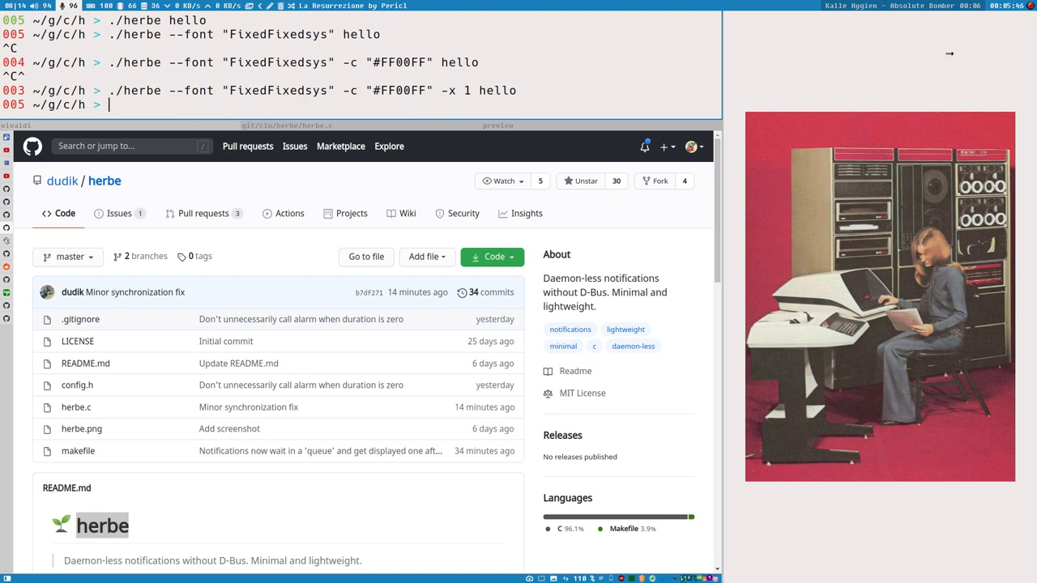
mouse_move(359, 97)
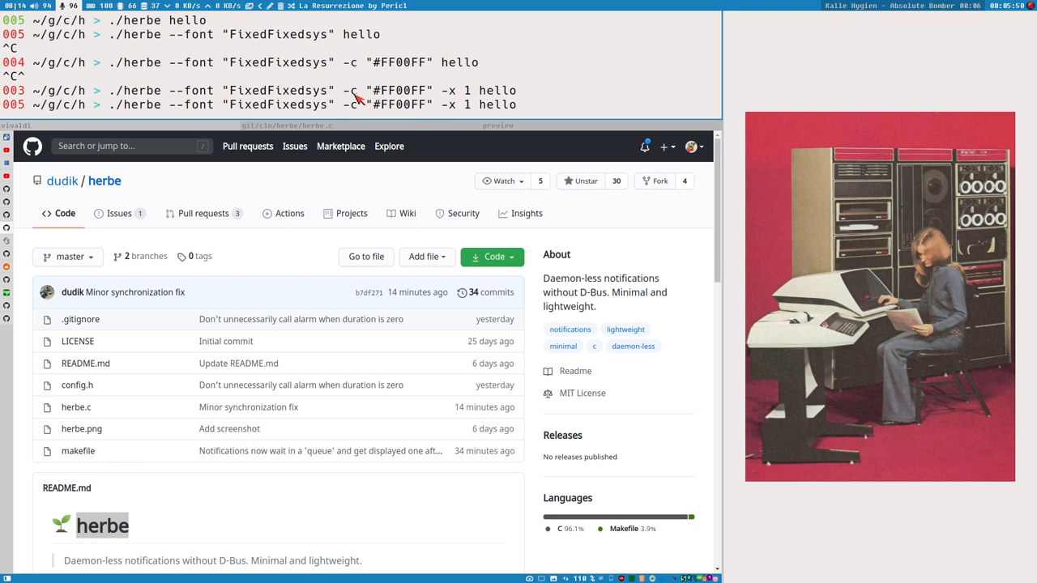
Step: Re-run the magenta FixedFixedsys herbe hello notification with -a 1 added
type("-a 1")
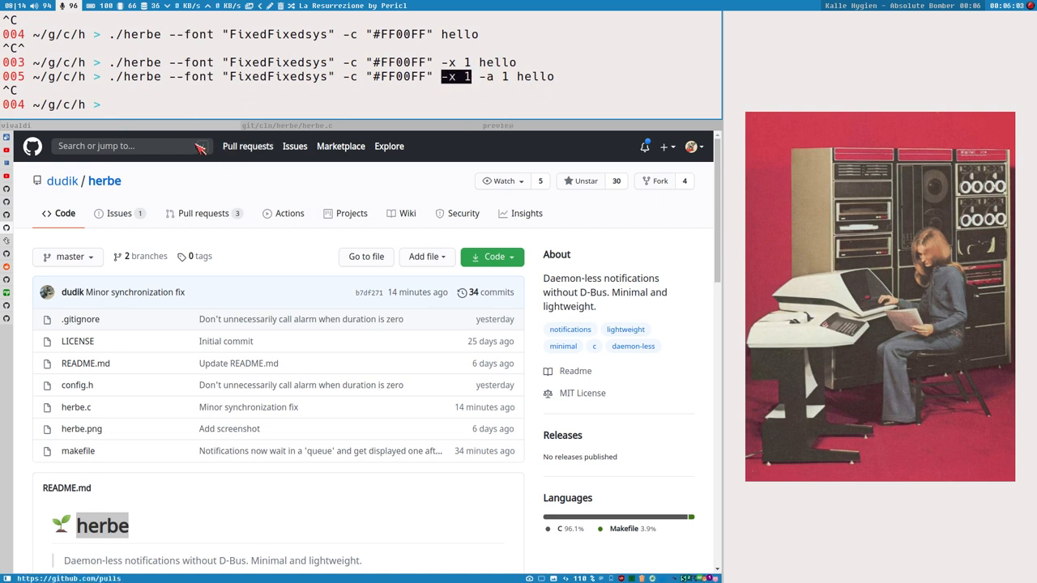
type("./herbe --font \"FixedFixedsys\" -c \"#FF00FF\" -x 1 -a 1 hello")
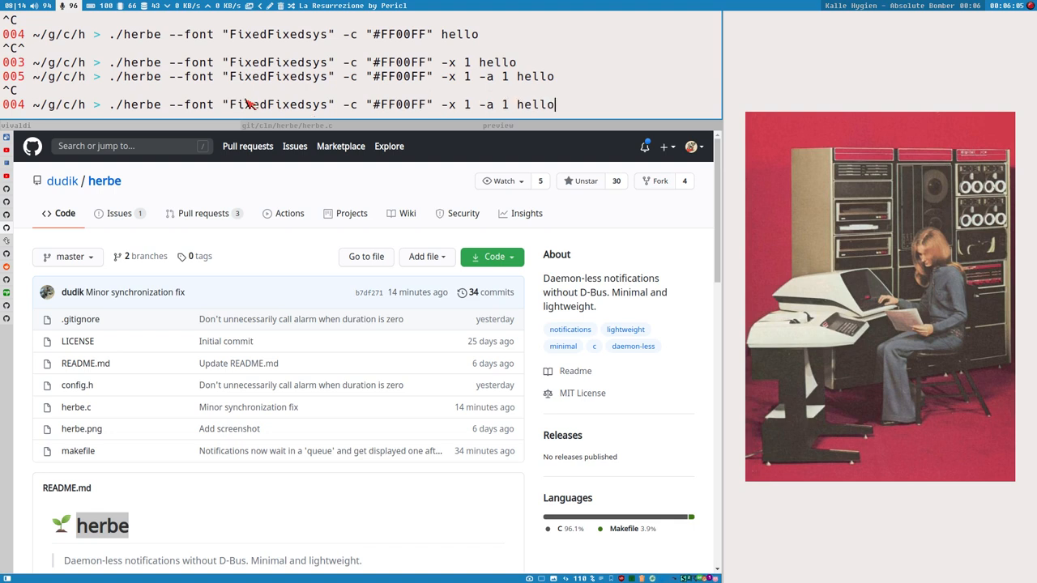
key("Return")
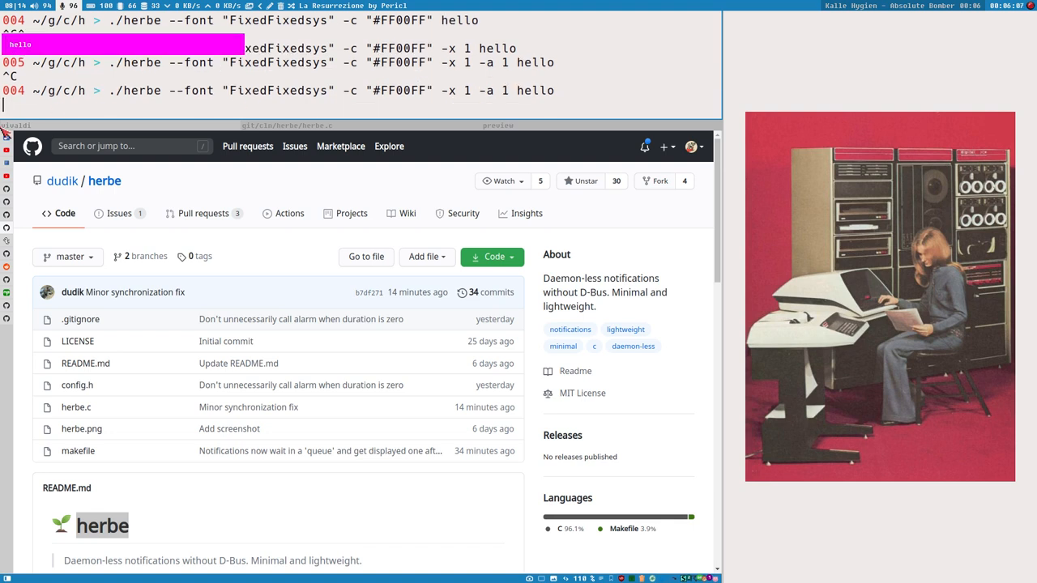
type("sd005 ~/g/c/h > sd")
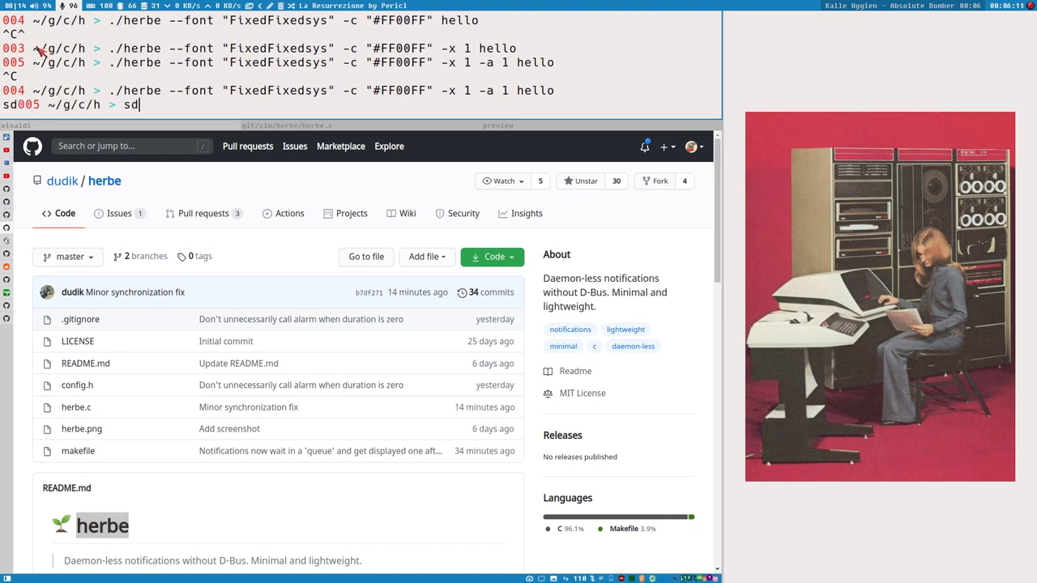
mouse_move(138, 92)
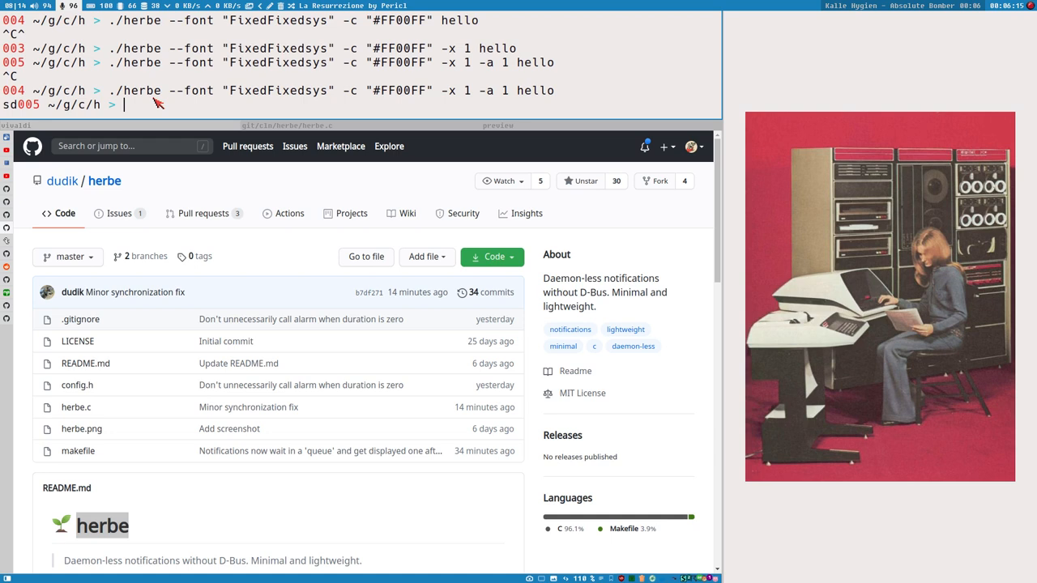
Step: Send a 'hellosdfdsf' dunst notification with dunstify -r 12345
key("Return")
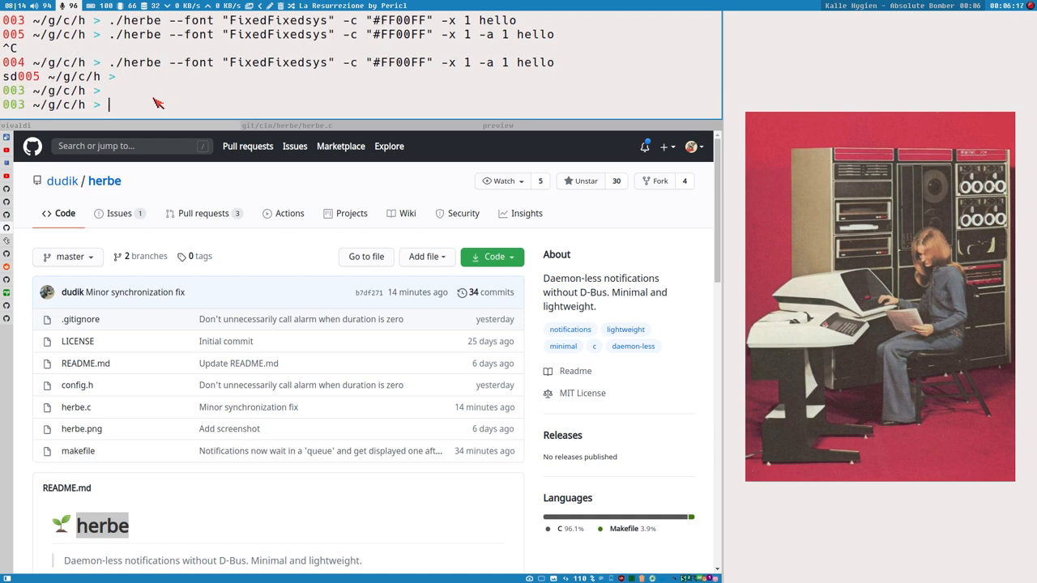
type("dunstif")
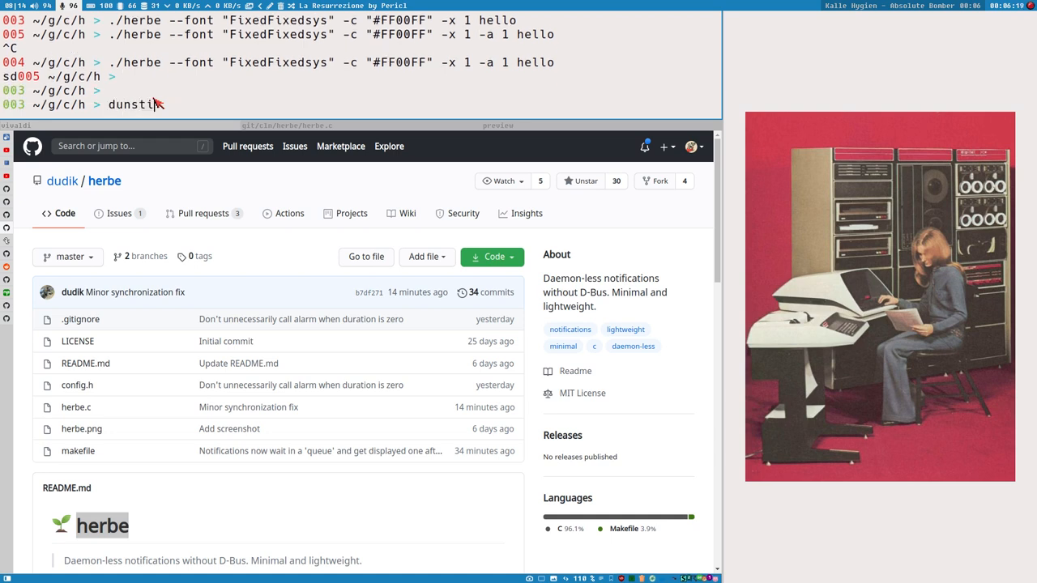
type("-r 12345 hellosdfdsf")
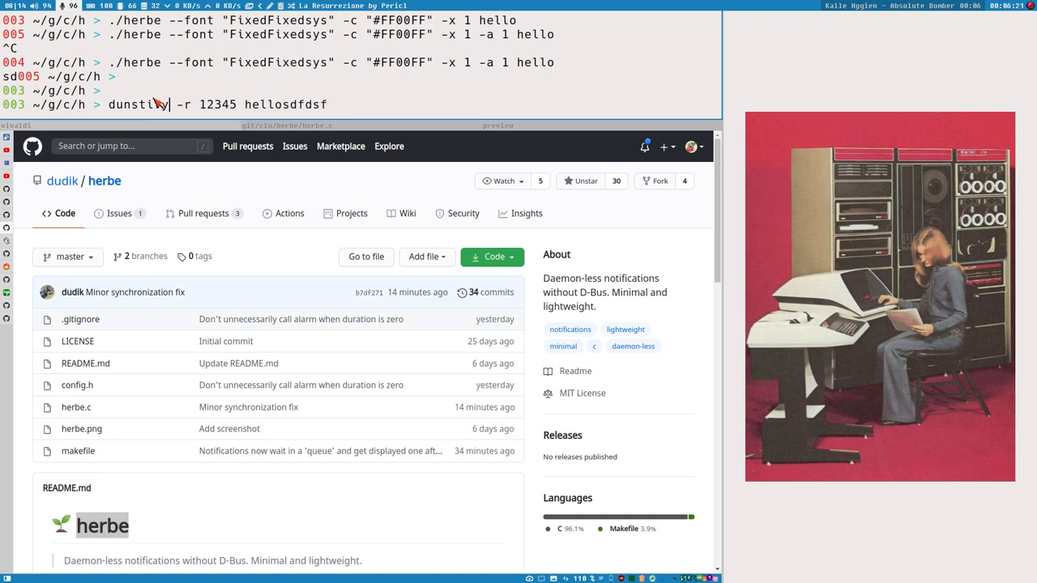
key("Return")
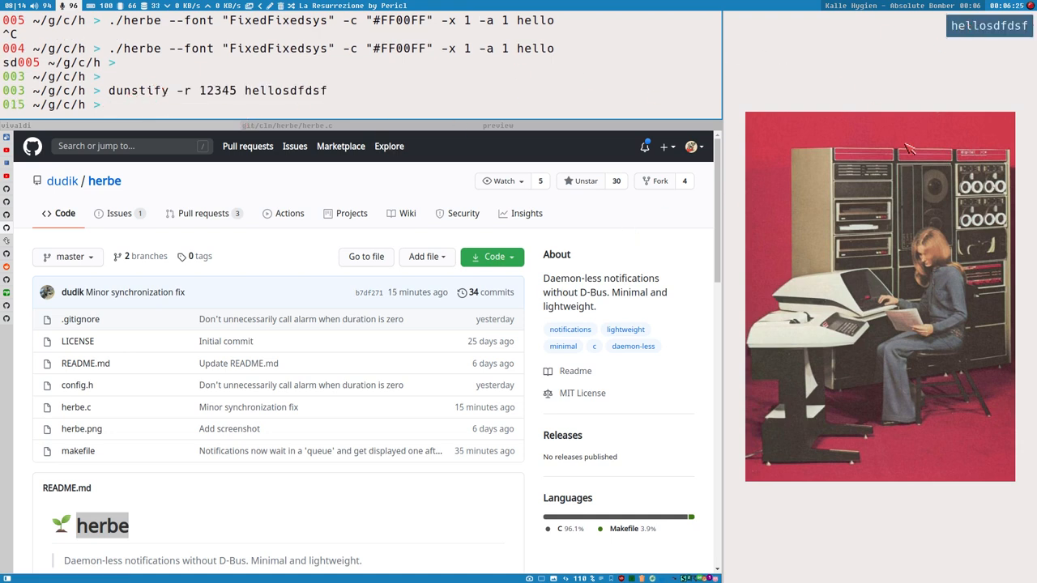
mouse_move(429, 166)
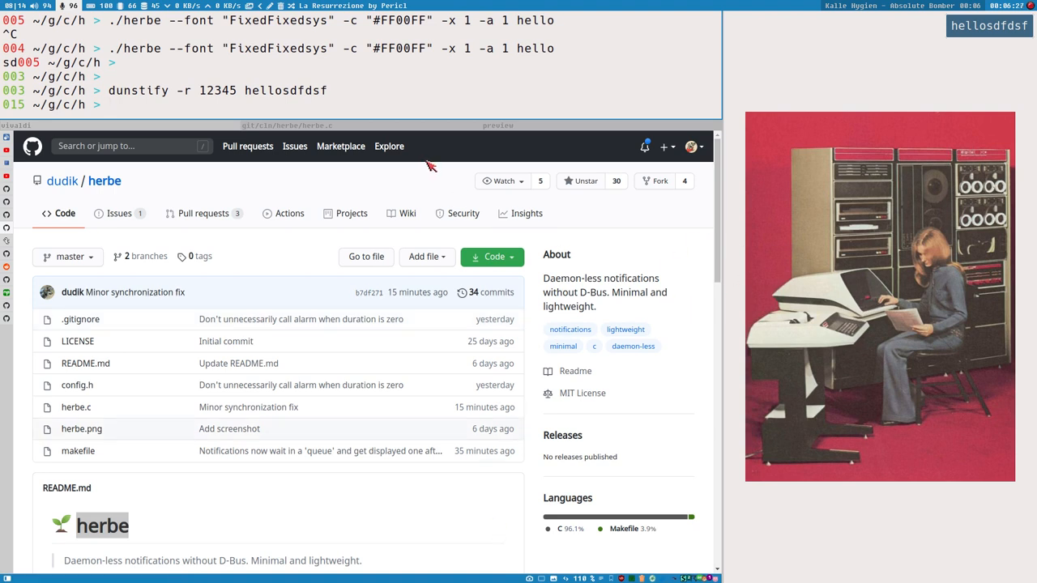
mouse_move(283, 97)
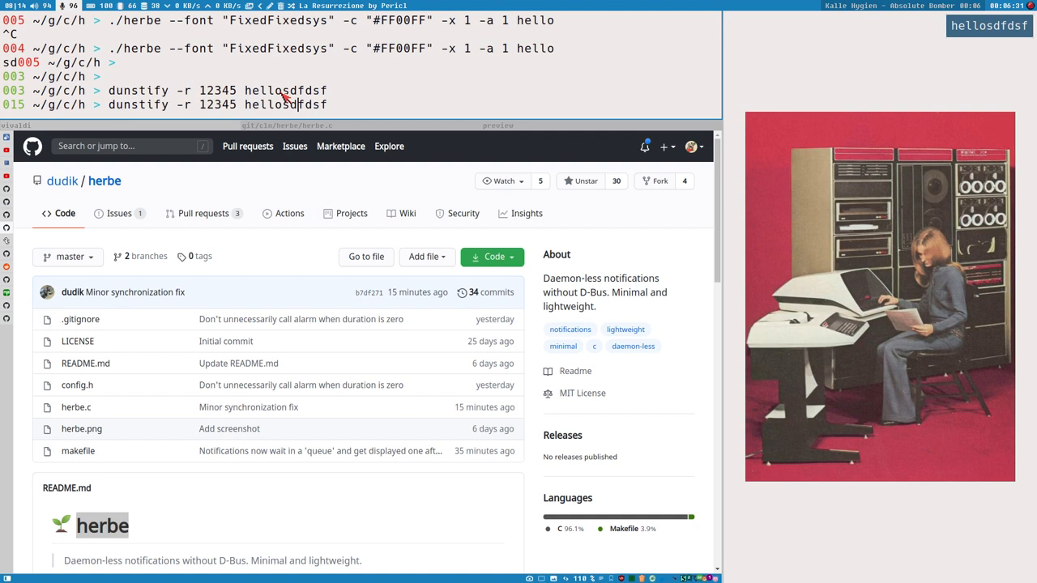
Step: Resend it in blocking mode with -b, then relaunch the magenta herbe 'hello' notification
type("-b")
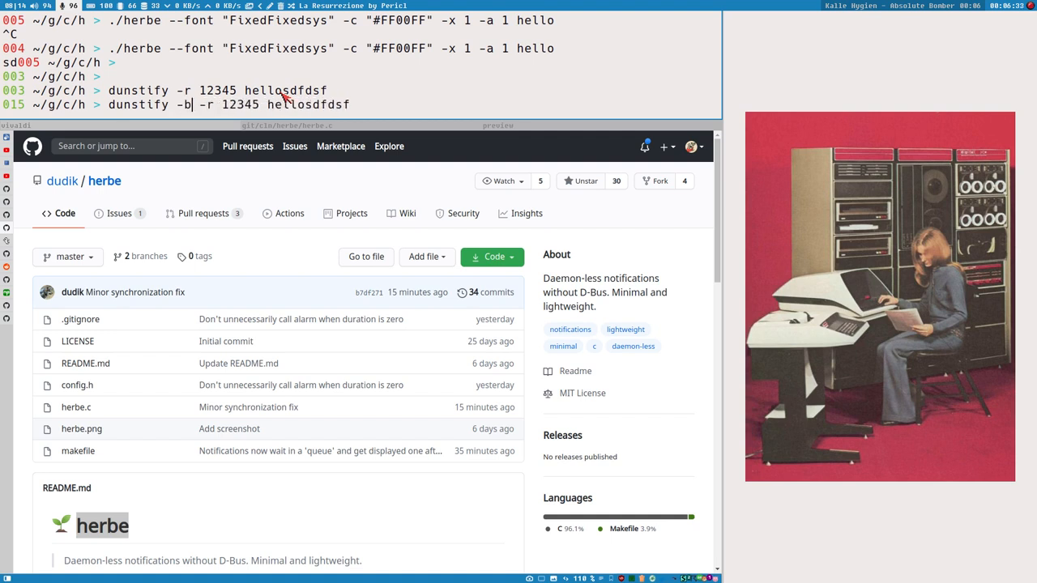
key("Return")
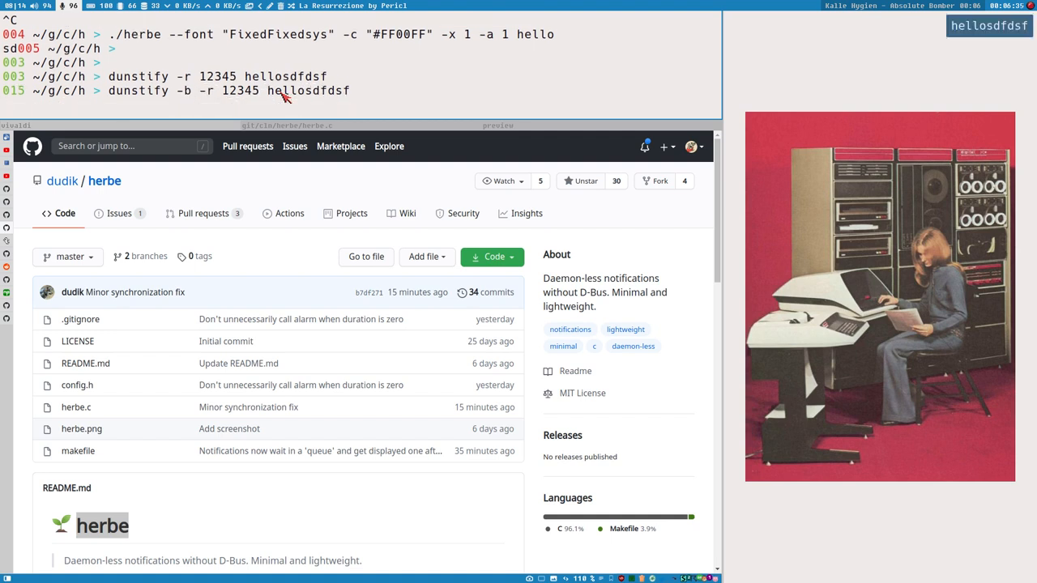
mouse_move(1000, 34)
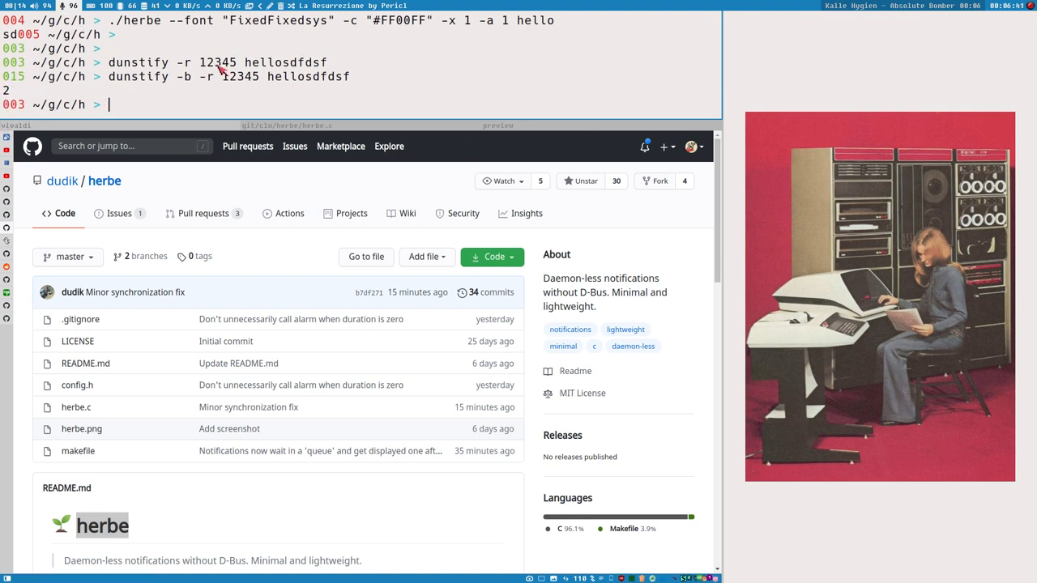
mouse_move(251, 89)
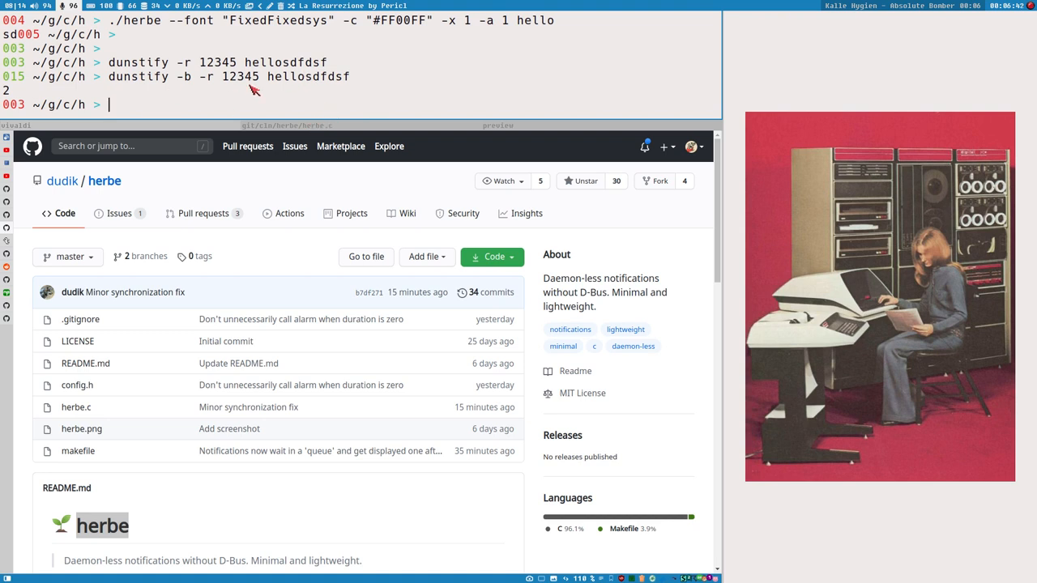
mouse_move(252, 81)
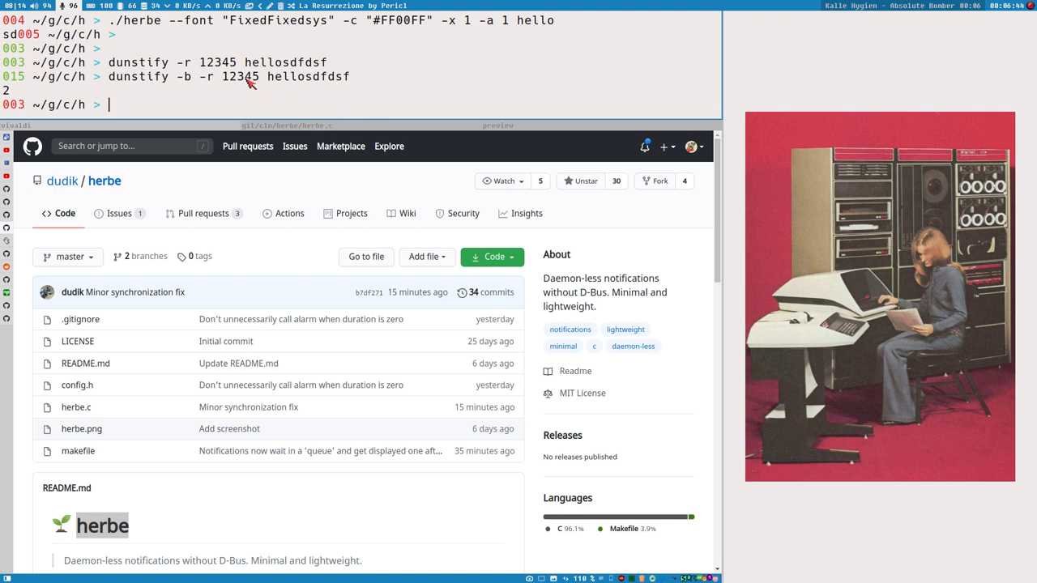
mouse_move(134, 73)
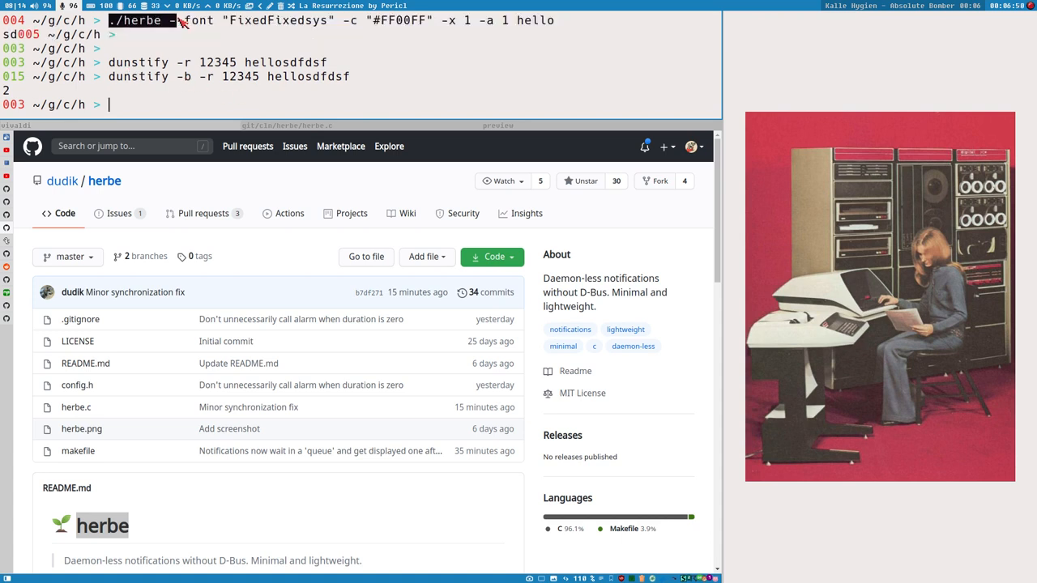
type("./herbe --font \"FixedFixedsys\" -c \"#FF00FF\" -x 1 -a 1 hello")
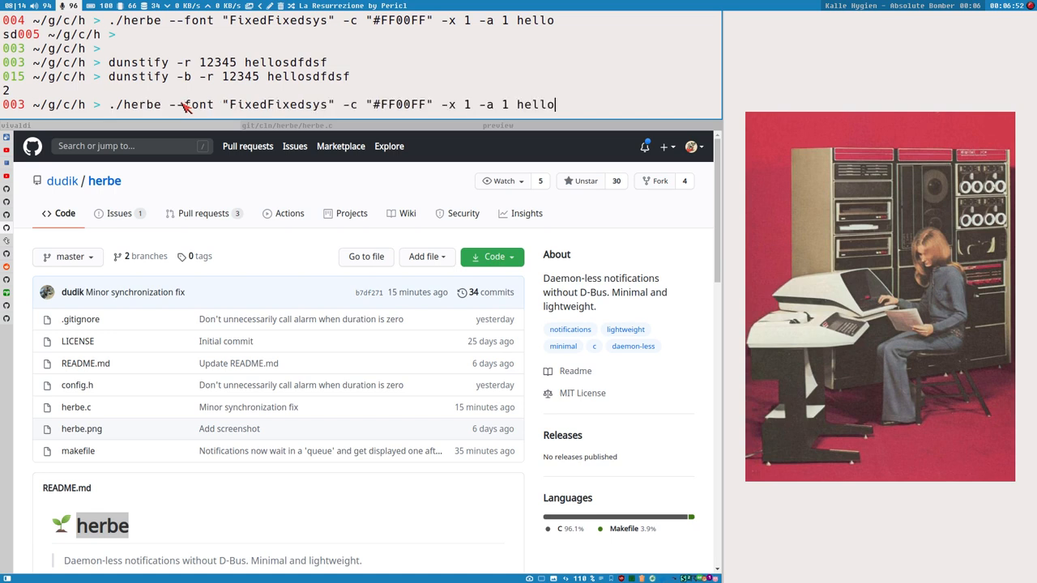
key("Return")
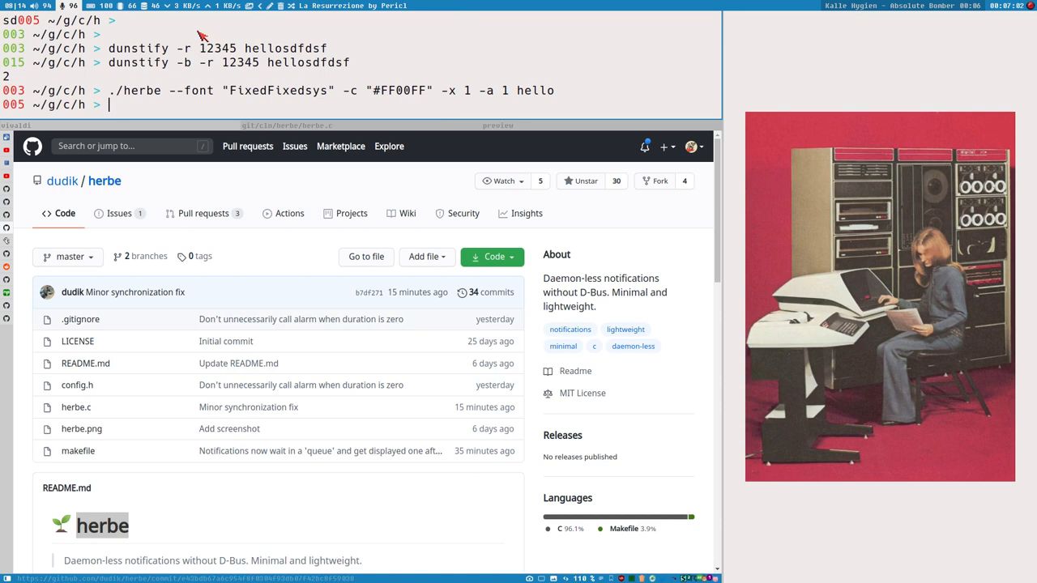
double_click(241, 62)
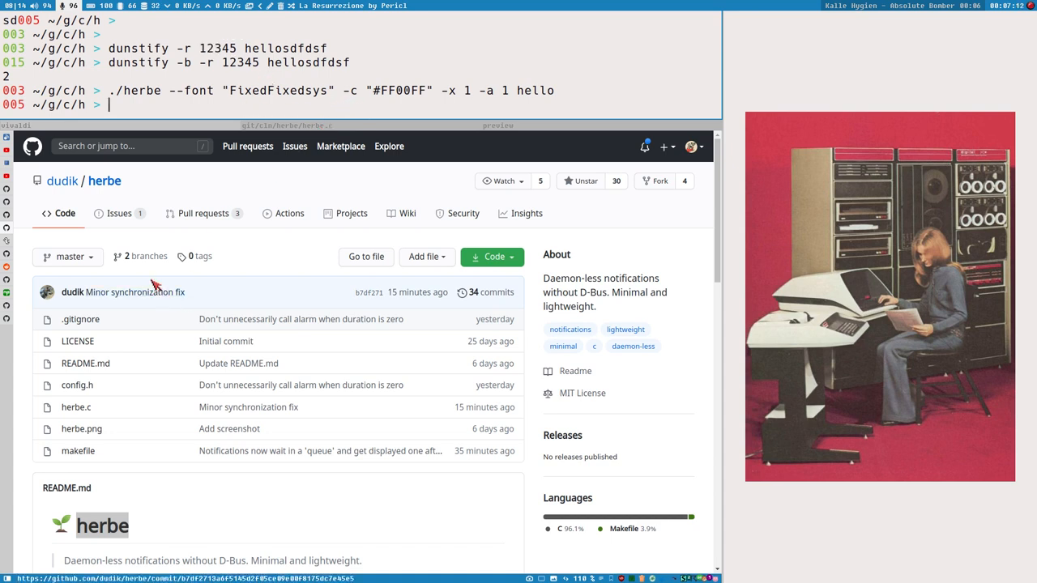
mouse_move(249, 336)
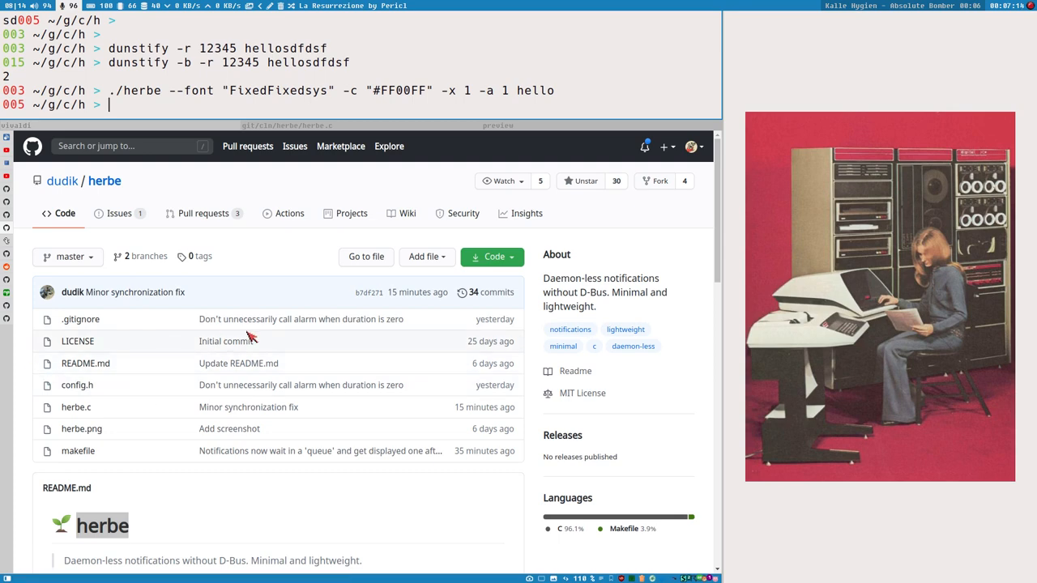
mouse_move(302, 346)
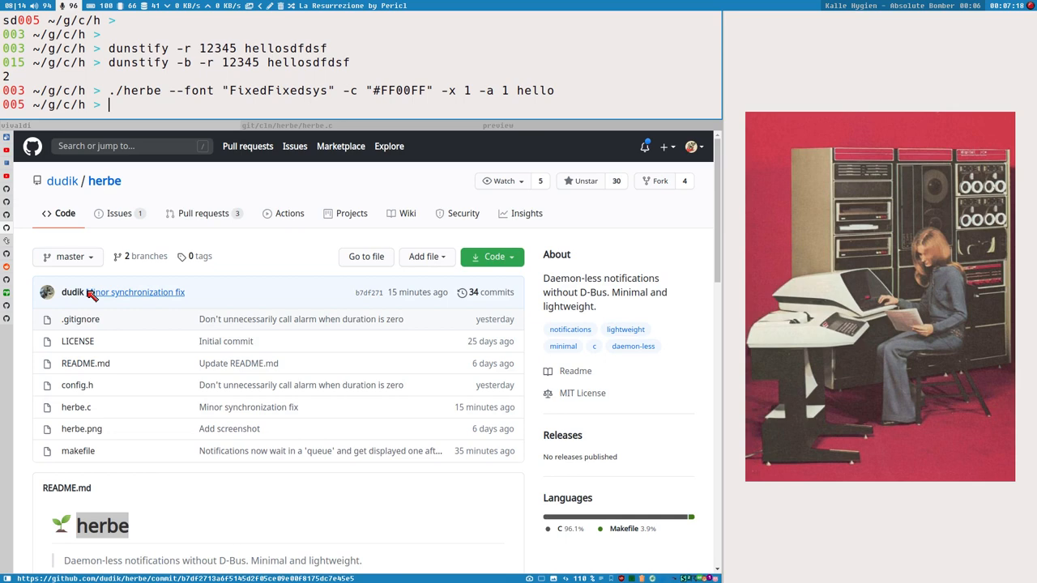
mouse_move(136, 332)
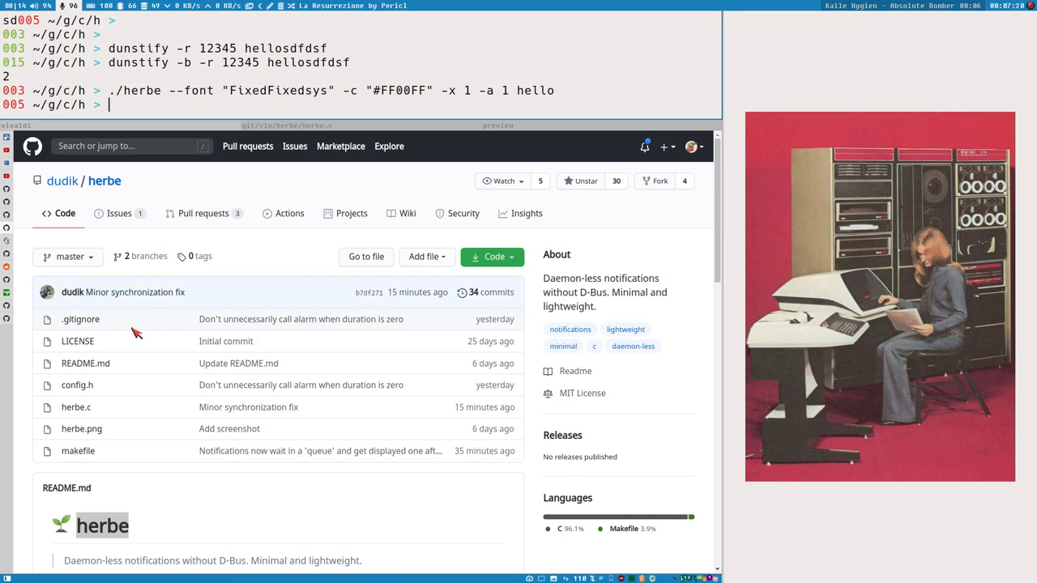
scroll("down", 3)
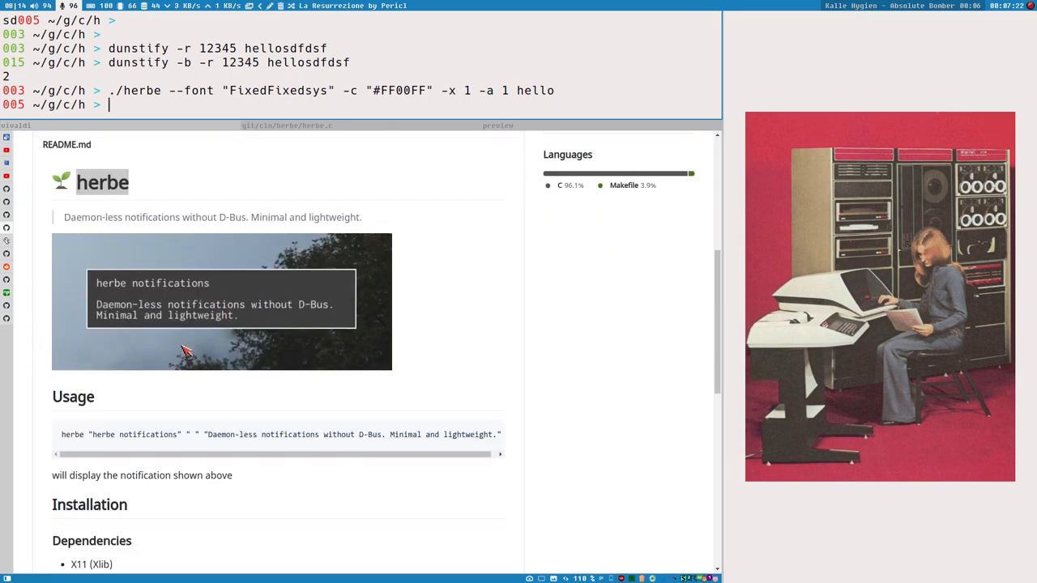
scroll("down", 3)
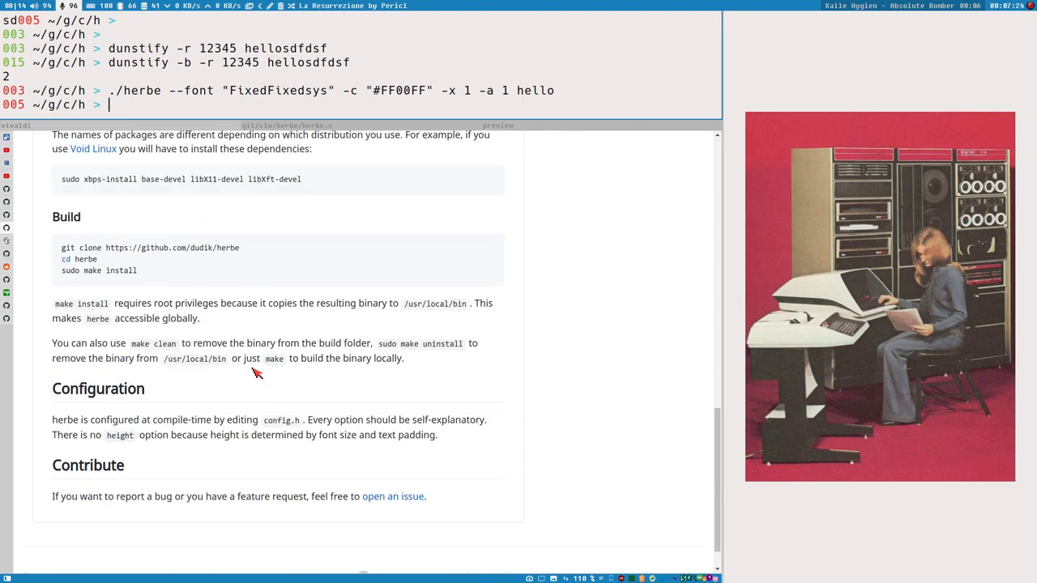
scroll("up", 3)
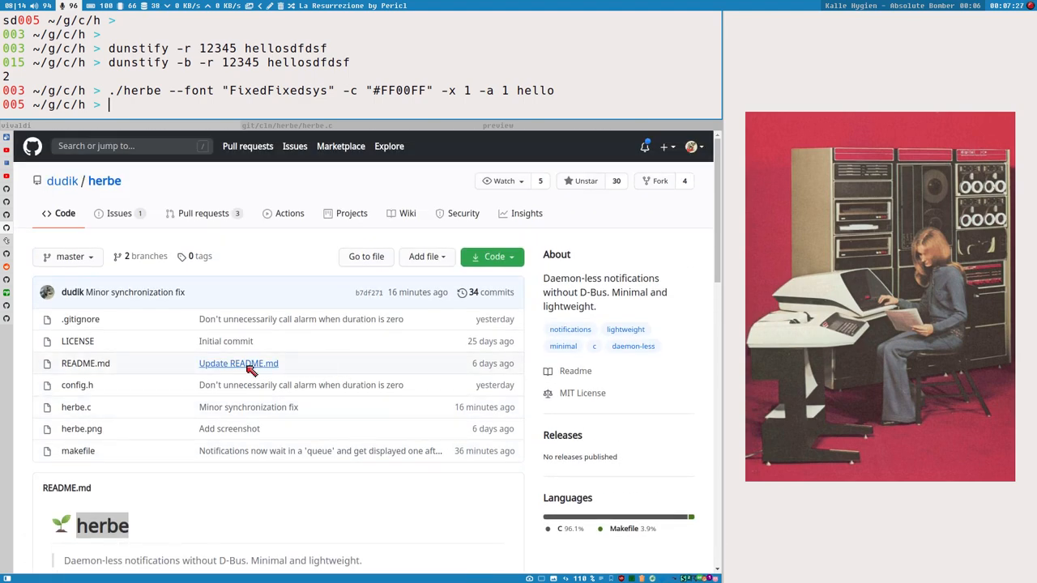
mouse_move(223, 253)
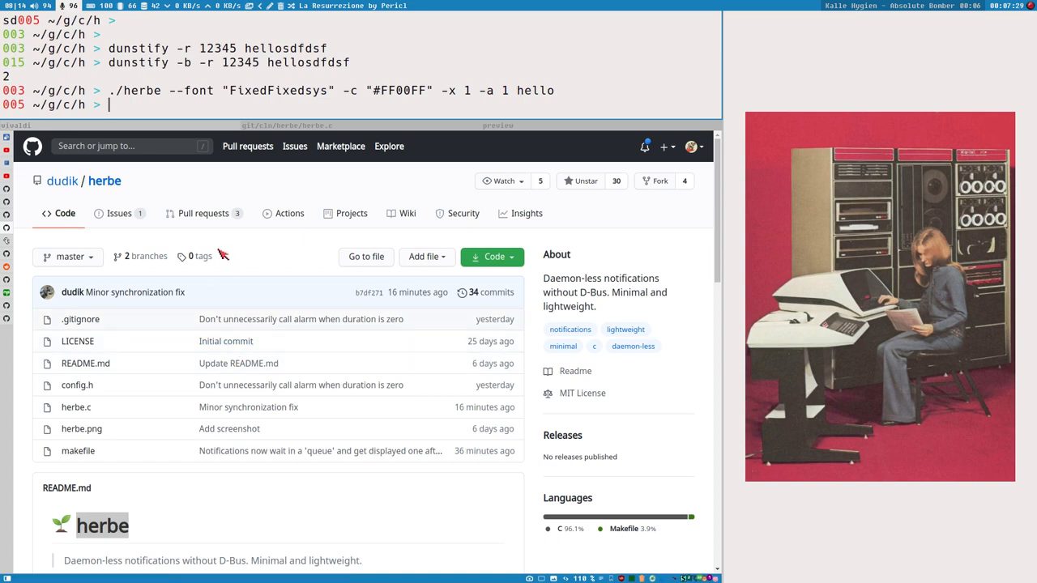
left_click(75, 407)
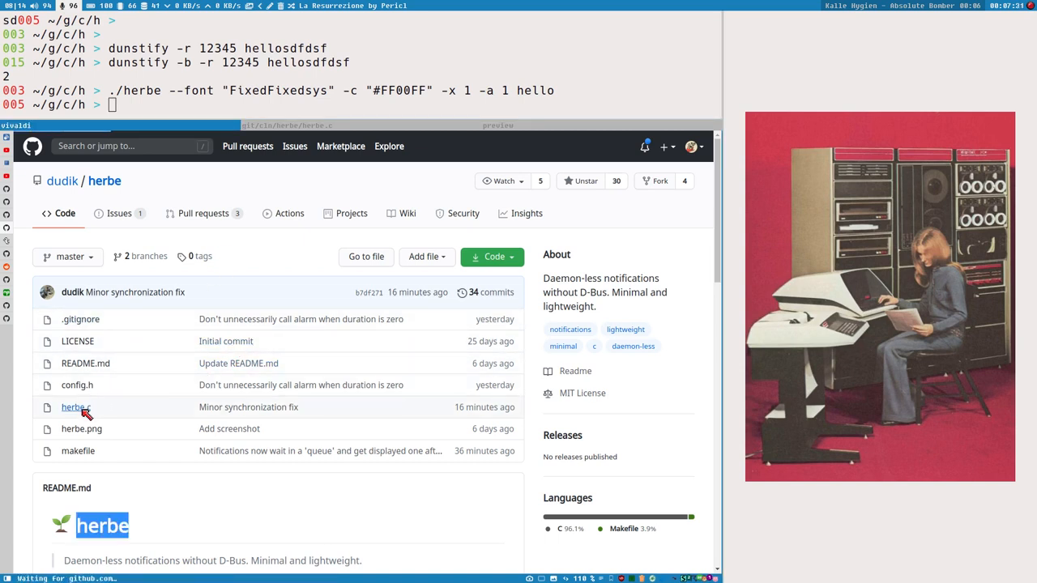
Step: Open herbe.c from the repository file list and scroll through its source code
left_click(73, 406)
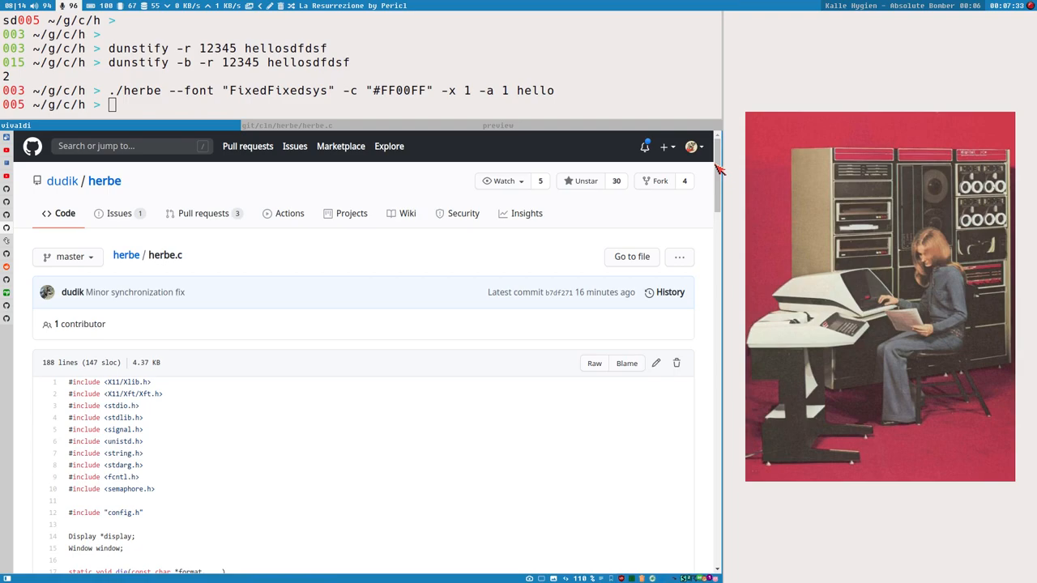
scroll("down", 3)
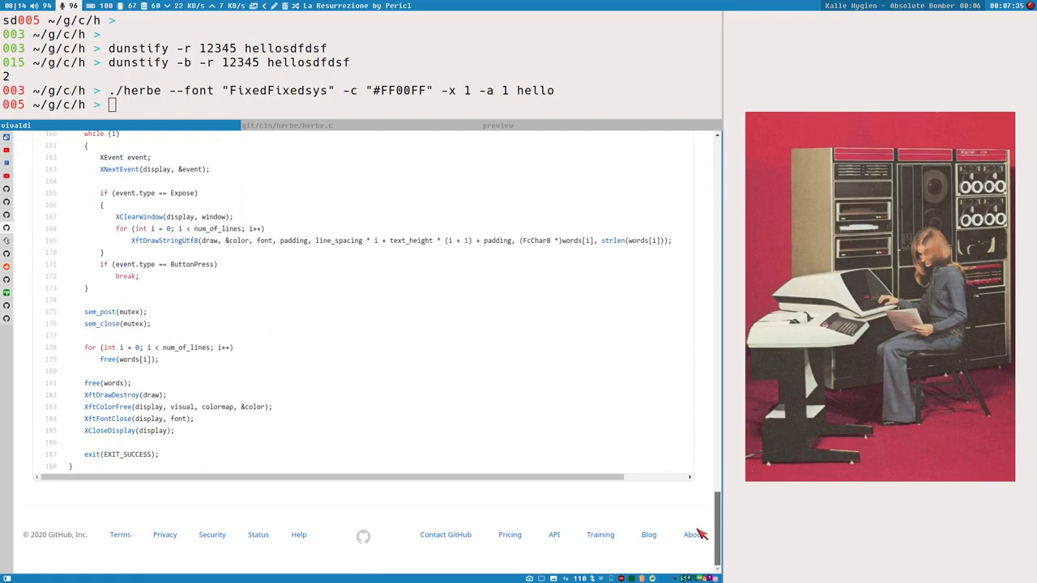
scroll("up", 3)
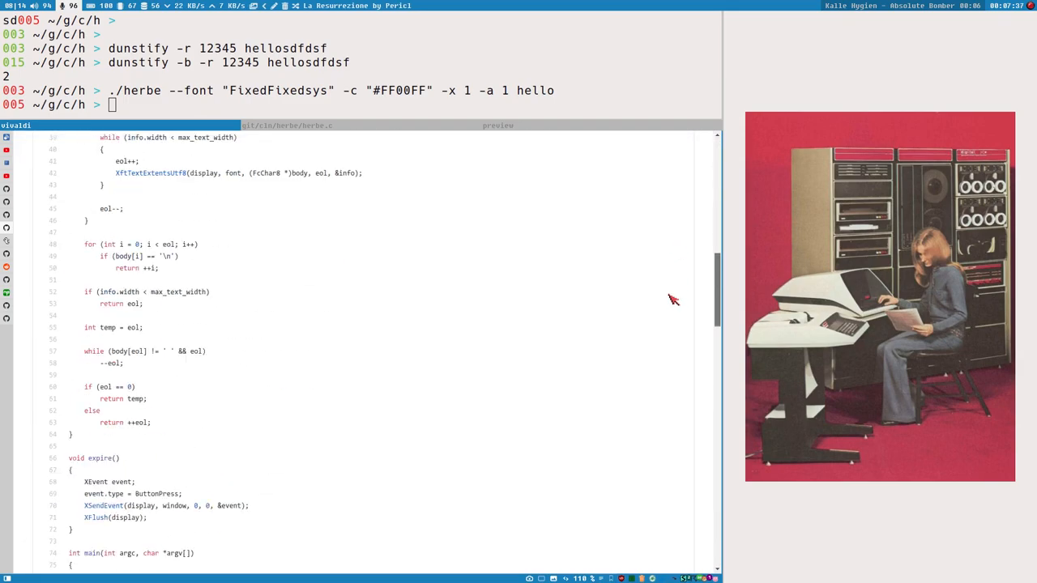
scroll("down", 3)
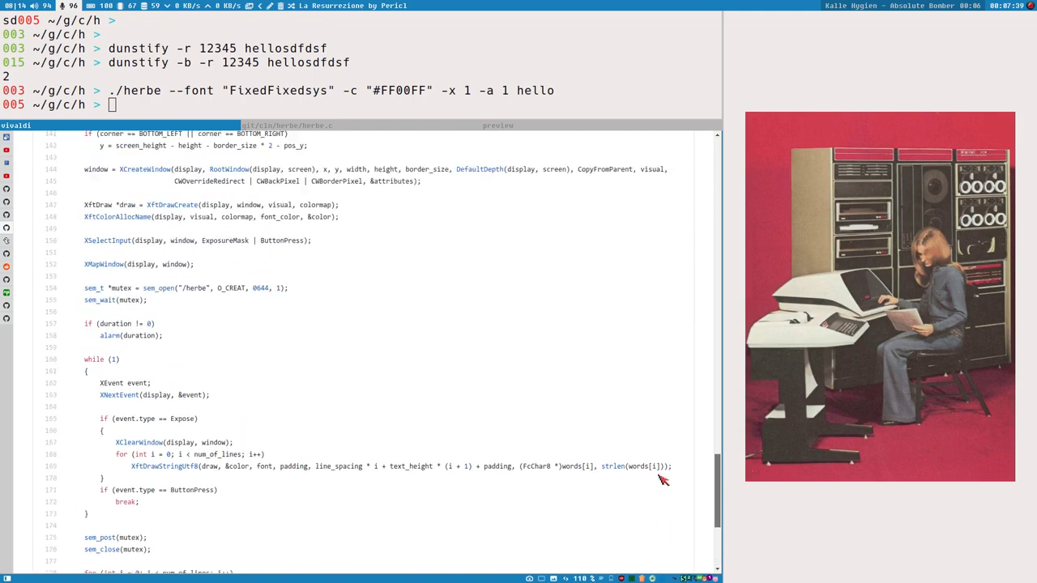
scroll("up", 3)
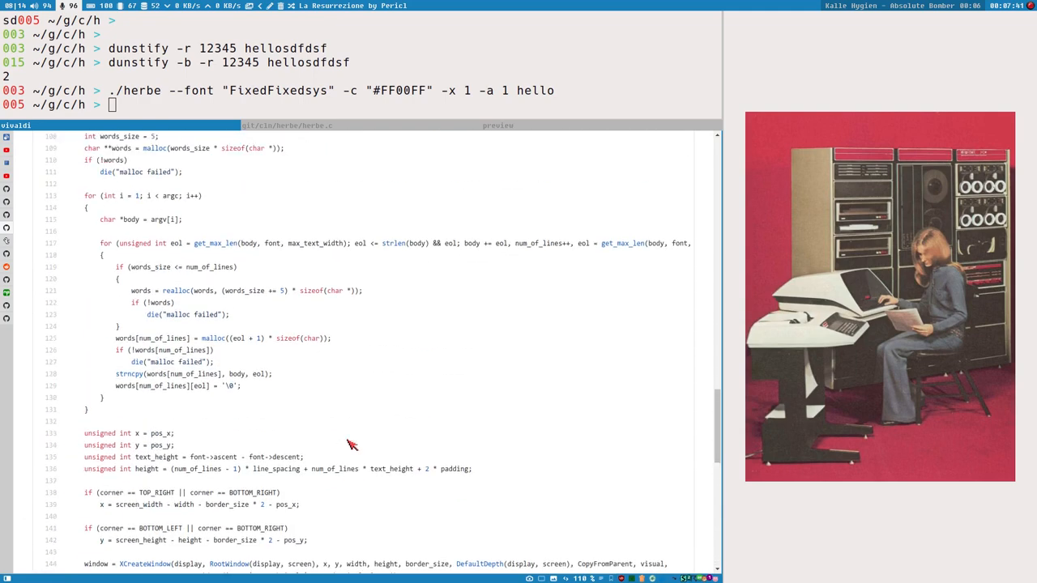
scroll("up", 3)
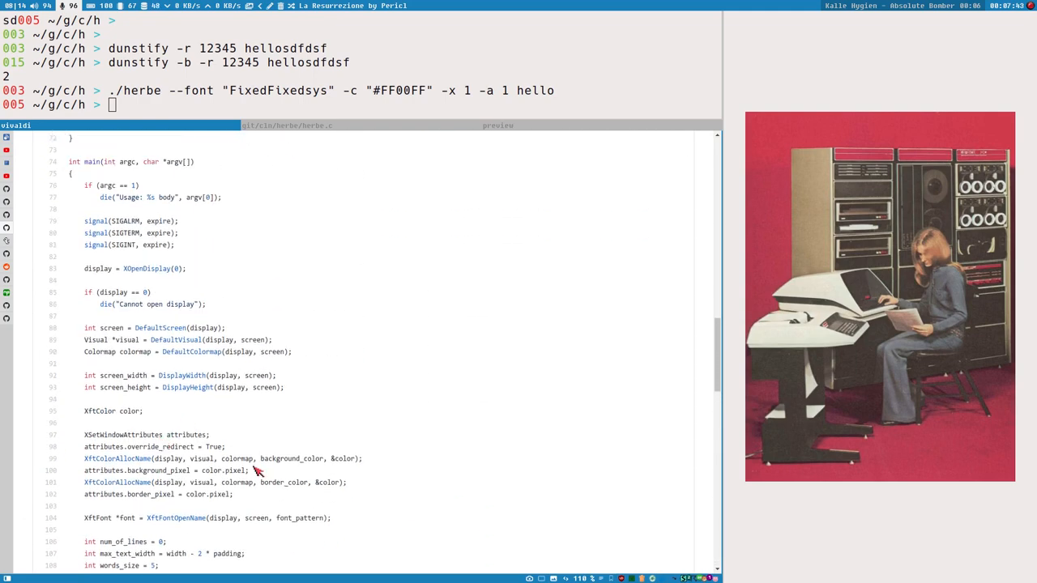
scroll("up", 3)
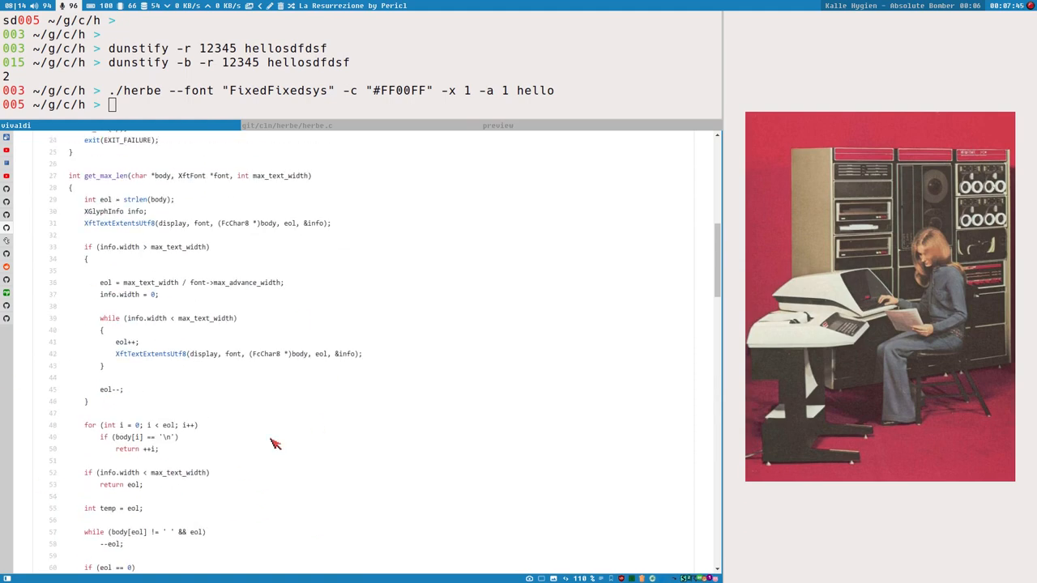
scroll("up", 3)
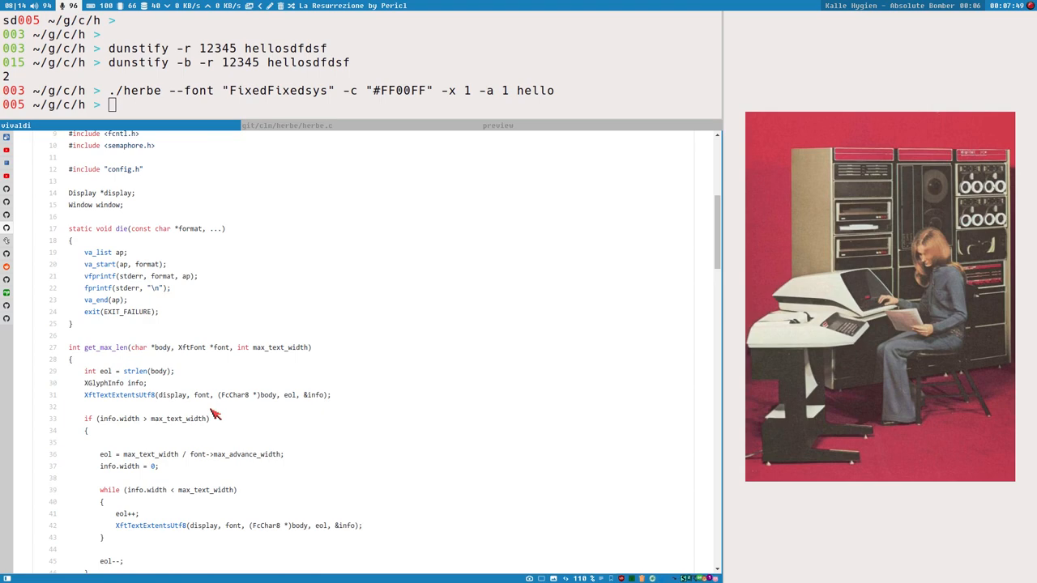
scroll("up", 3)
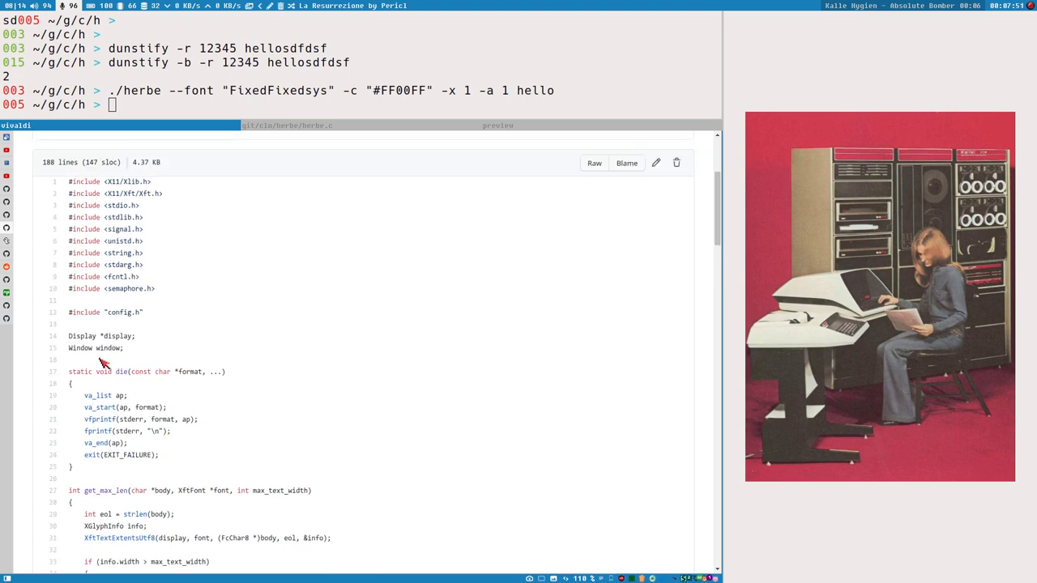
scroll("down", 3)
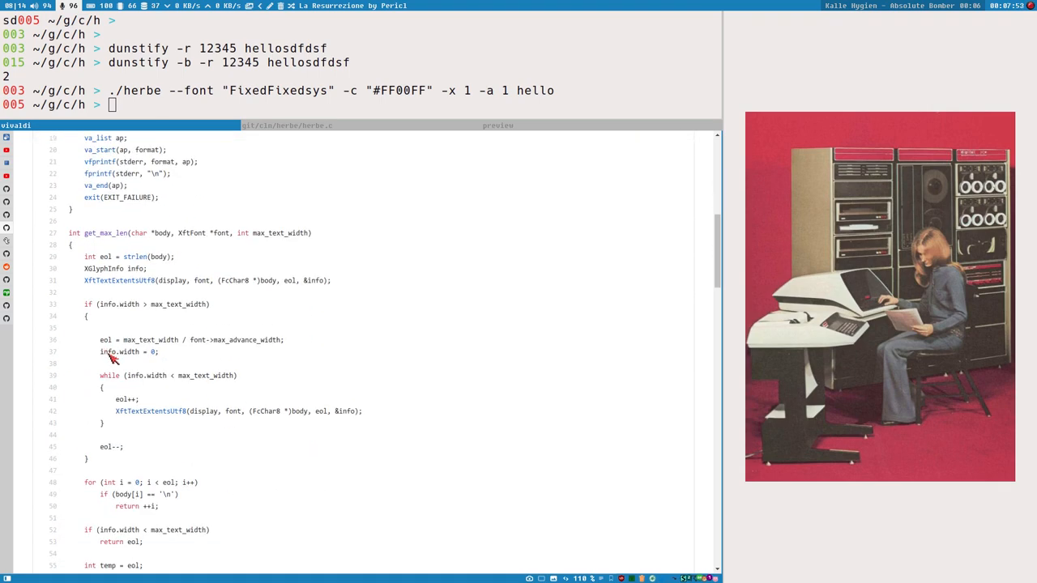
scroll("up", 3)
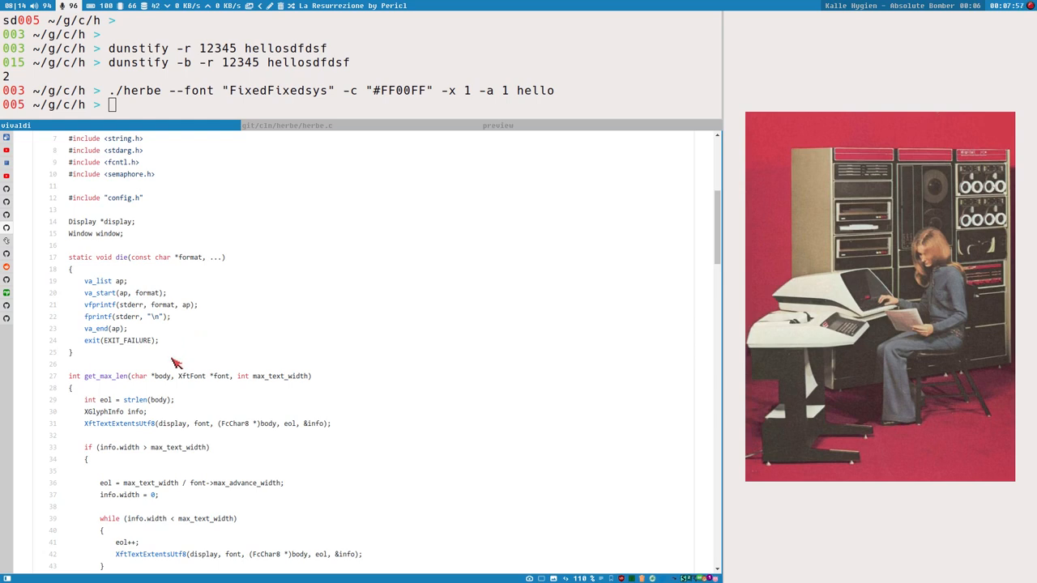
scroll("down", 3)
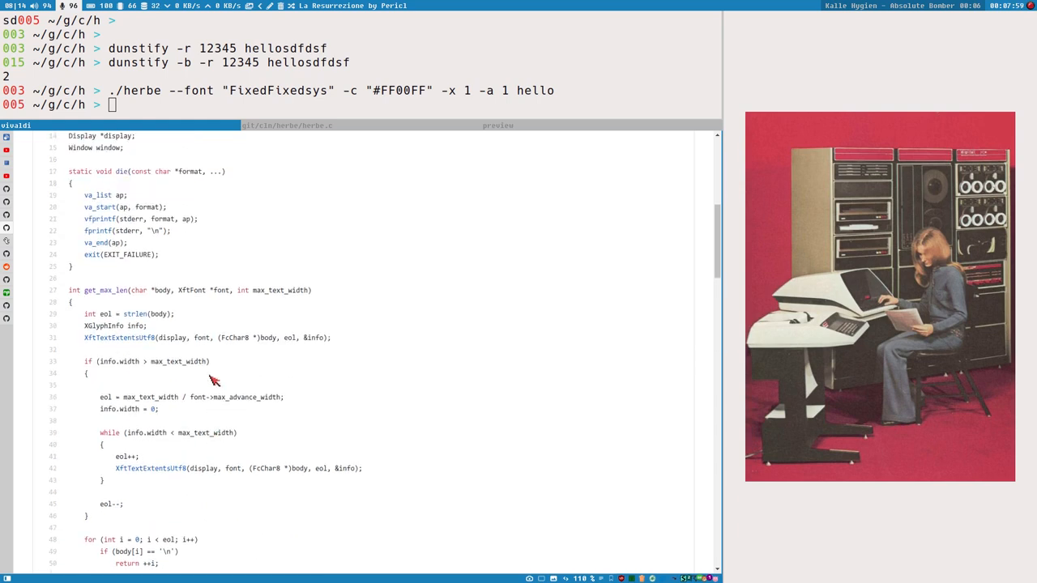
scroll("up", 3)
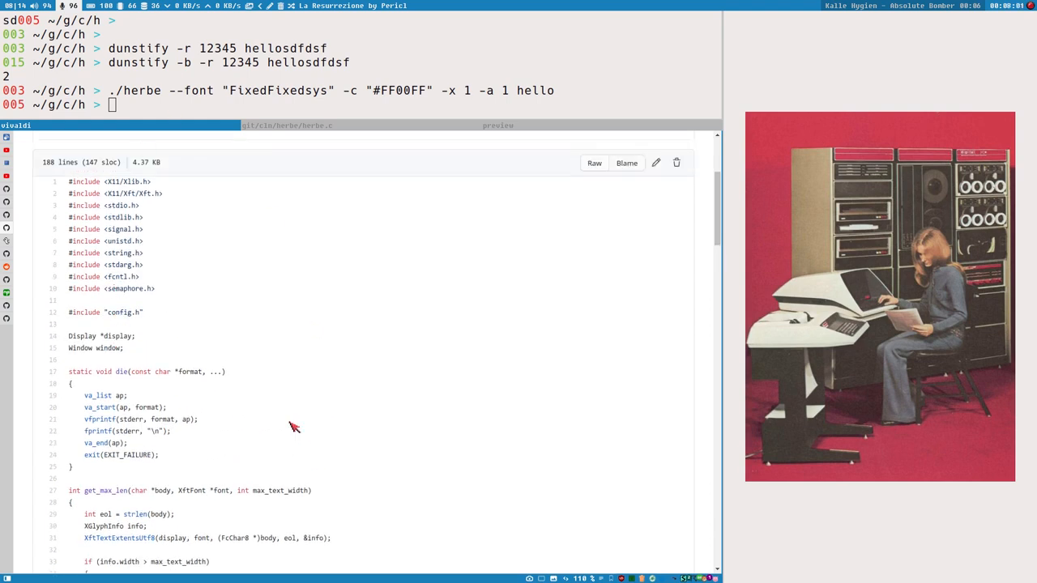
mouse_move(173, 300)
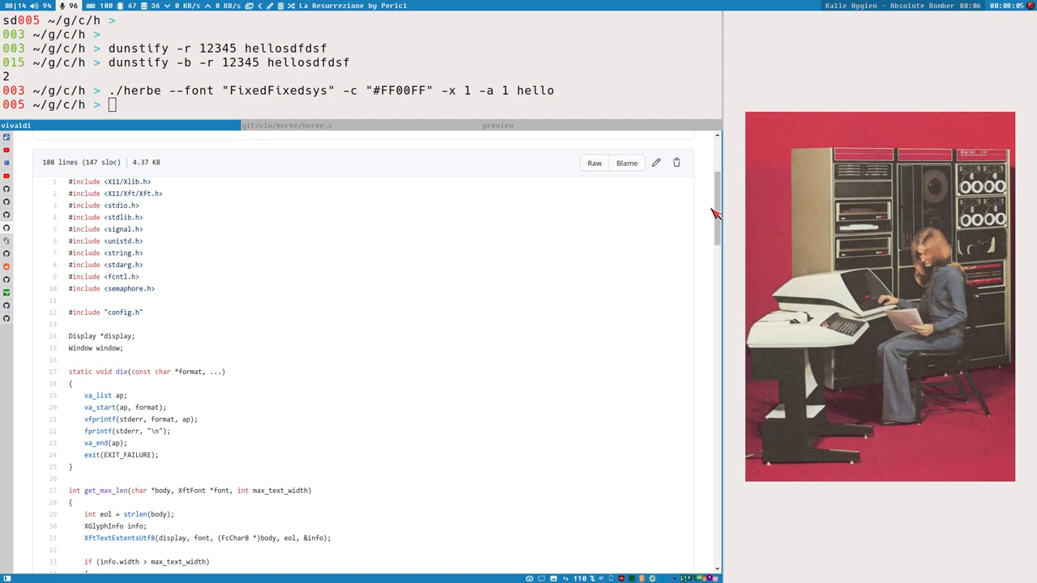
scroll("down", 3)
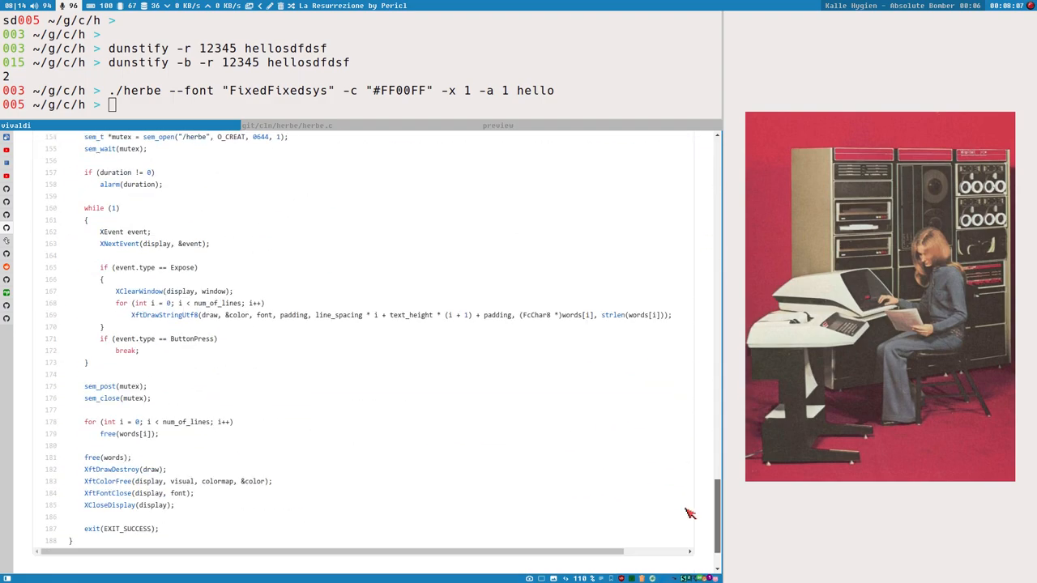
scroll("down", 3)
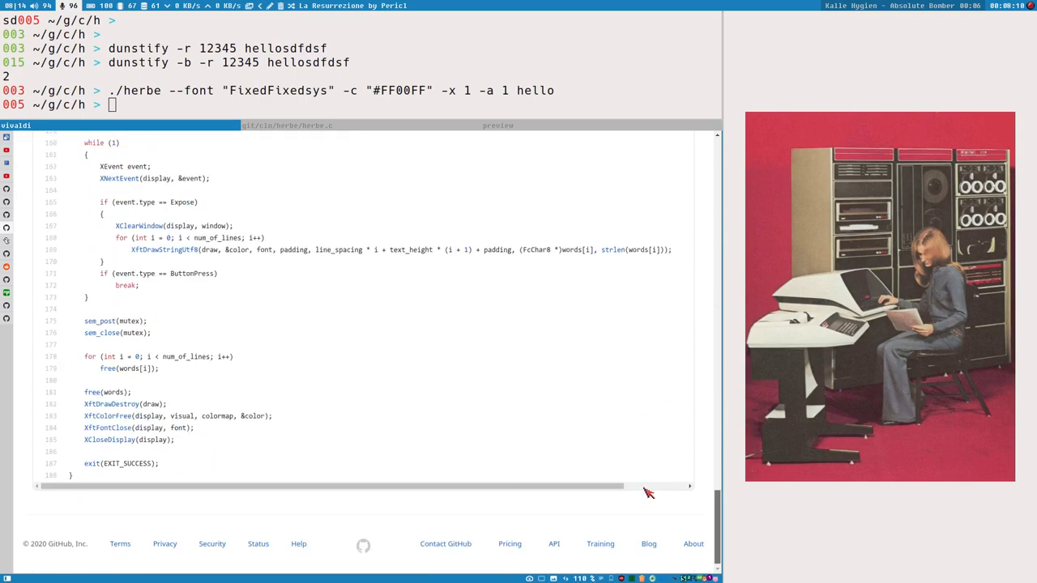
scroll("up", 3)
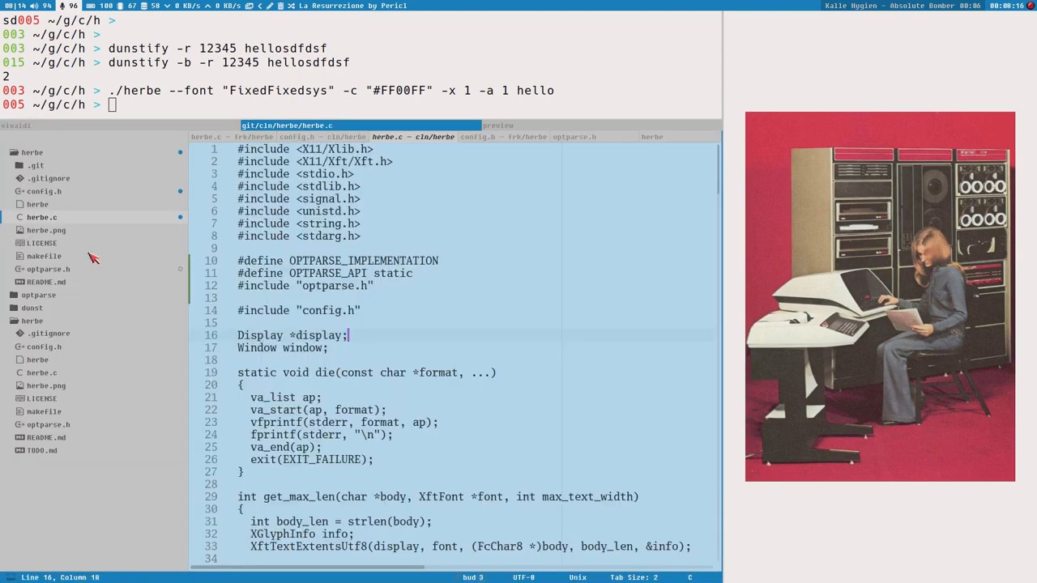
Step: Open optparse.h from the herbe folder in the sidebar and scroll into it
left_click(47, 269)
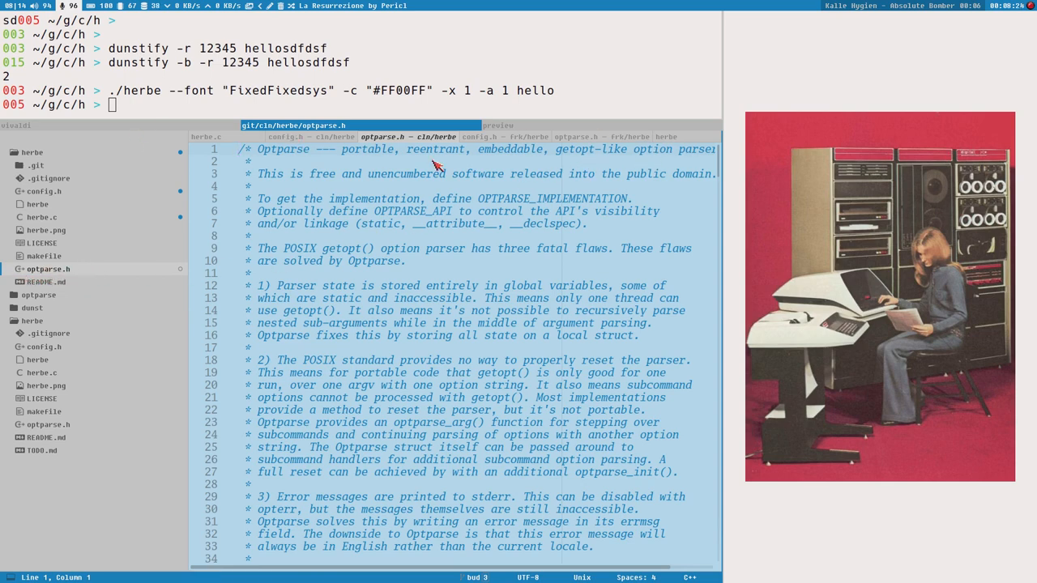
scroll("down", 3)
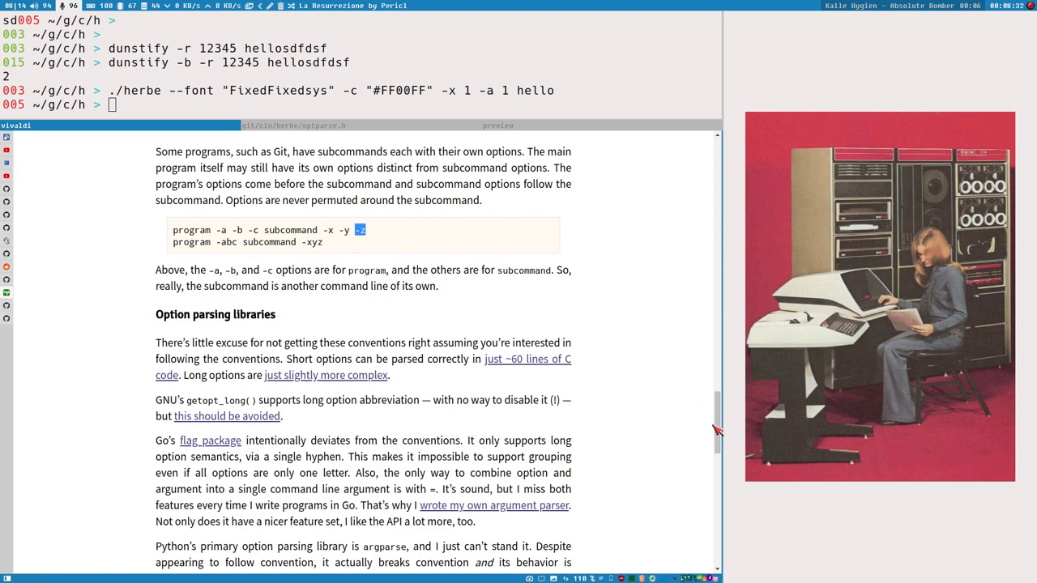
Step: Scroll through the Conventions for Command Line Options article's short options section
scroll("up", 3)
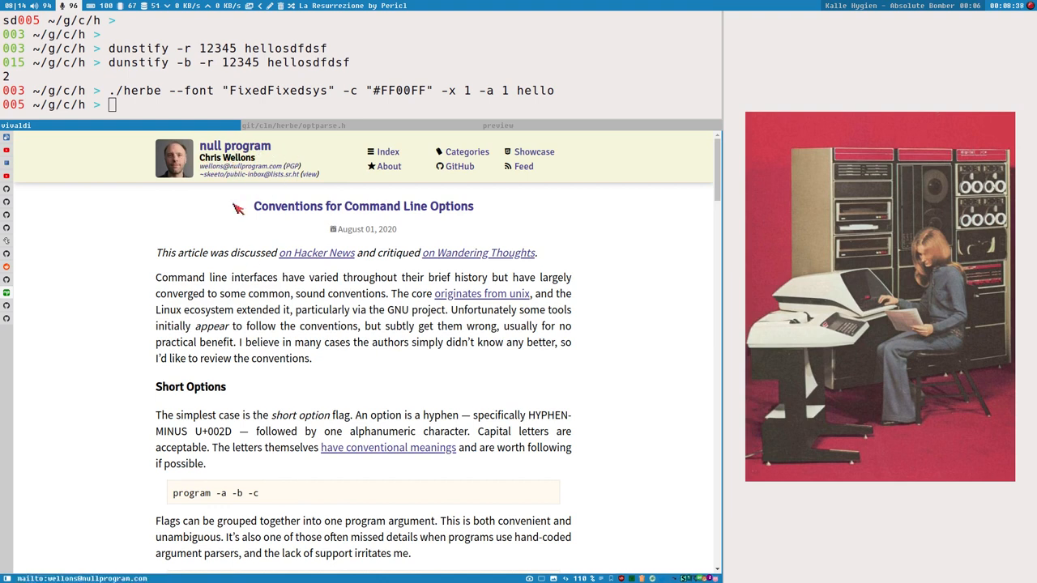
mouse_move(478, 310)
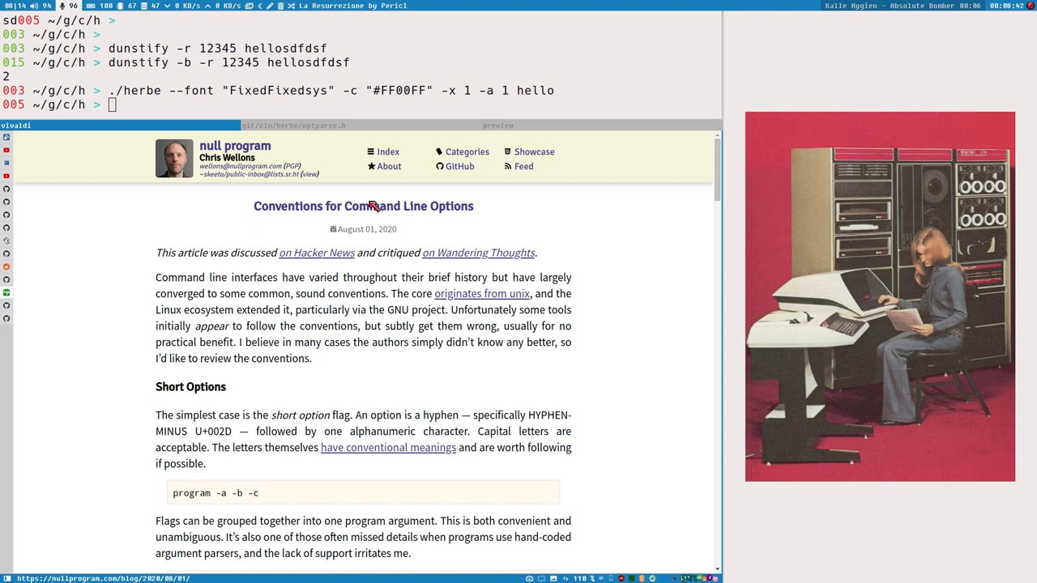
mouse_move(553, 199)
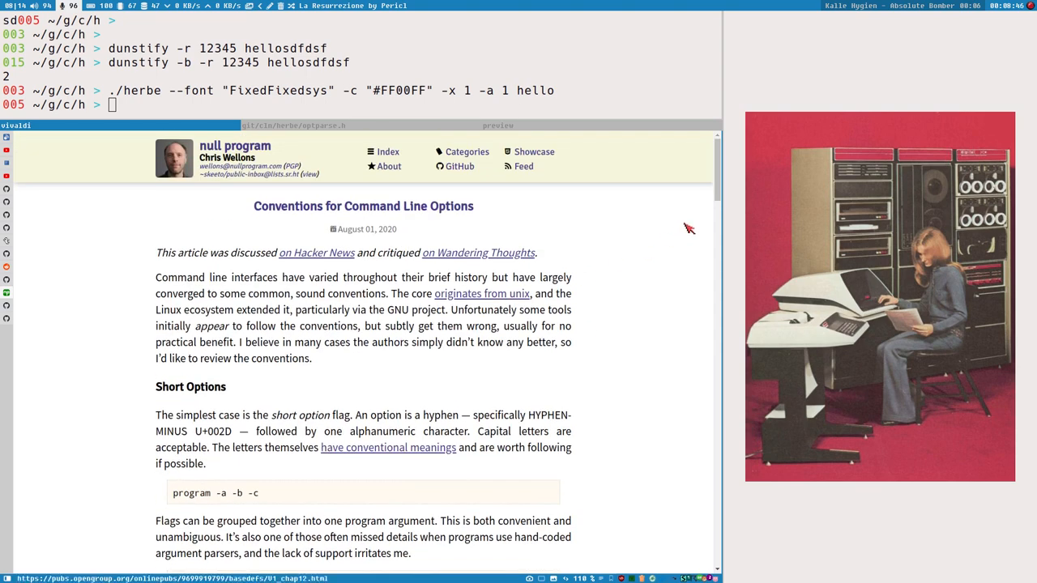
scroll("down", 3)
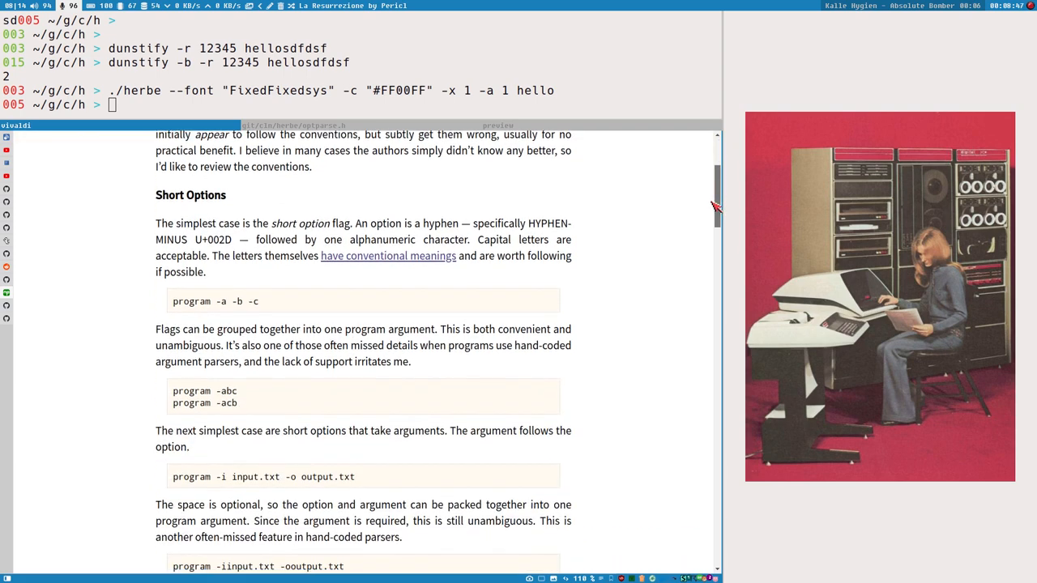
scroll("up", 3)
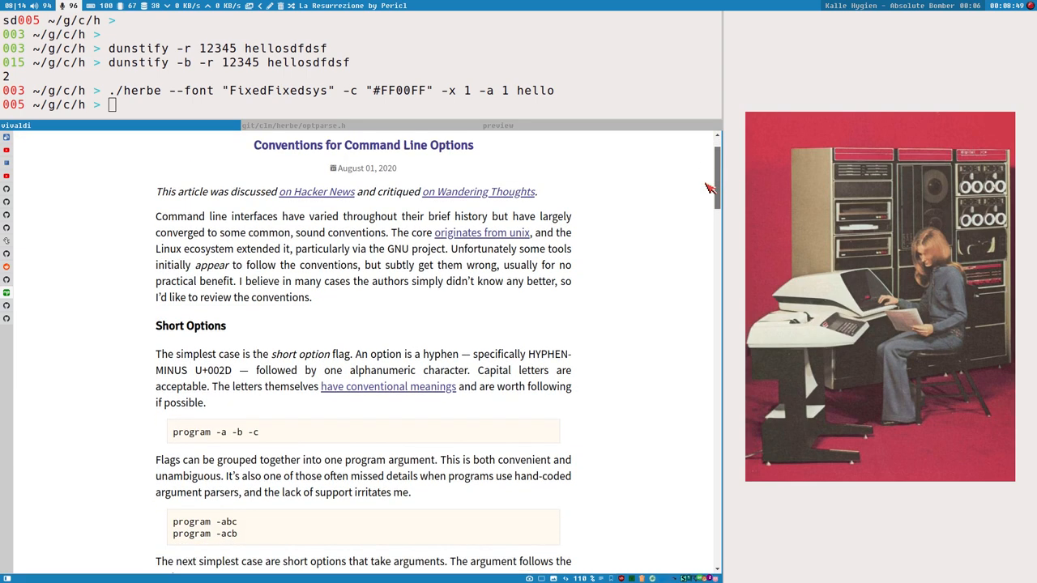
scroll("up", 3)
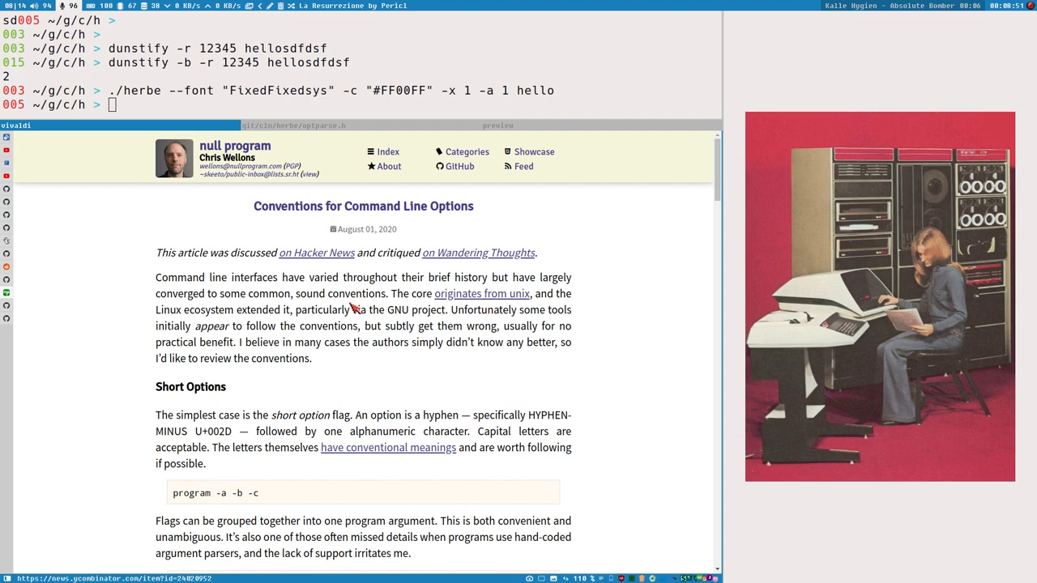
scroll("down", 3)
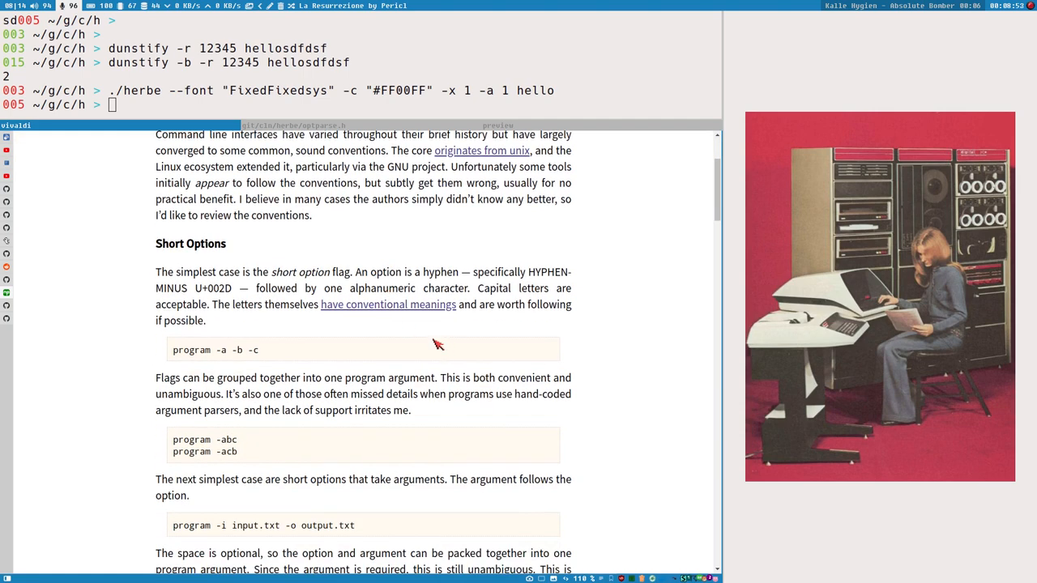
scroll("up", 3)
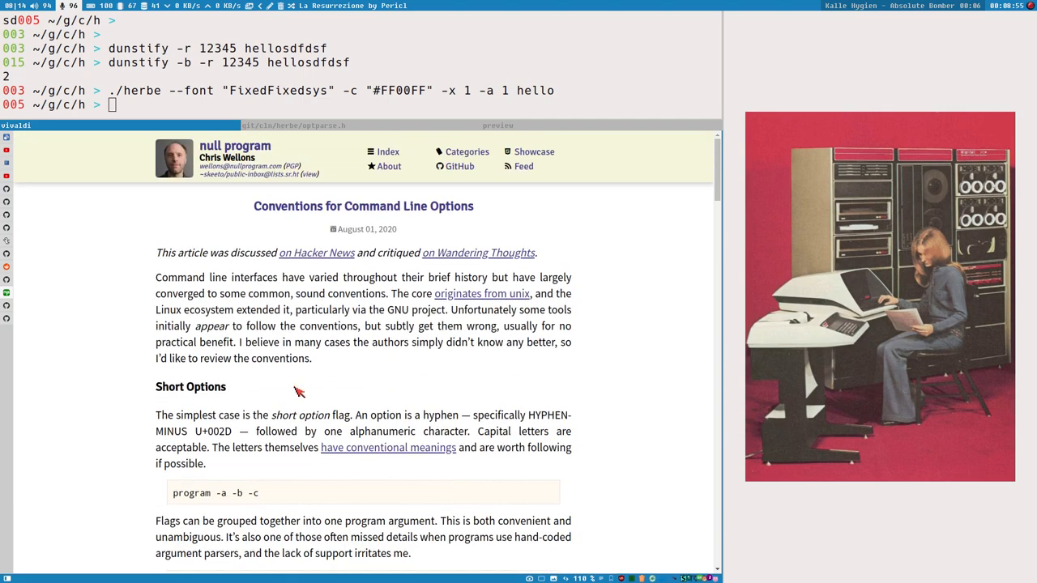
scroll("down", 3)
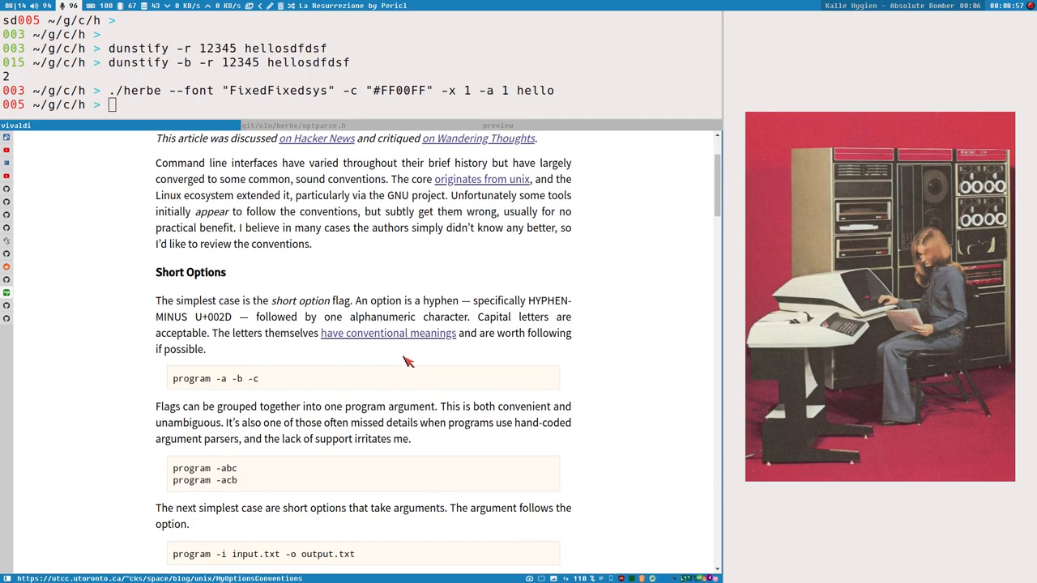
scroll("down", 3)
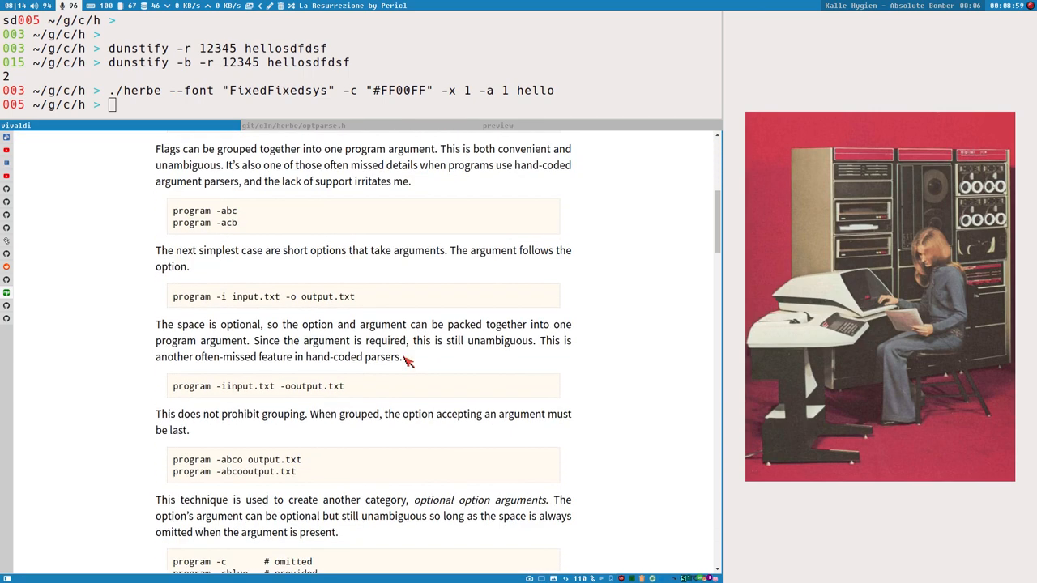
scroll("down", 3)
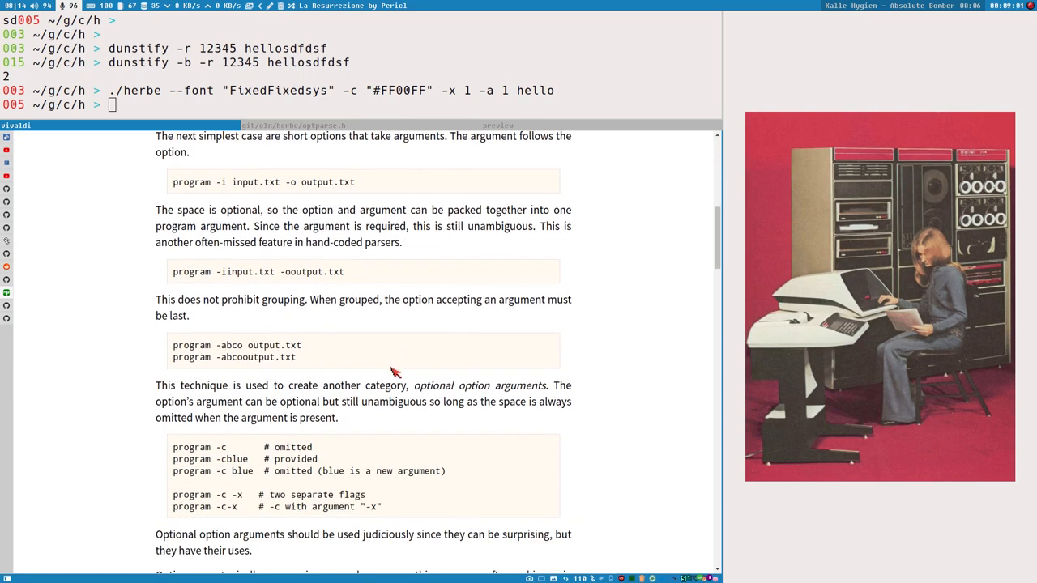
mouse_move(403, 359)
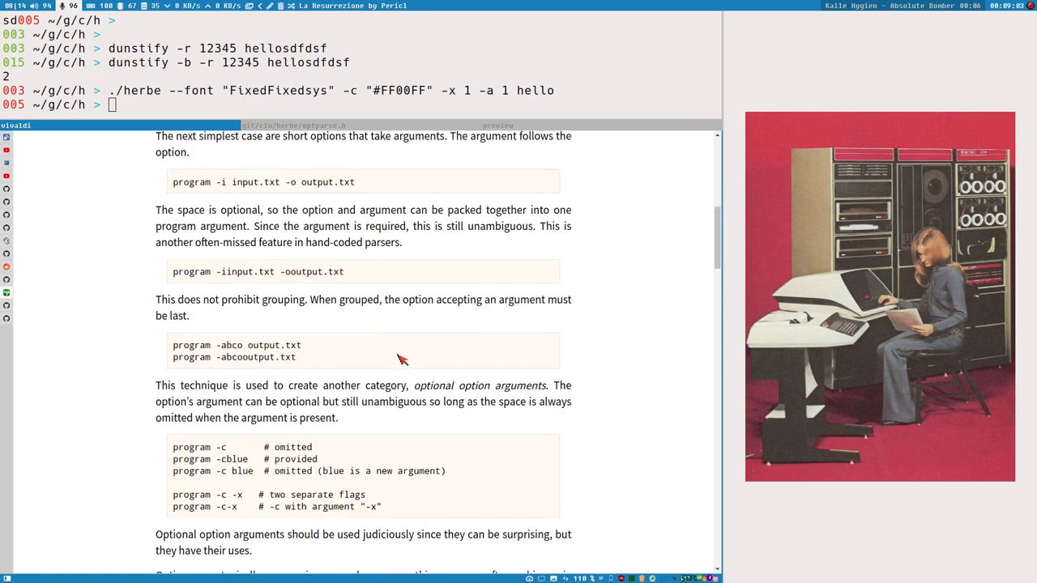
scroll("up", 3)
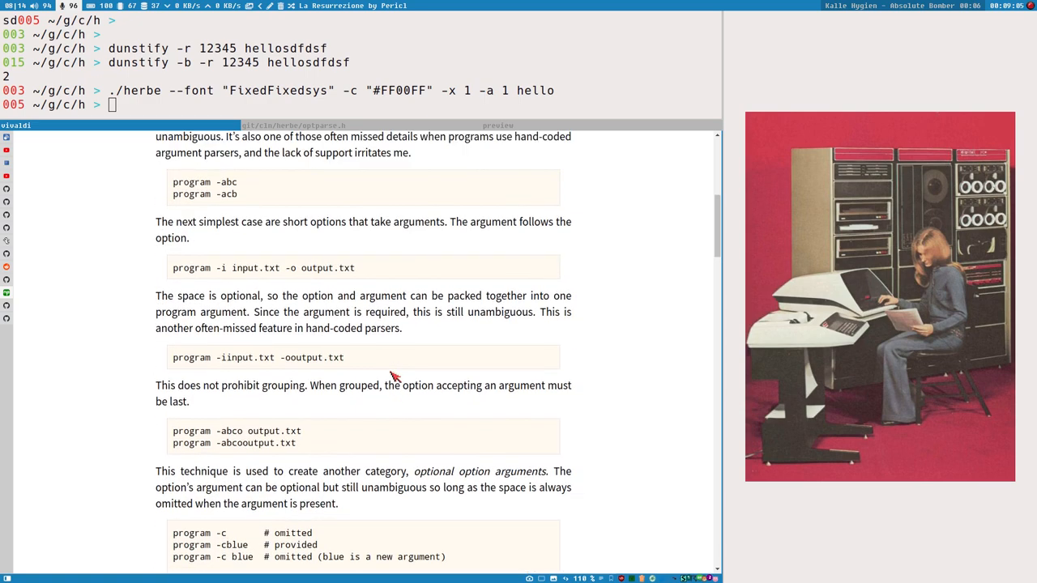
Step: Select '-i input' in the short-options example, then read through the long options section
double_click(238, 357)
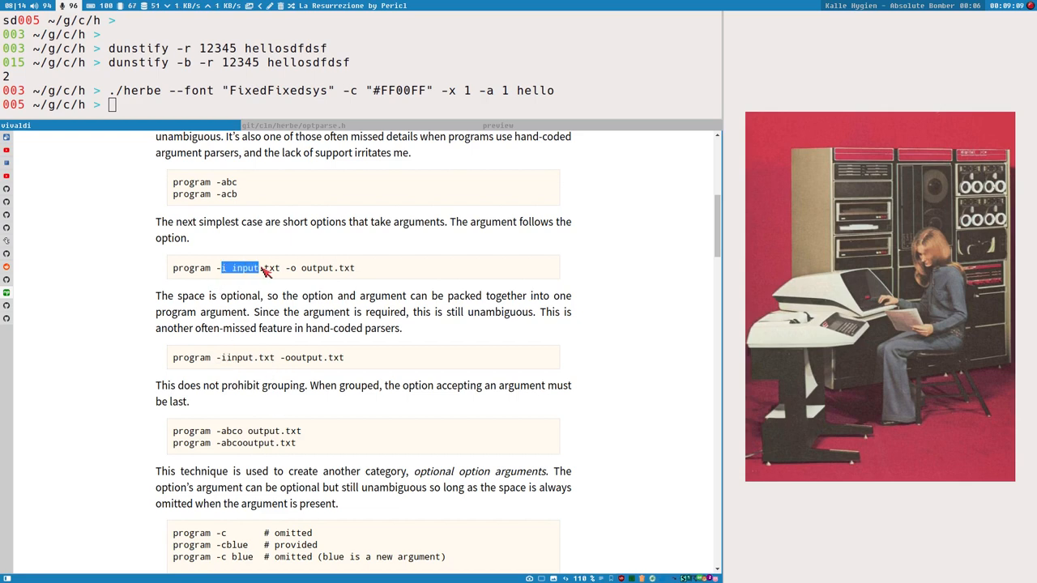
scroll("down", 3)
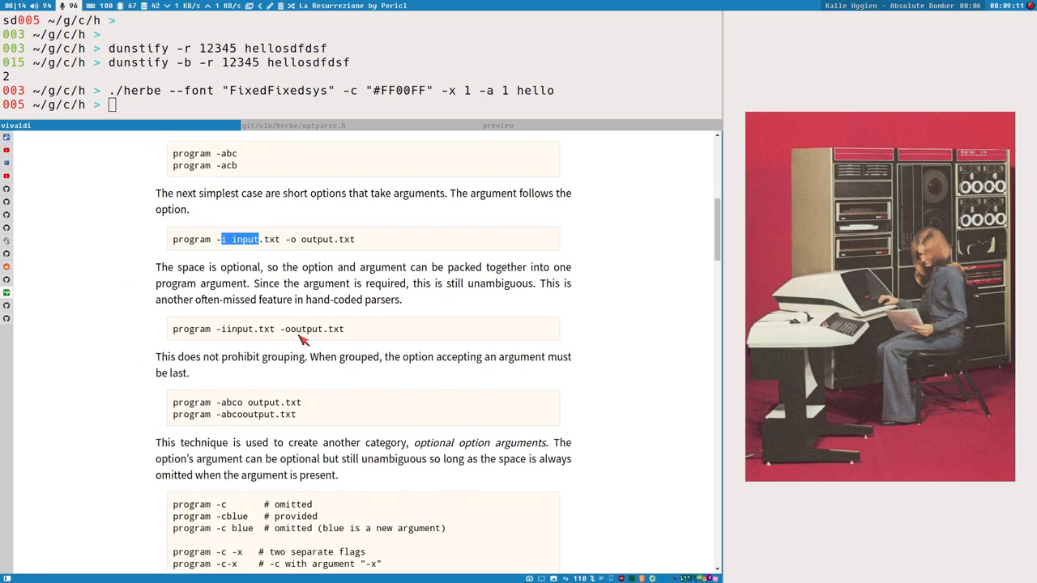
scroll("down", 3)
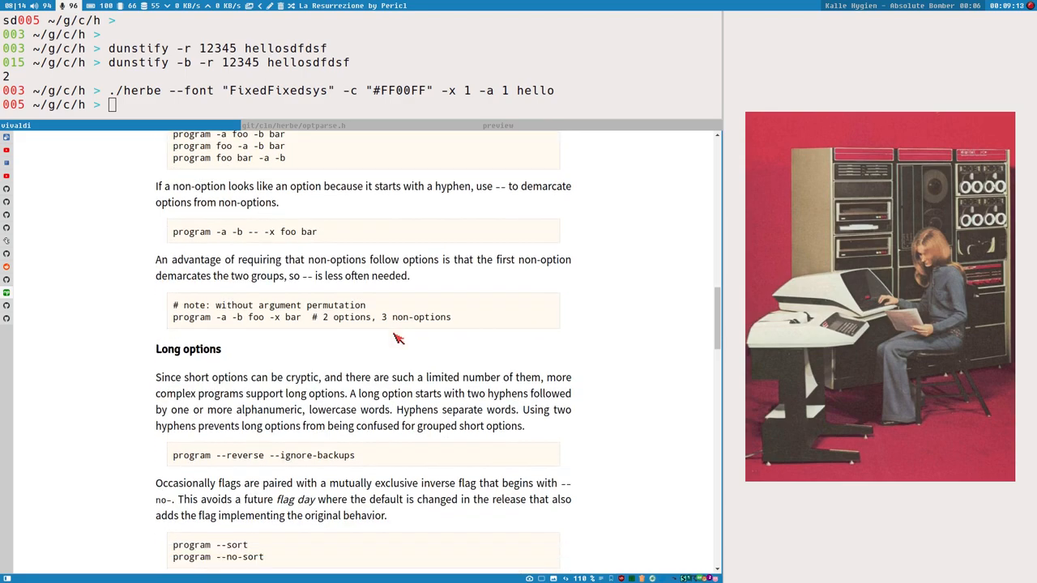
scroll("up", 3)
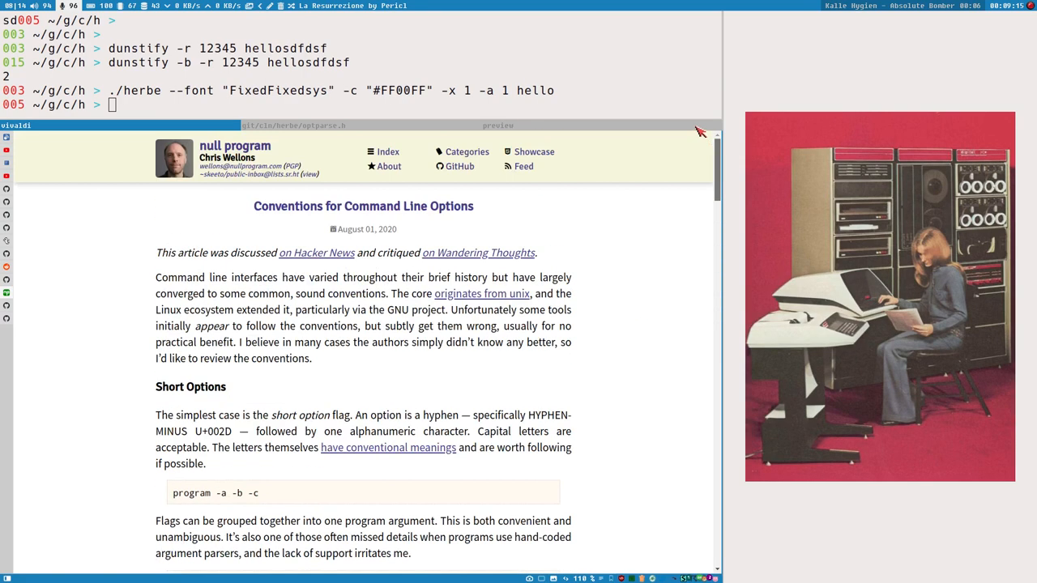
mouse_move(189, 330)
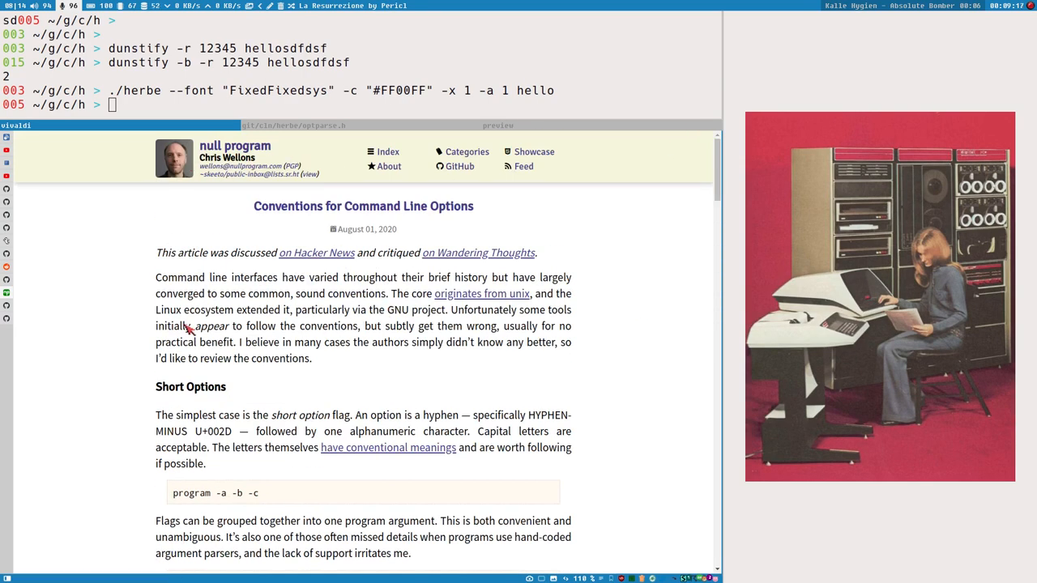
scroll("down", 3)
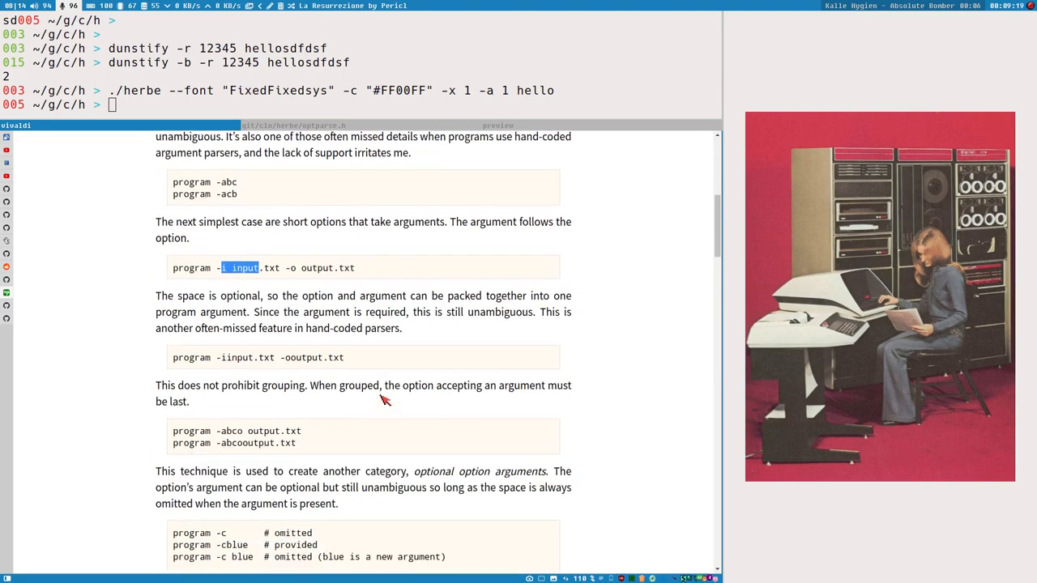
scroll("down", 3)
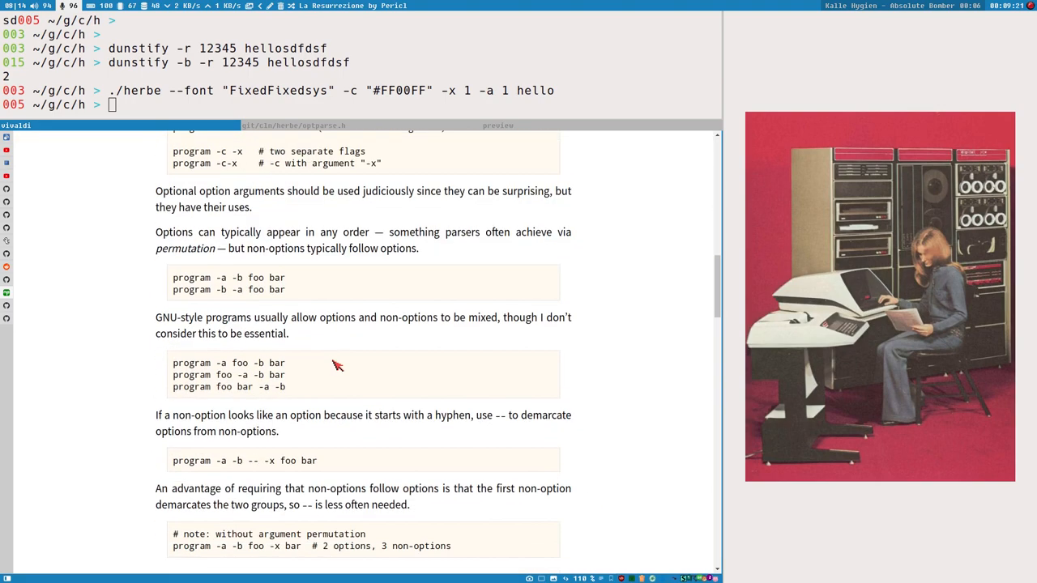
scroll("down", 3)
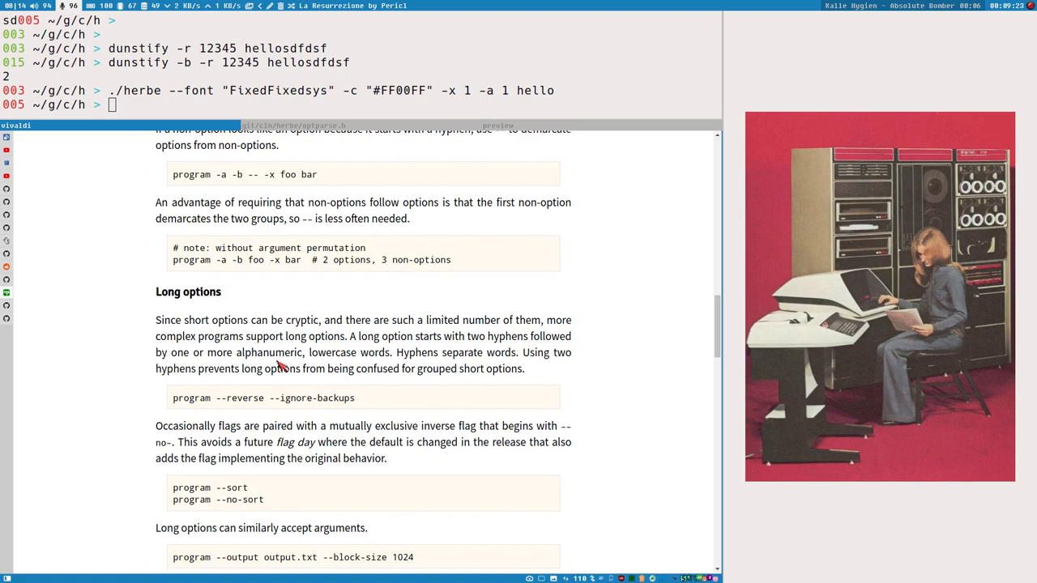
scroll("down", 3)
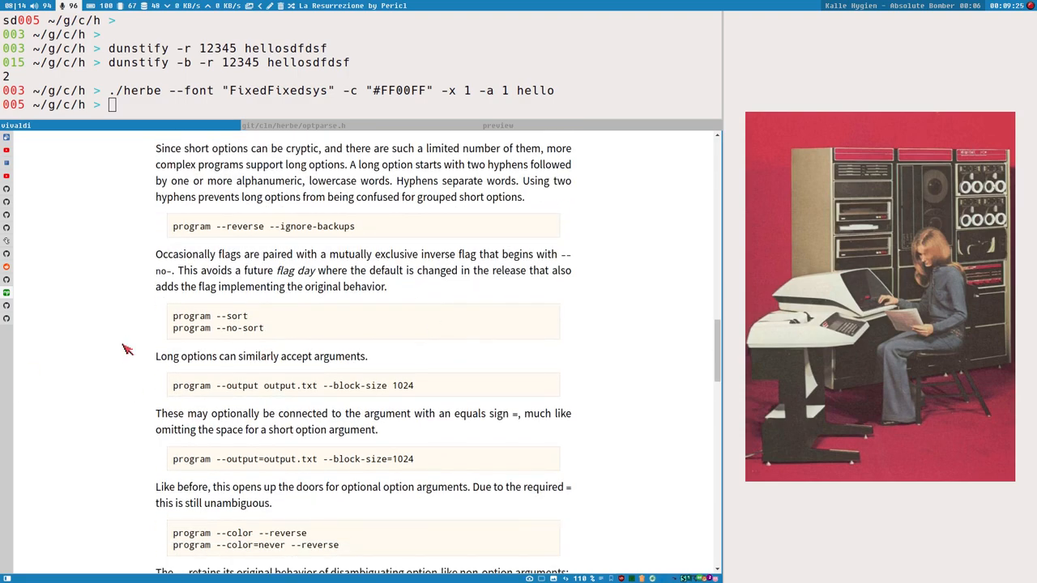
scroll("up", 3)
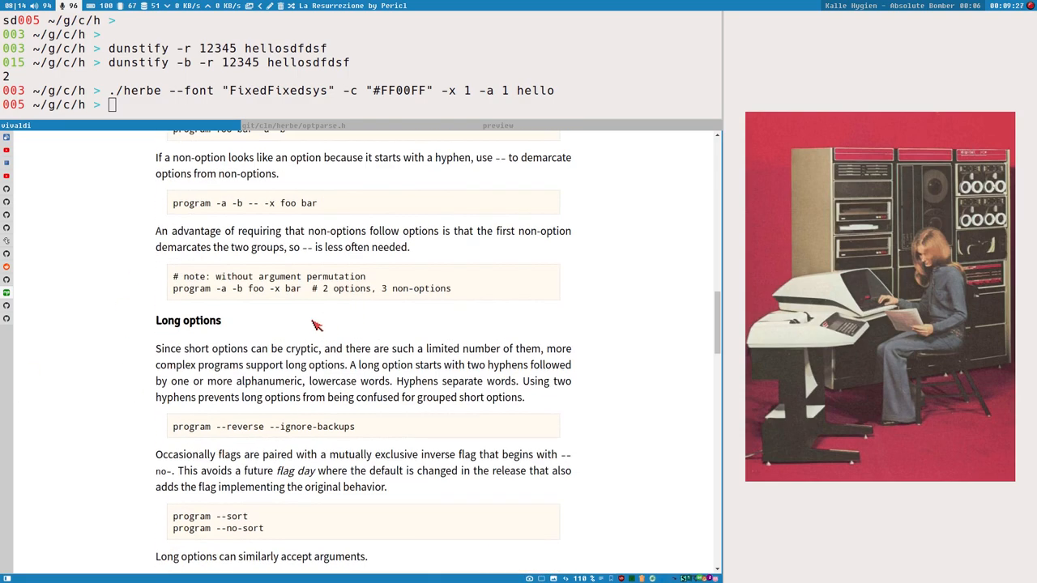
scroll("up", 3)
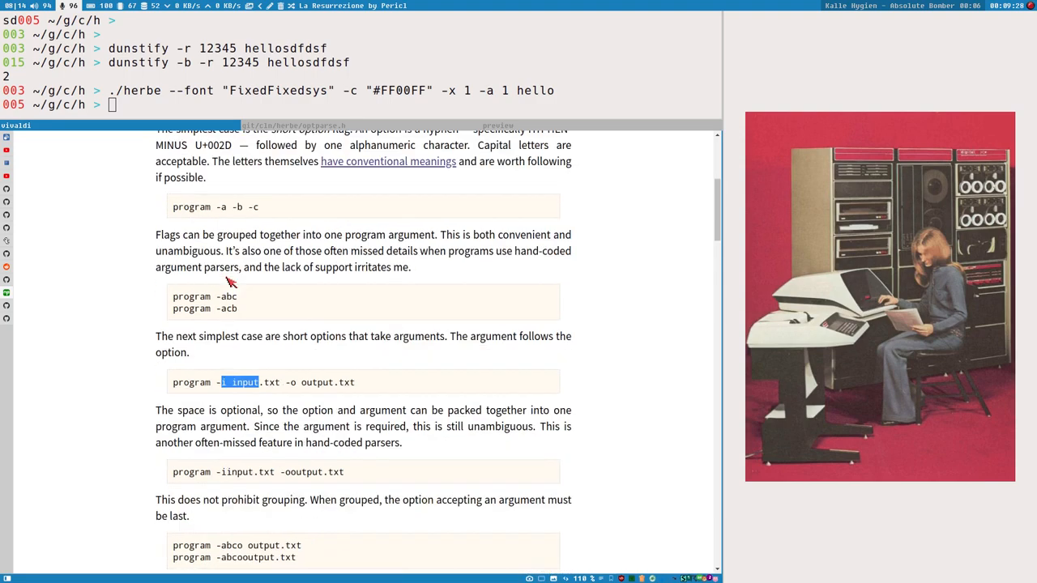
scroll("up", 3)
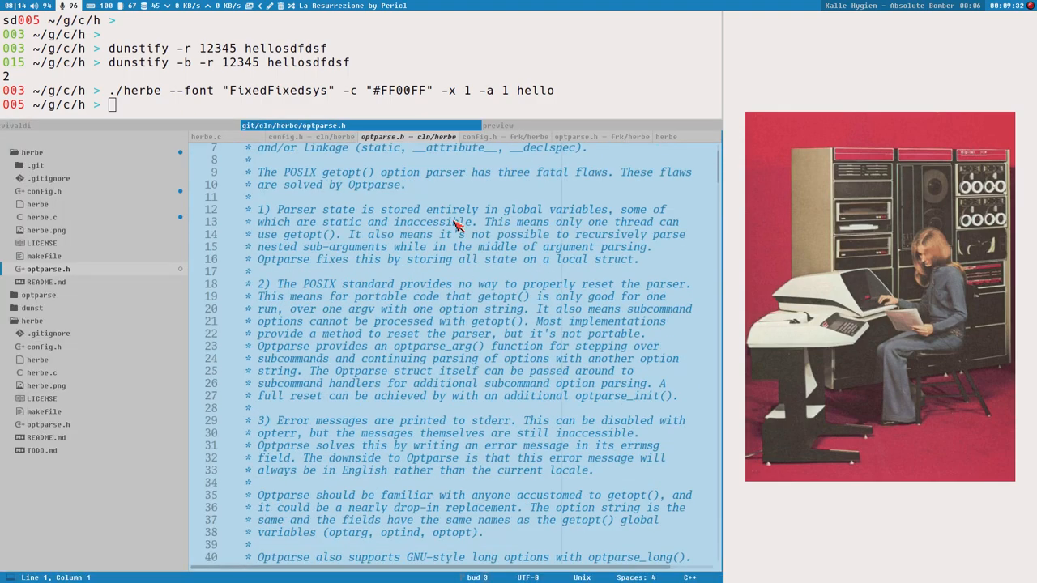
scroll("down", 3)
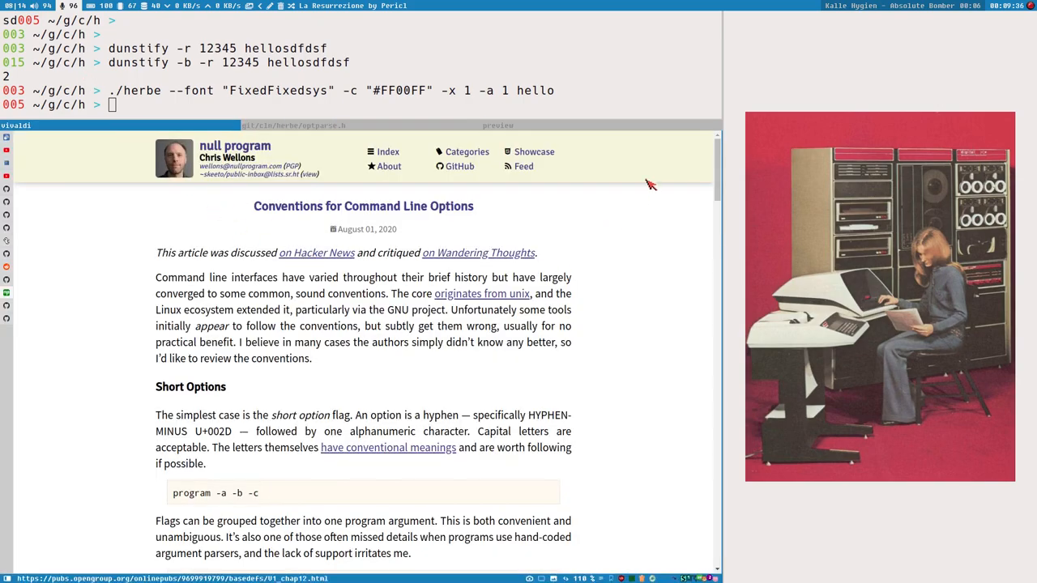
scroll("down", 3)
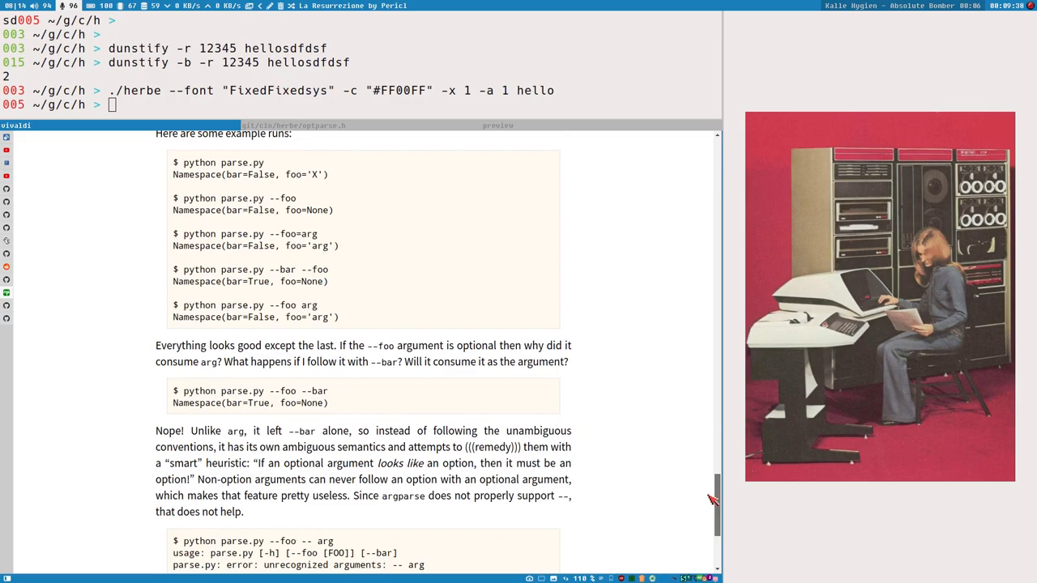
scroll("up", 3)
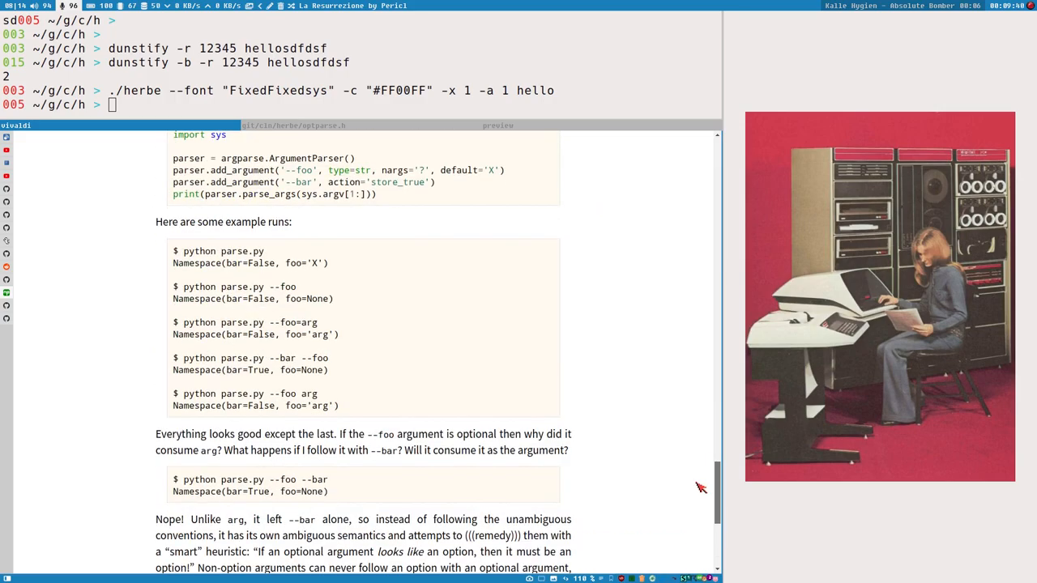
scroll("down", 3)
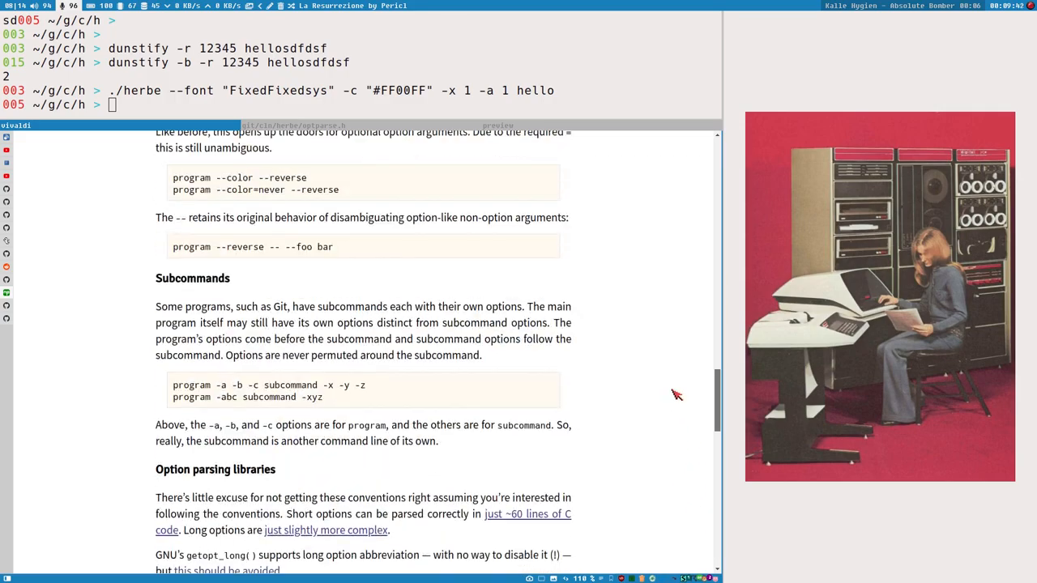
scroll("down", 3)
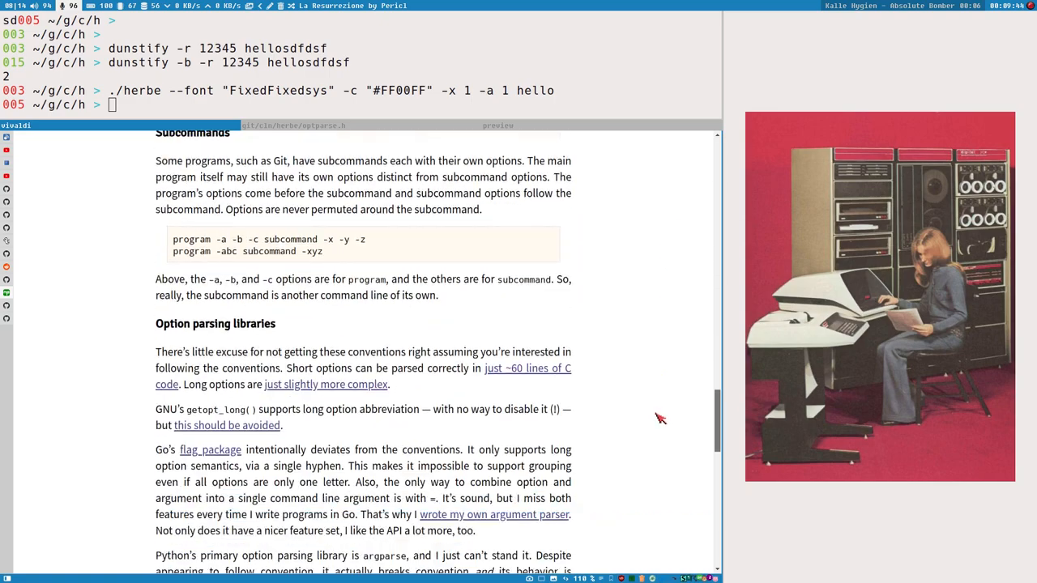
scroll("down", 3)
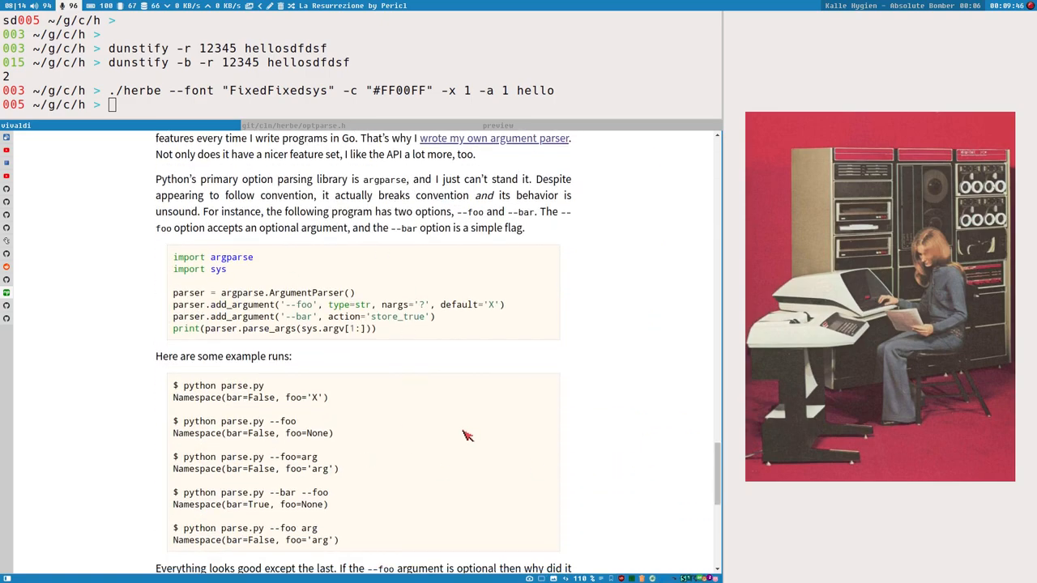
scroll("up", 3)
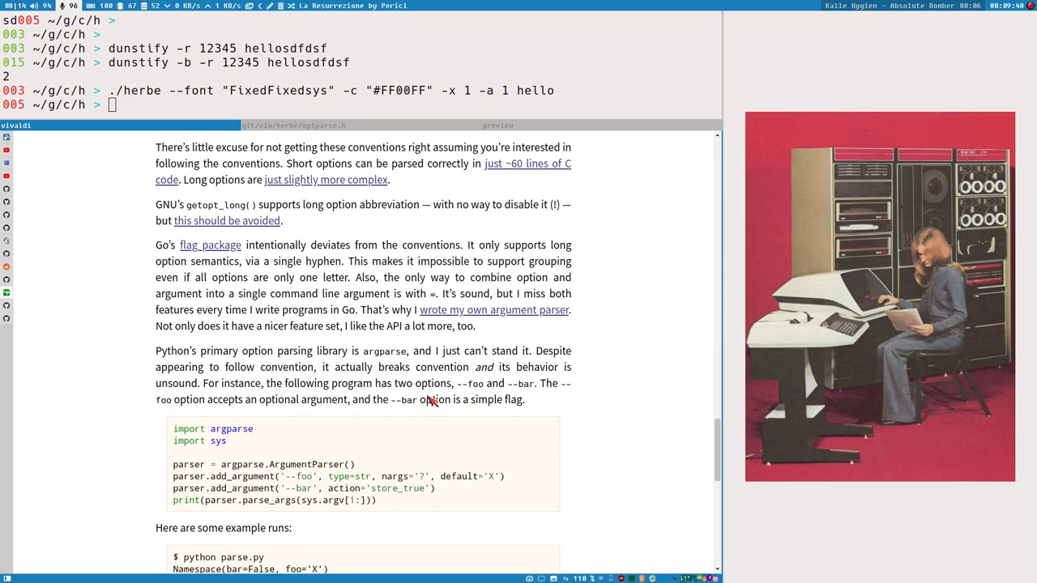
scroll("up", 3)
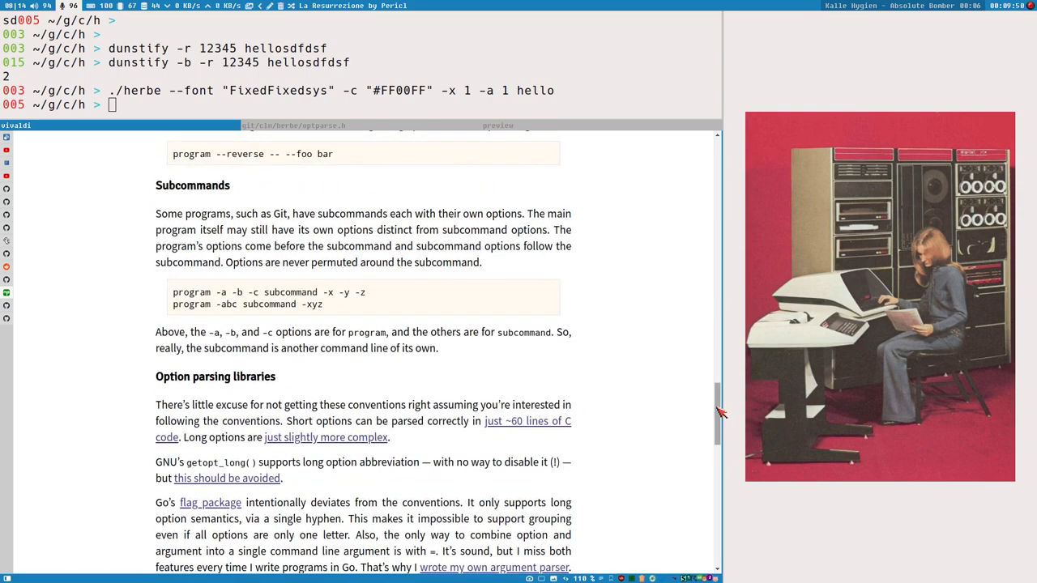
scroll("up", 3)
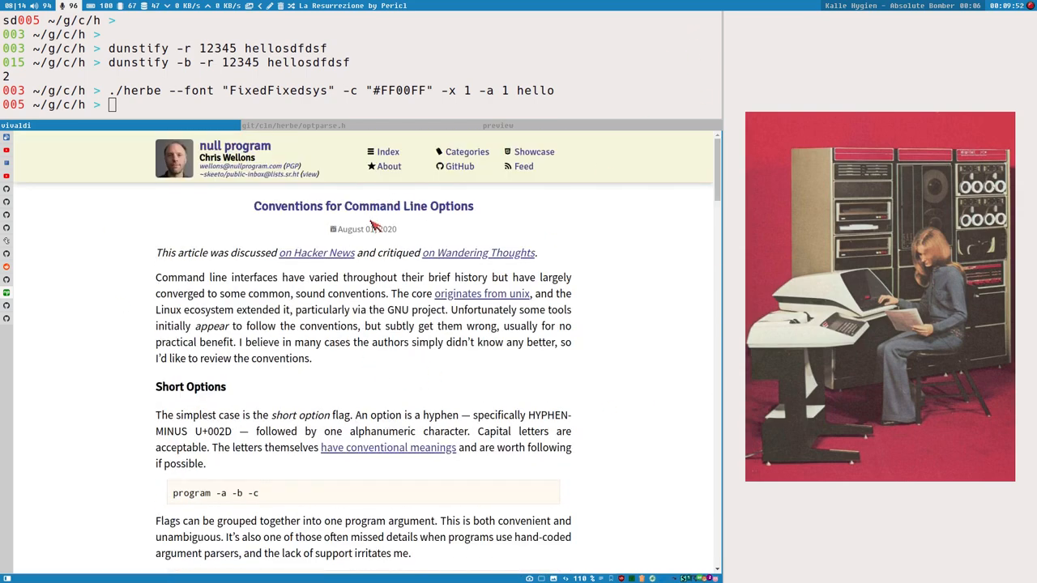
scroll("down", 3)
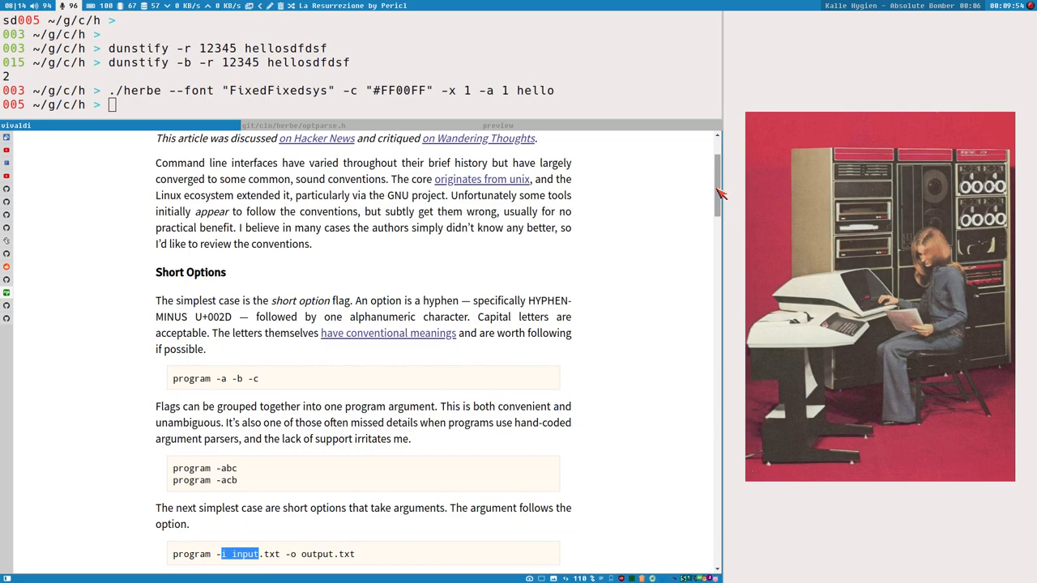
scroll("down", 3)
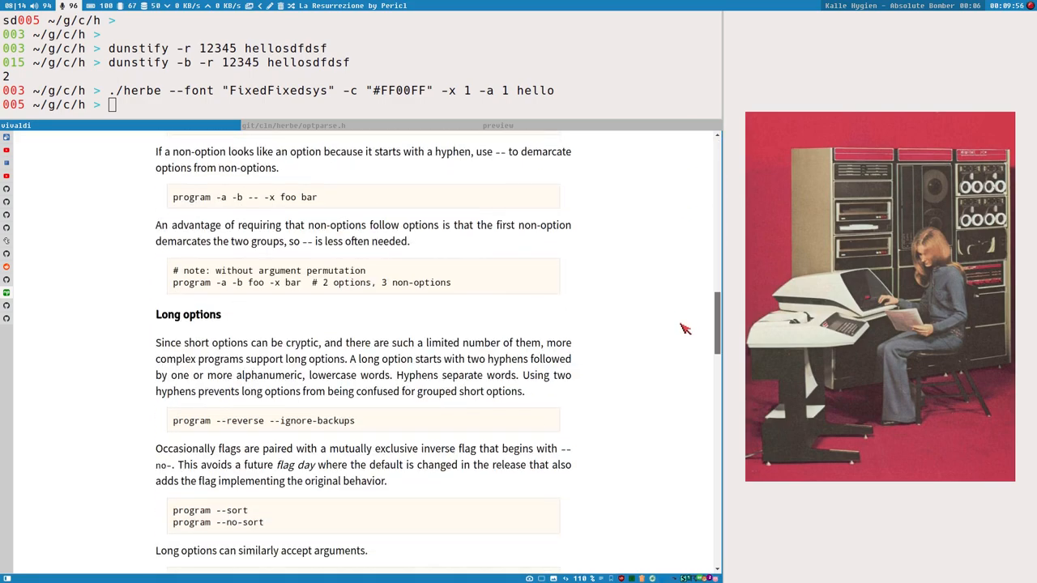
scroll("up", 3)
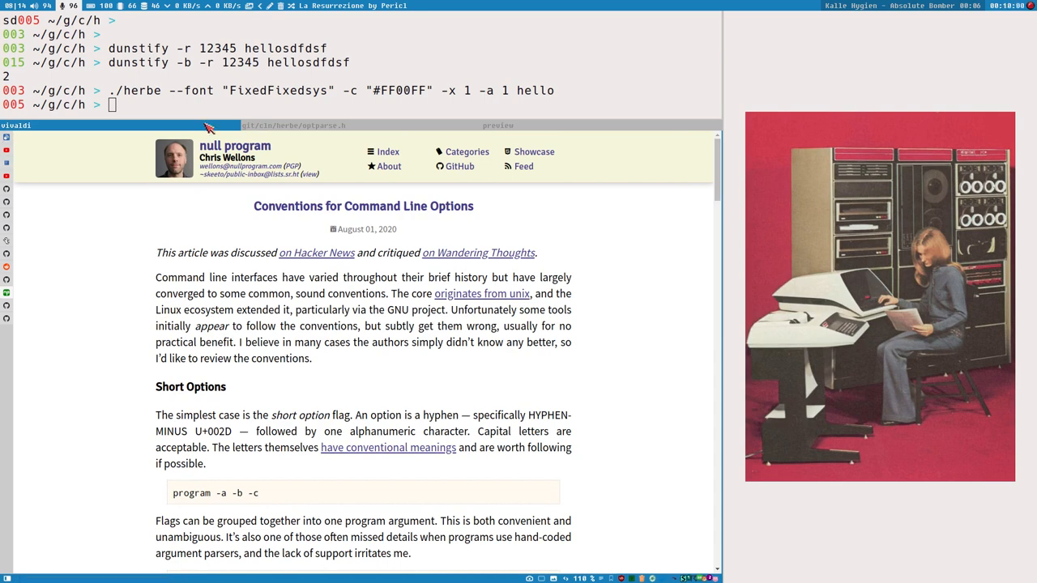
mouse_move(283, 131)
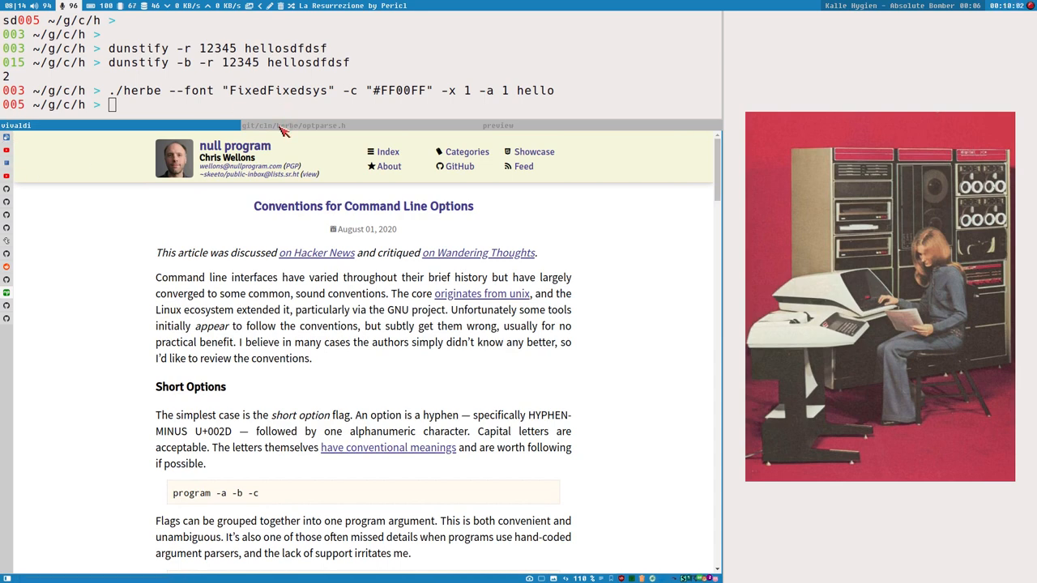
left_click(293, 125)
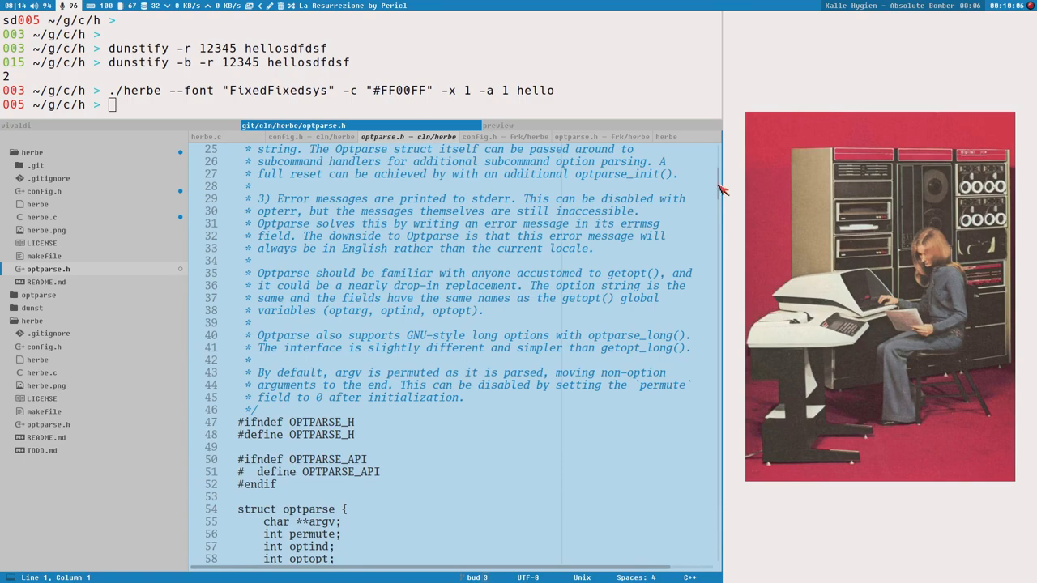
Step: Scroll through optparse.h's parsing functions before switching to herbe.c
scroll("up", 3)
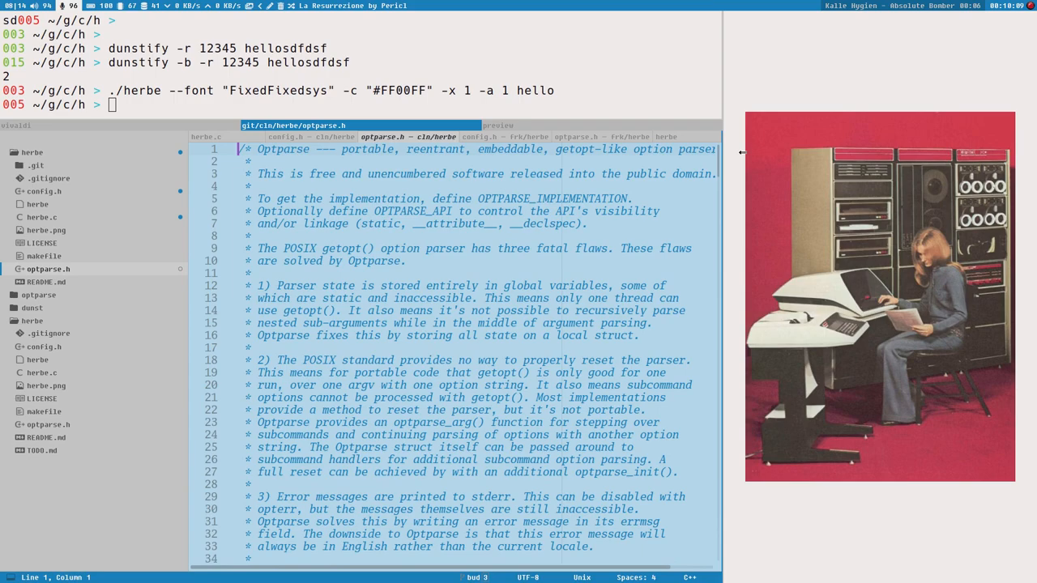
scroll("down", 3)
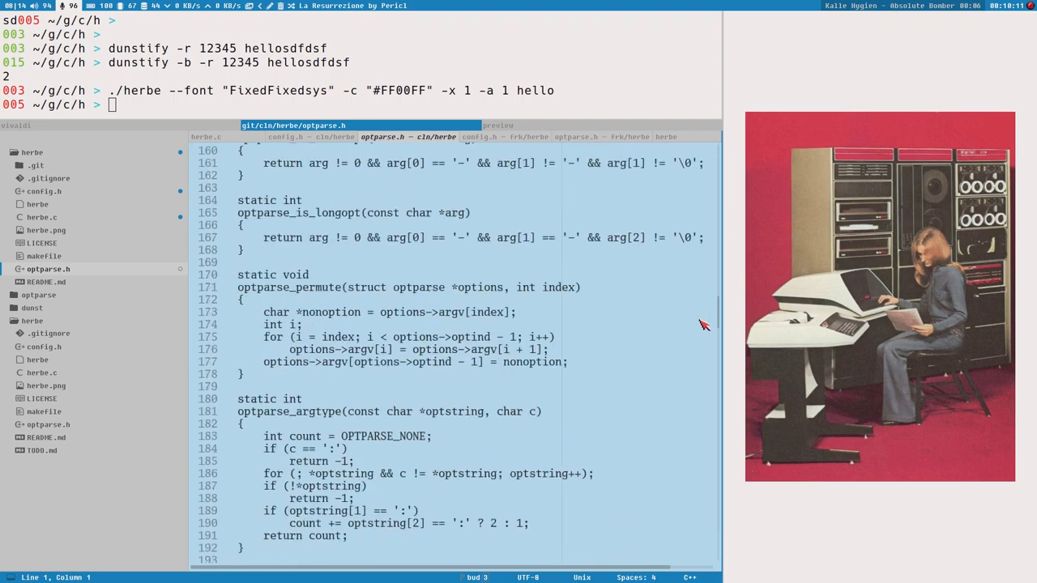
scroll("down", 3)
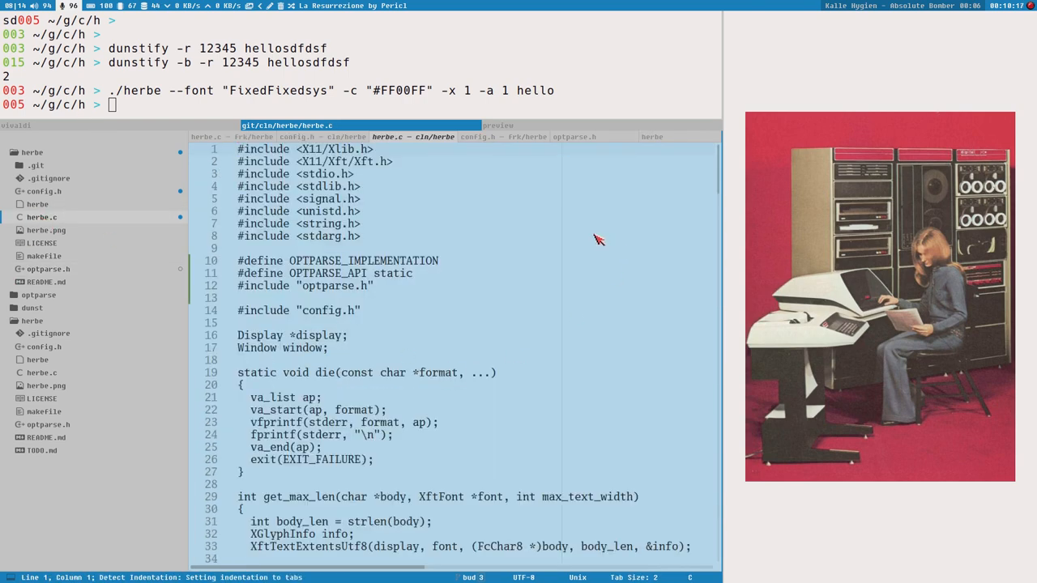
Step: Point at the optparse.h, X11/Xlib.h and stdarg.h includes, then scroll to parse_commandline
left_click(300, 285)
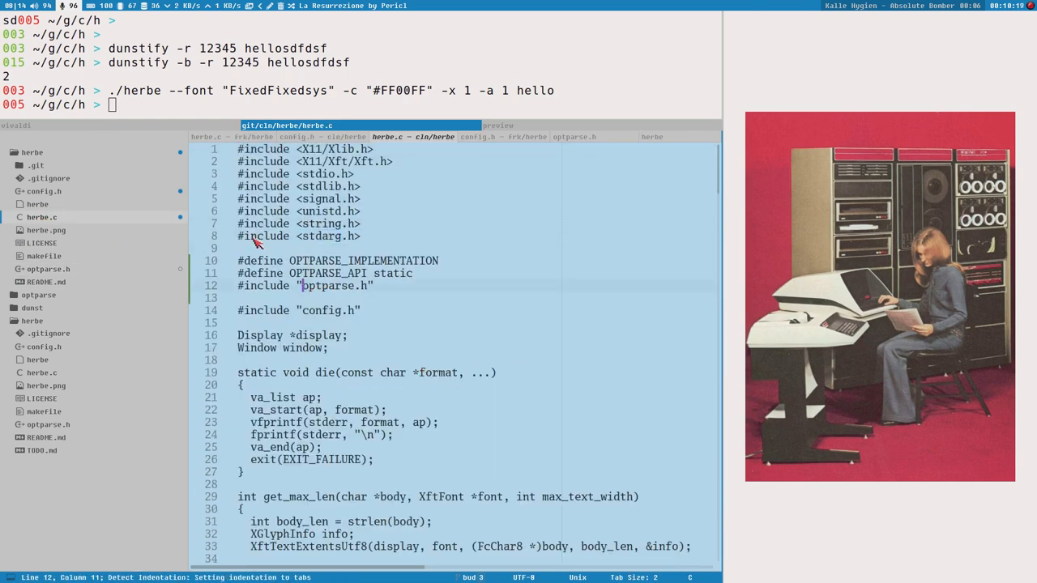
mouse_move(469, 237)
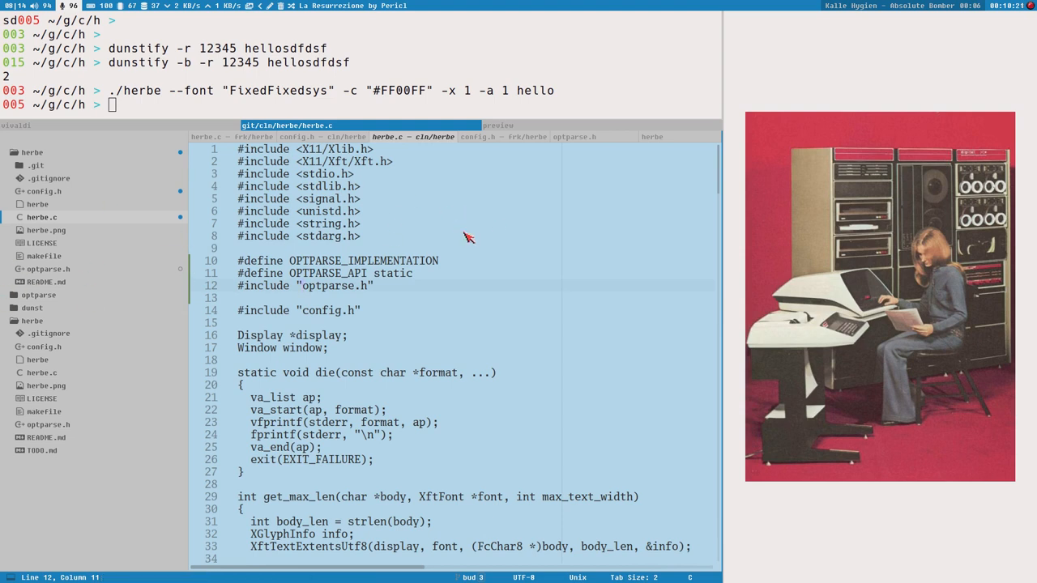
left_click(374, 149)
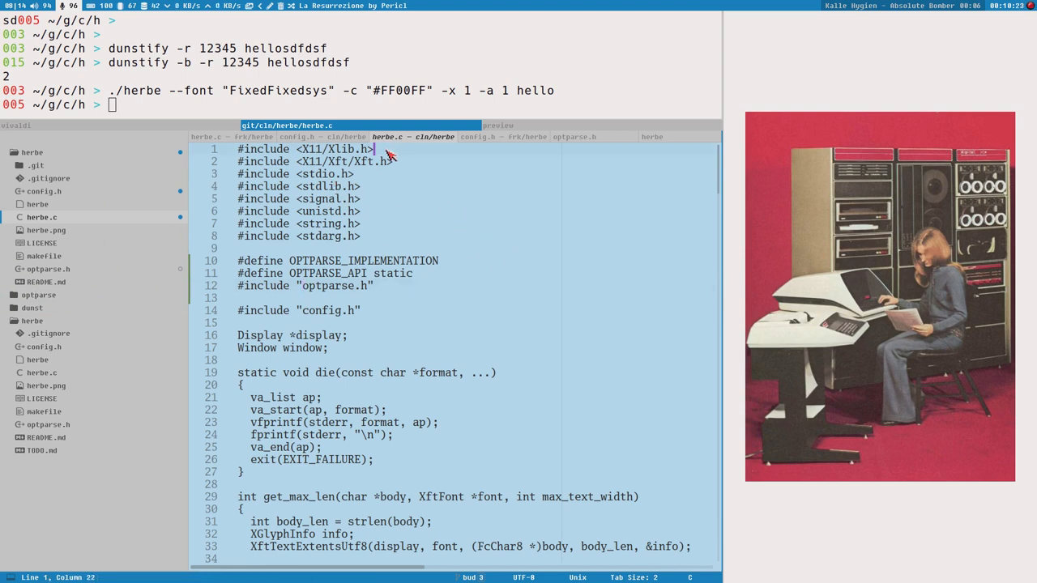
left_click(328, 150)
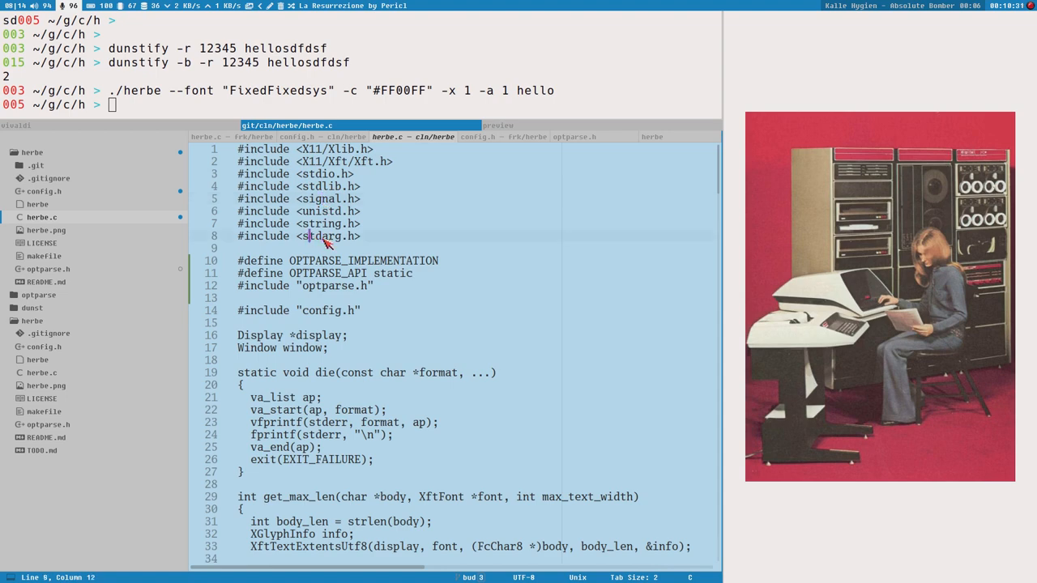
left_click(322, 149)
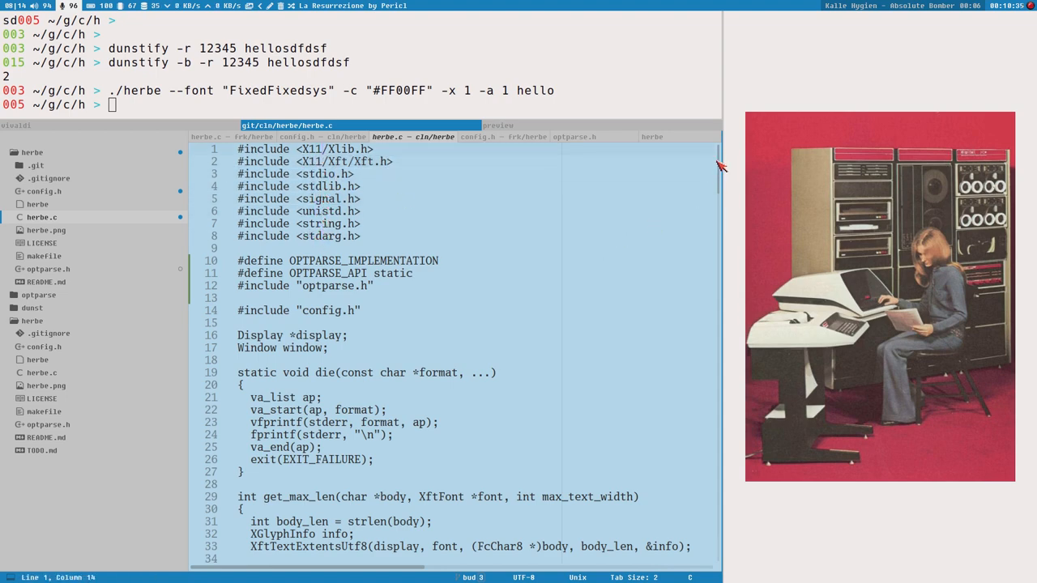
scroll("down", 3)
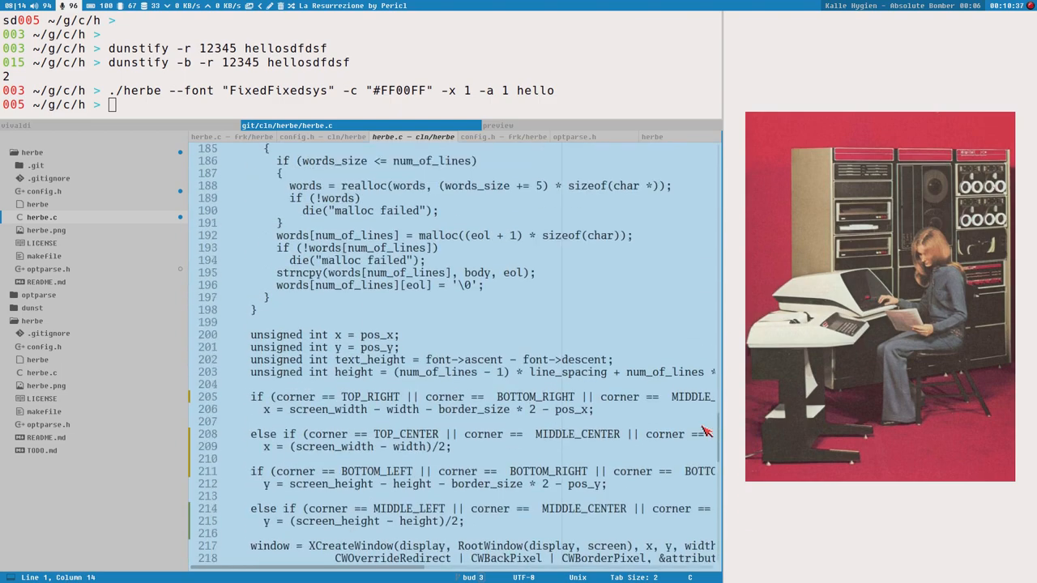
scroll("up", 3)
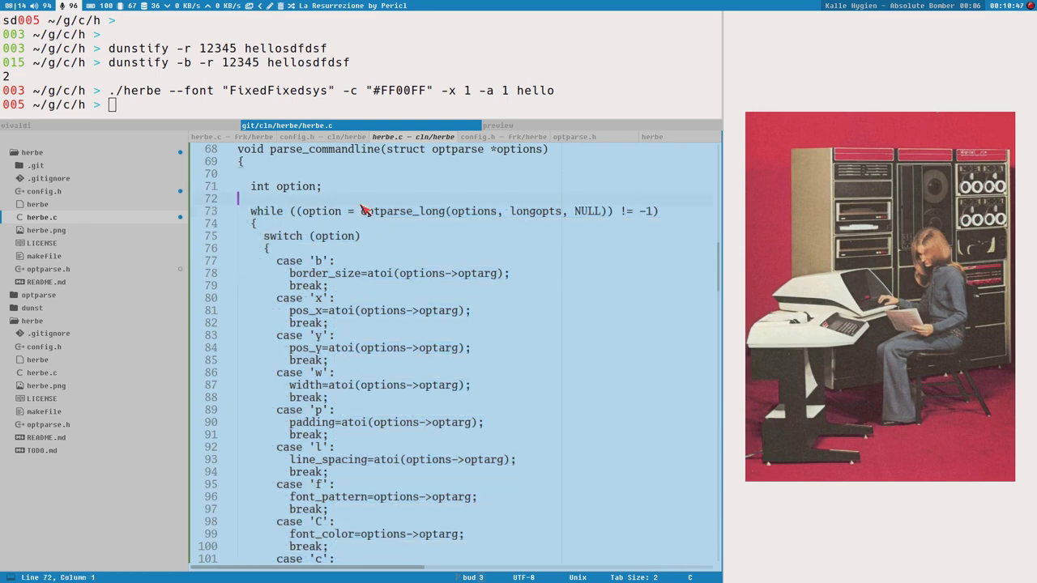
Step: Scroll herbe.c up to show the expire function above parse_commandline
scroll("up", 3)
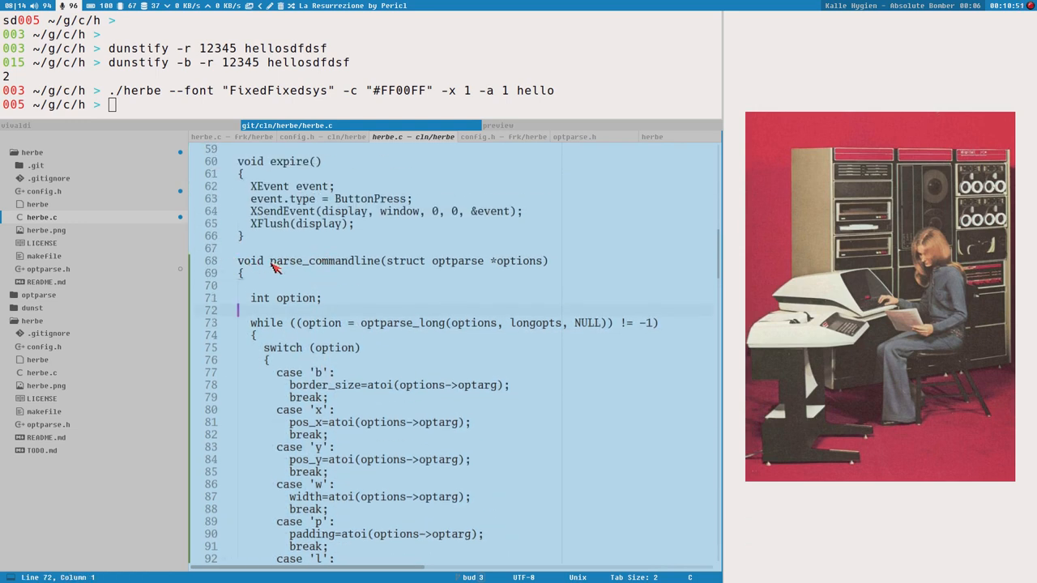
mouse_move(272, 354)
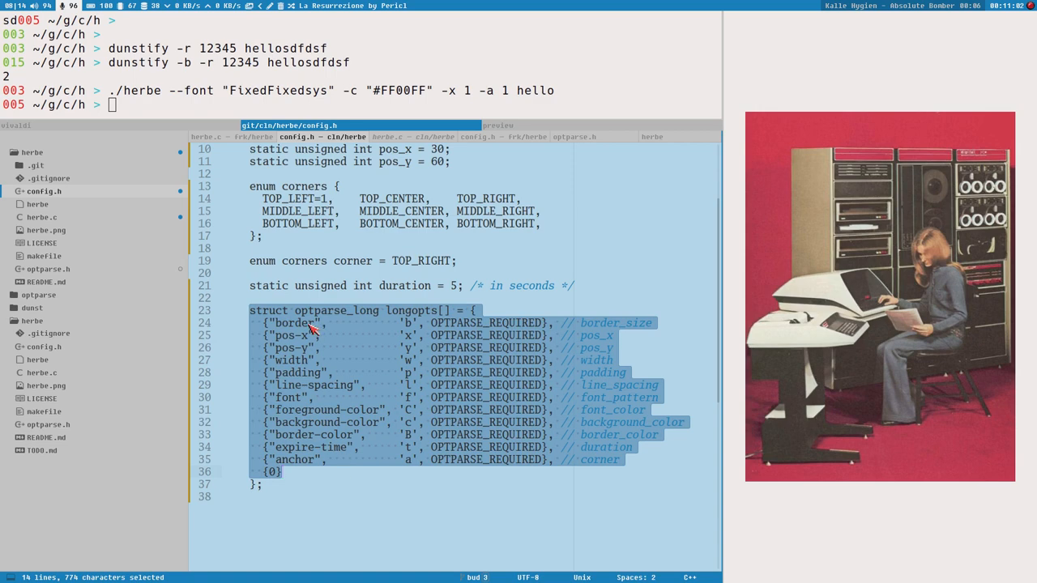
Step: Point at the border and pos-y entries in config.h's longopts table, then scroll up
left_click(409, 323)
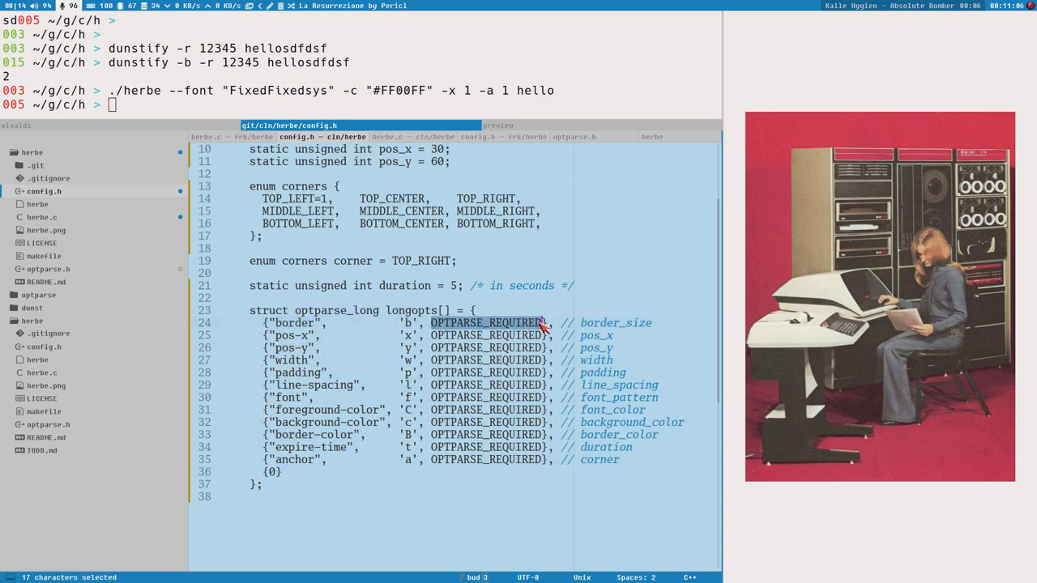
left_click(488, 322)
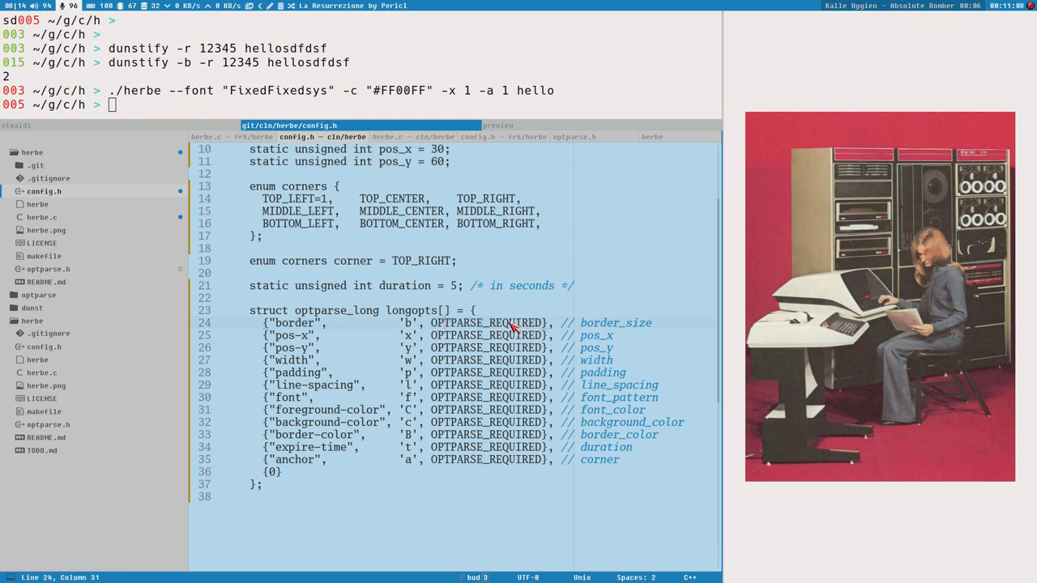
left_click(293, 323)
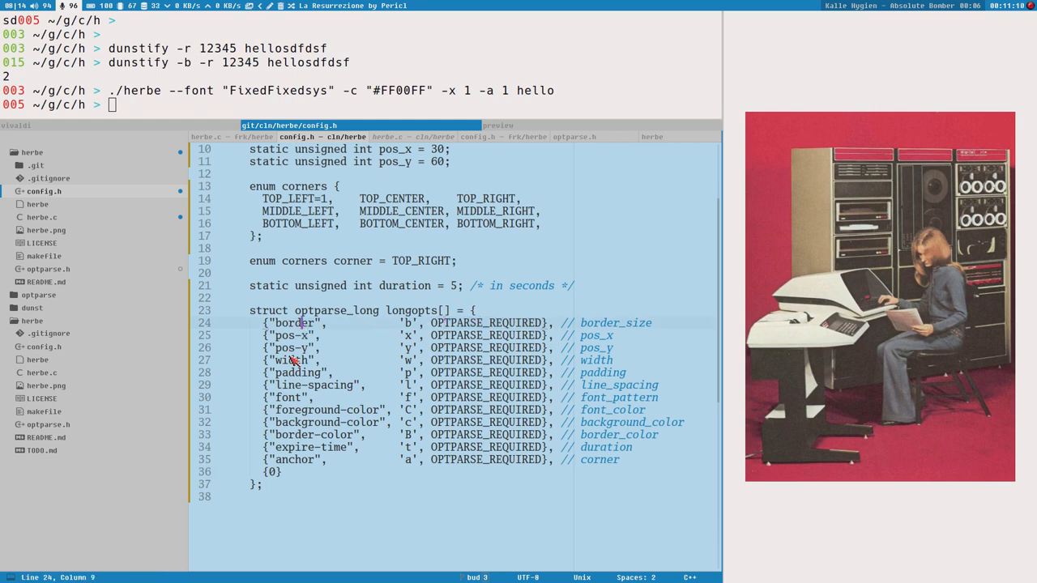
left_click(498, 347)
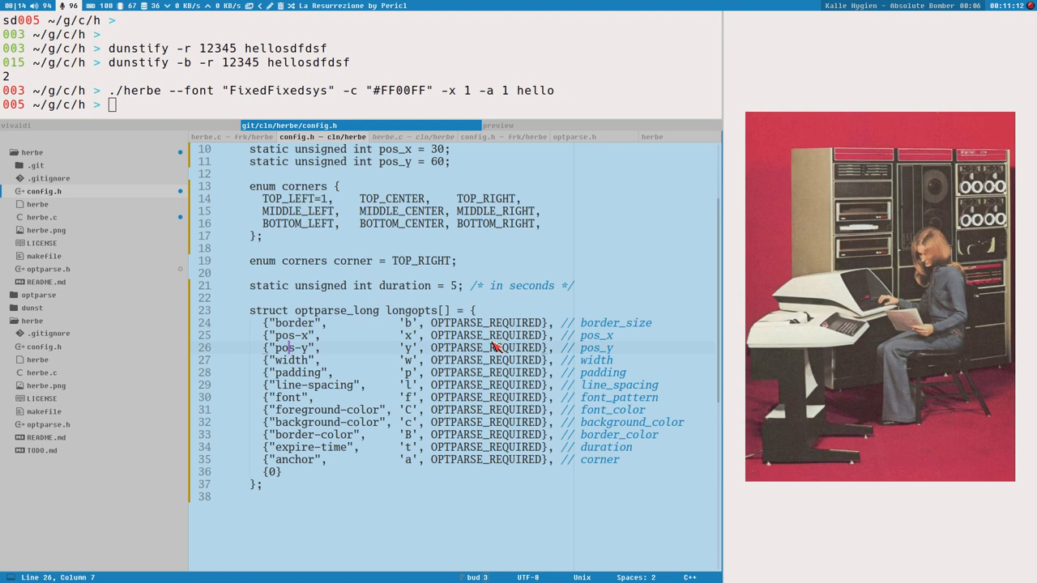
scroll("up", 3)
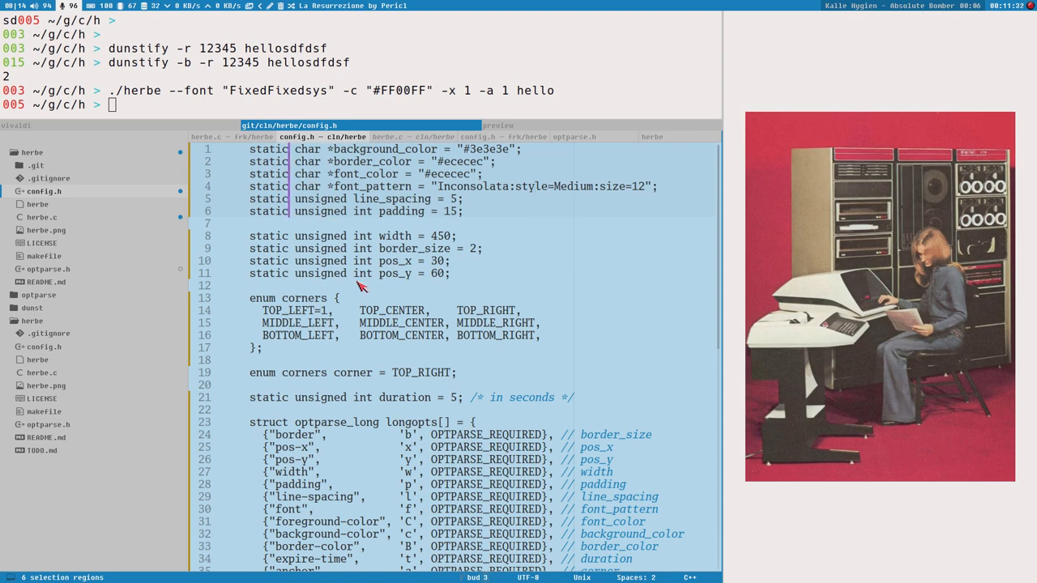
mouse_move(77, 162)
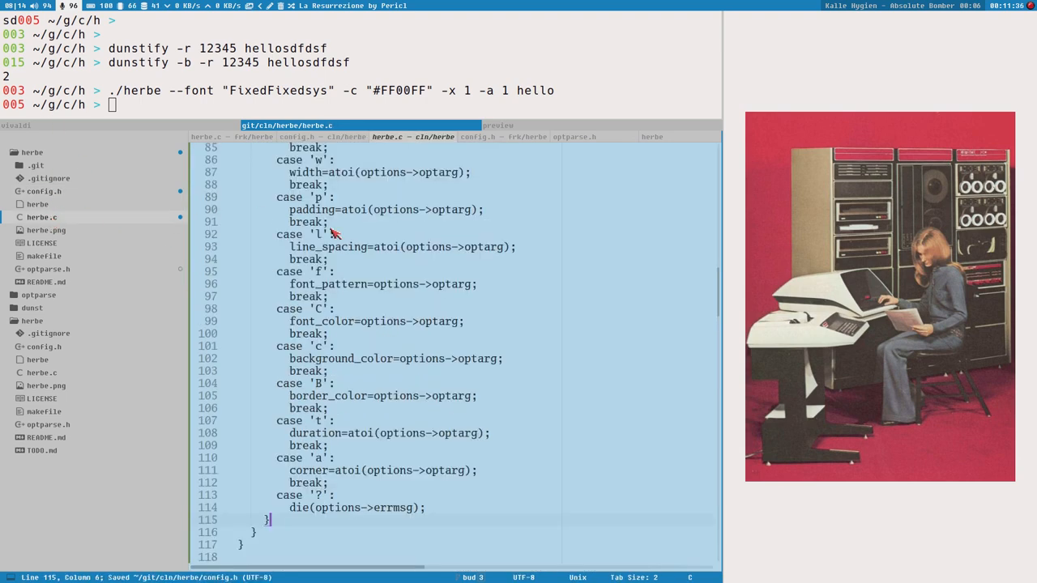
scroll("up", 3)
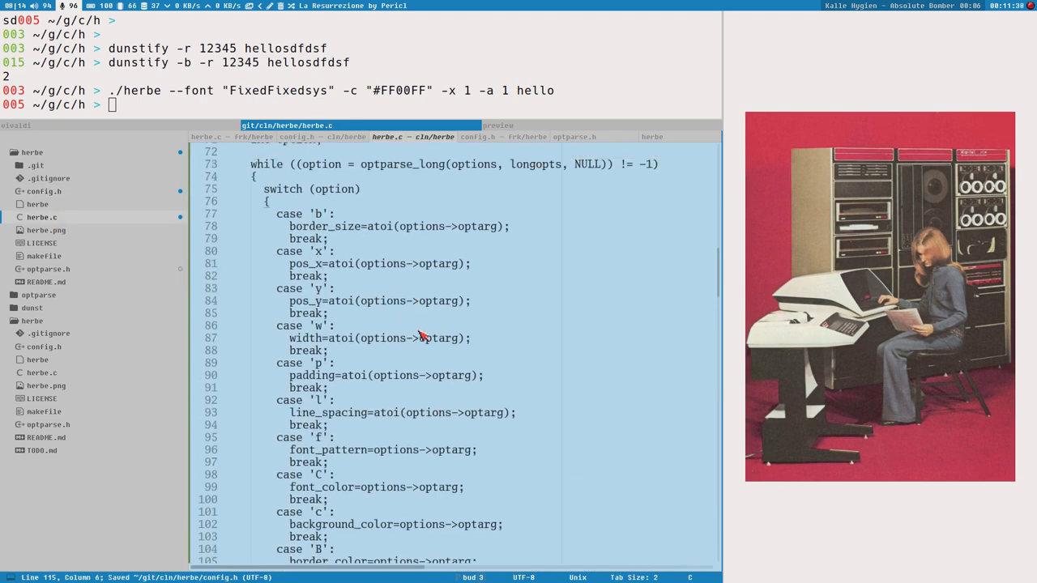
scroll("up", 3)
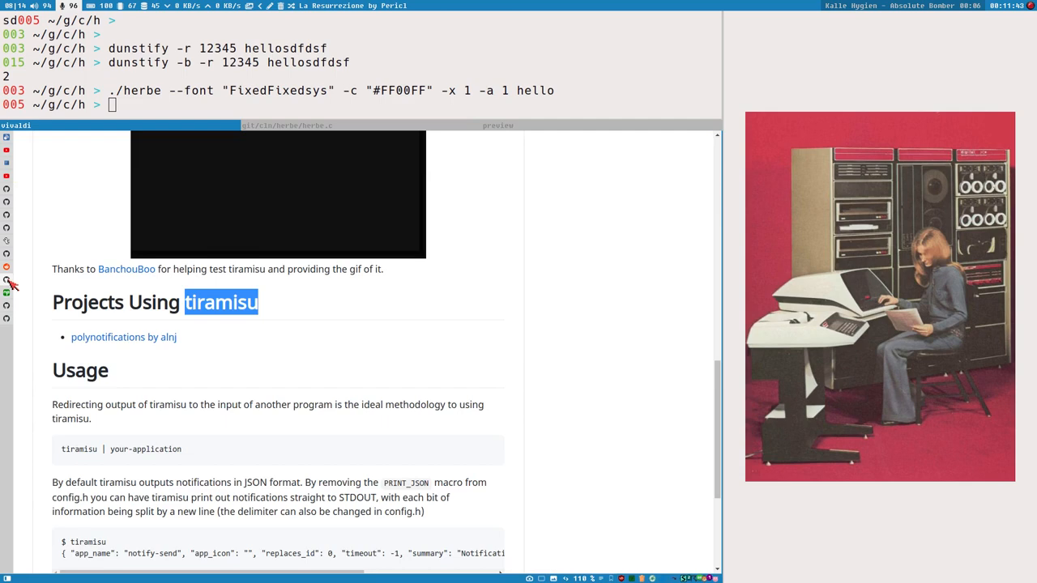
Step: Scroll up from the tiramisu README to the repository's file list and About details
scroll("up", 3)
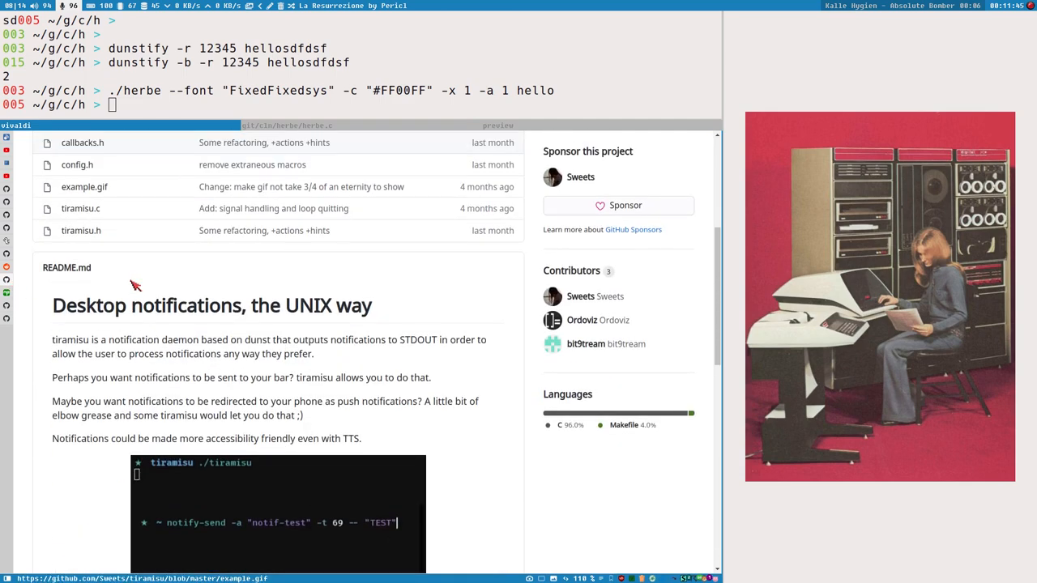
scroll("up", 3)
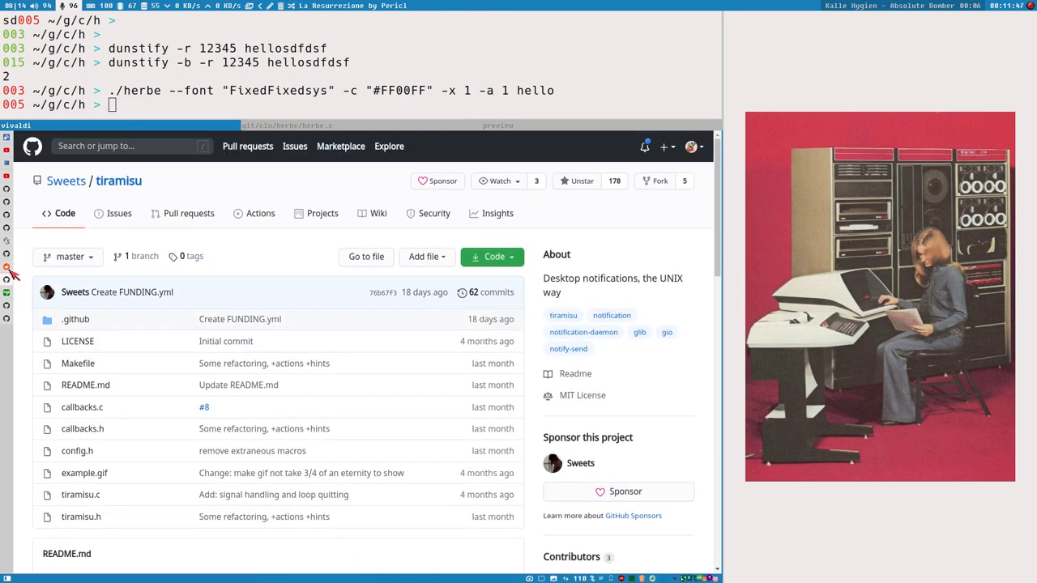
mouse_move(12, 256)
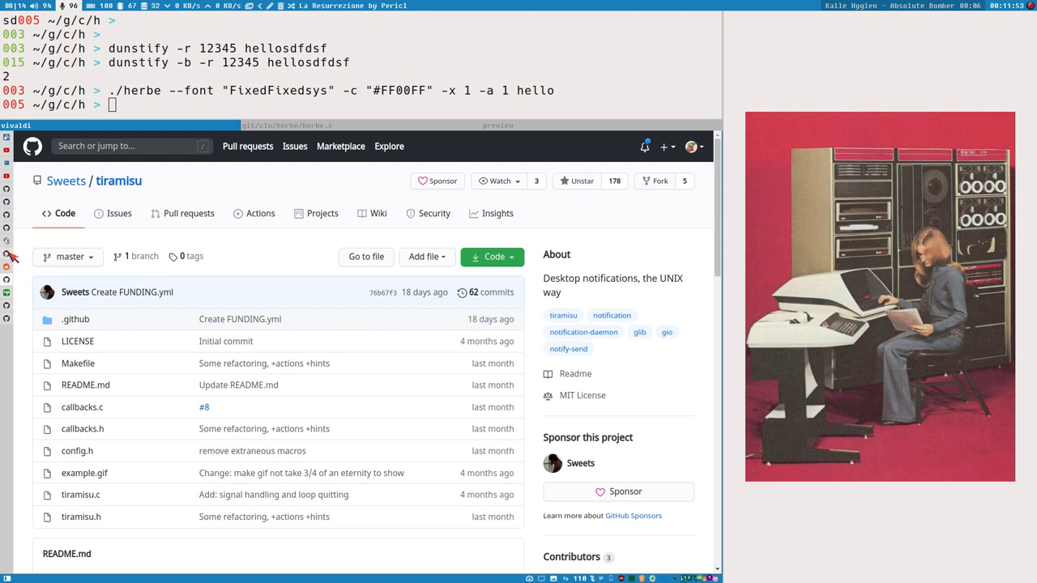
mouse_move(21, 241)
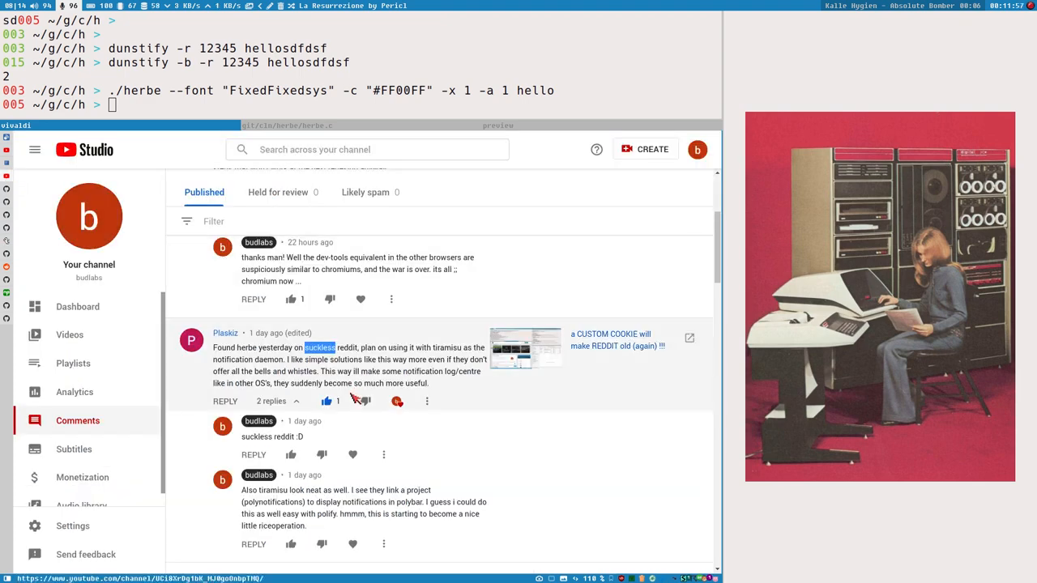
mouse_move(239, 361)
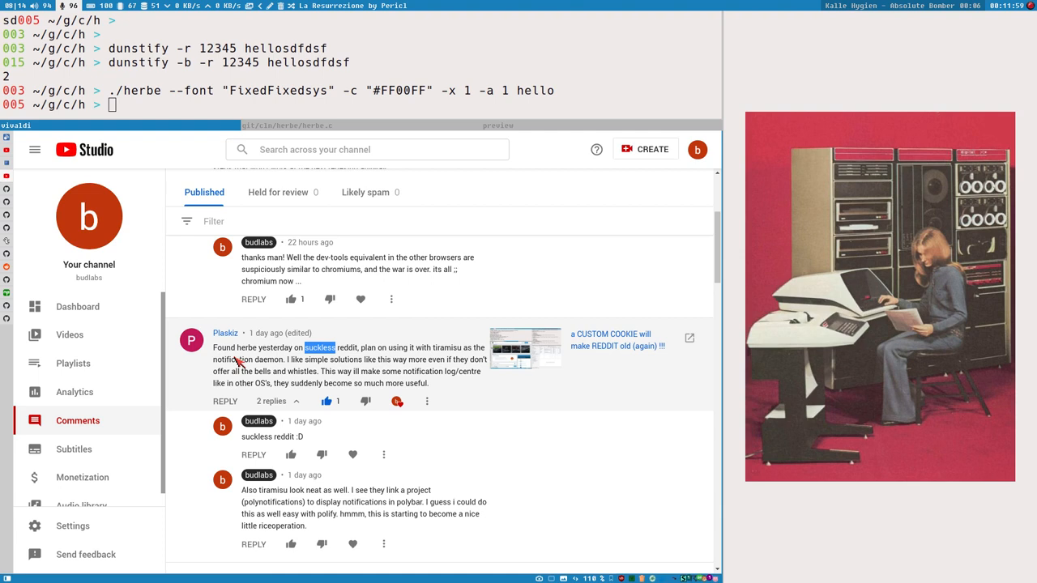
mouse_move(370, 364)
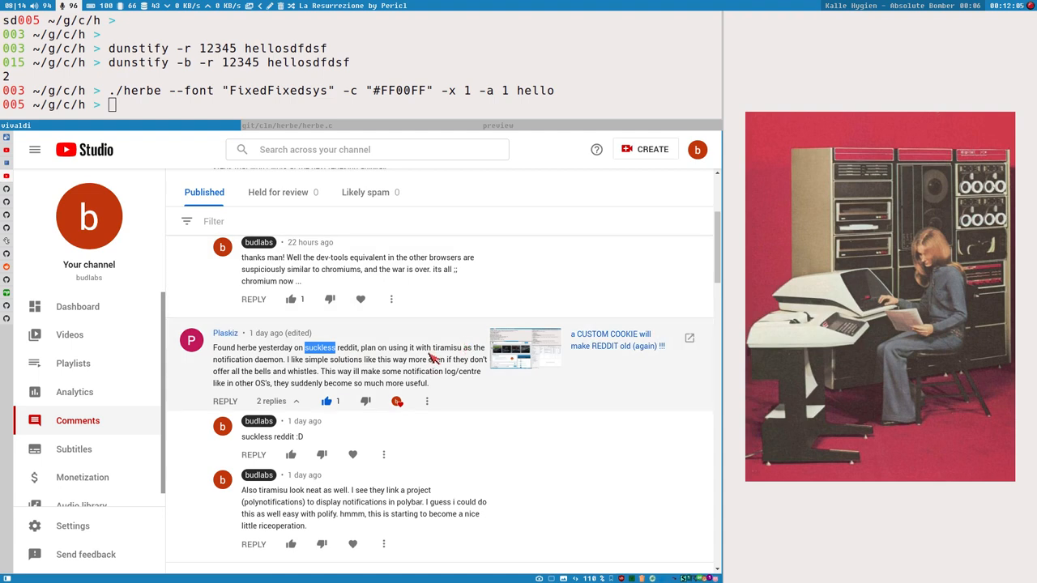
Step: Highlight 'tiramisu' in Plaskiz's comment about using herbe alongside it
double_click(449, 348)
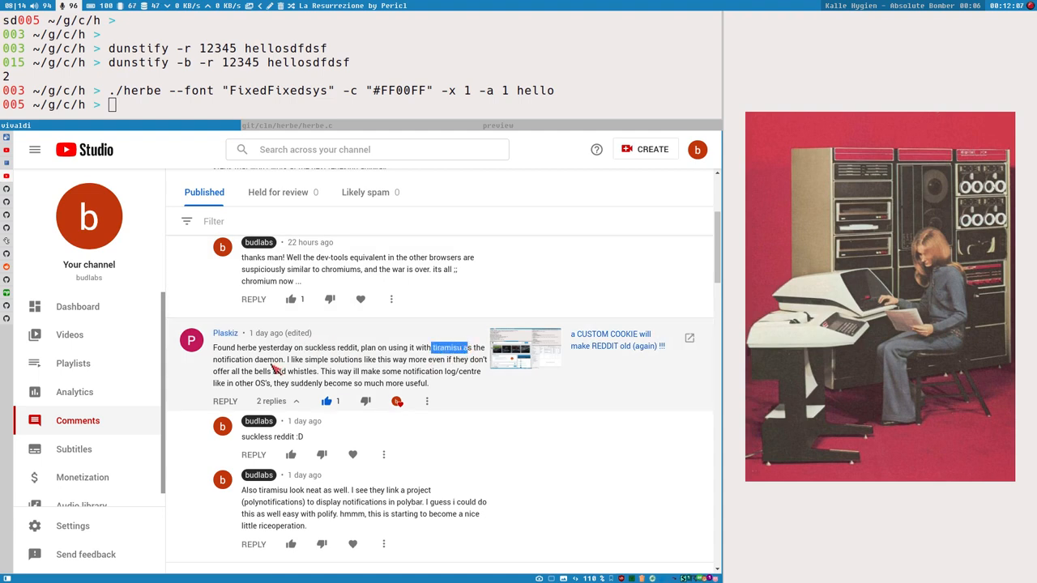
mouse_move(267, 369)
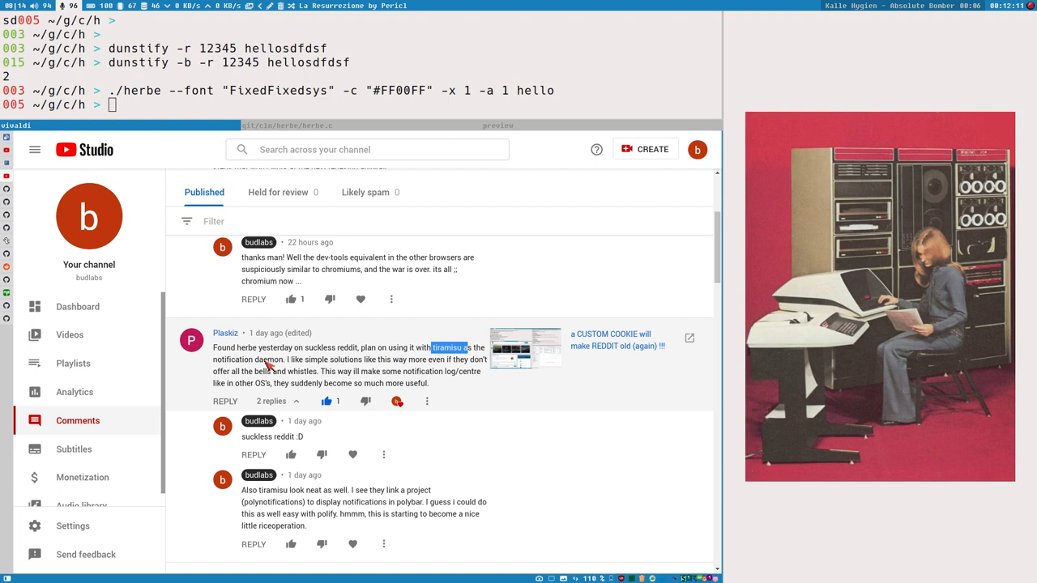
mouse_move(329, 103)
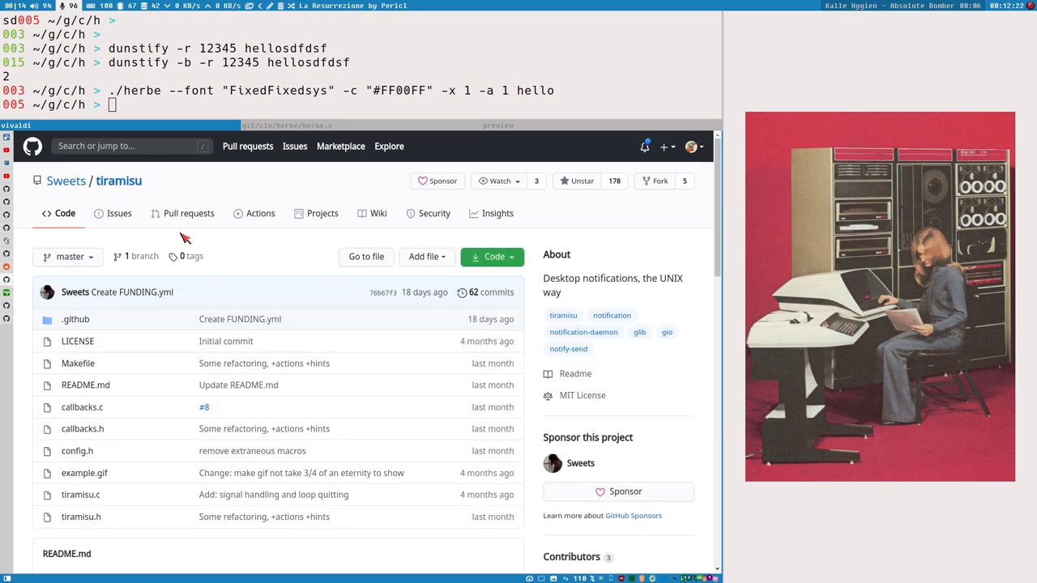
Step: Read through the tiramisu README, selecting the word 'notification' in its description
scroll("down", 3)
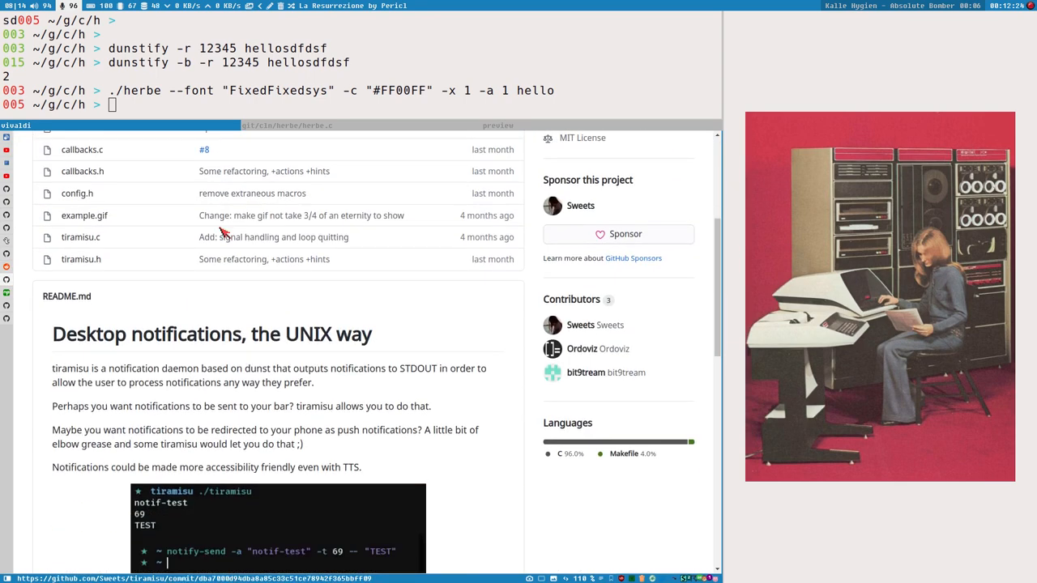
scroll("down", 3)
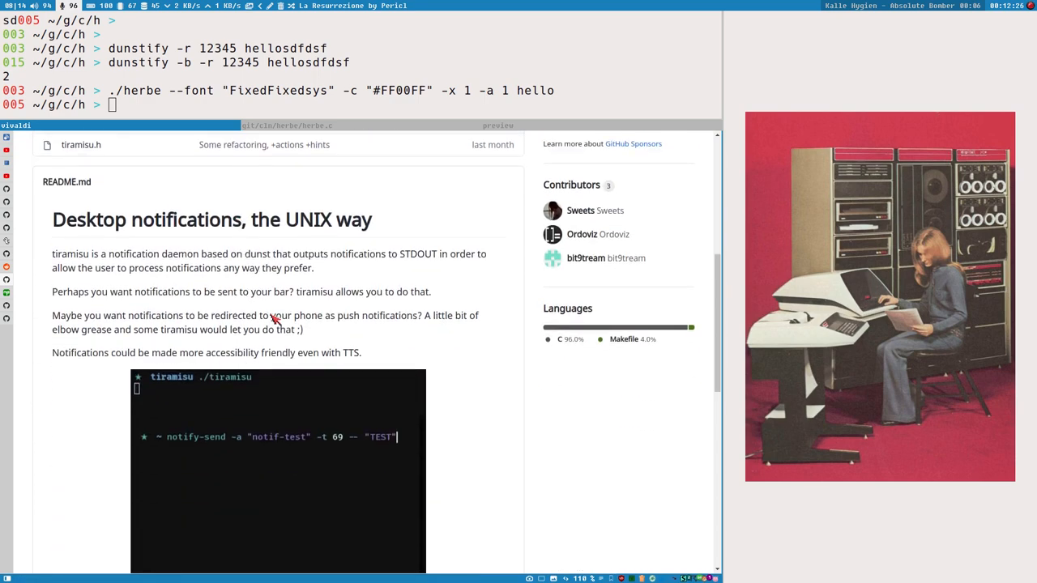
double_click(134, 253)
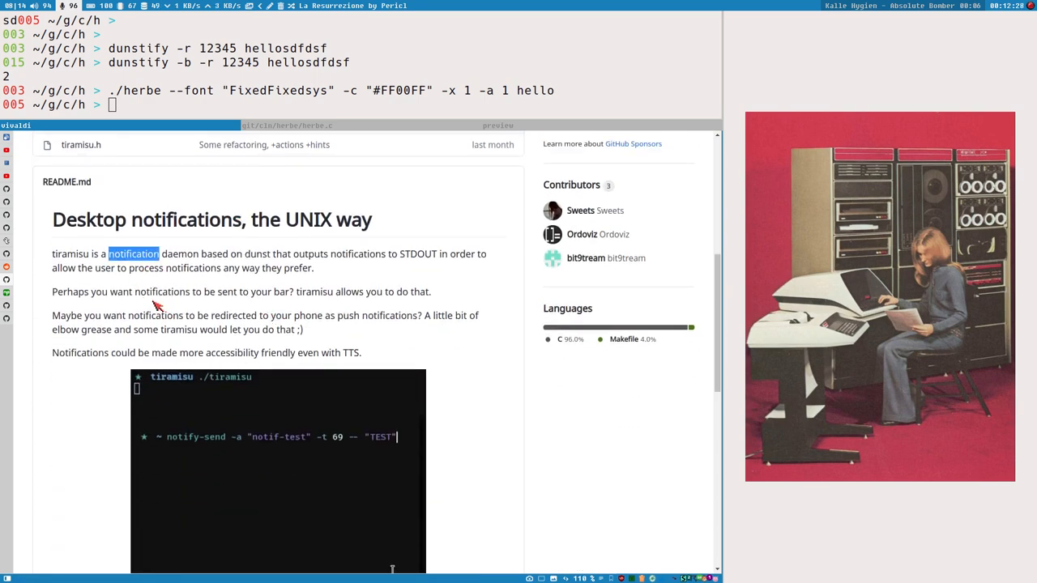
mouse_move(281, 319)
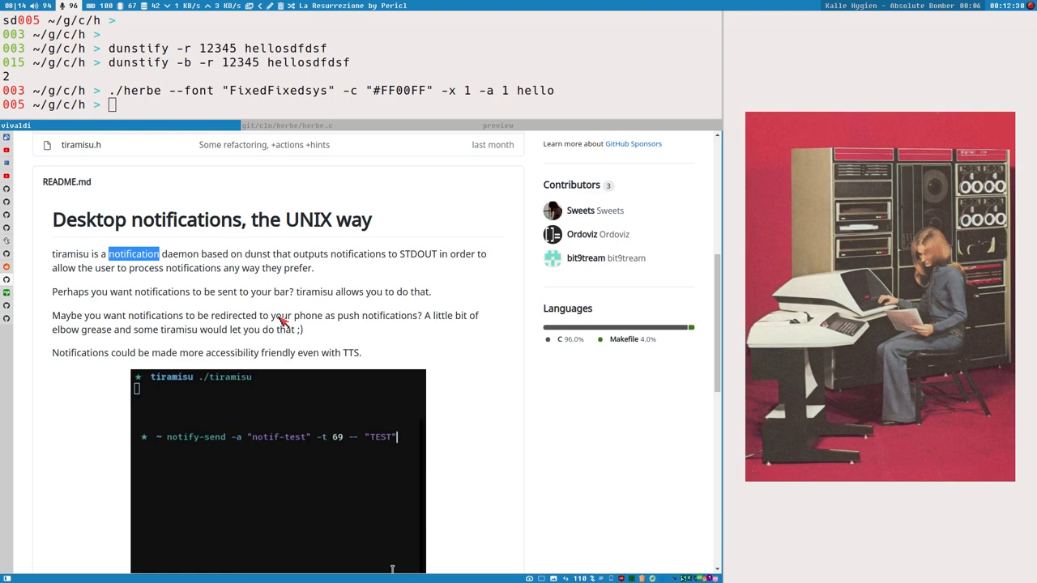
scroll("up", 3)
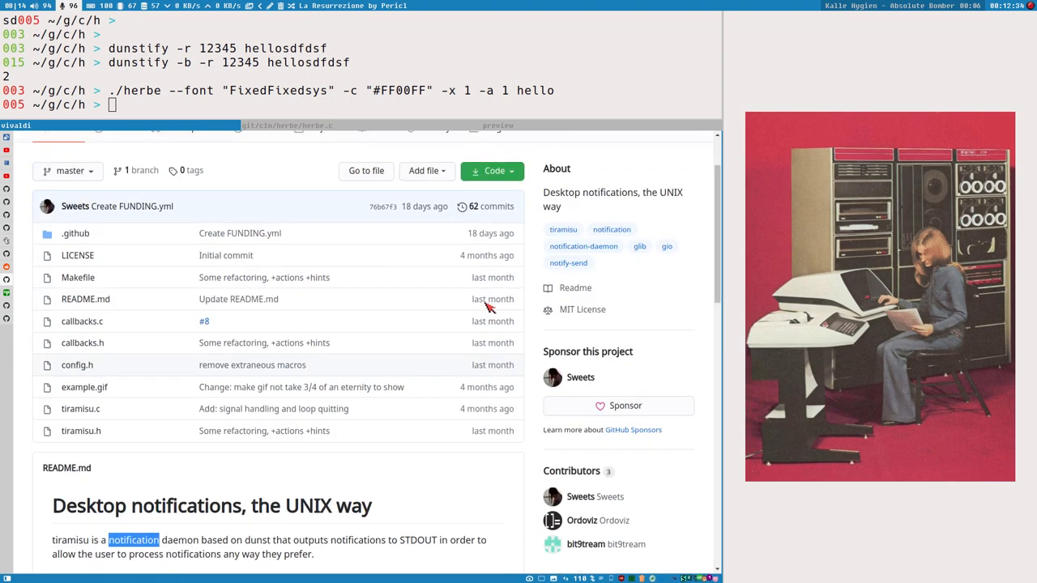
mouse_move(71, 152)
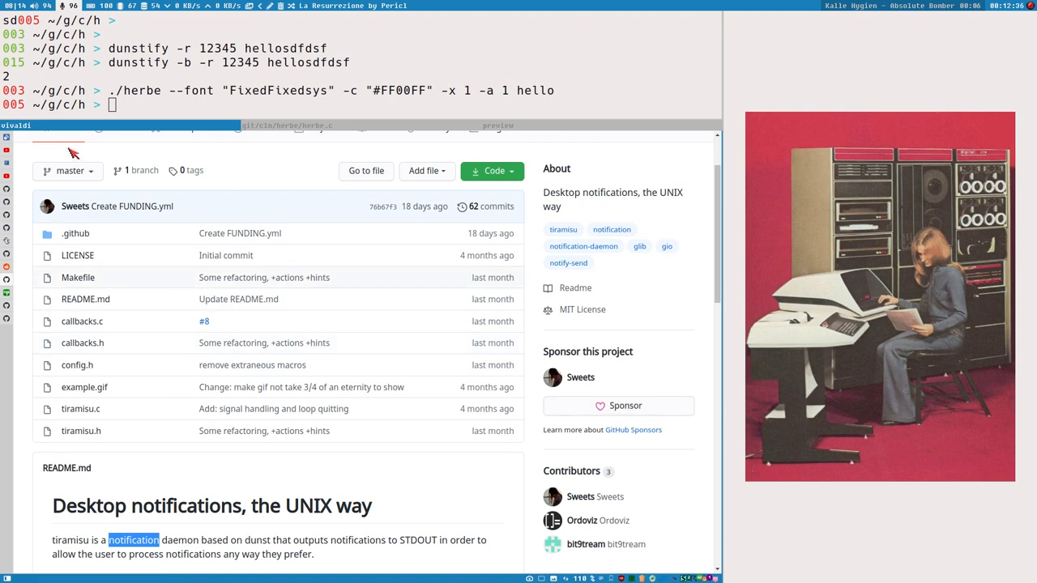
scroll("down", 3)
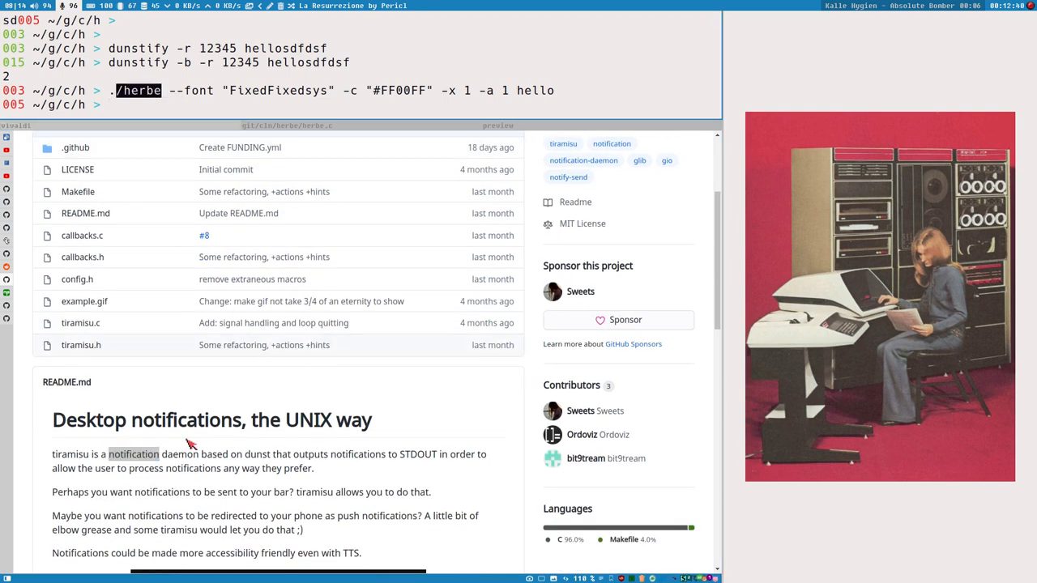
mouse_move(106, 497)
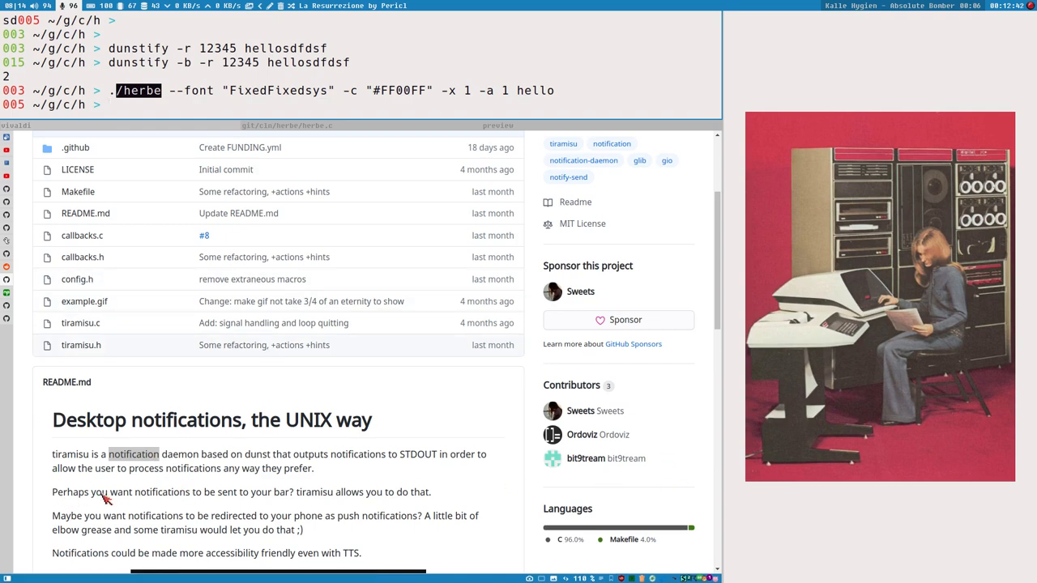
scroll("up", 3)
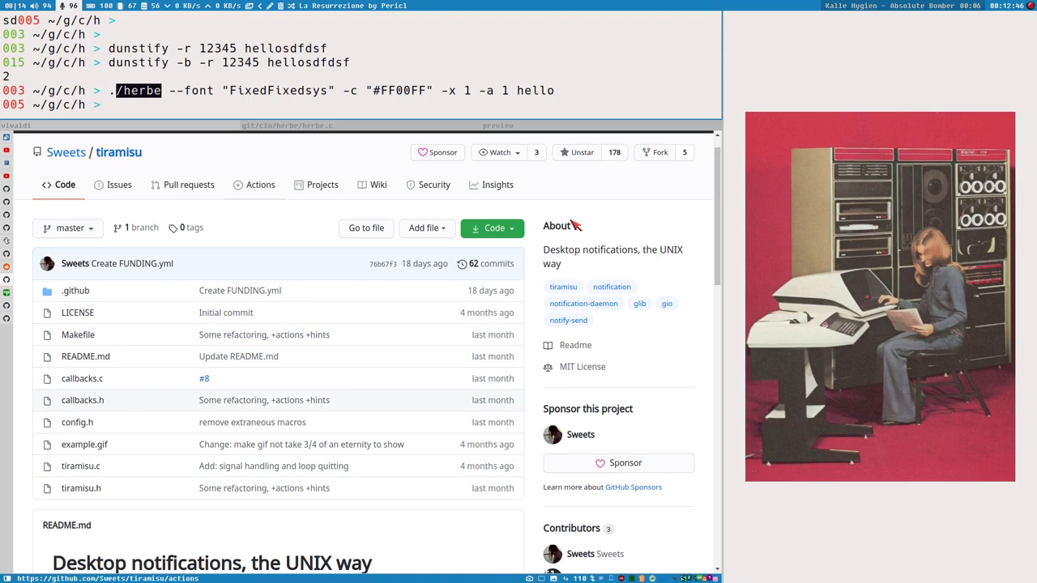
scroll("down", 3)
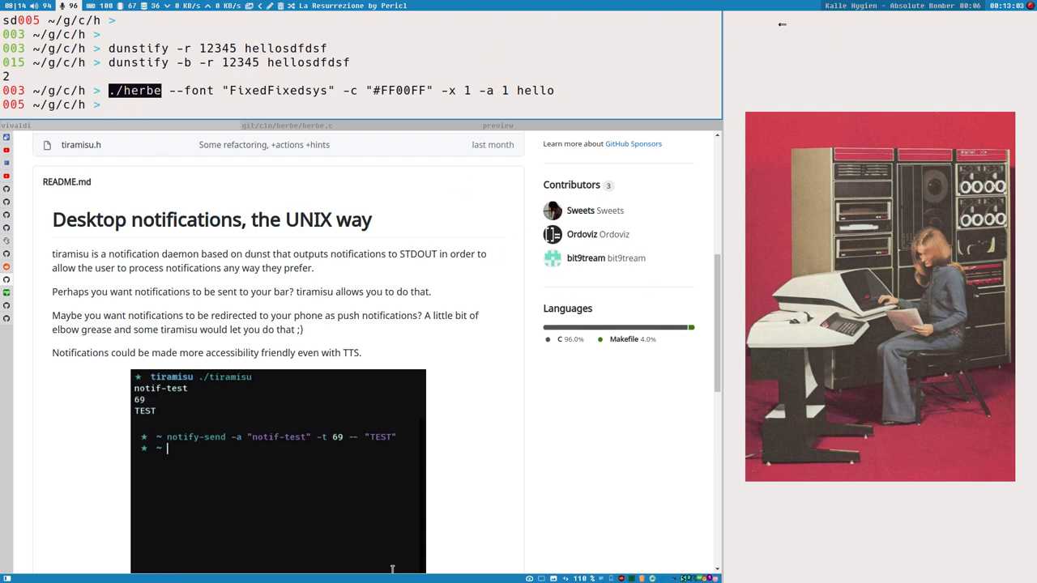
scroll("down", 3)
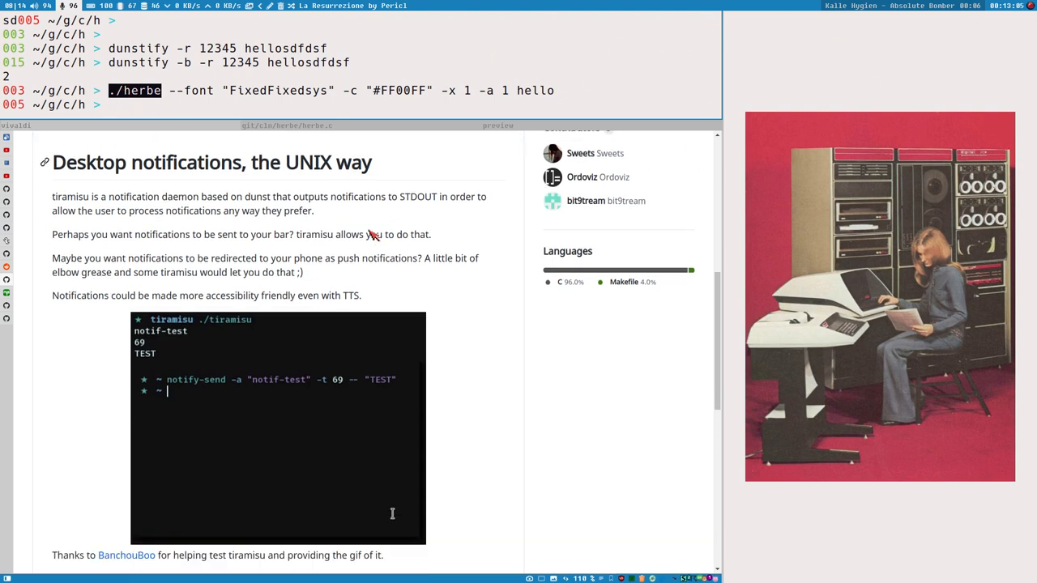
scroll("down", 3)
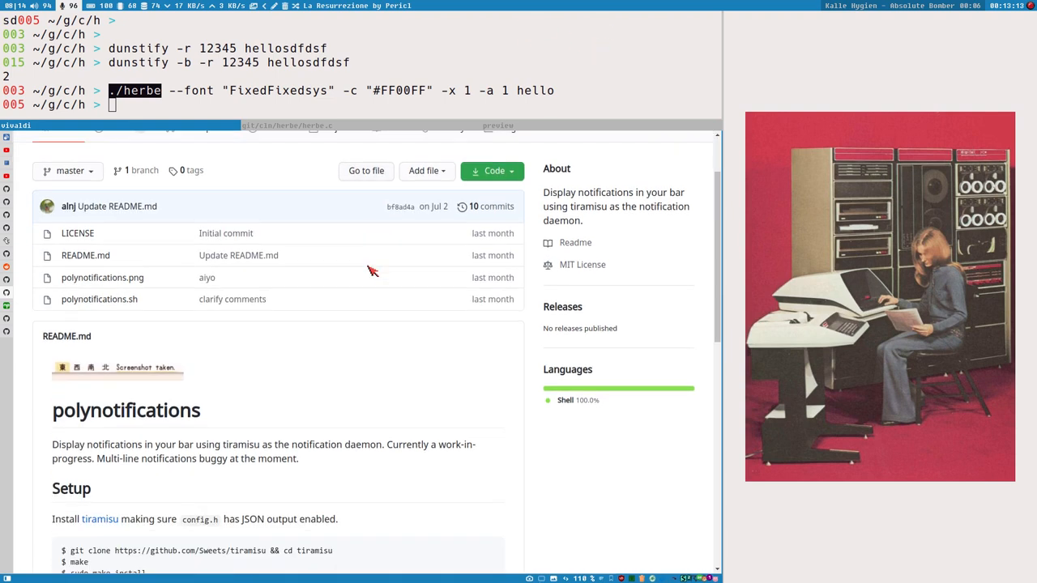
scroll("up", 3)
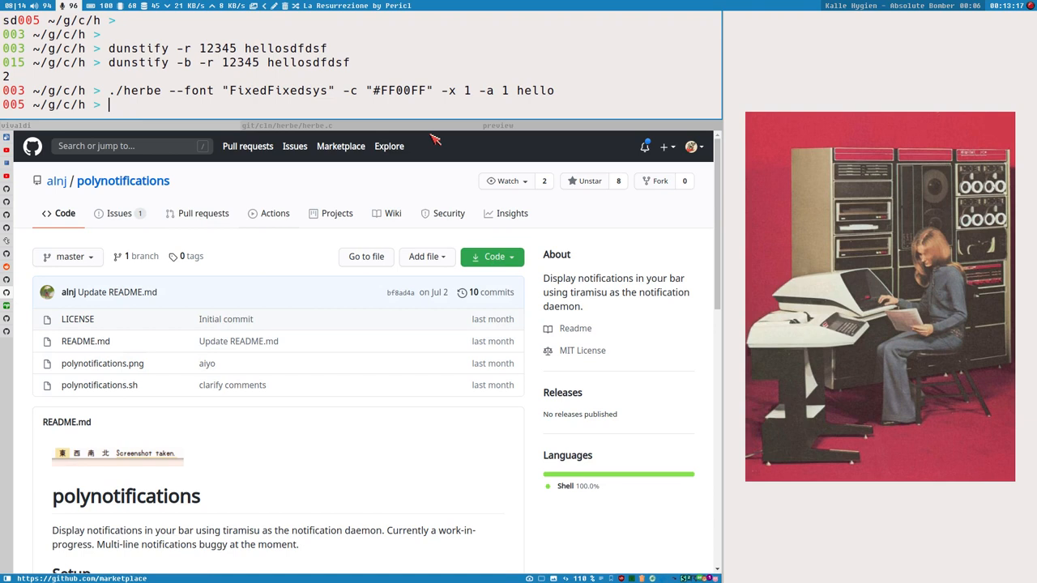
mouse_move(846, 270)
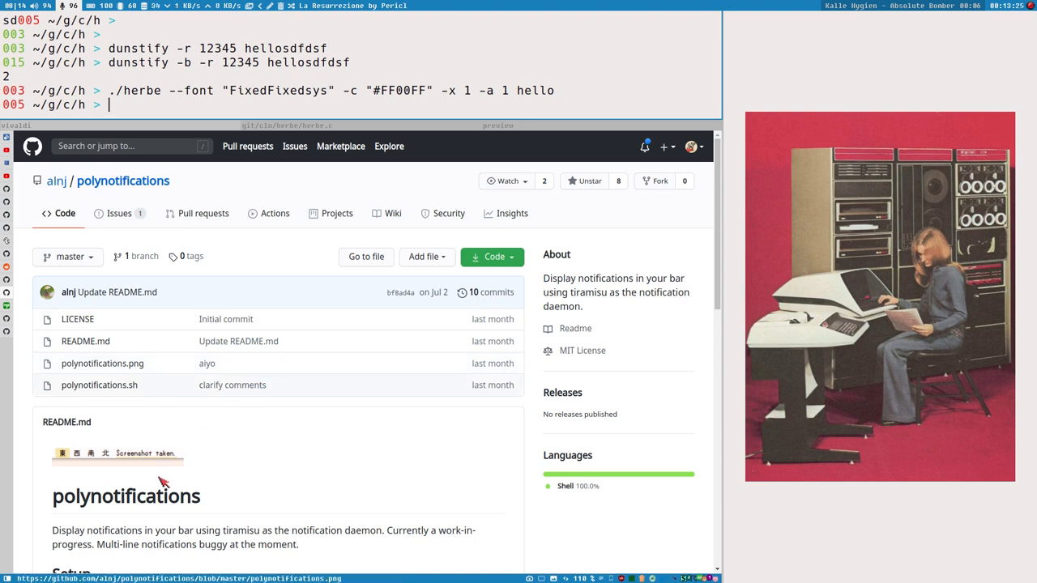
scroll("down", 3)
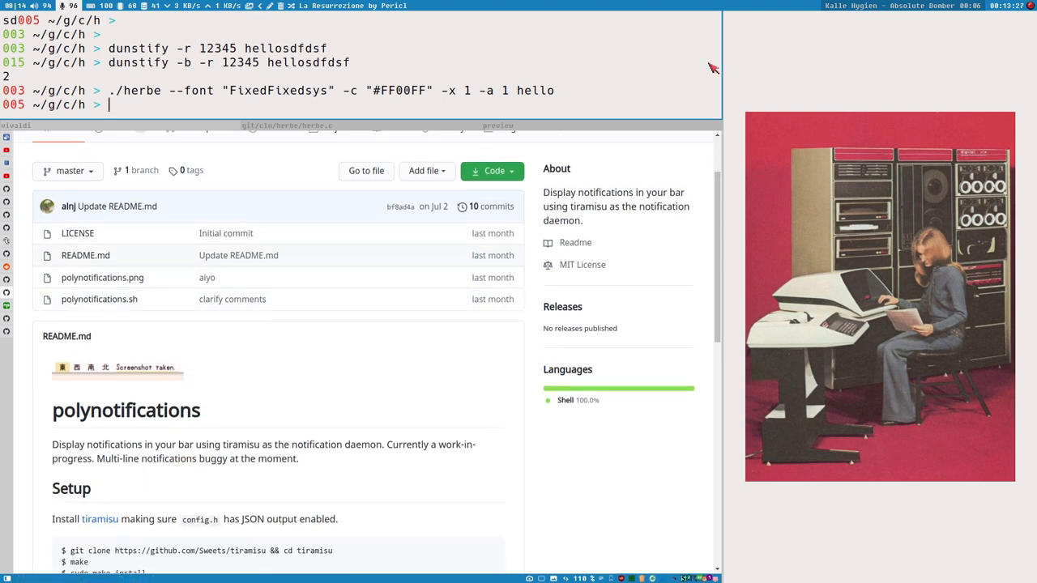
mouse_move(567, 31)
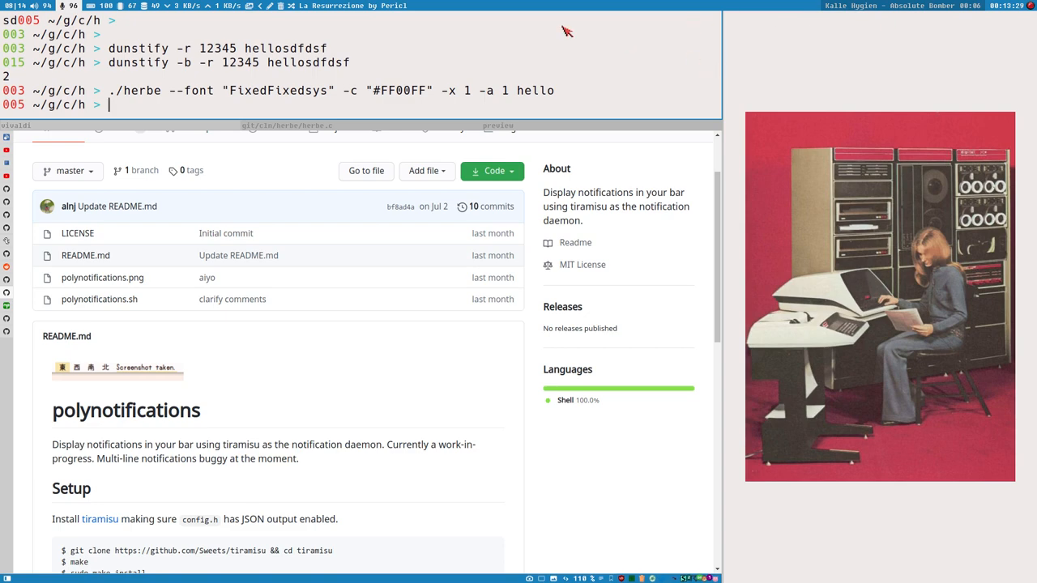
scroll("up", 3)
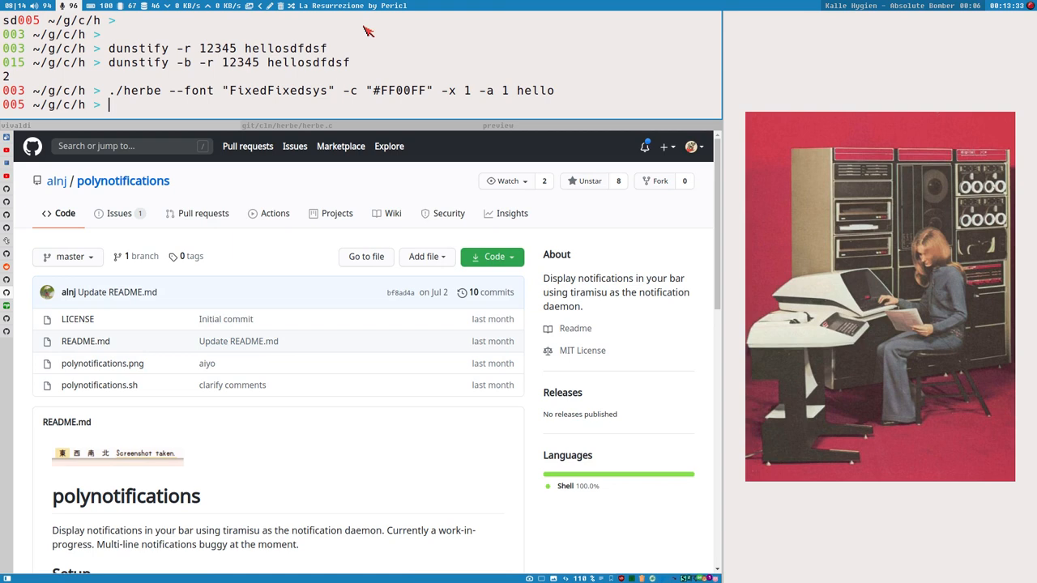
mouse_move(362, 15)
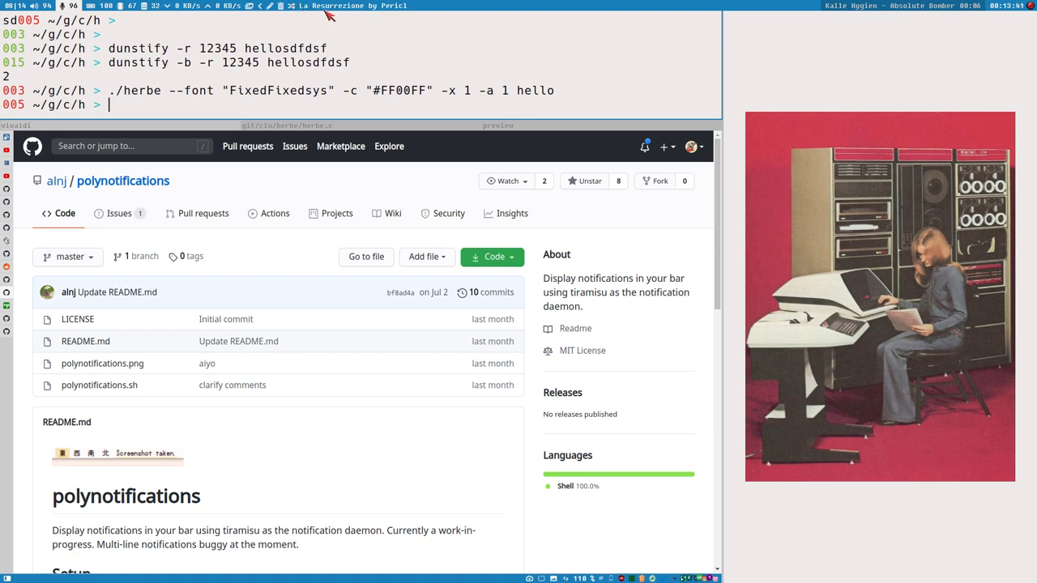
mouse_move(324, 9)
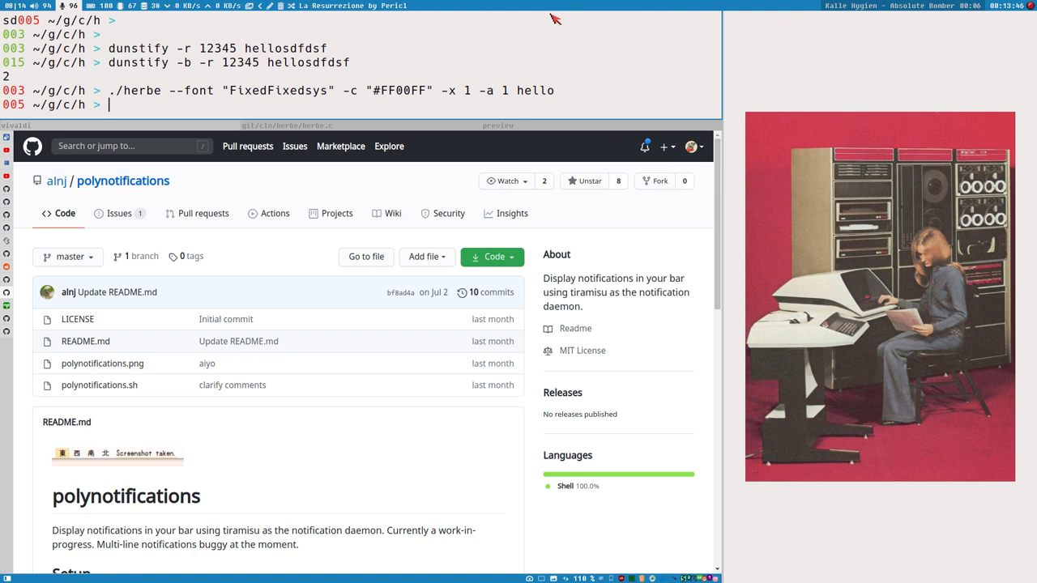
mouse_move(537, 47)
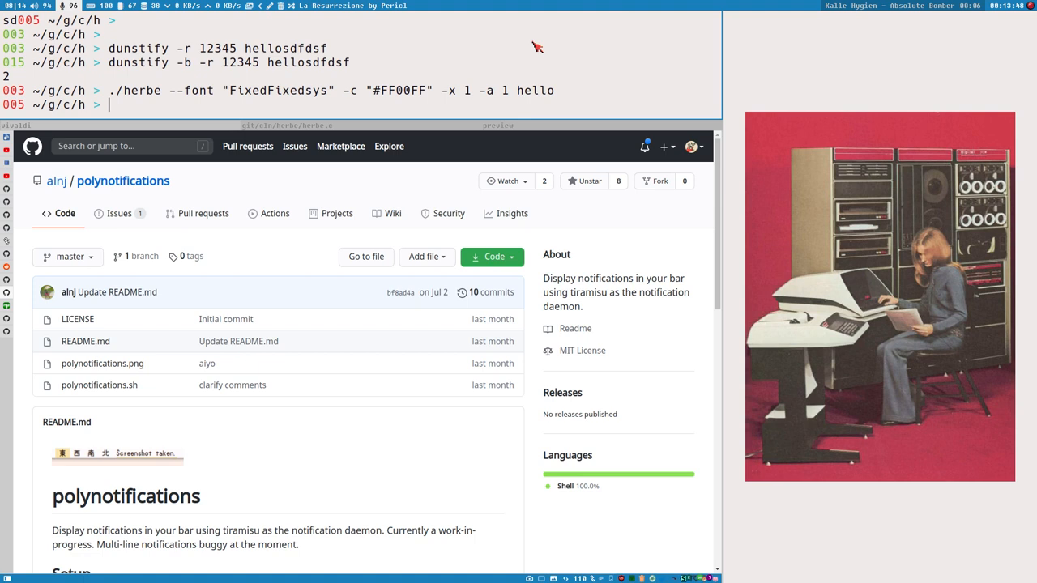
mouse_move(522, 33)
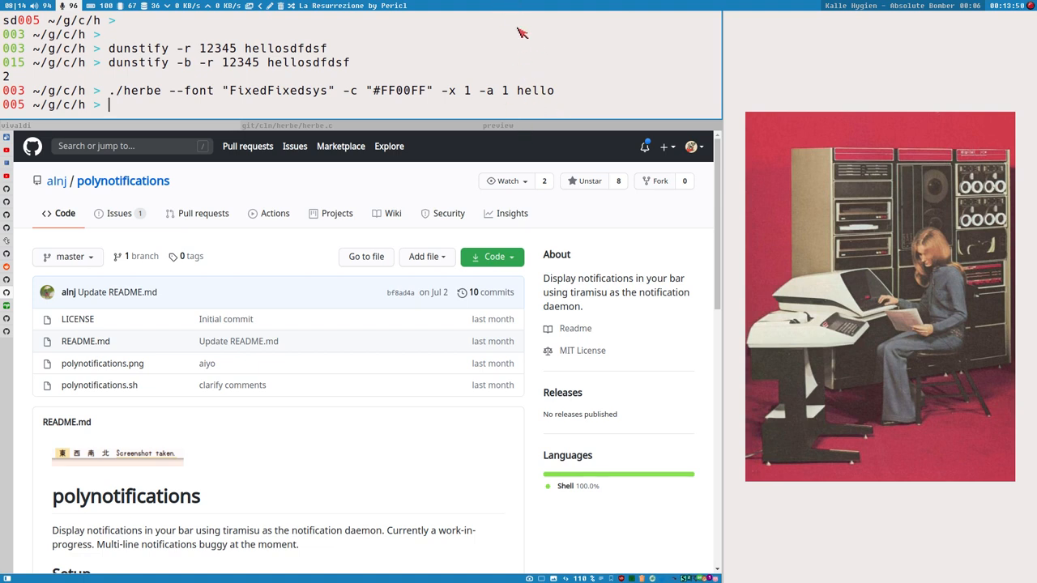
mouse_move(465, 44)
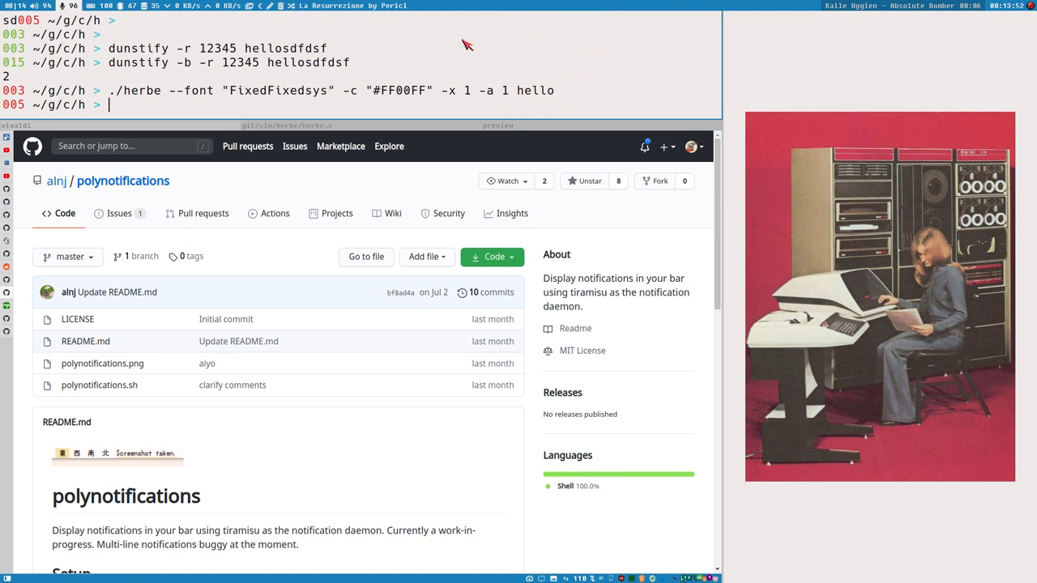
scroll("down", 3)
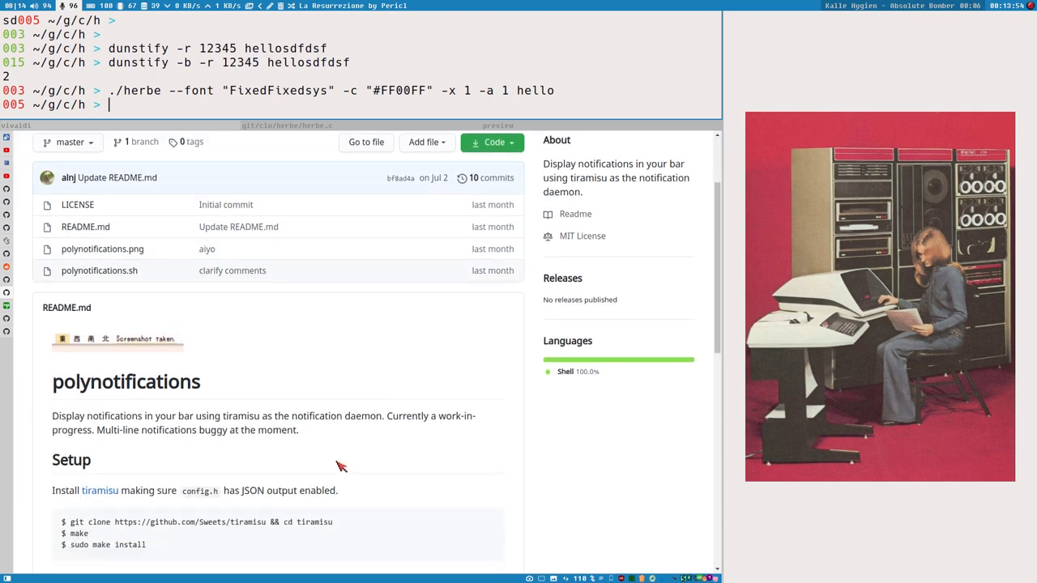
scroll("up", 3)
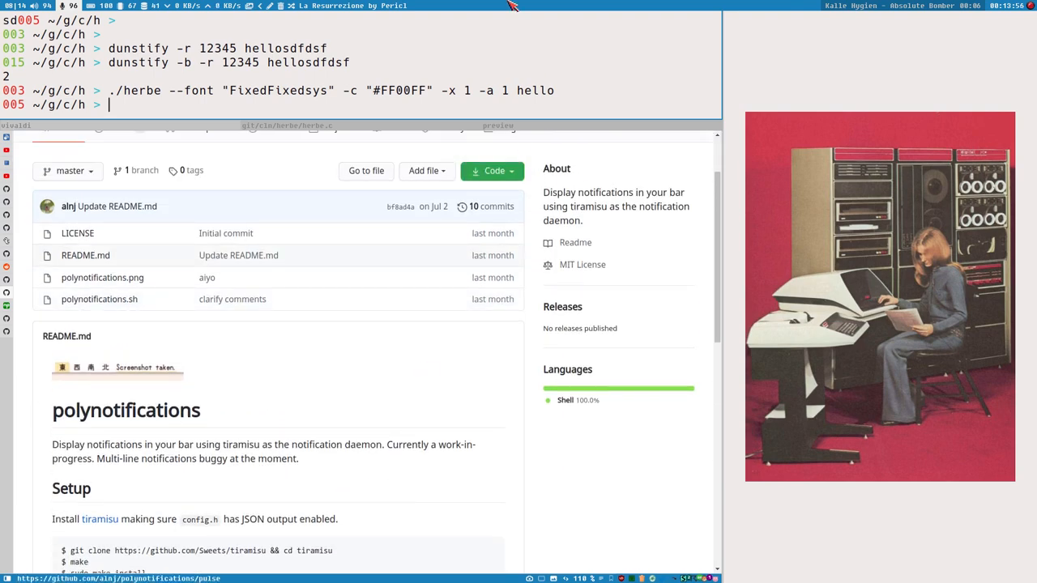
mouse_move(783, 5)
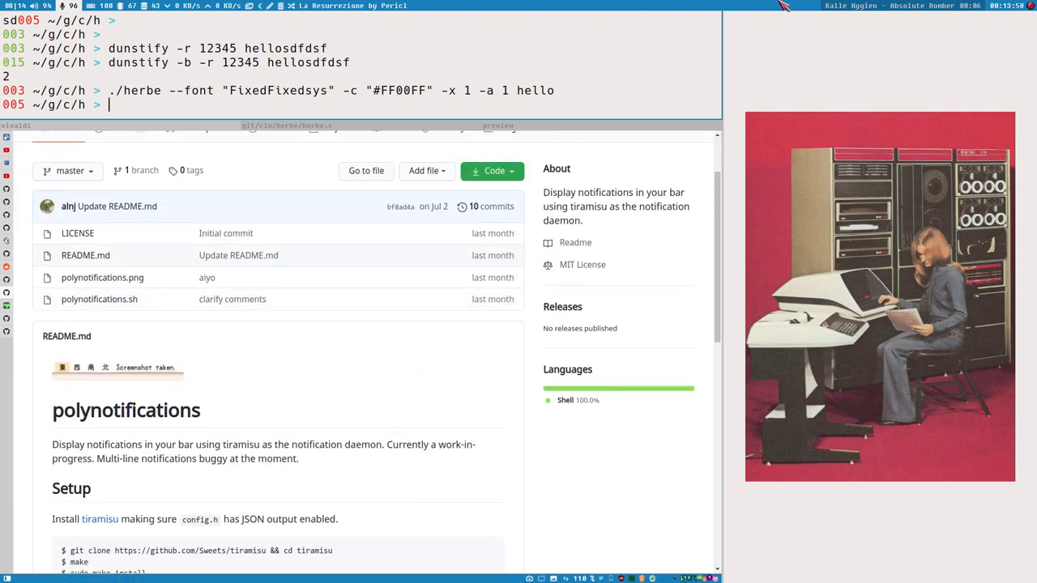
mouse_move(705, 20)
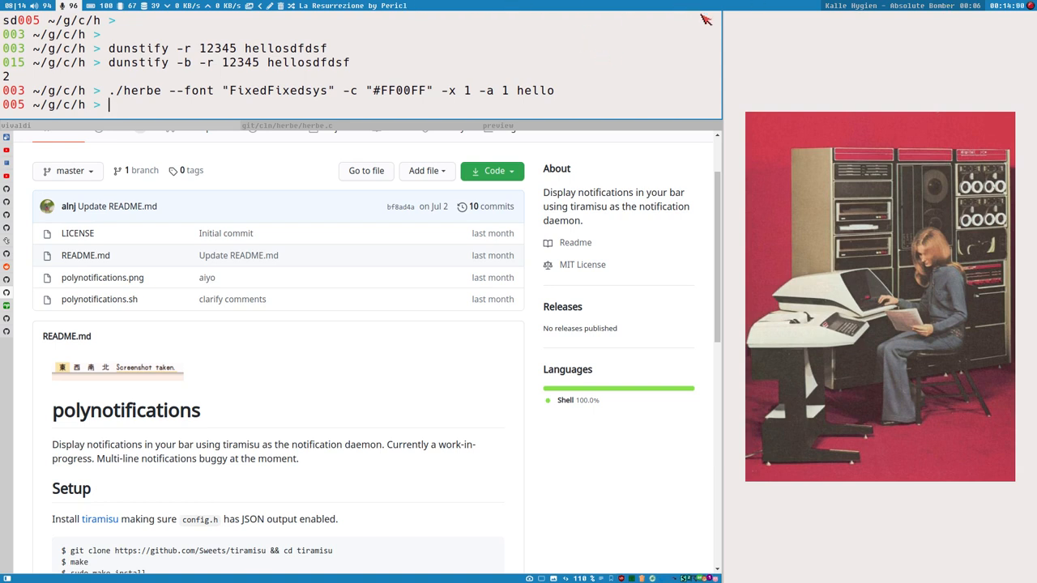
scroll("up", 3)
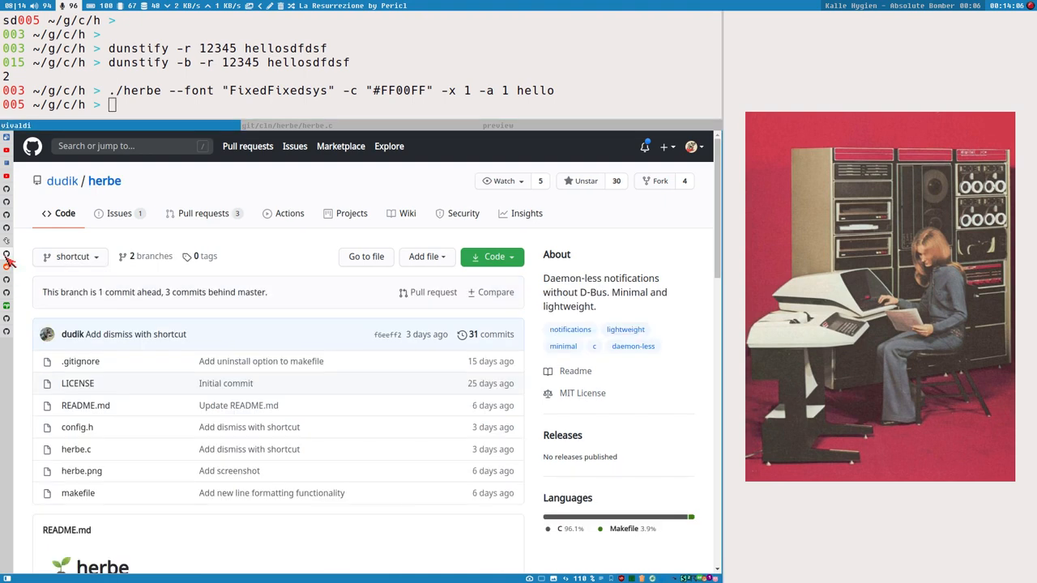
mouse_move(146, 85)
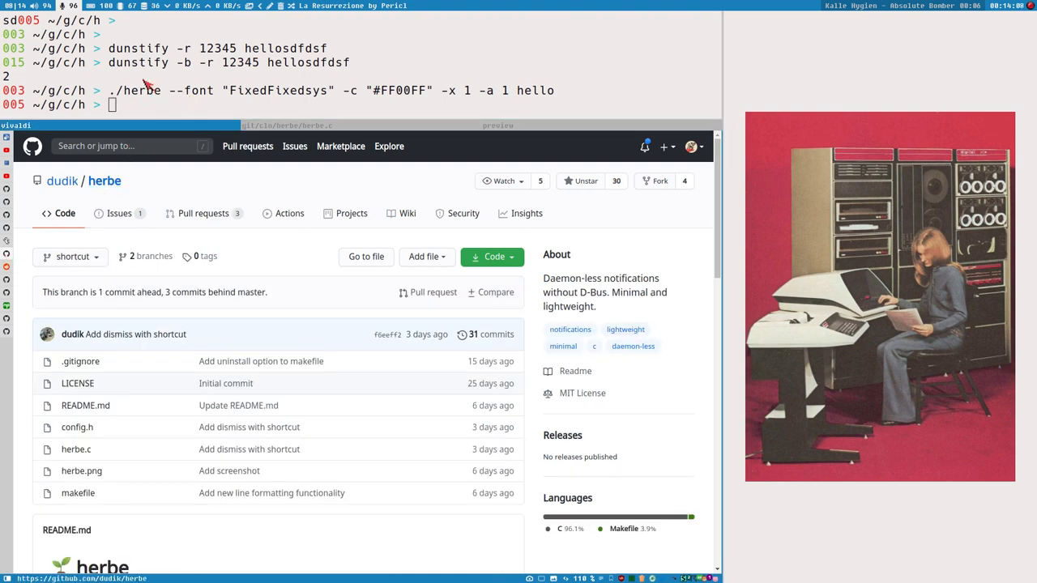
mouse_move(271, 85)
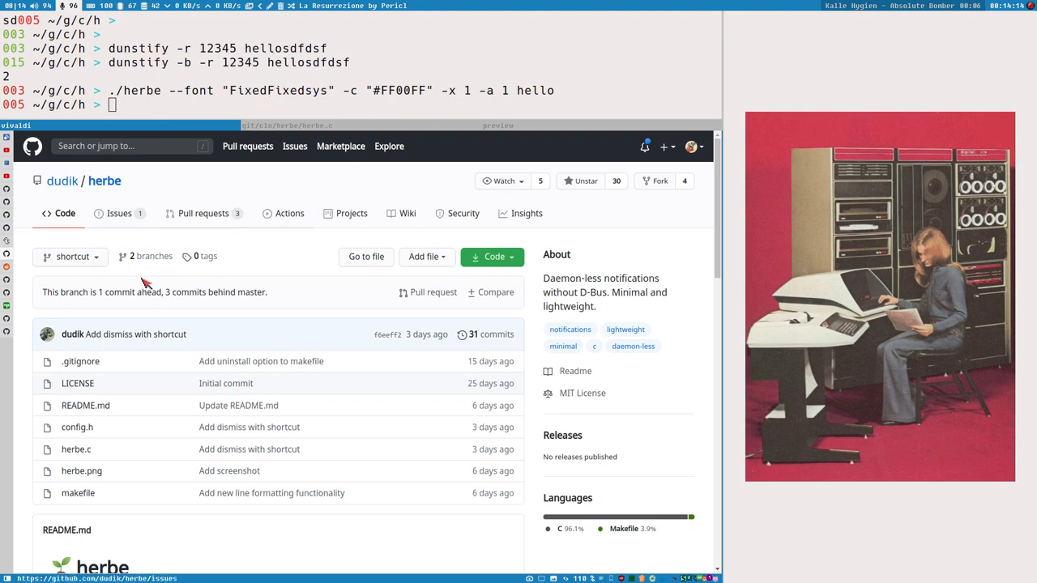
mouse_move(20, 293)
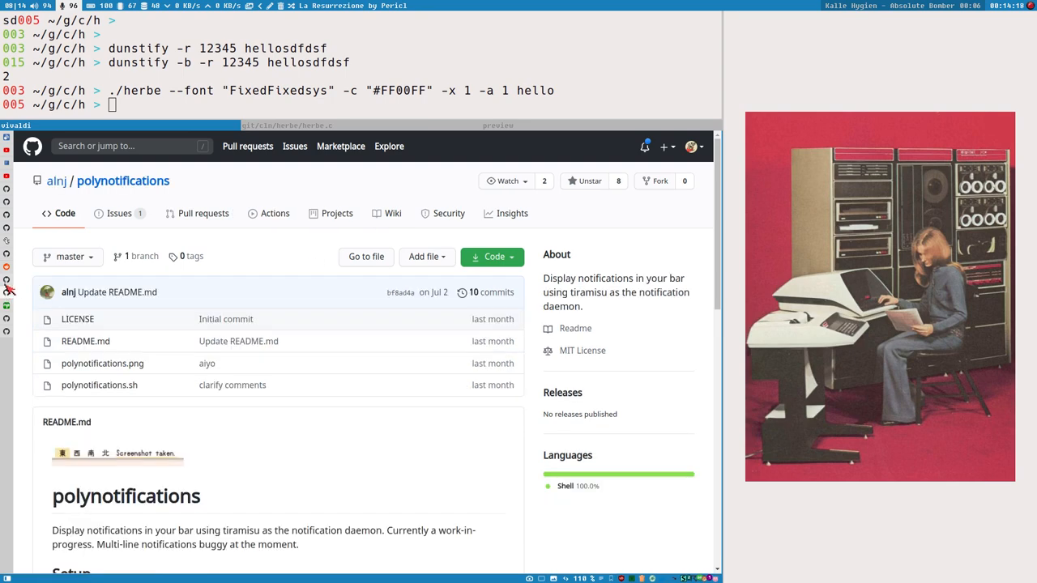
scroll("down", 3)
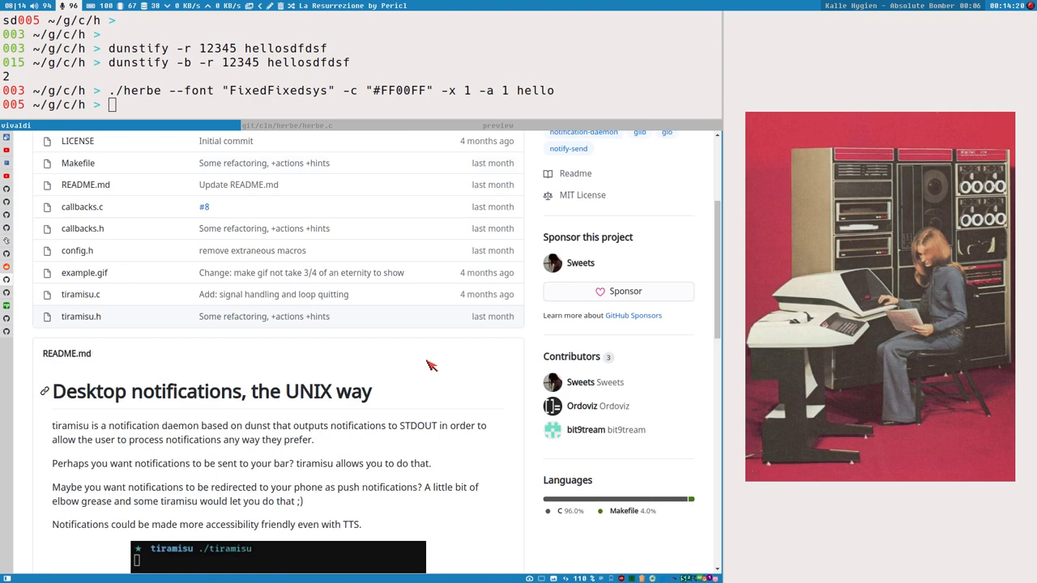
scroll("up", 3)
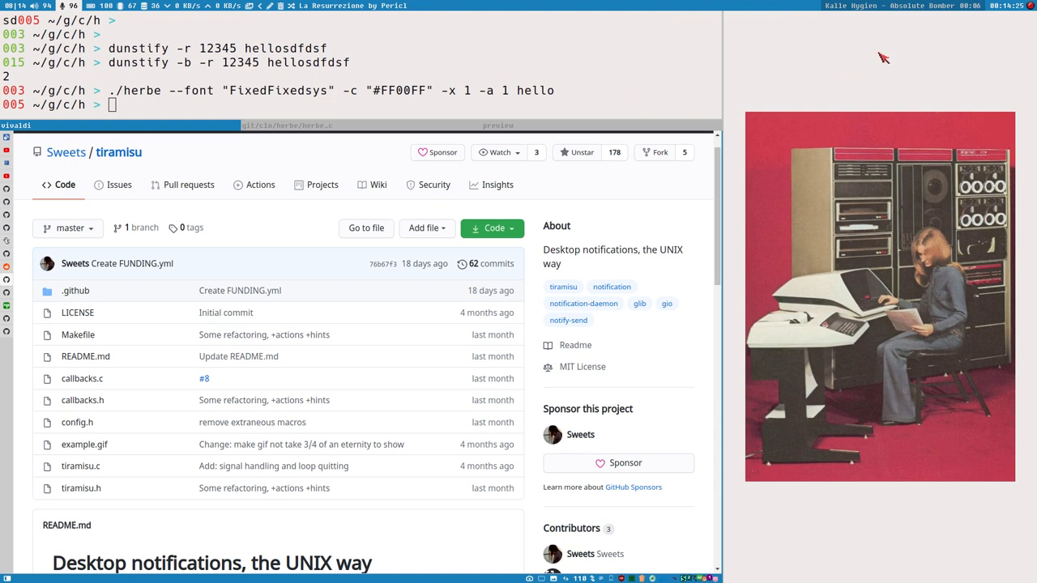
mouse_move(729, 83)
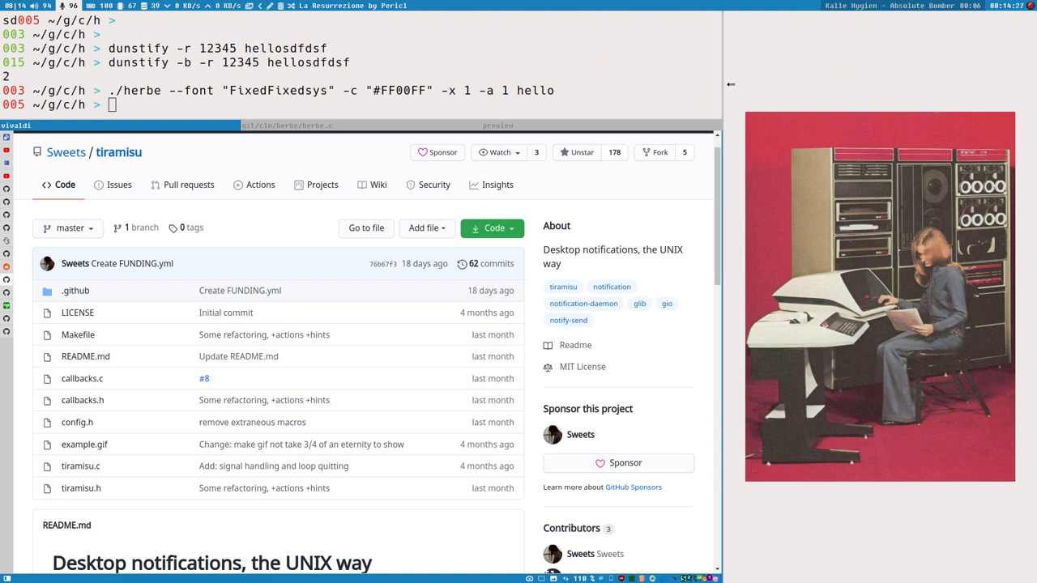
mouse_move(698, 89)
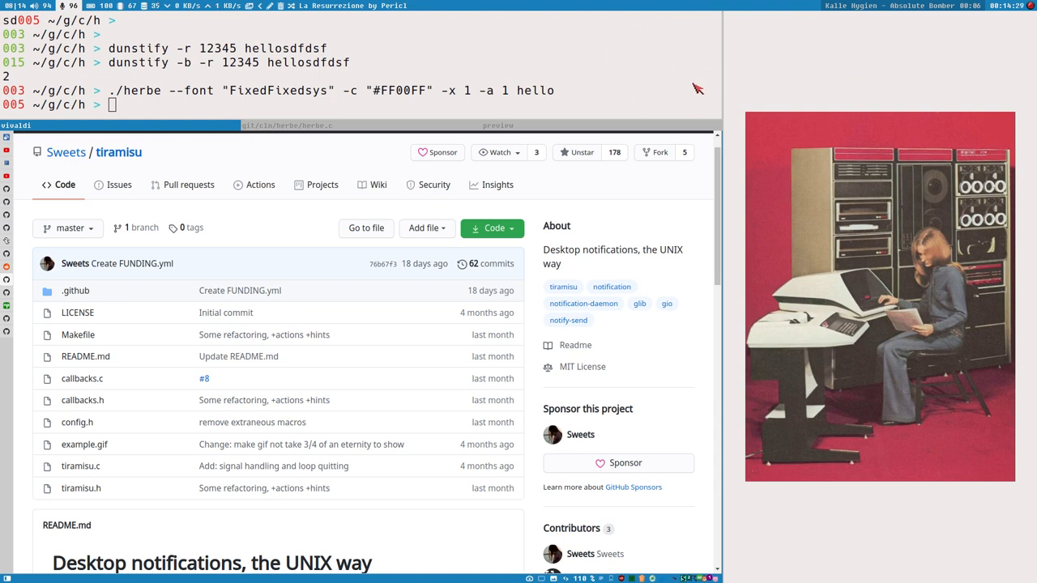
mouse_move(737, 100)
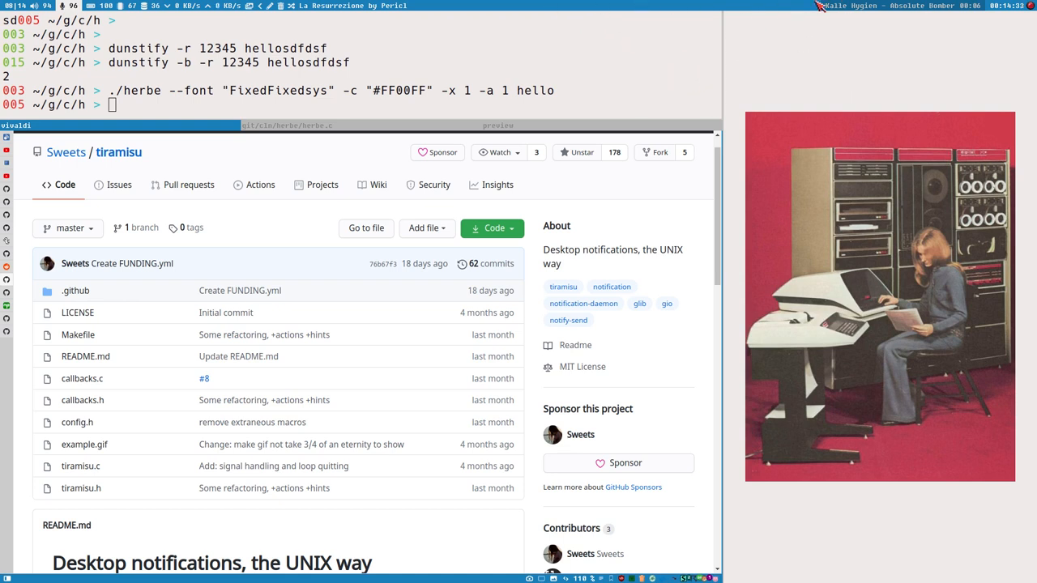
mouse_move(618, 97)
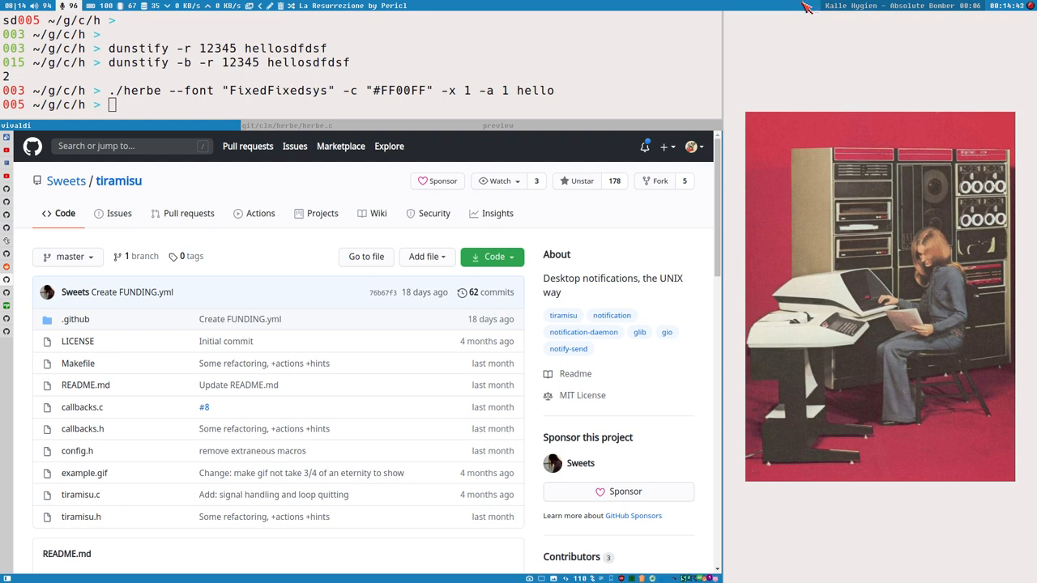
mouse_move(810, 12)
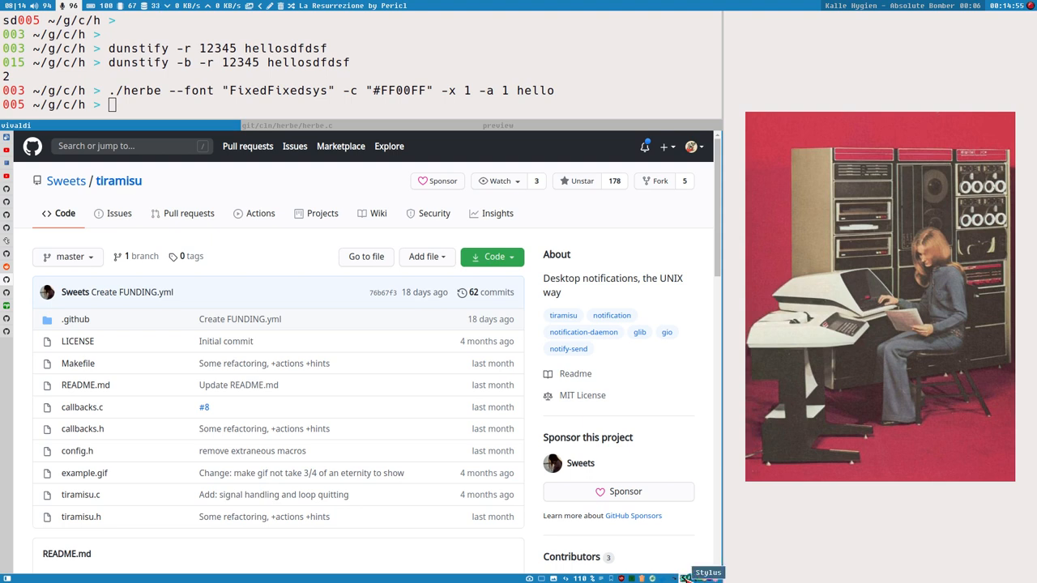
left_click(707, 576)
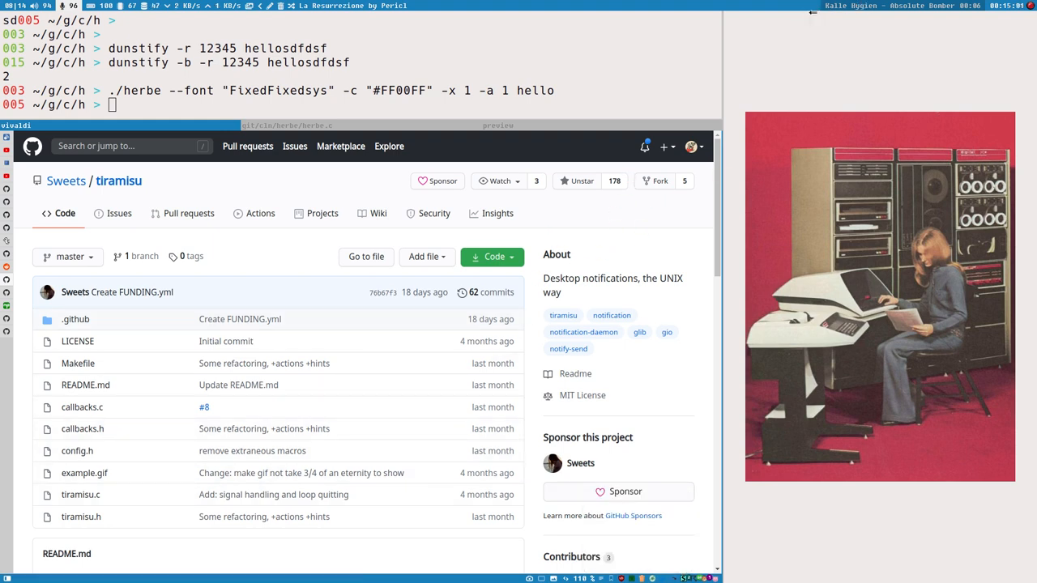
mouse_move(820, 13)
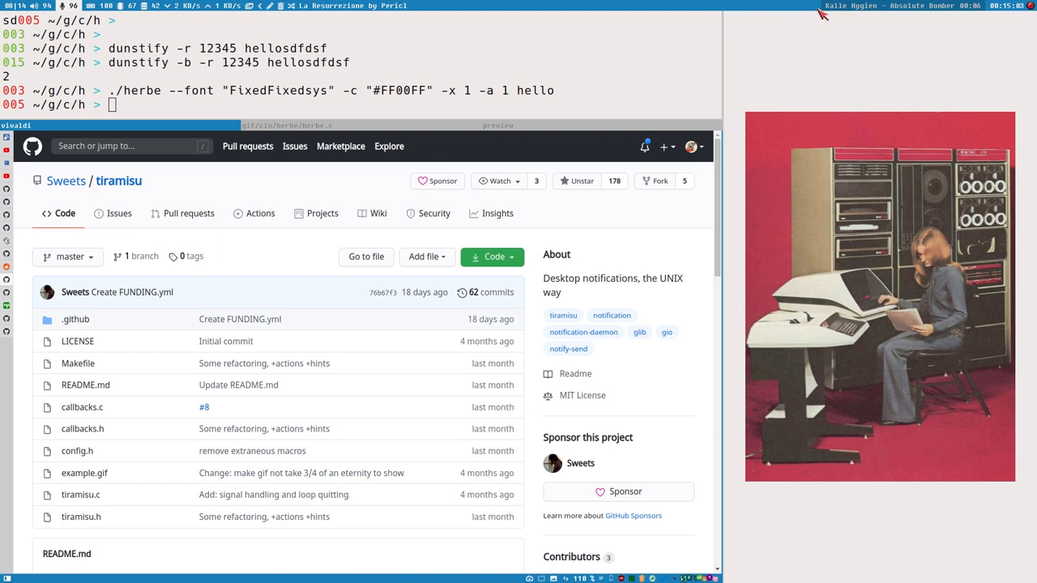
mouse_move(813, 9)
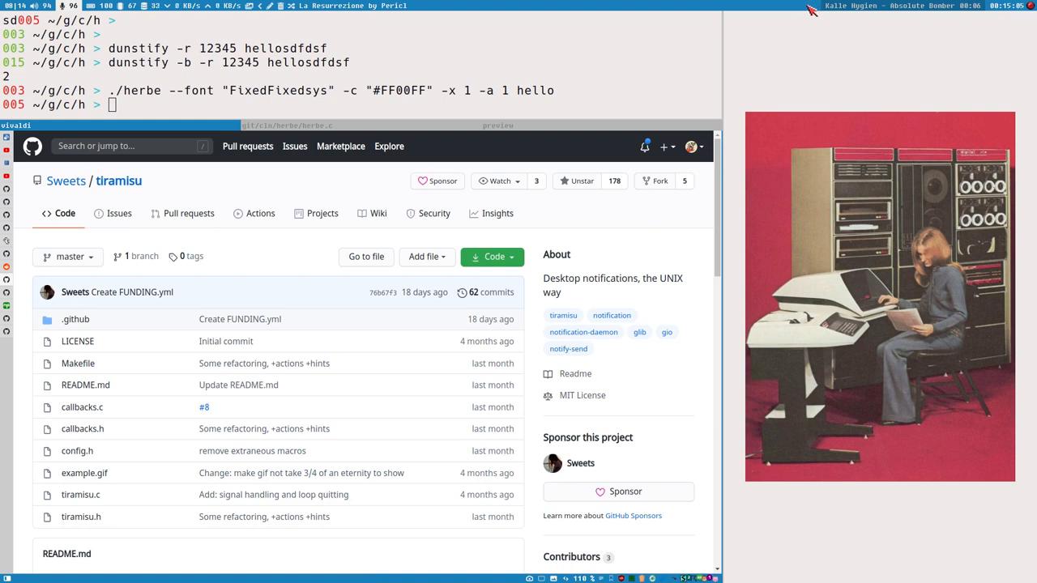
mouse_move(817, 8)
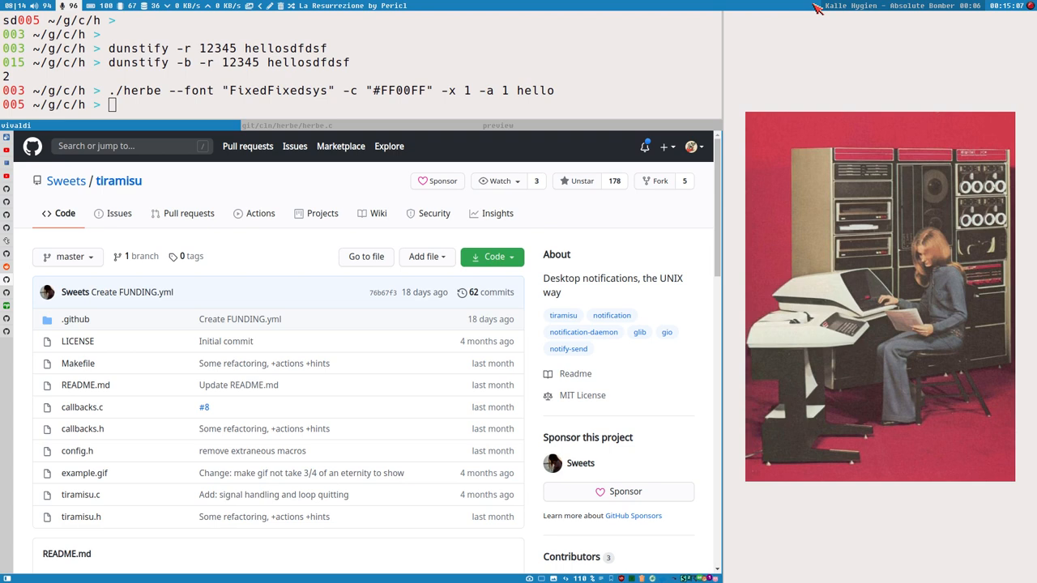
mouse_move(847, 160)
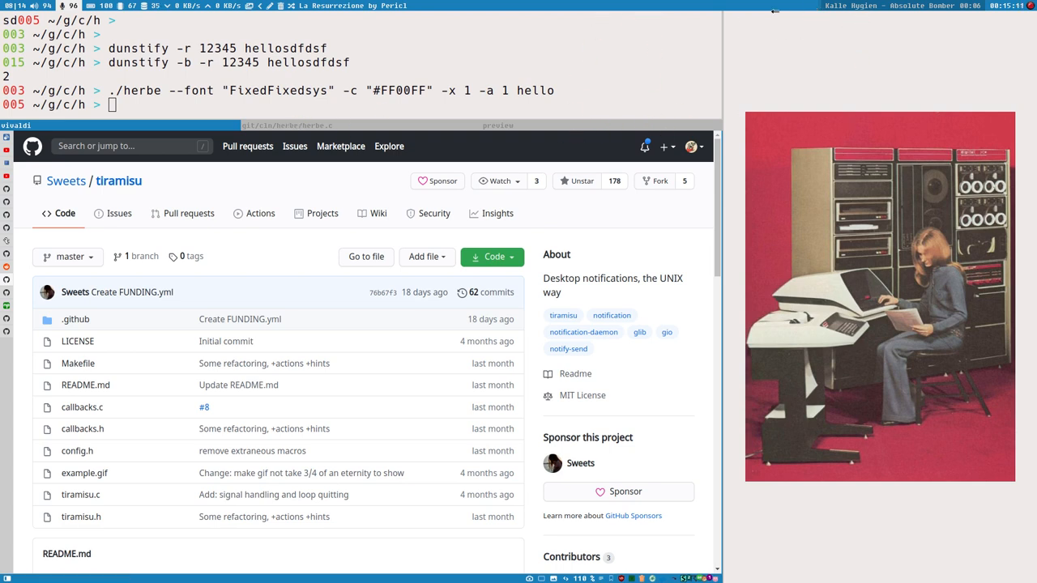
mouse_move(711, 223)
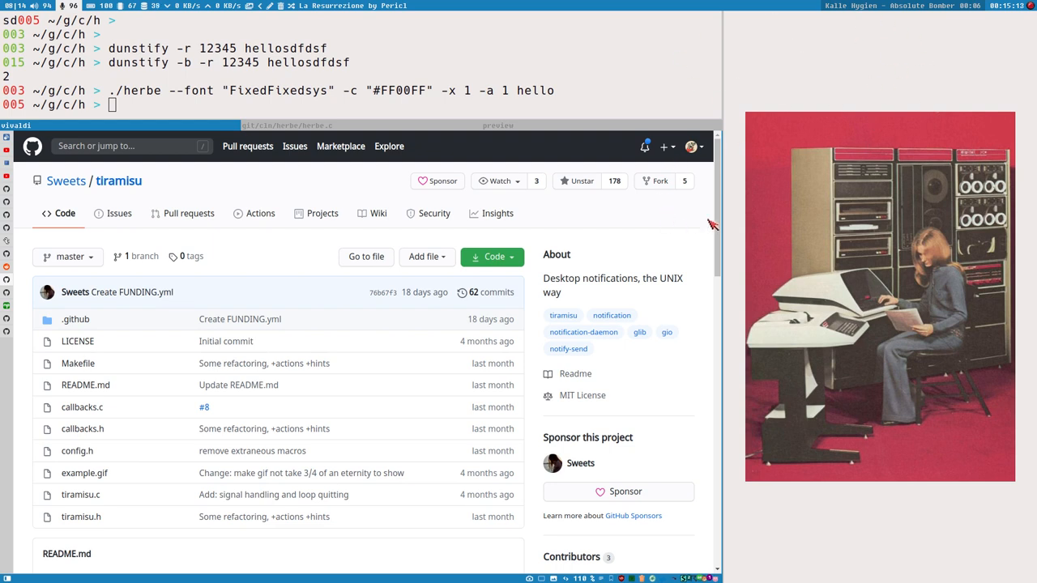
mouse_move(629, 220)
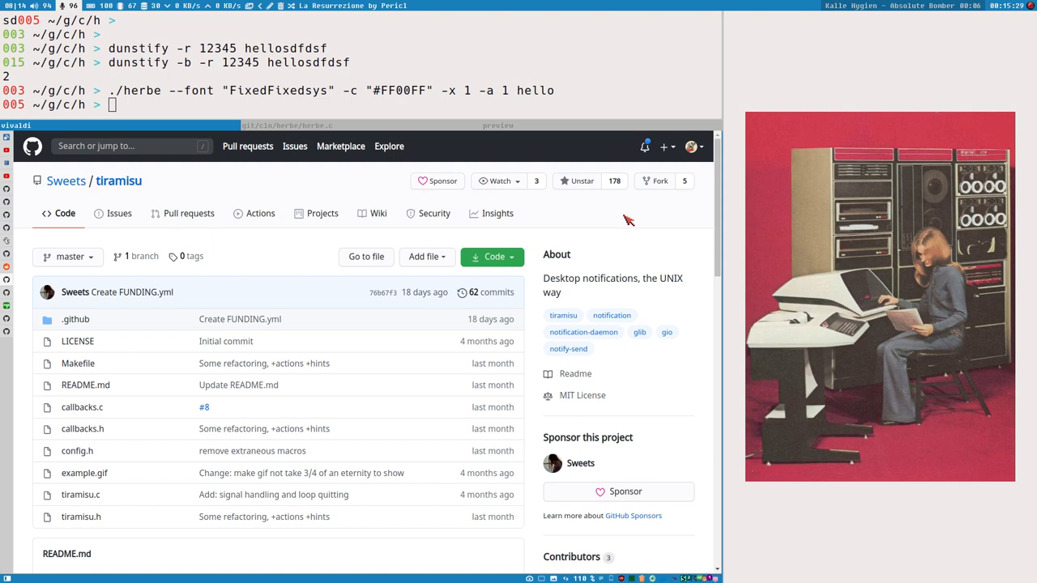
mouse_move(144, 65)
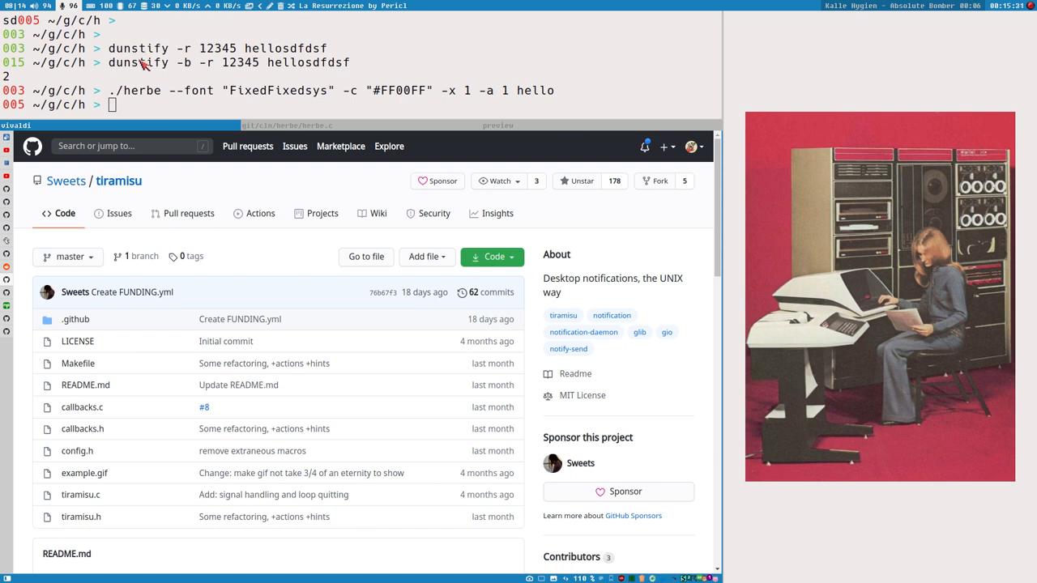
mouse_move(139, 109)
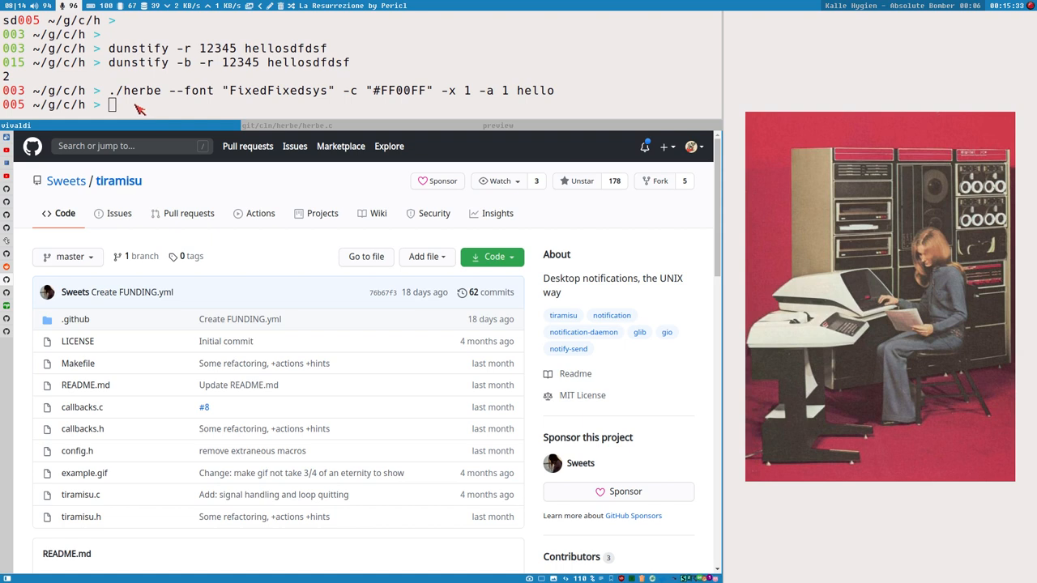
double_click(136, 89)
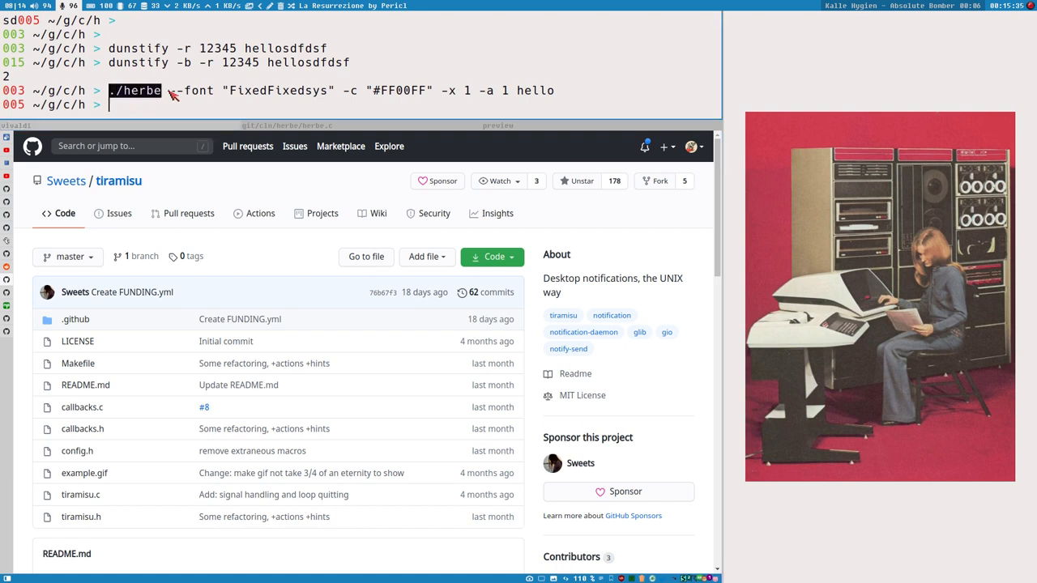
mouse_move(360, 343)
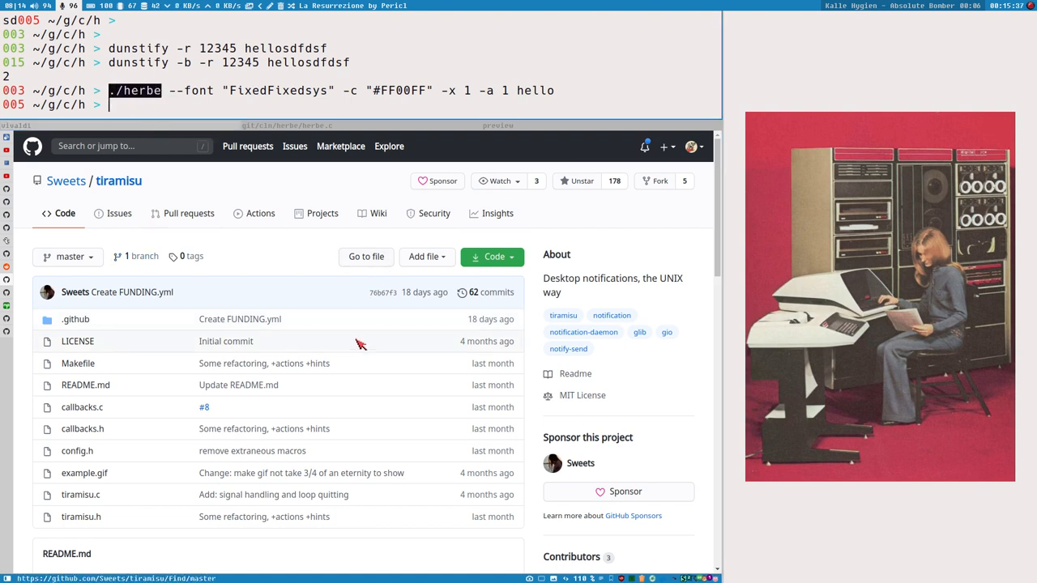
mouse_move(396, 404)
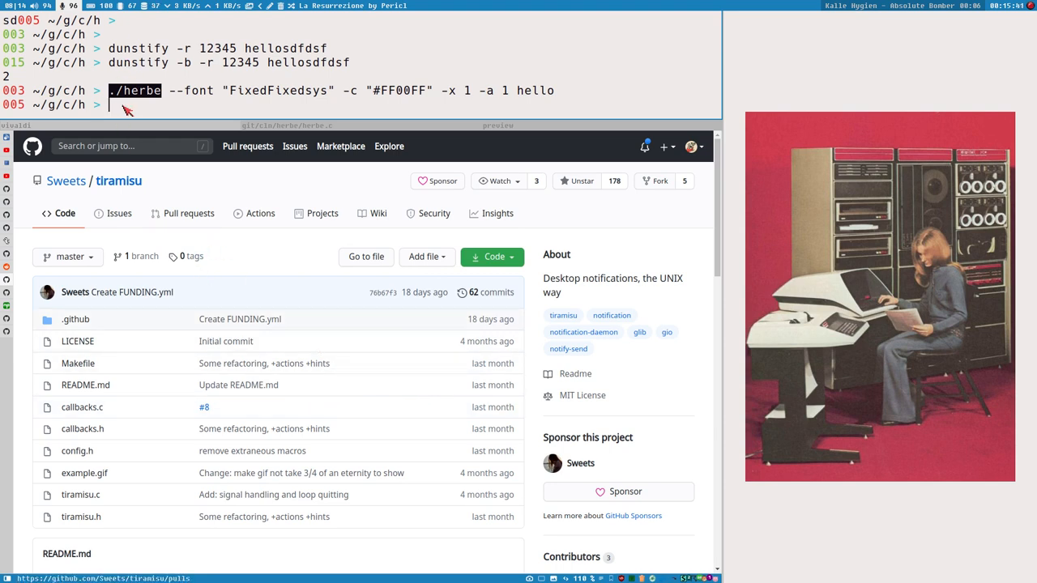
mouse_move(304, 97)
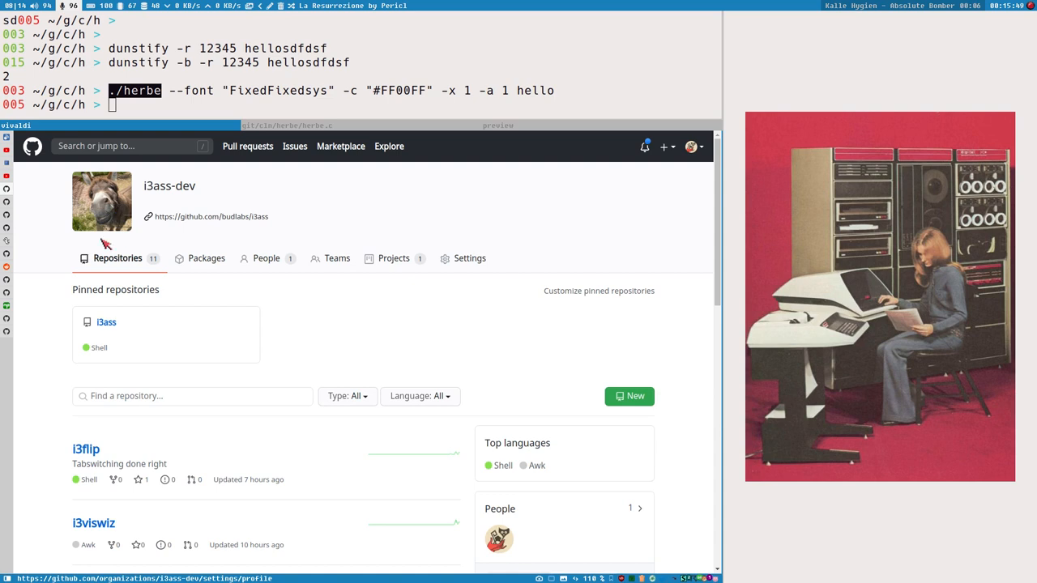
mouse_move(154, 193)
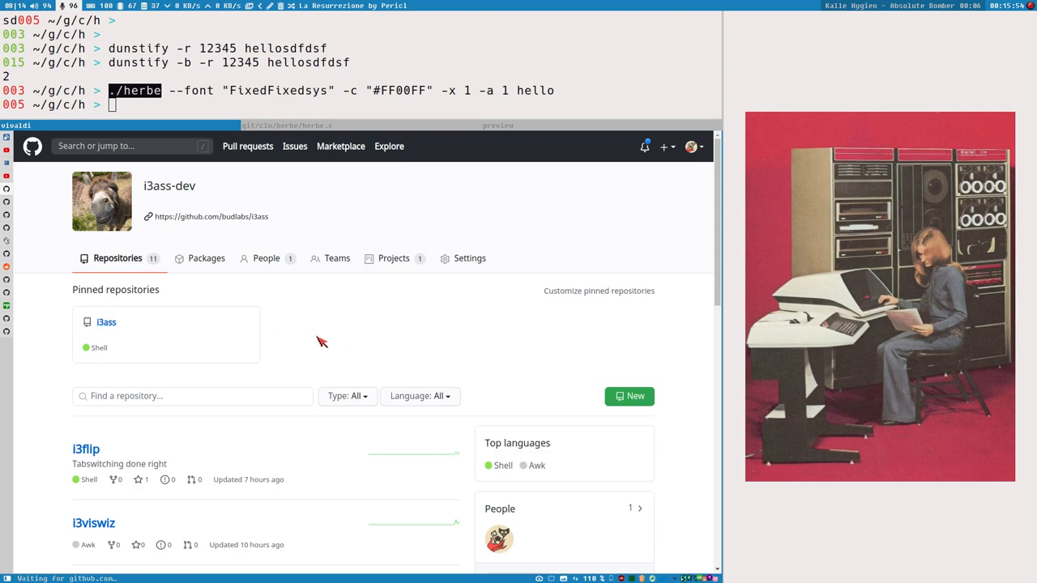
Step: Open the pinned i3ass repository, read its README down to the issues section, then return up
left_click(106, 322)
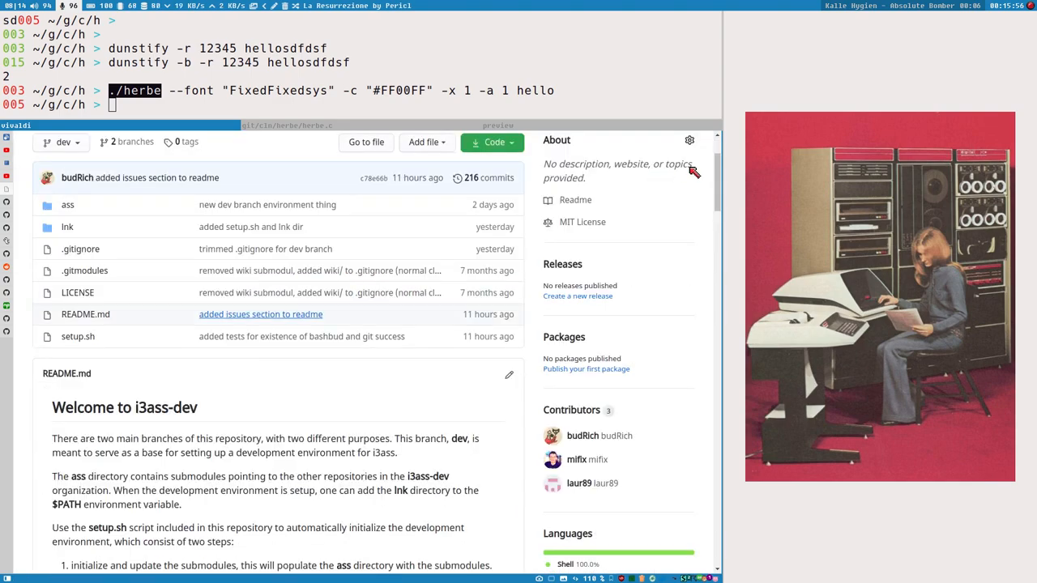
scroll("down", 3)
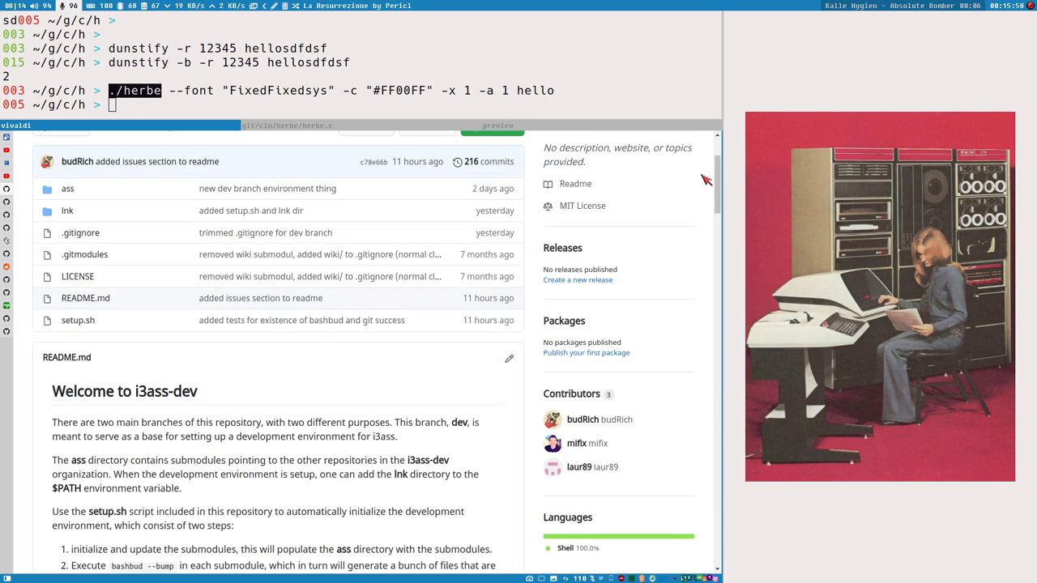
scroll("down", 3)
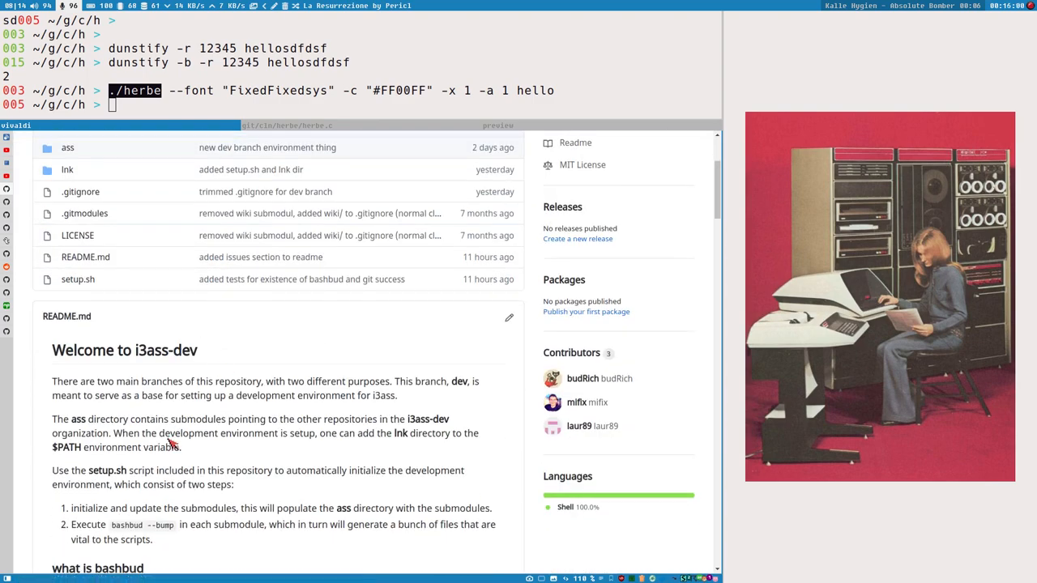
mouse_move(138, 369)
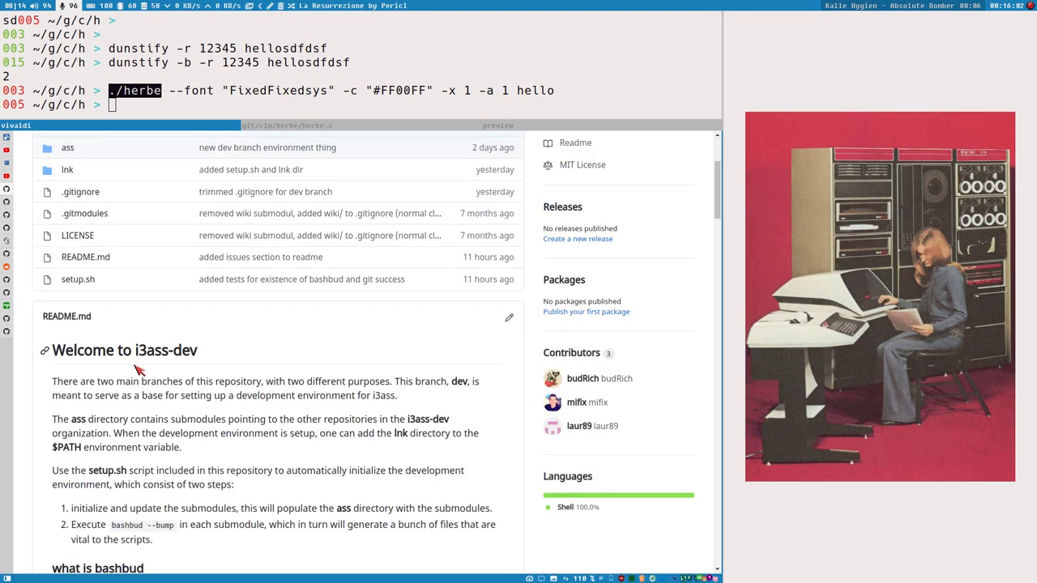
scroll("down", 3)
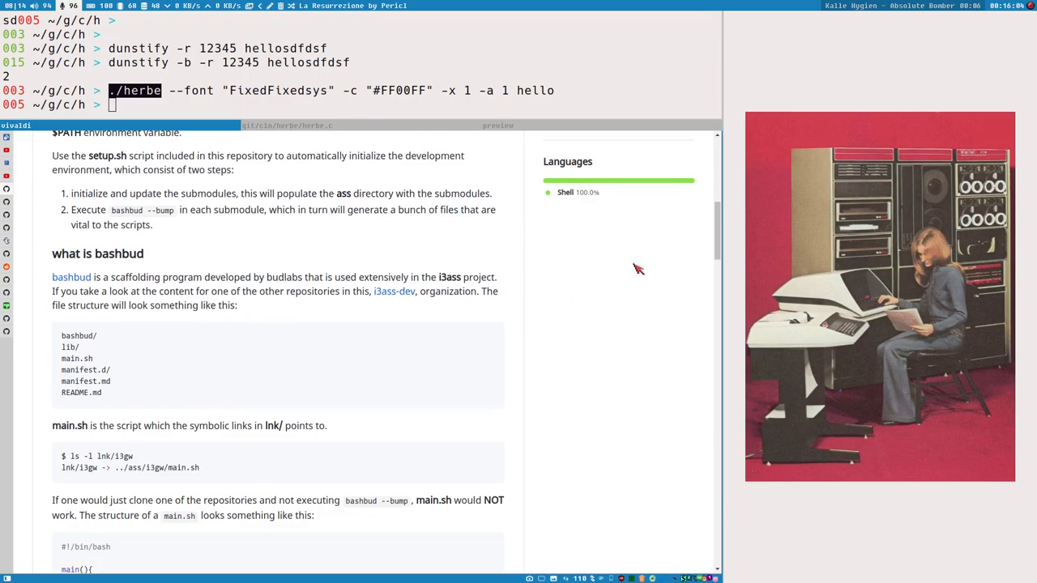
scroll("down", 3)
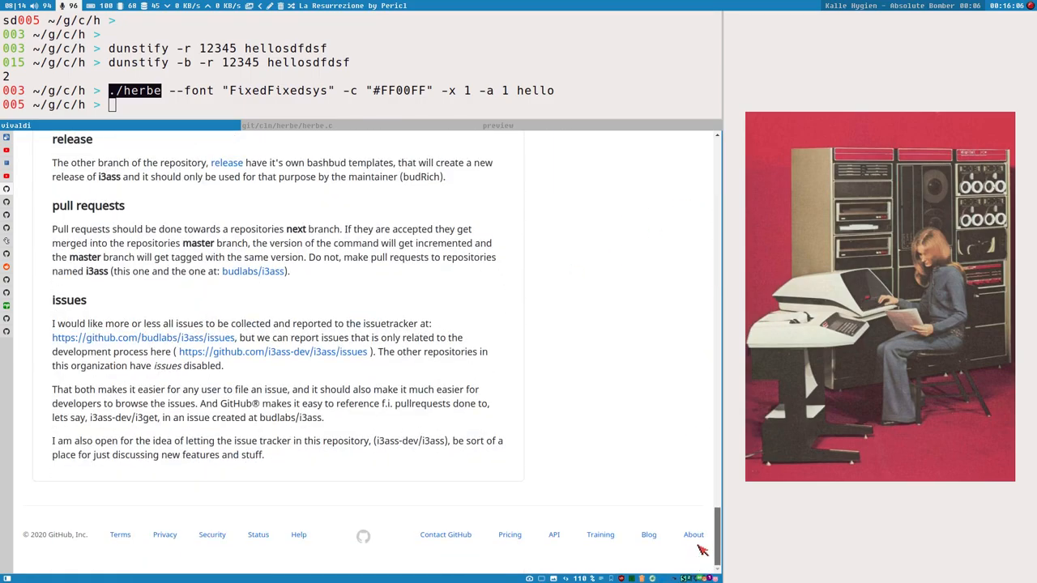
scroll("up", 3)
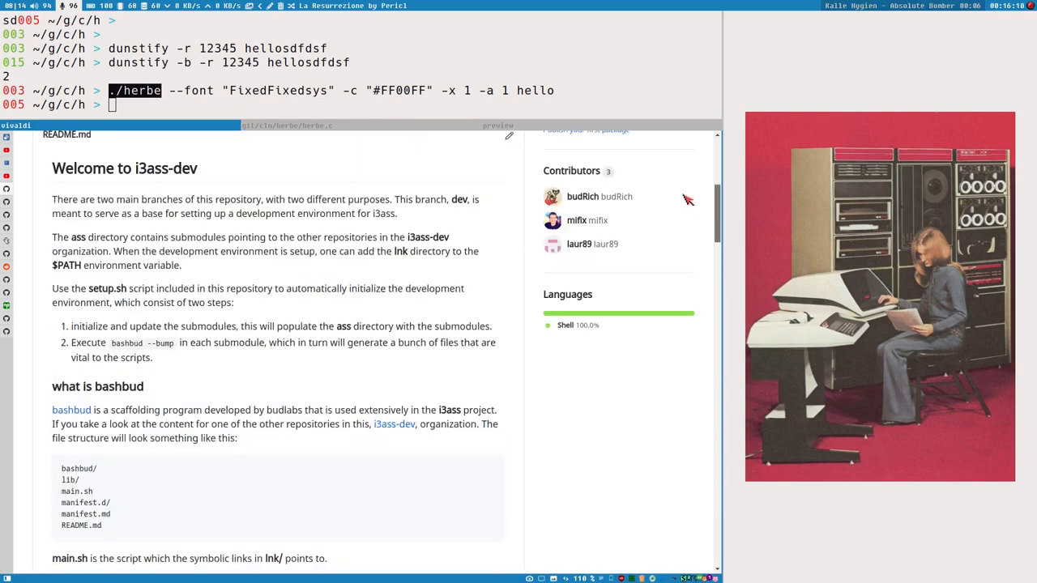
scroll("up", 3)
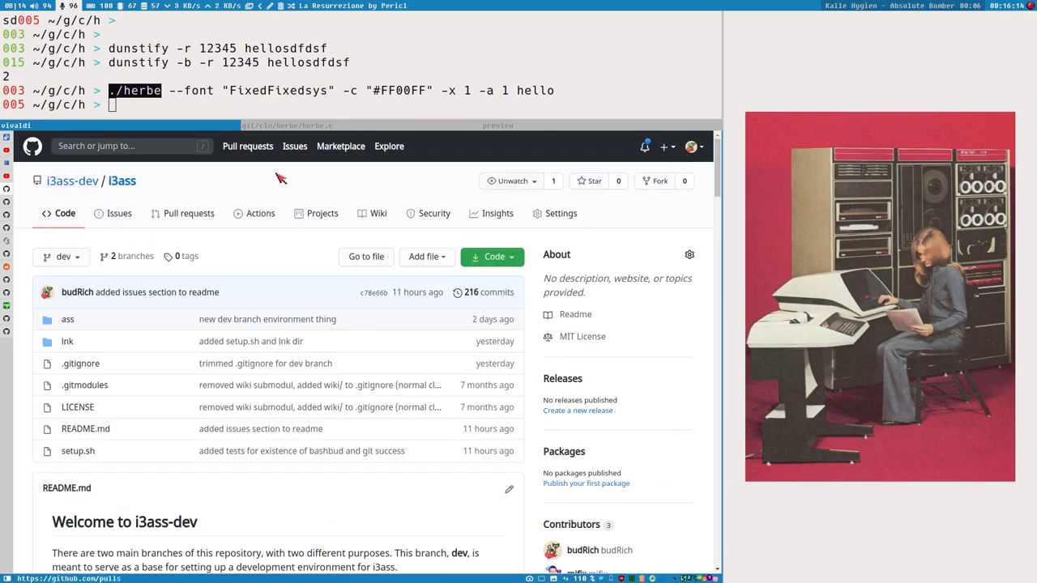
mouse_move(275, 186)
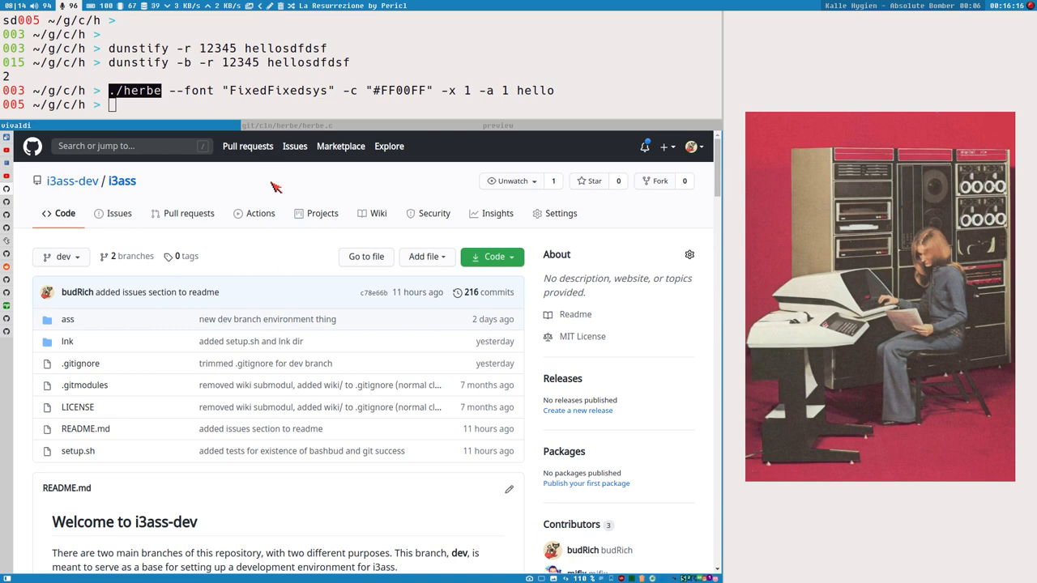